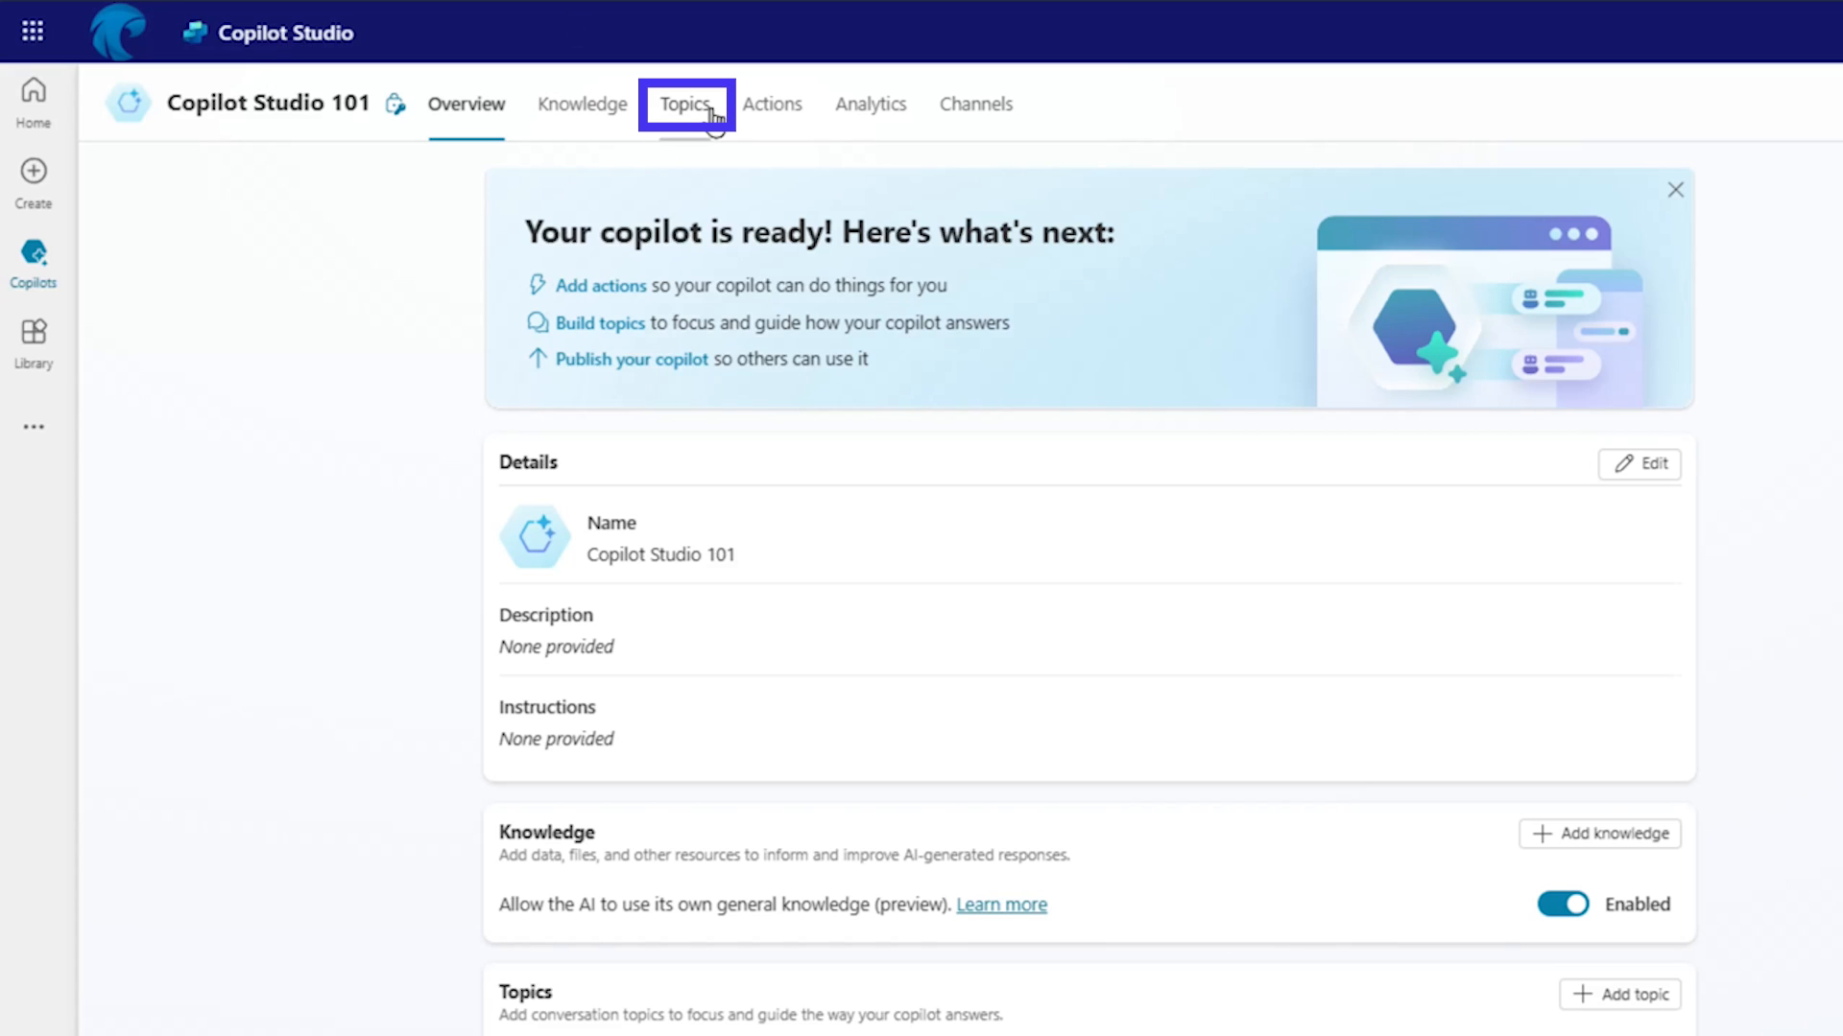
# - Show the Copilot Studio 101 agent's custom topics list, including the disabled lesson topics
pyautogui.click(686, 103)
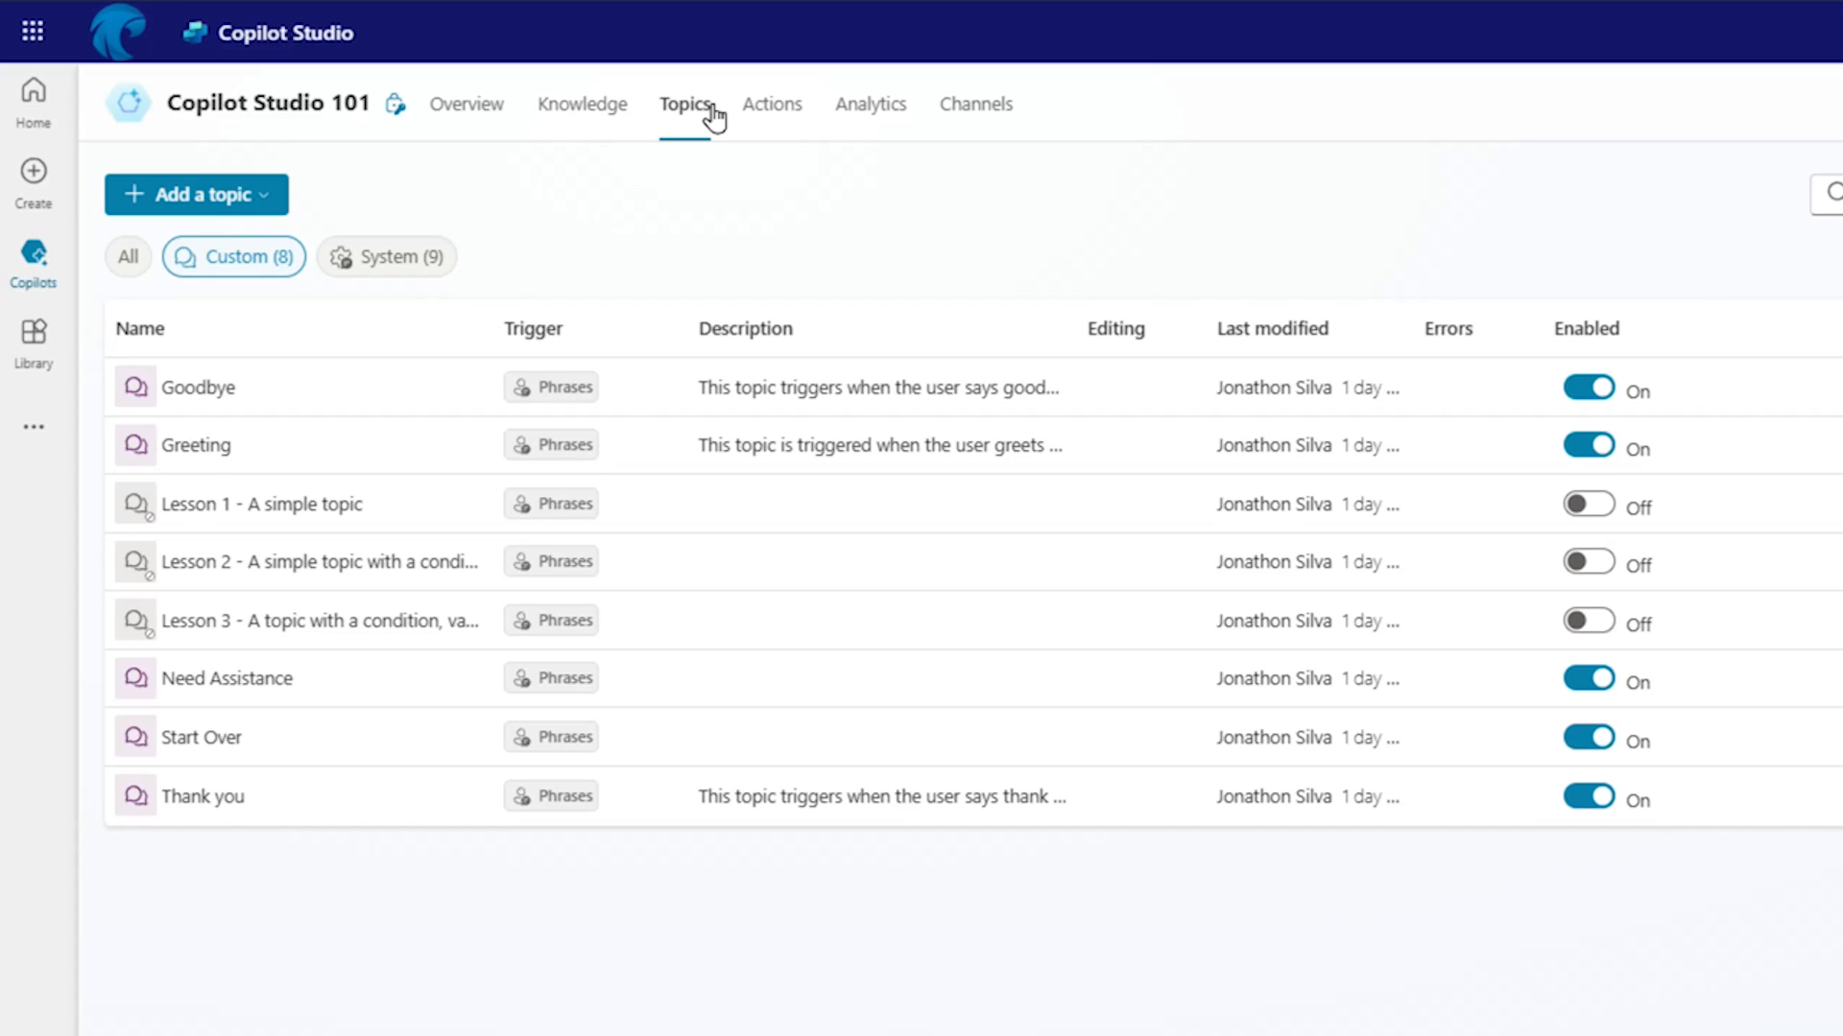
pyautogui.moveTo(294, 414)
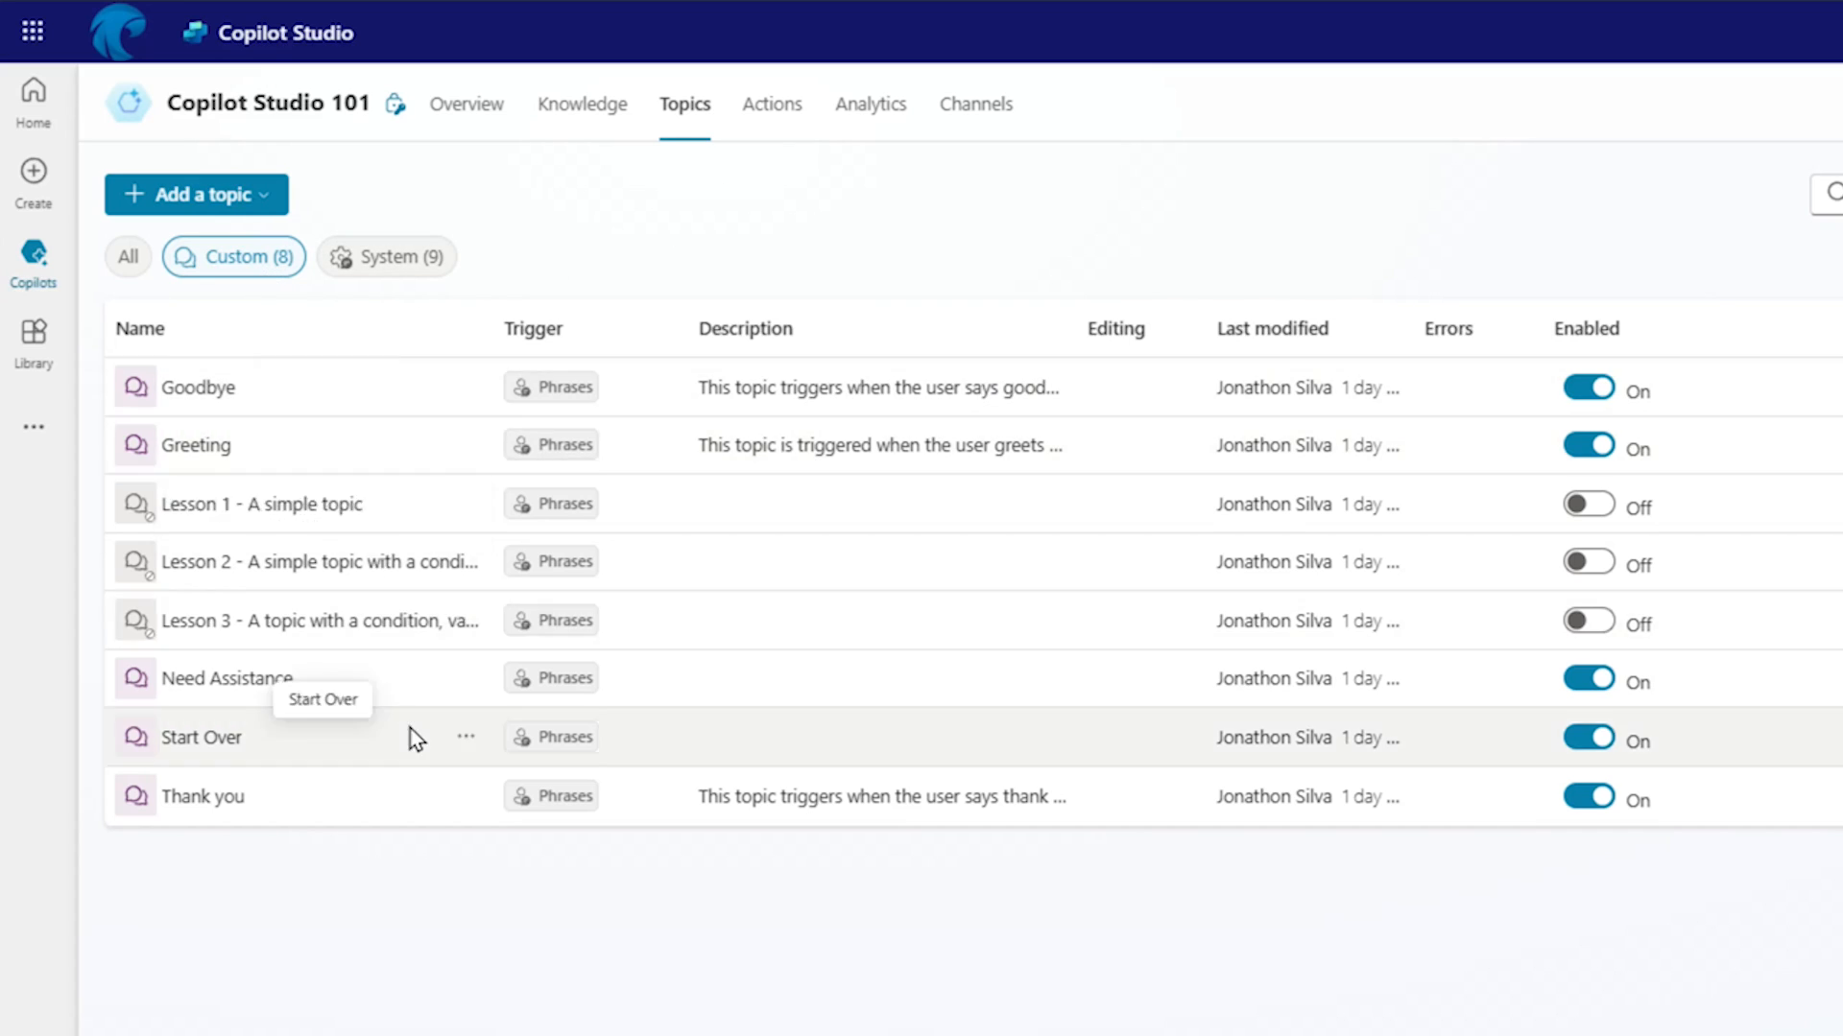
pyautogui.moveTo(341, 758)
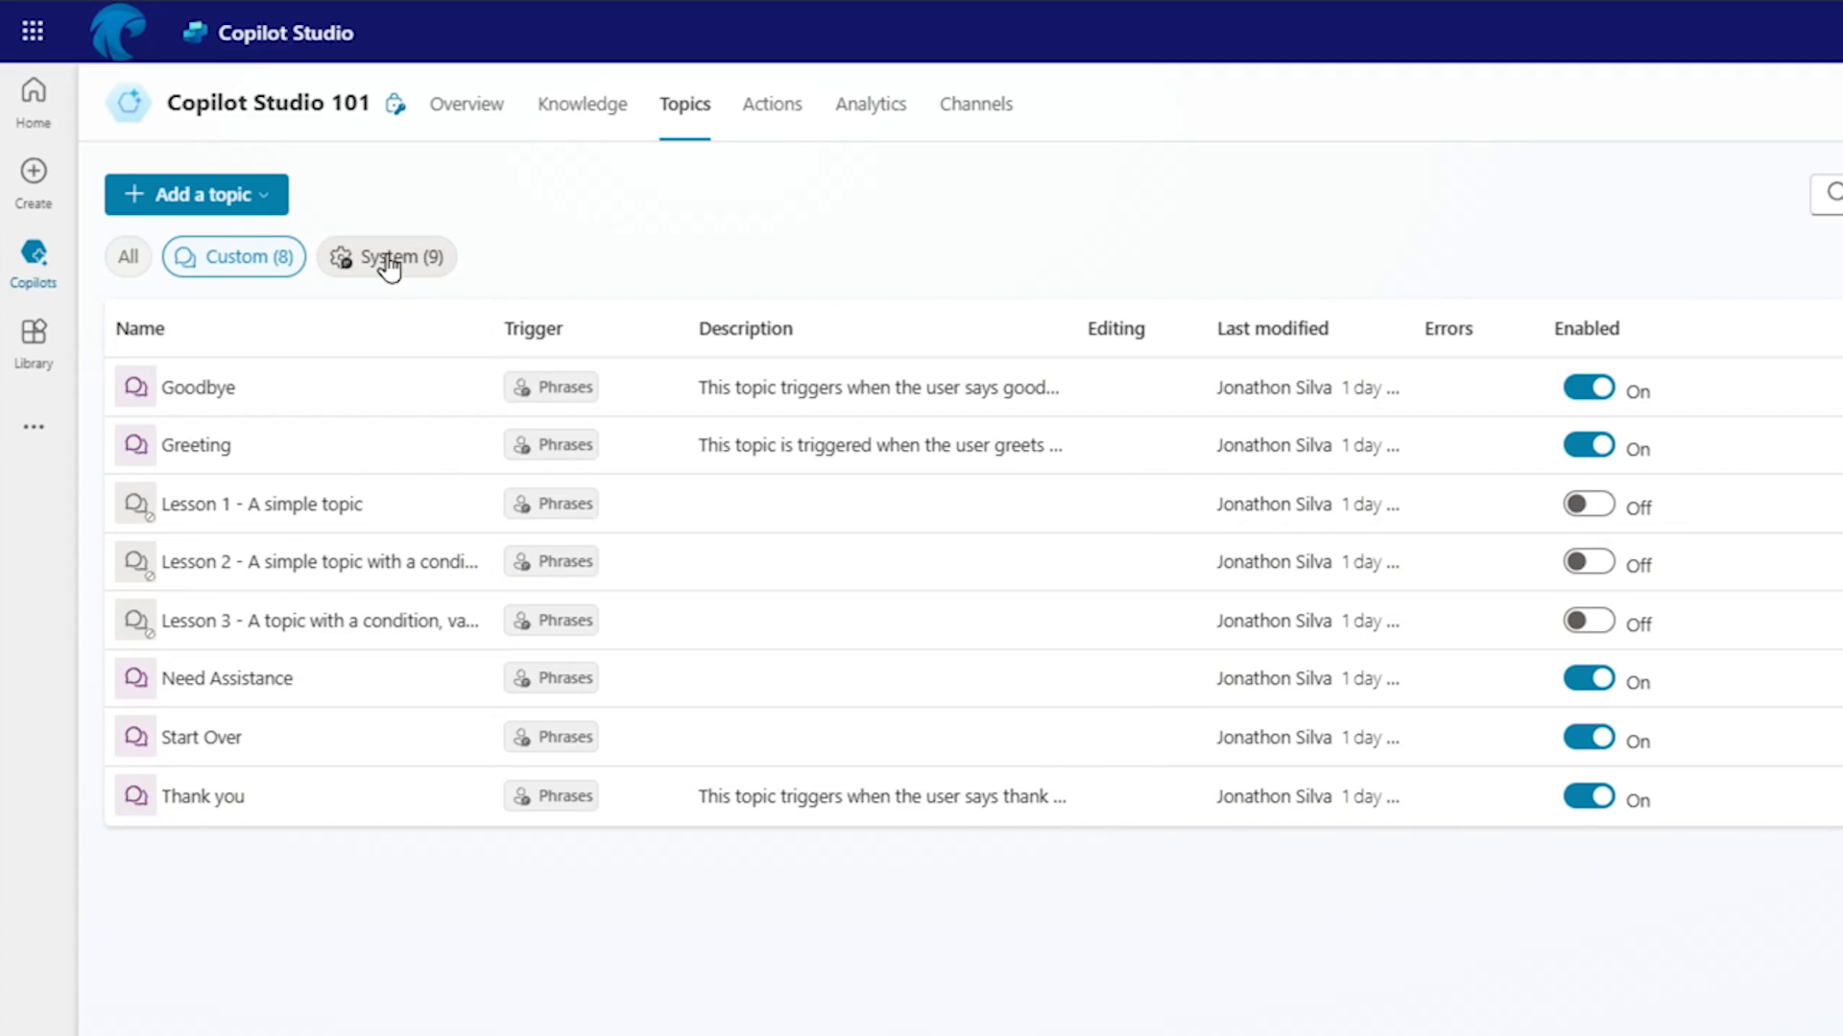
# - Filter the topics table to the nine system topics, such as Conversation Start and Fallback
pyautogui.click(386, 255)
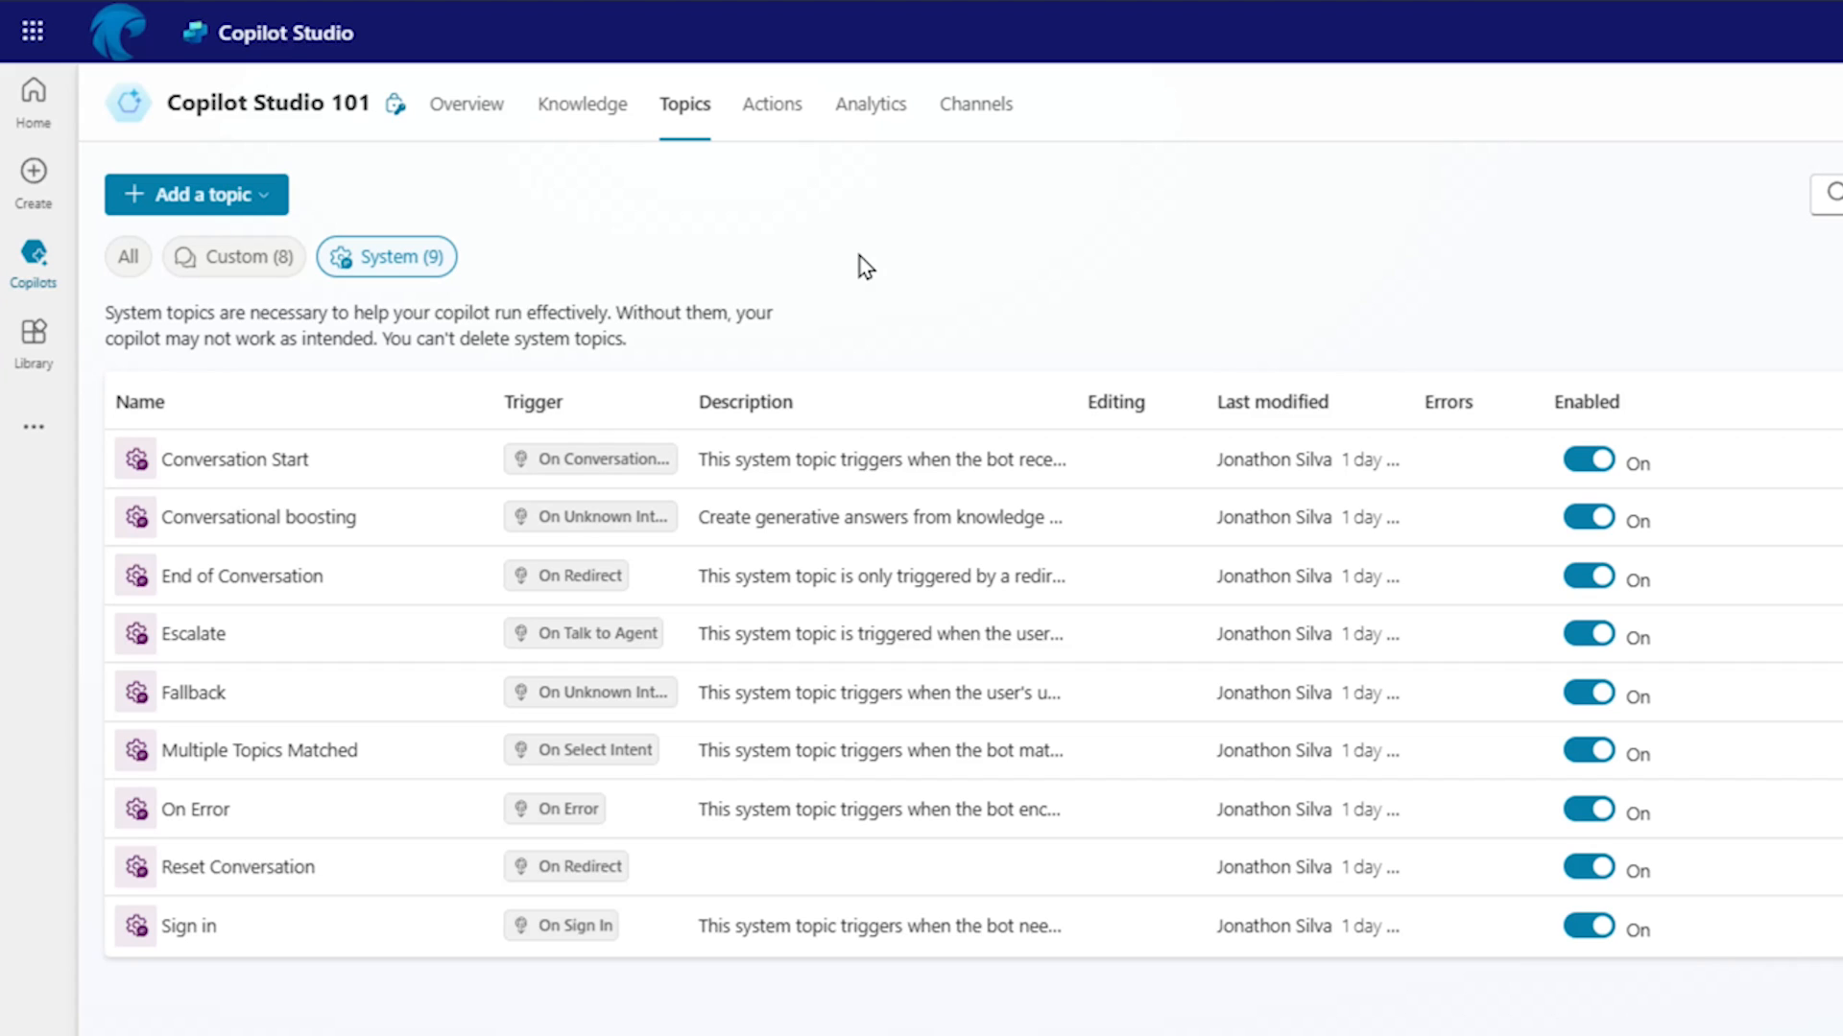
pyautogui.moveTo(376, 504)
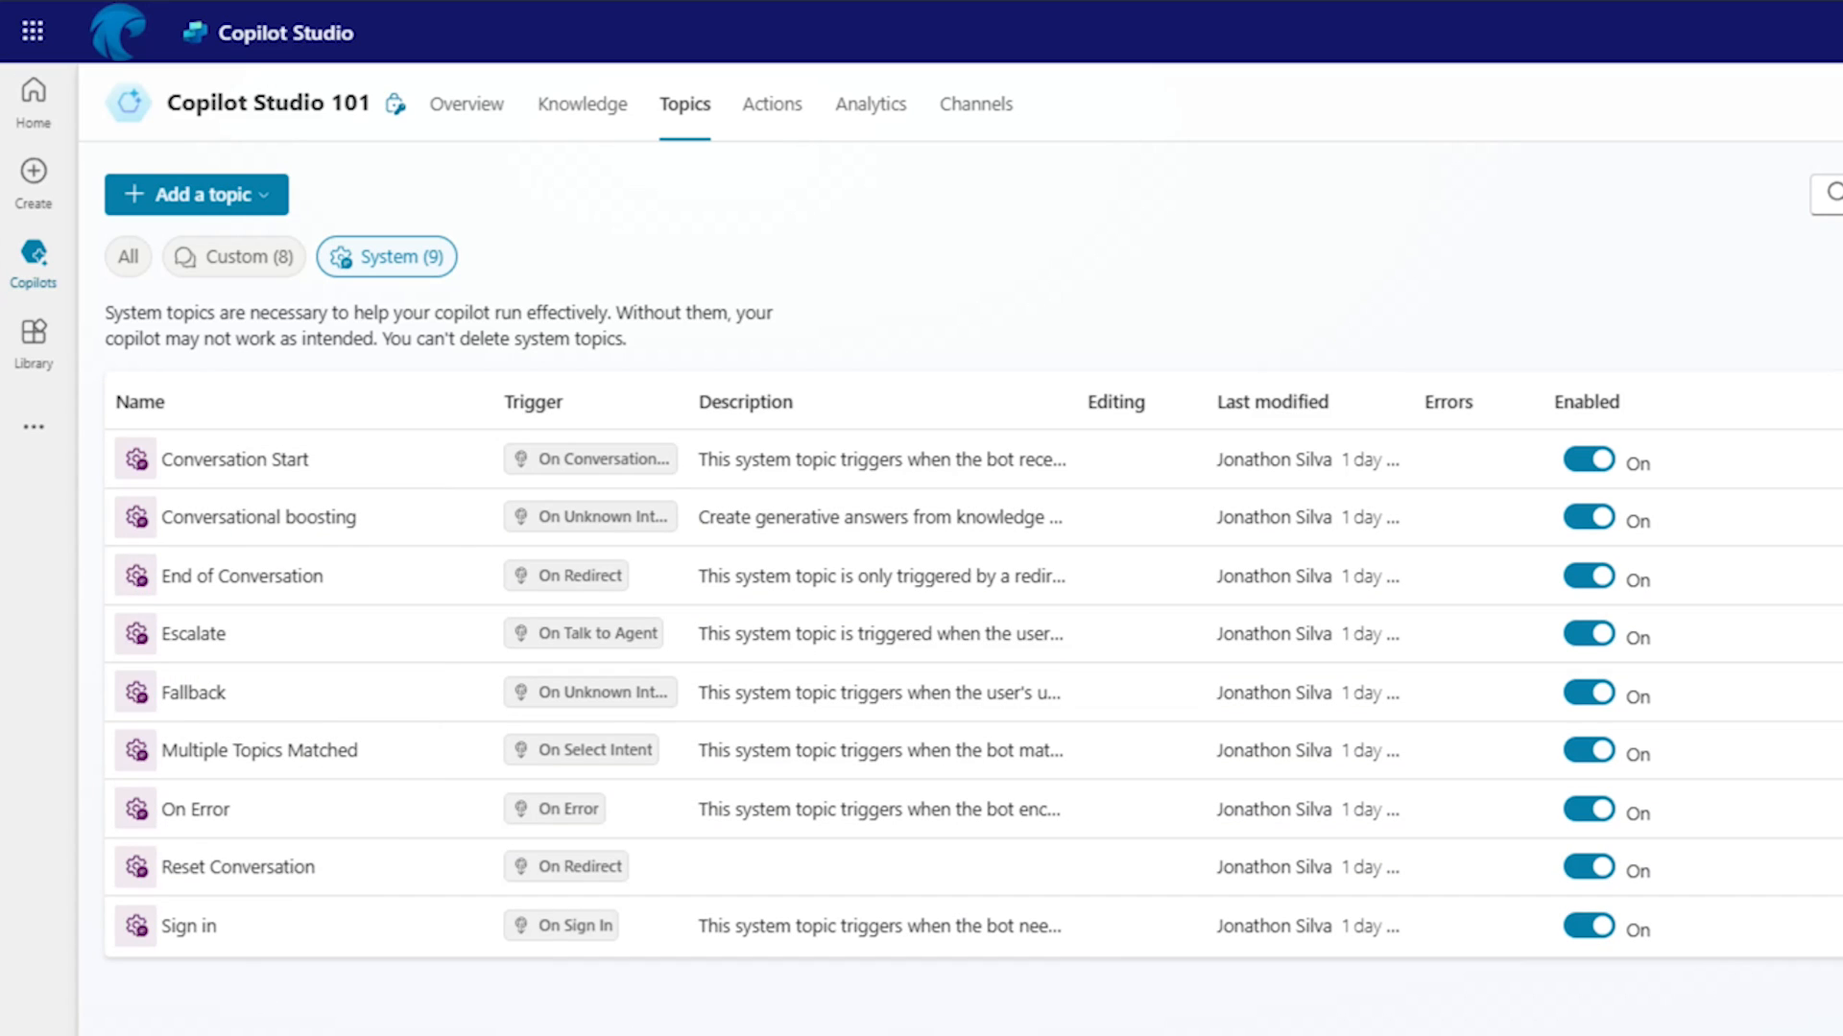
pyautogui.moveTo(234, 459)
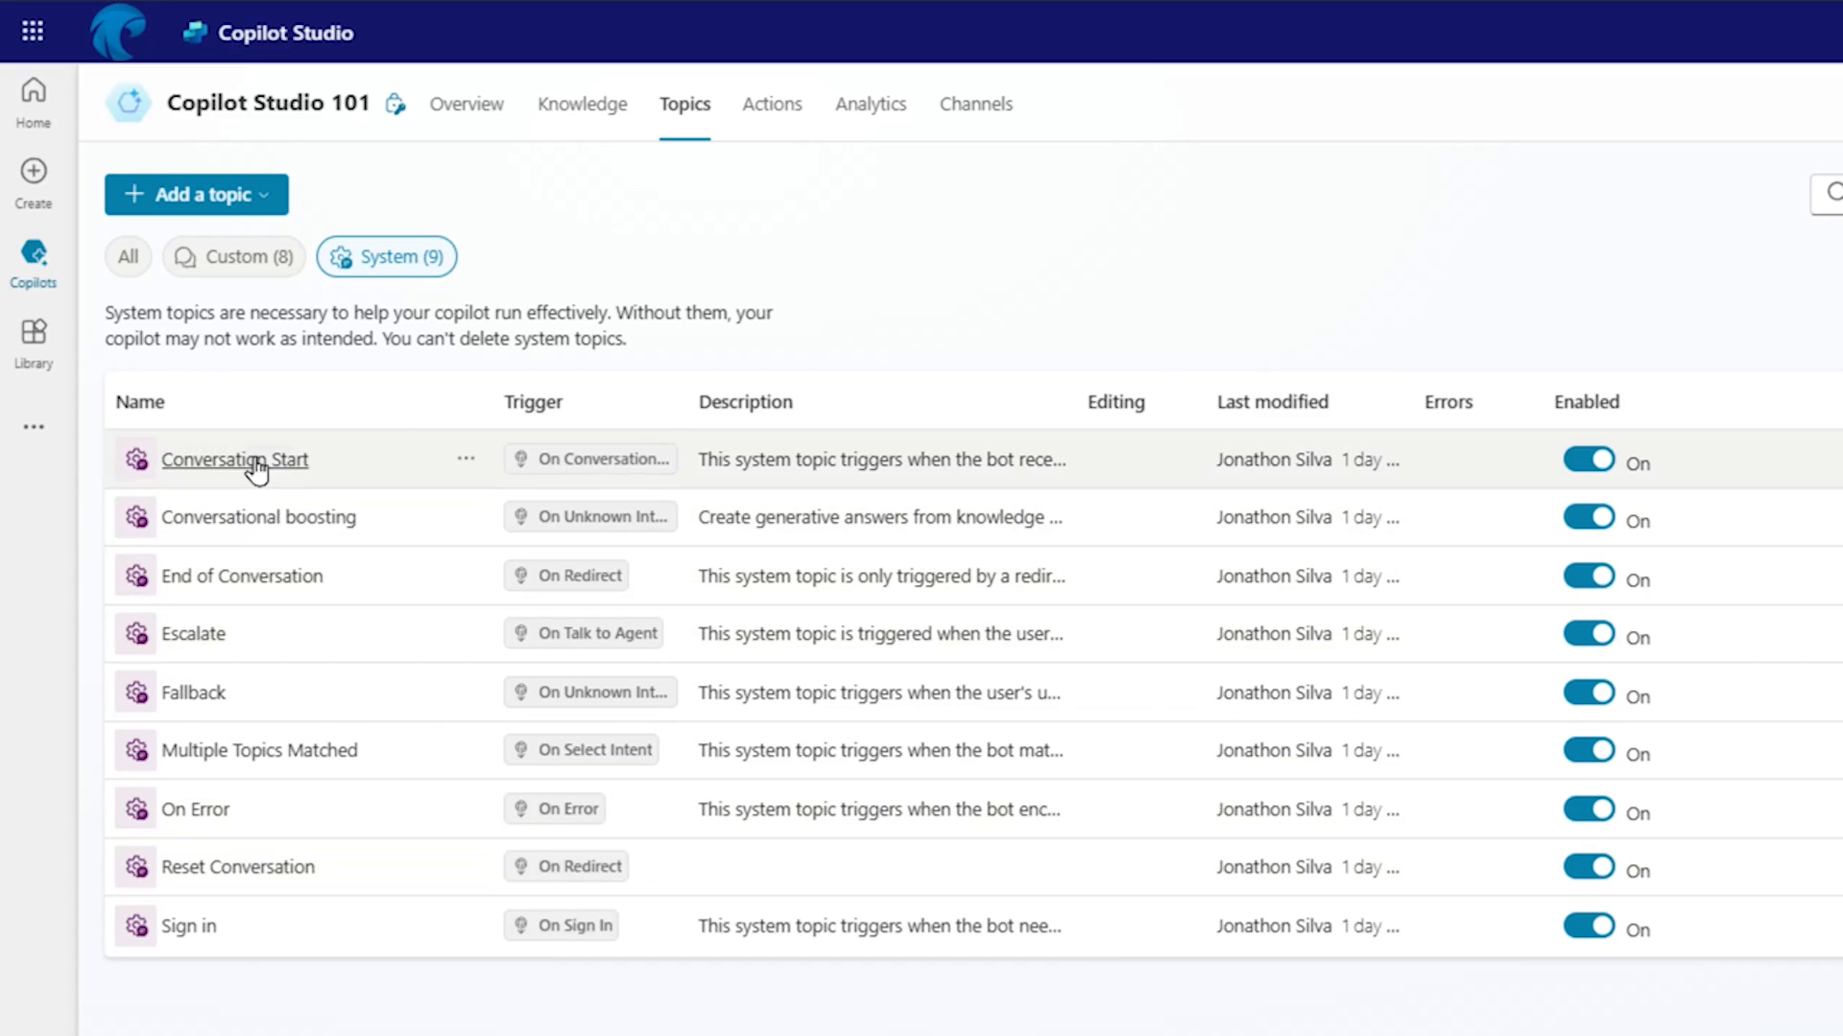
# - Open the Conversation Start topic and put its bot-name greeting message into edit mode
pyautogui.click(234, 459)
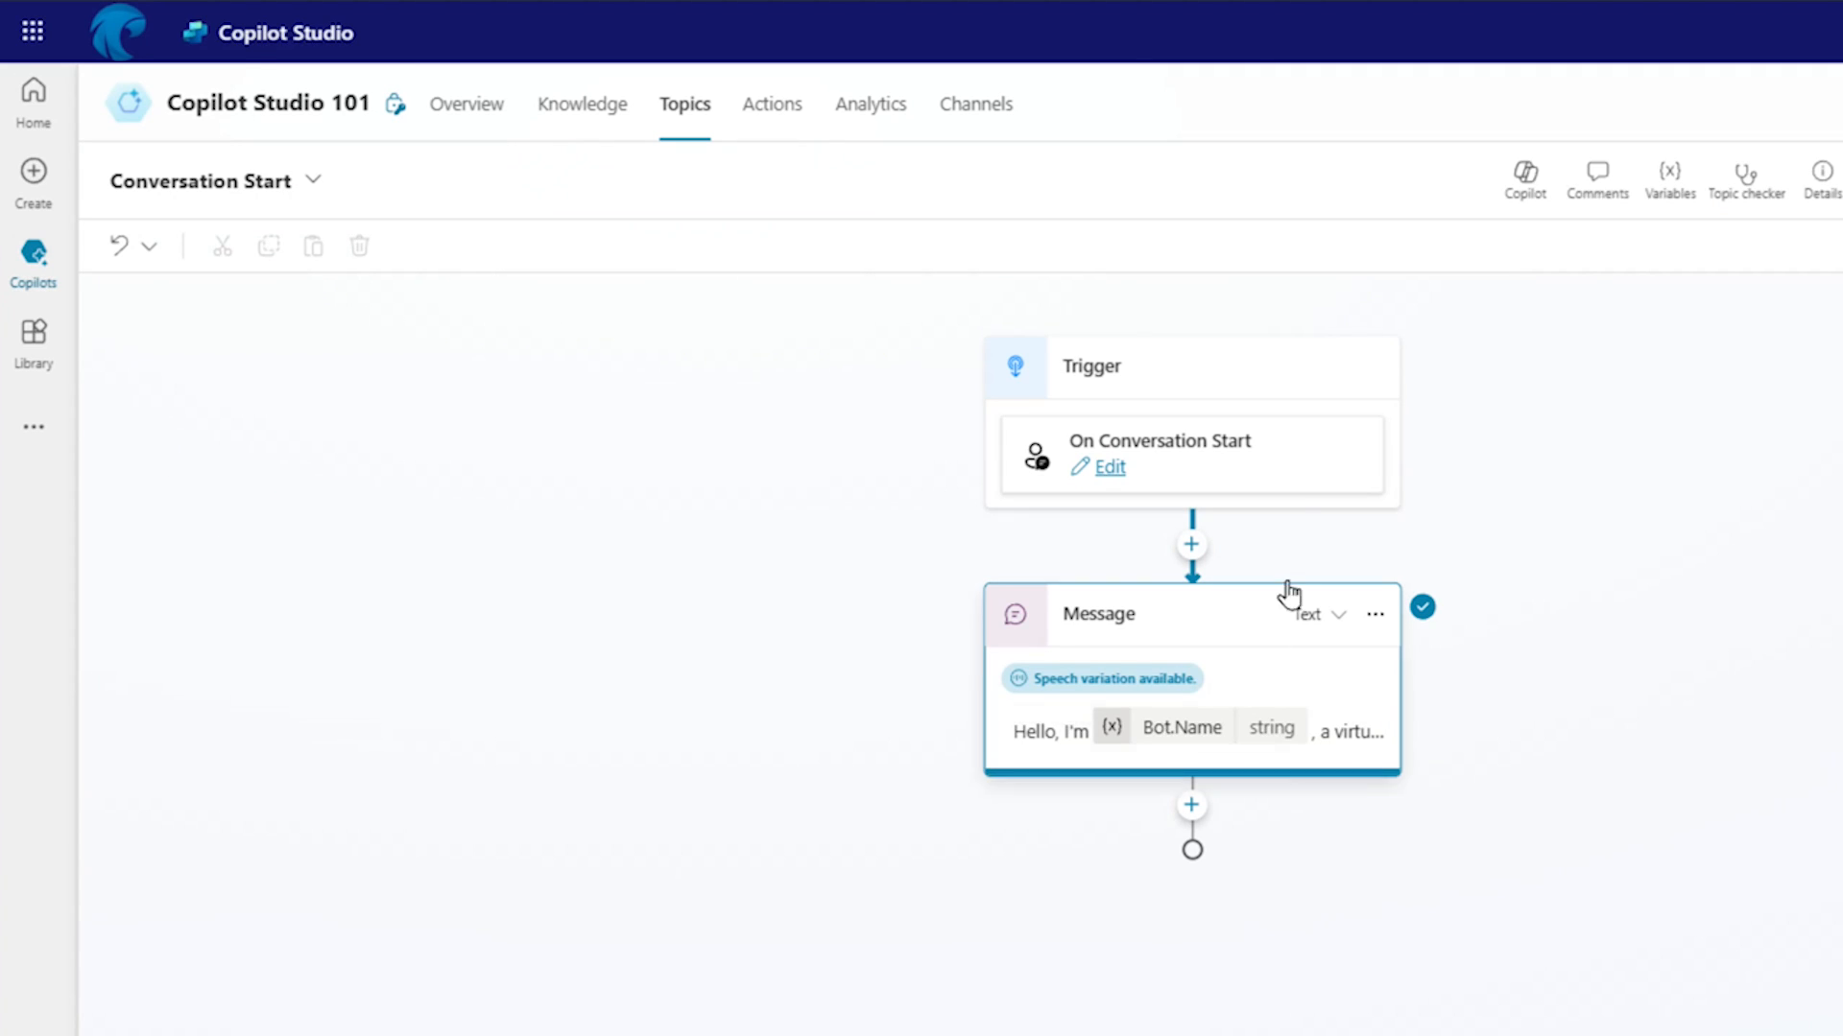
pyautogui.moveTo(1146, 376)
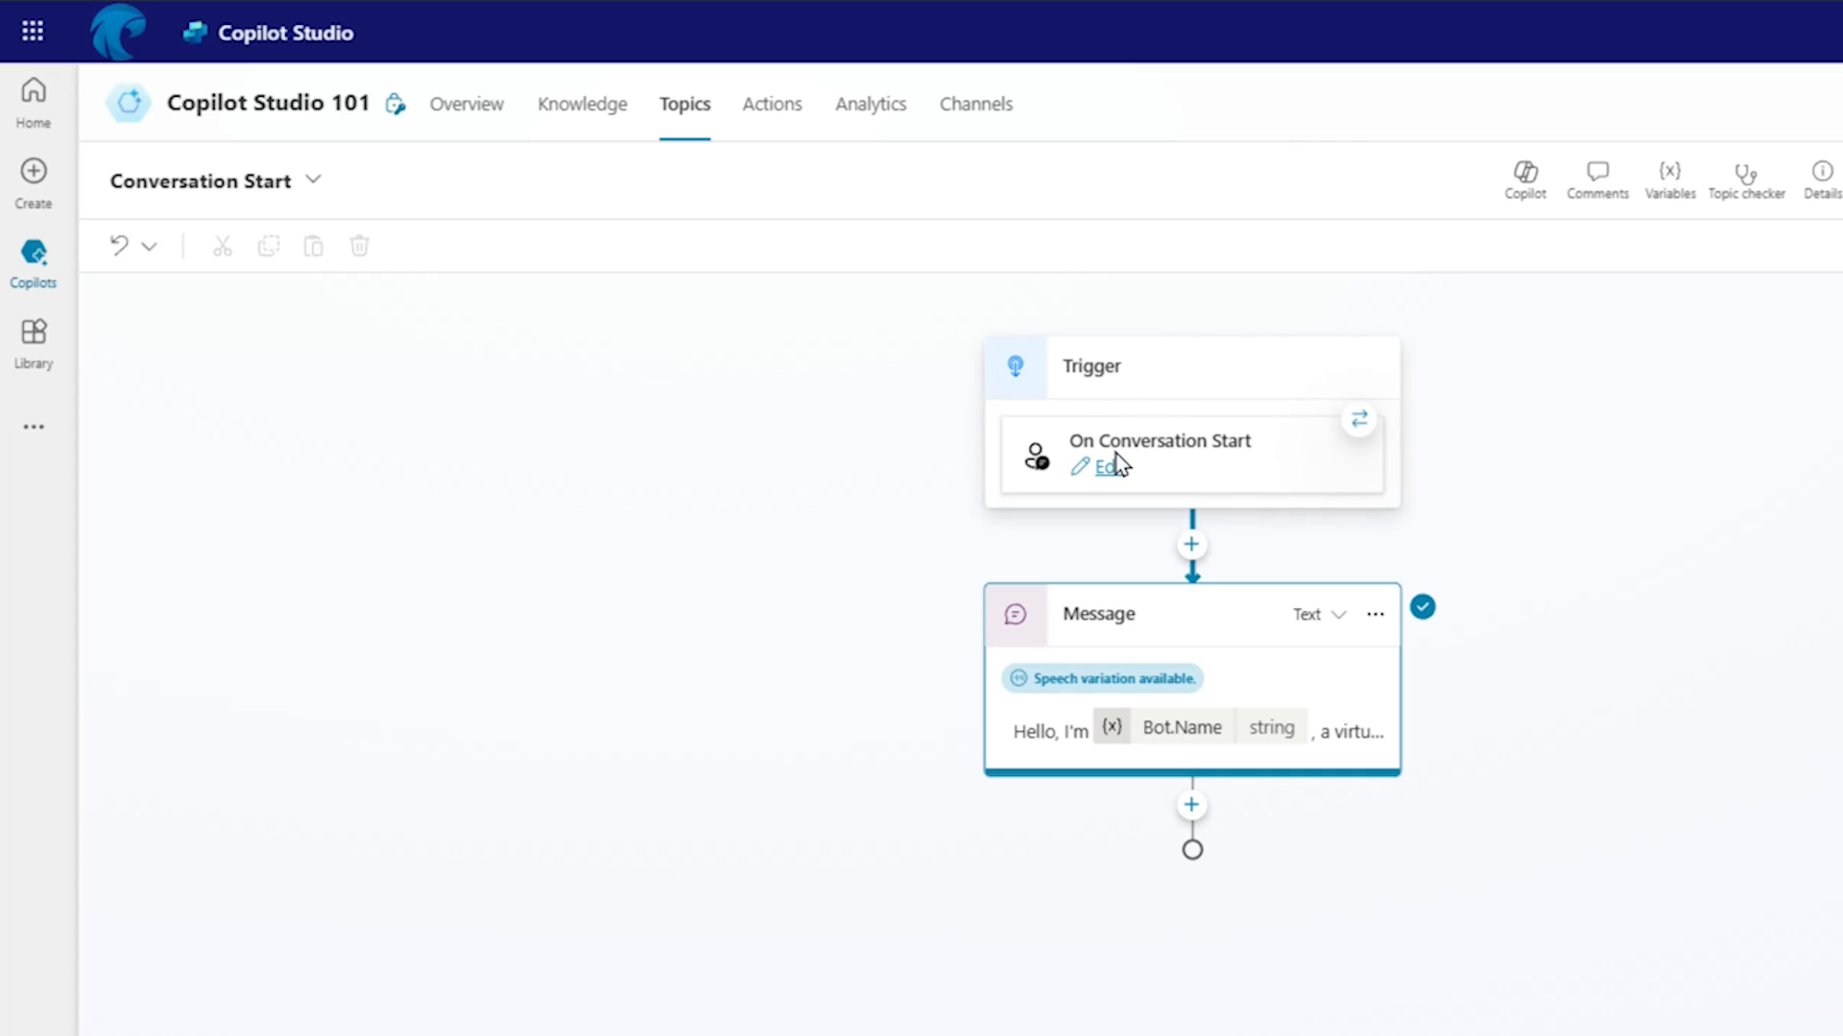
pyautogui.moveTo(1549, 647)
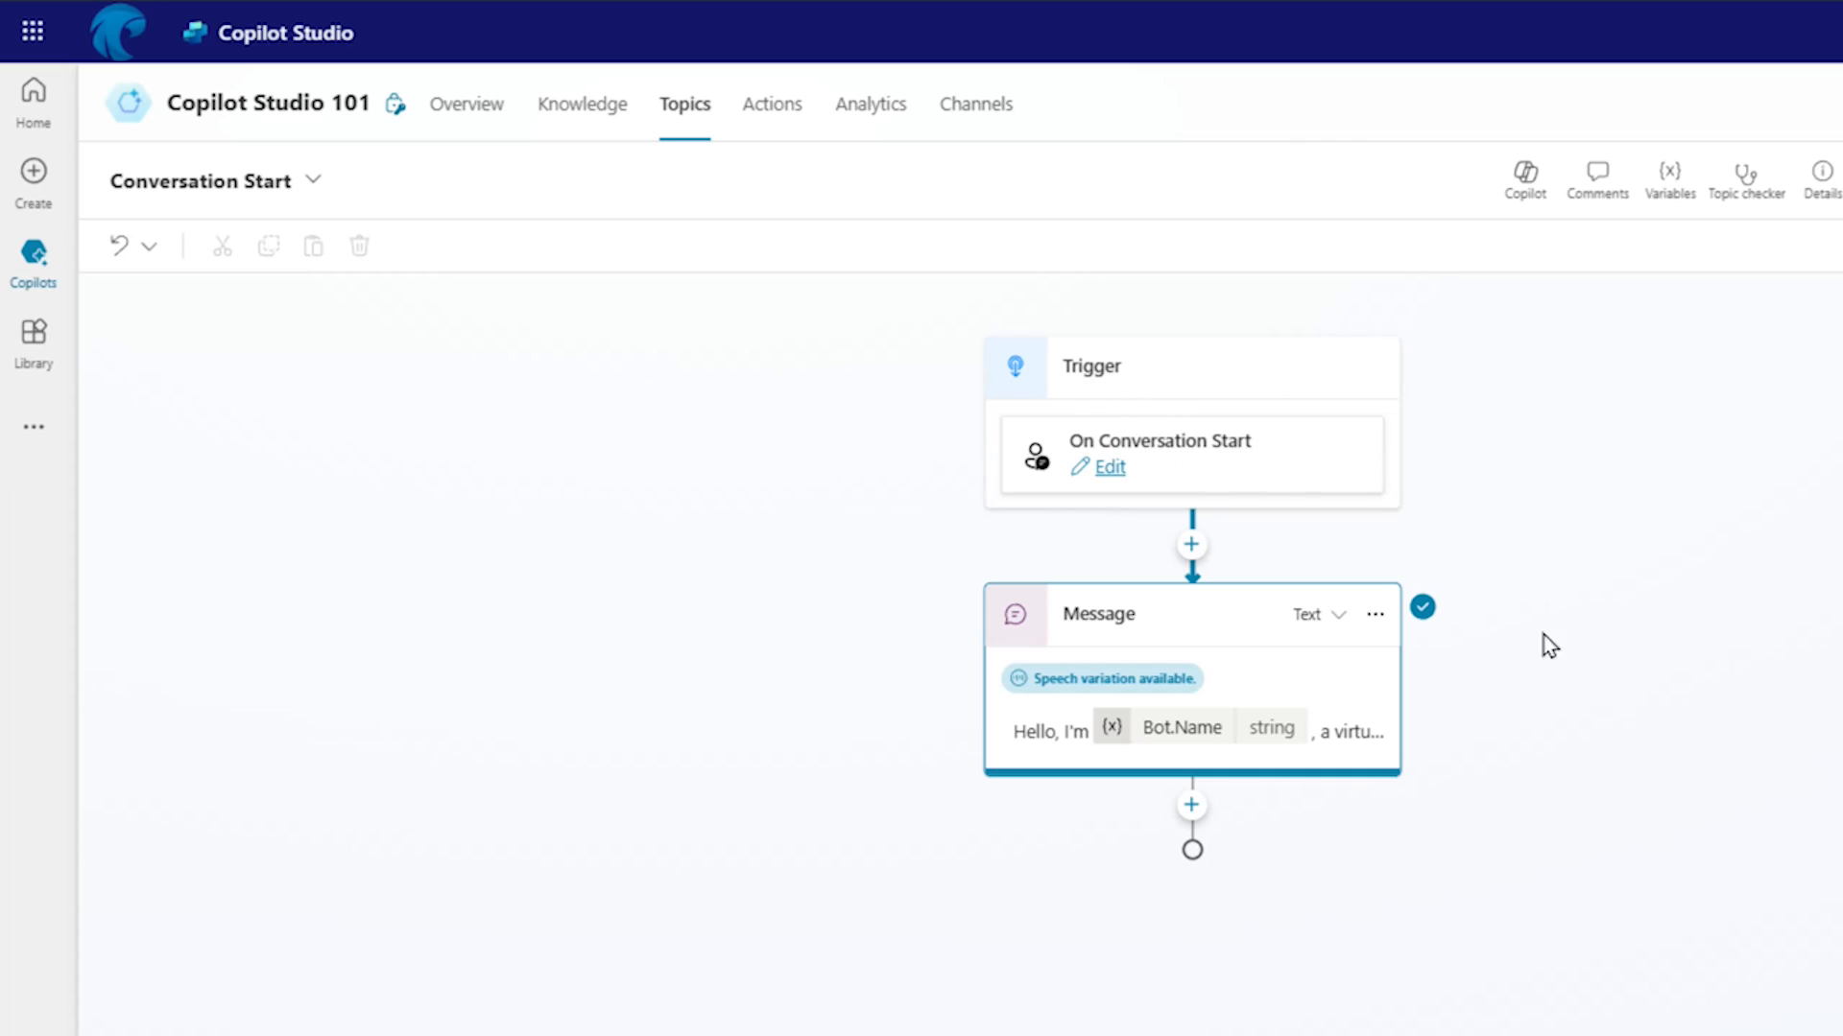
pyautogui.moveTo(1631, 632)
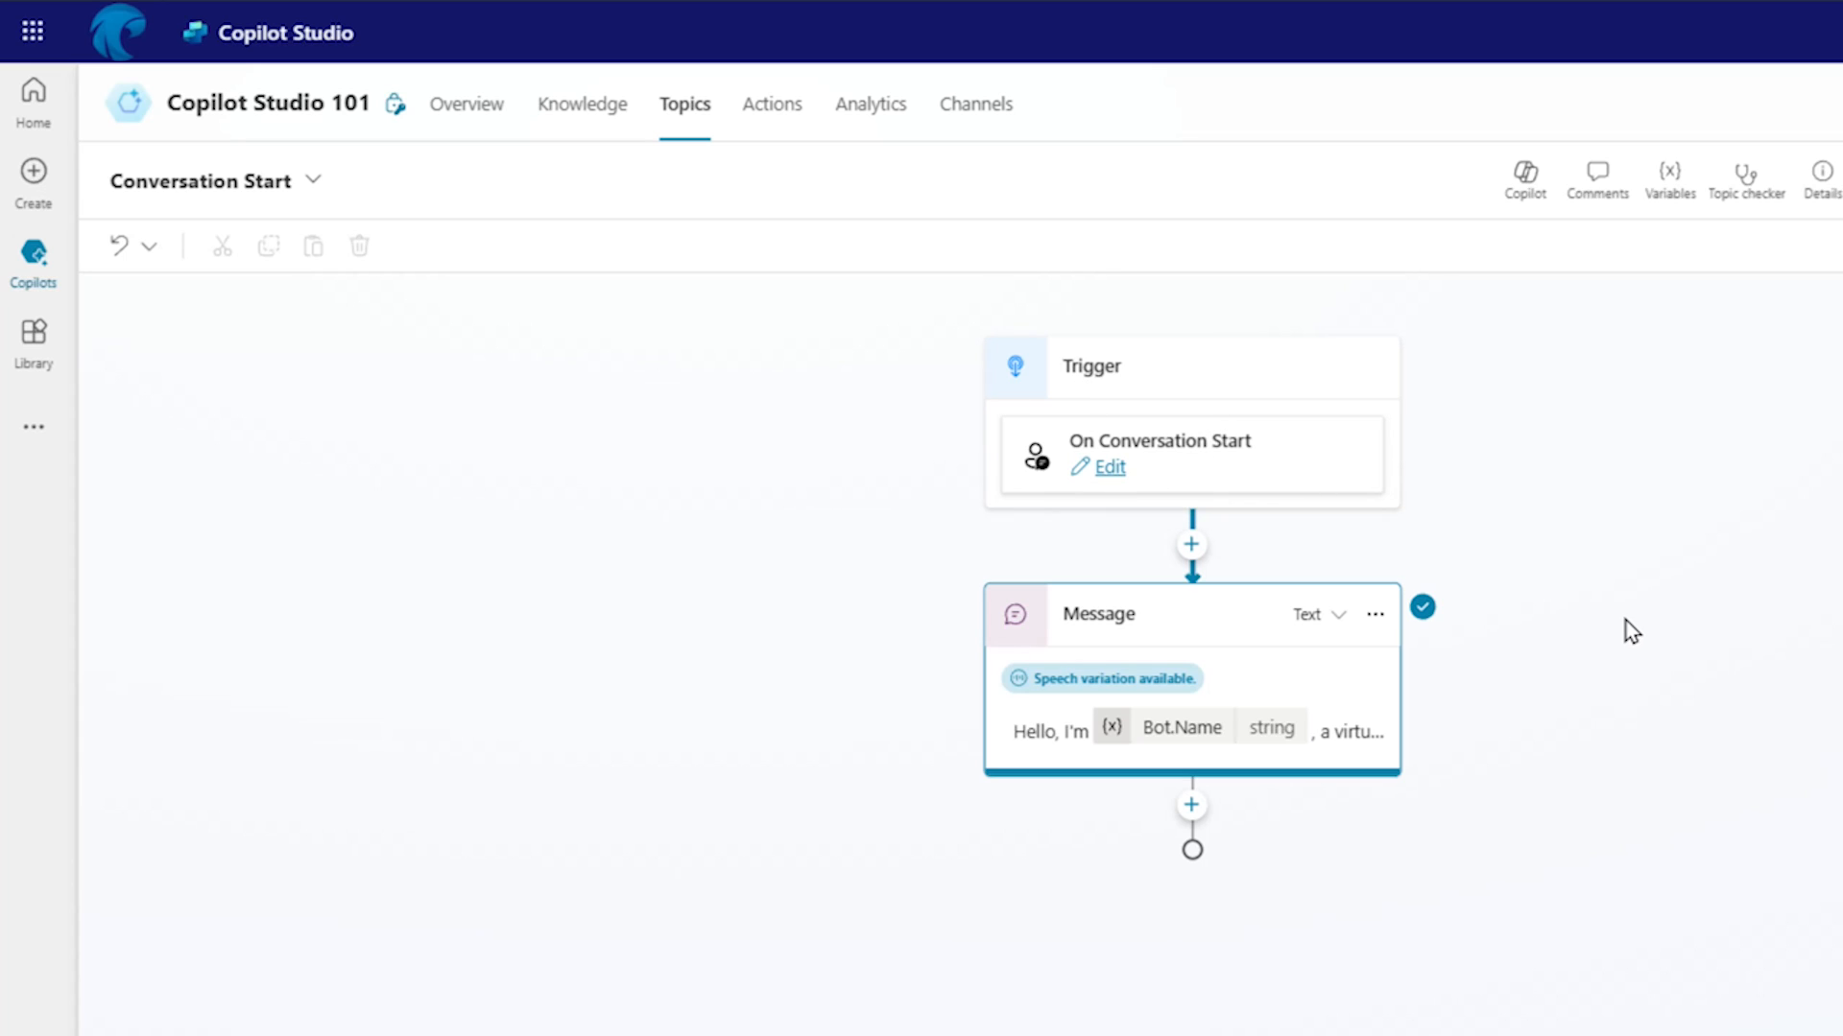
pyautogui.moveTo(1553, 716)
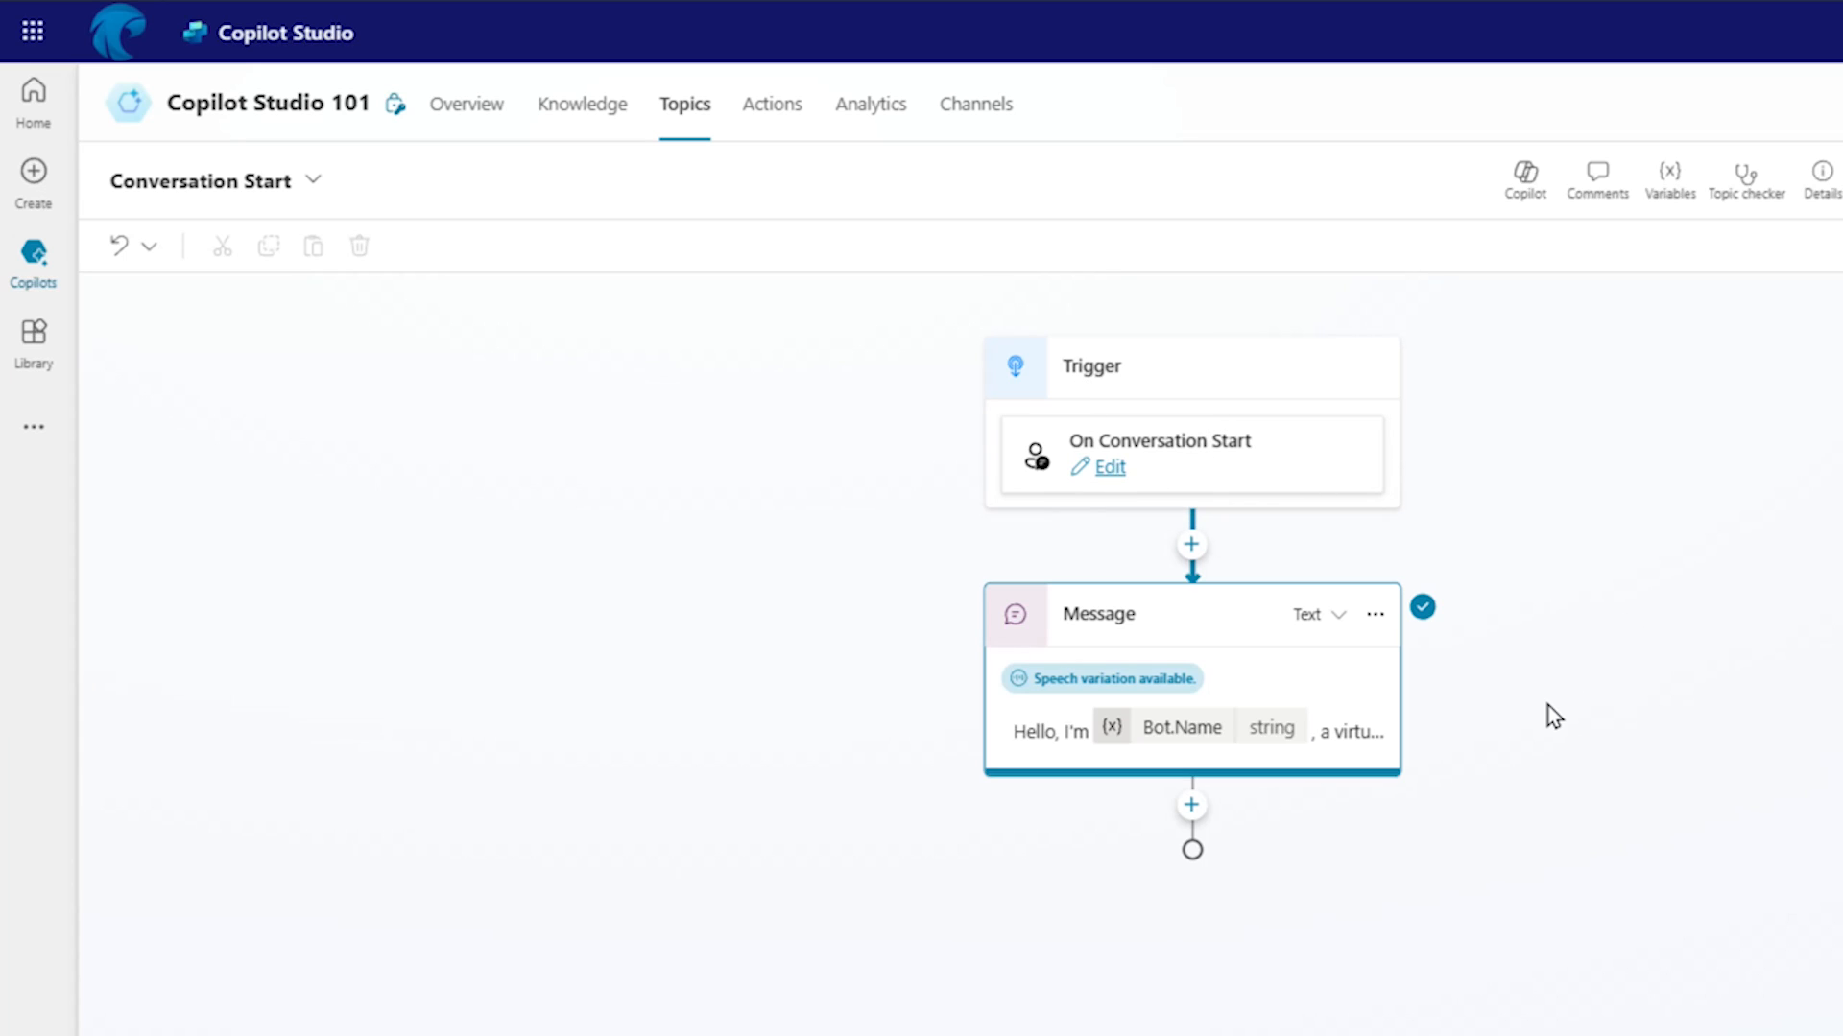
pyautogui.moveTo(1543, 718)
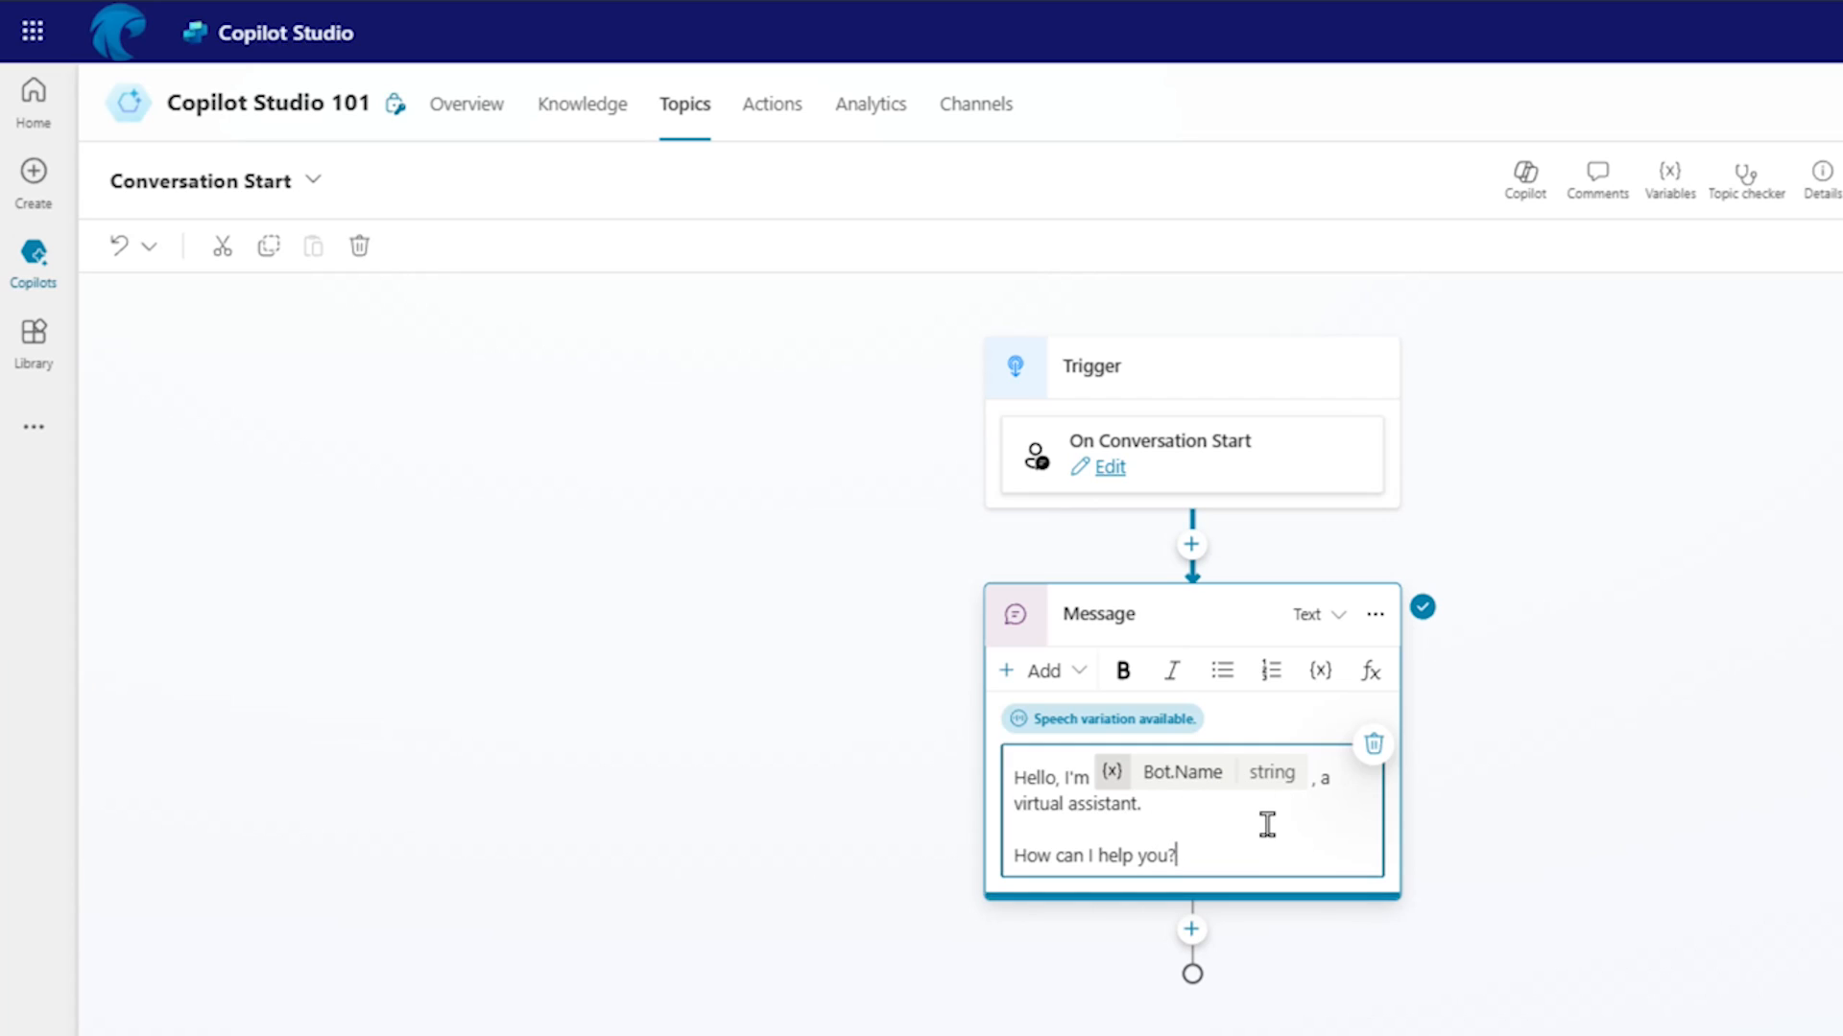
pyautogui.moveTo(1040, 839)
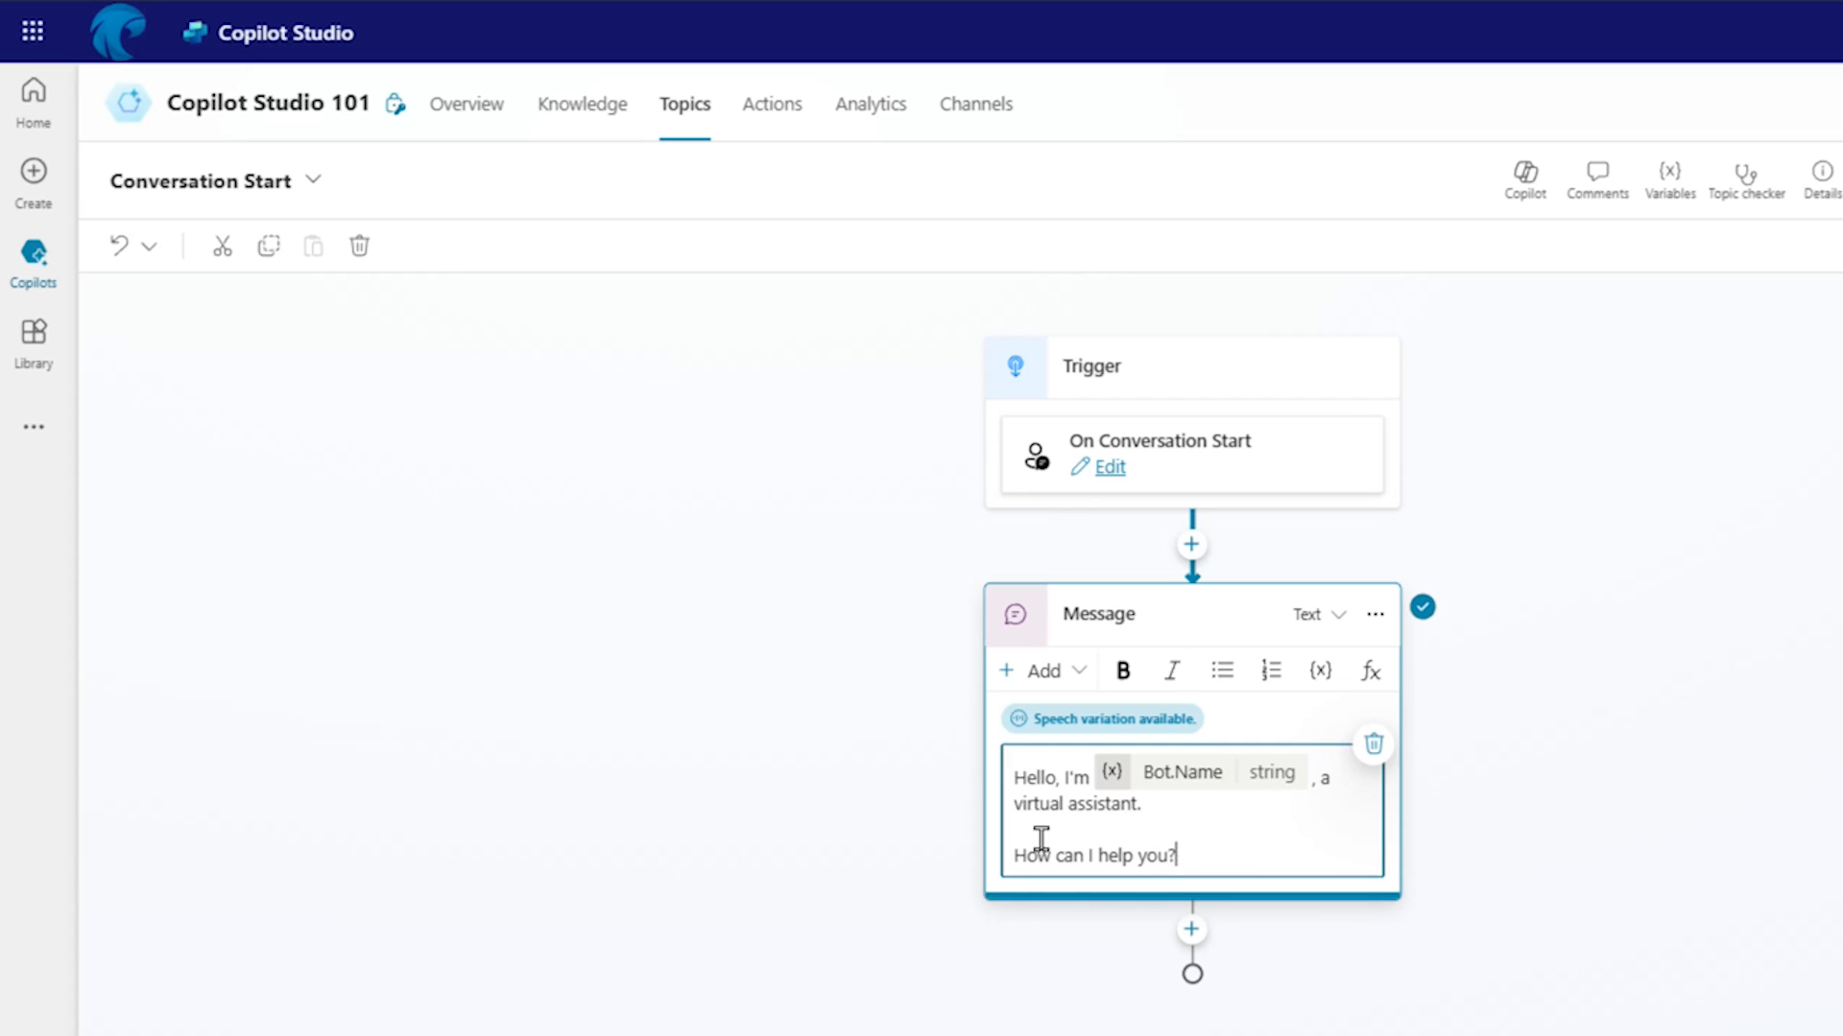
pyautogui.click(1522, 181)
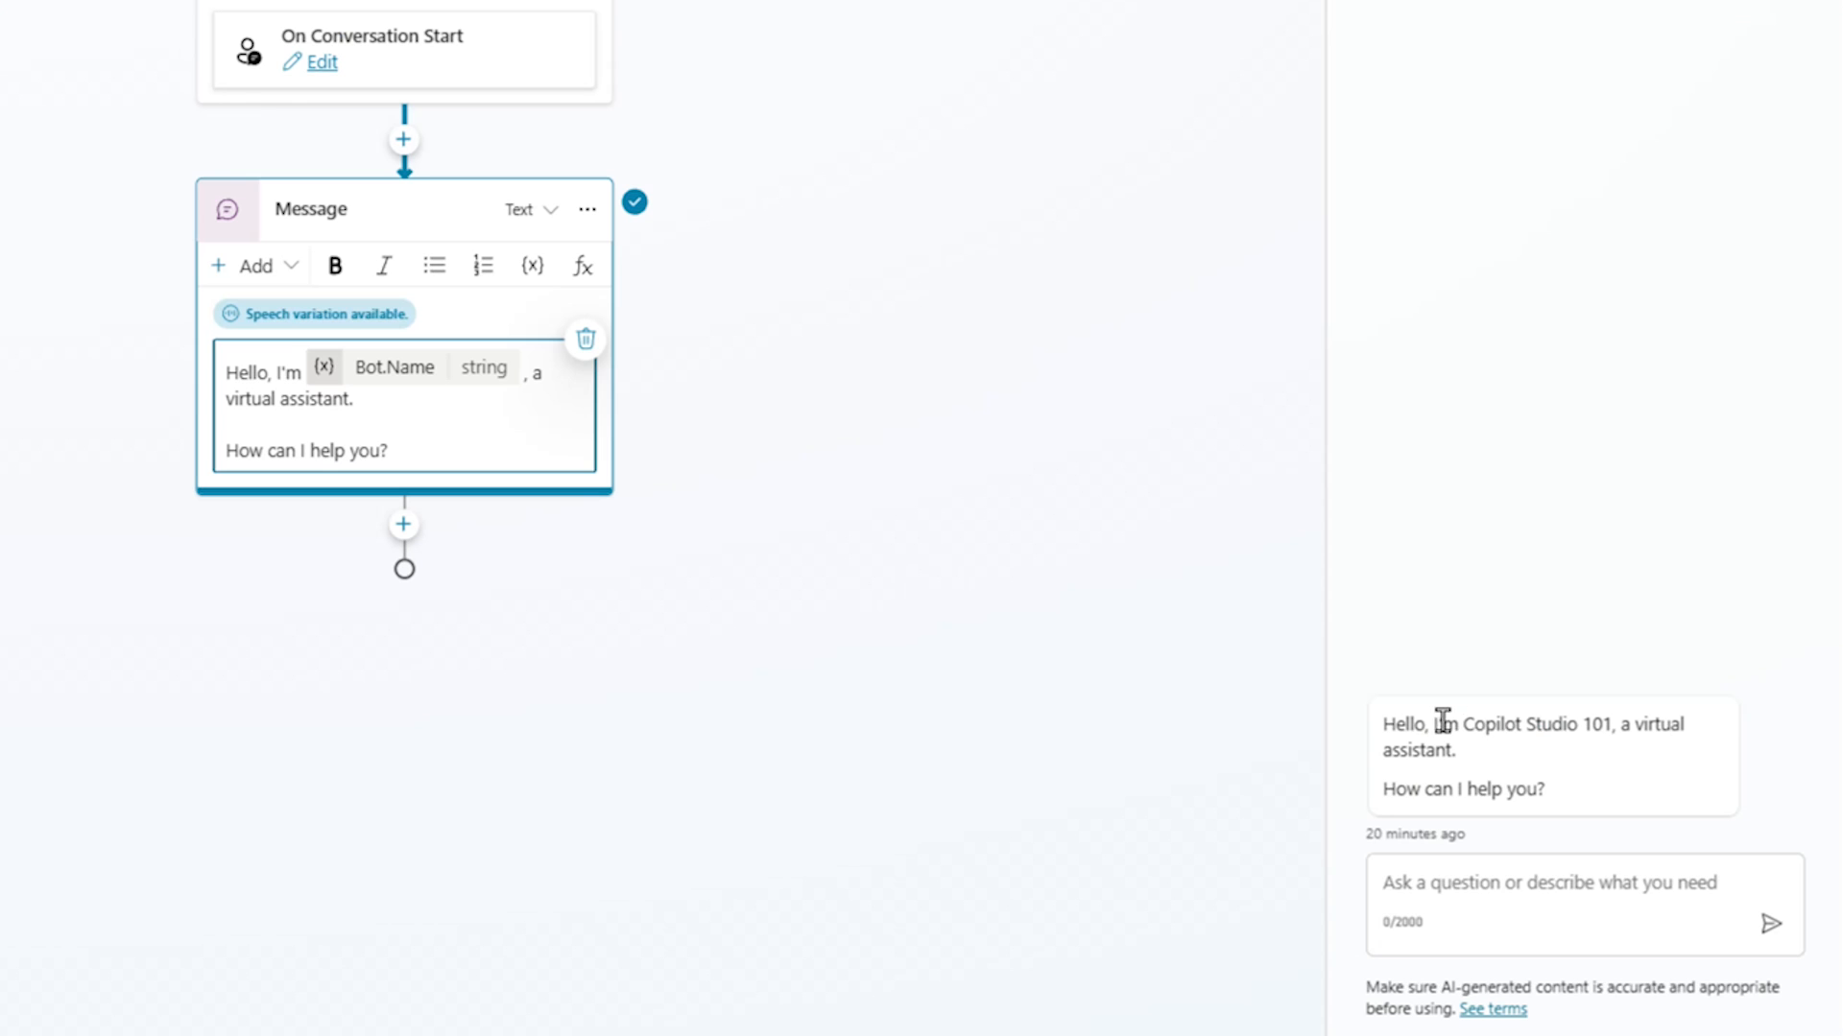
pyautogui.moveTo(1673, 769)
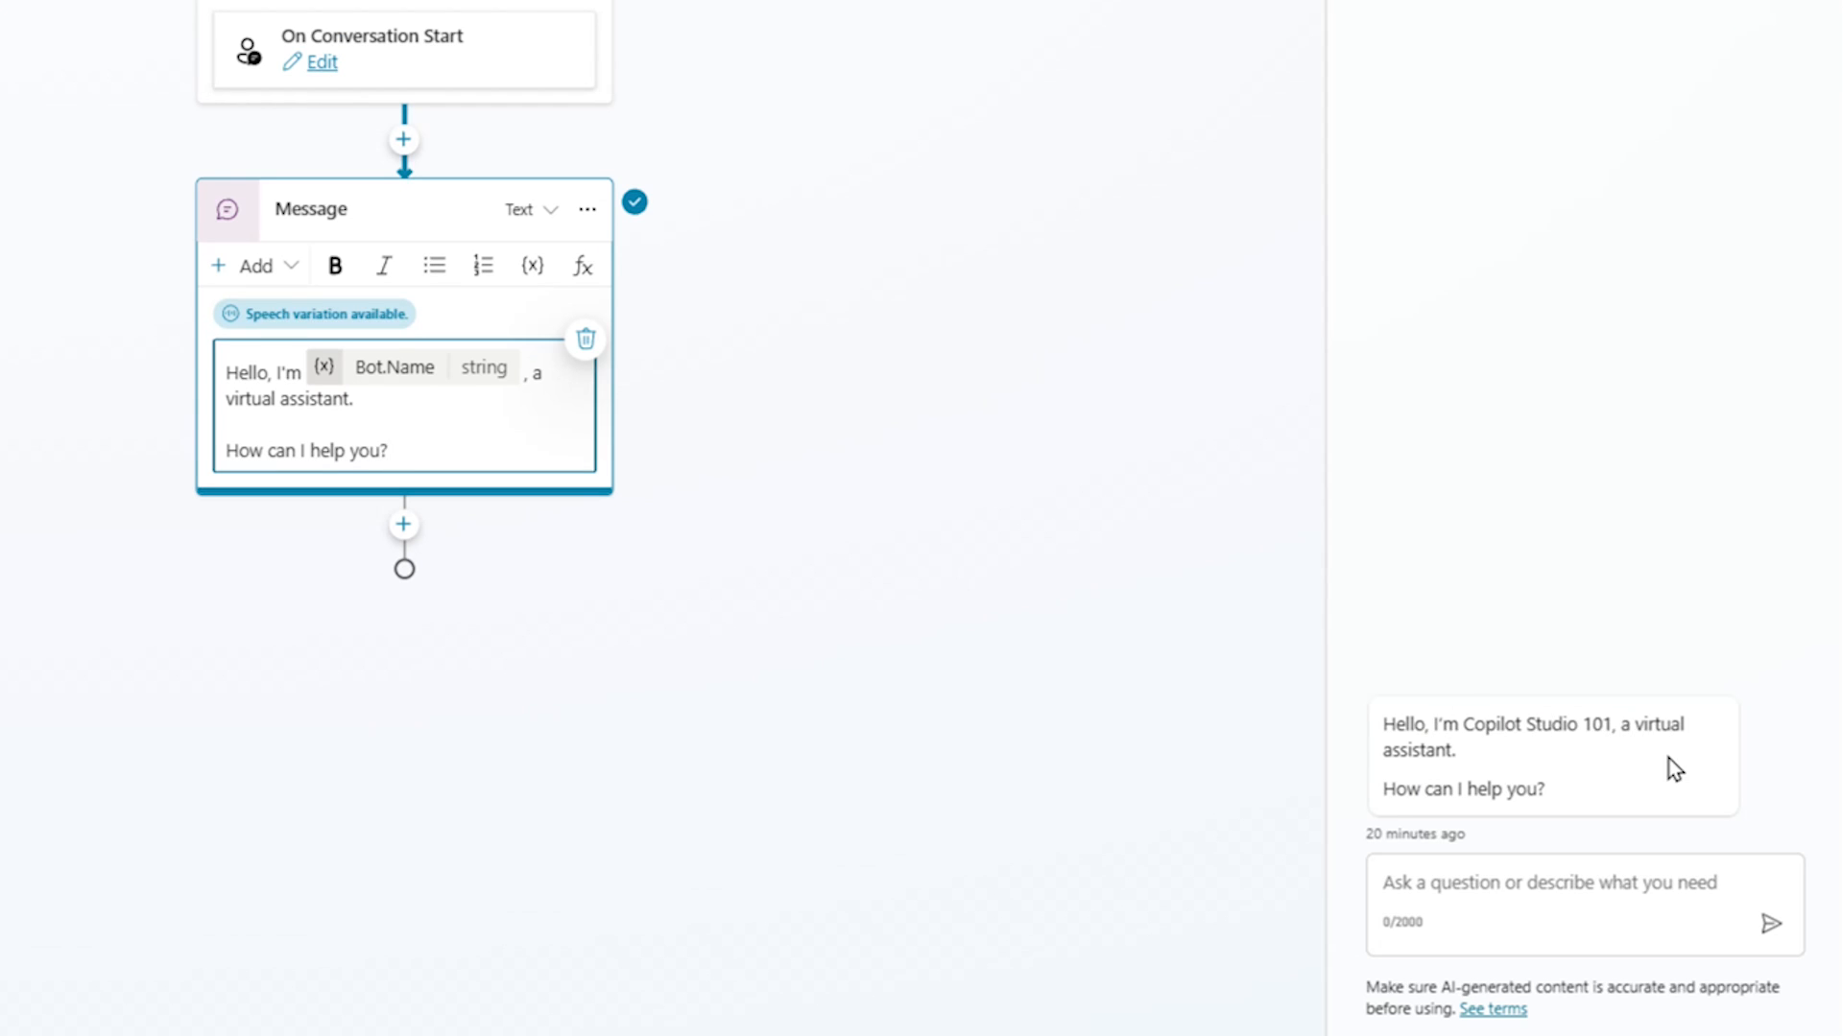
pyautogui.moveTo(1574, 714)
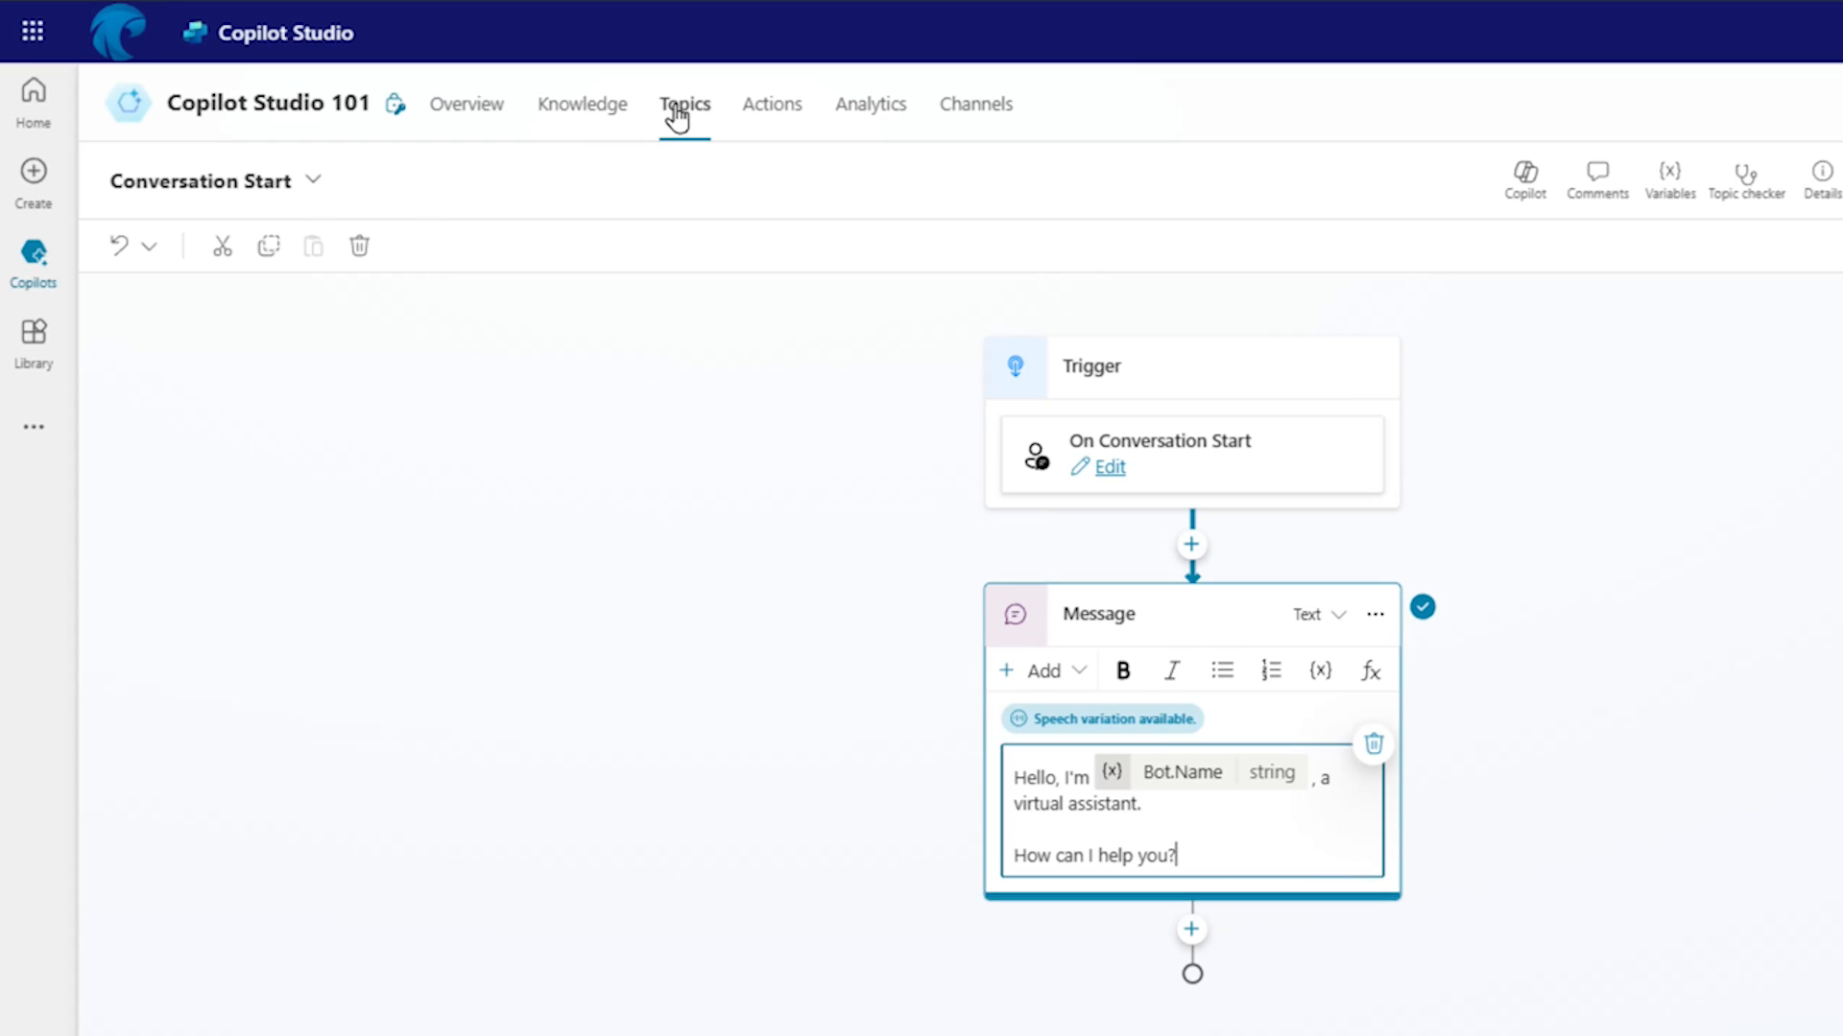
pyautogui.moveTo(566, 209)
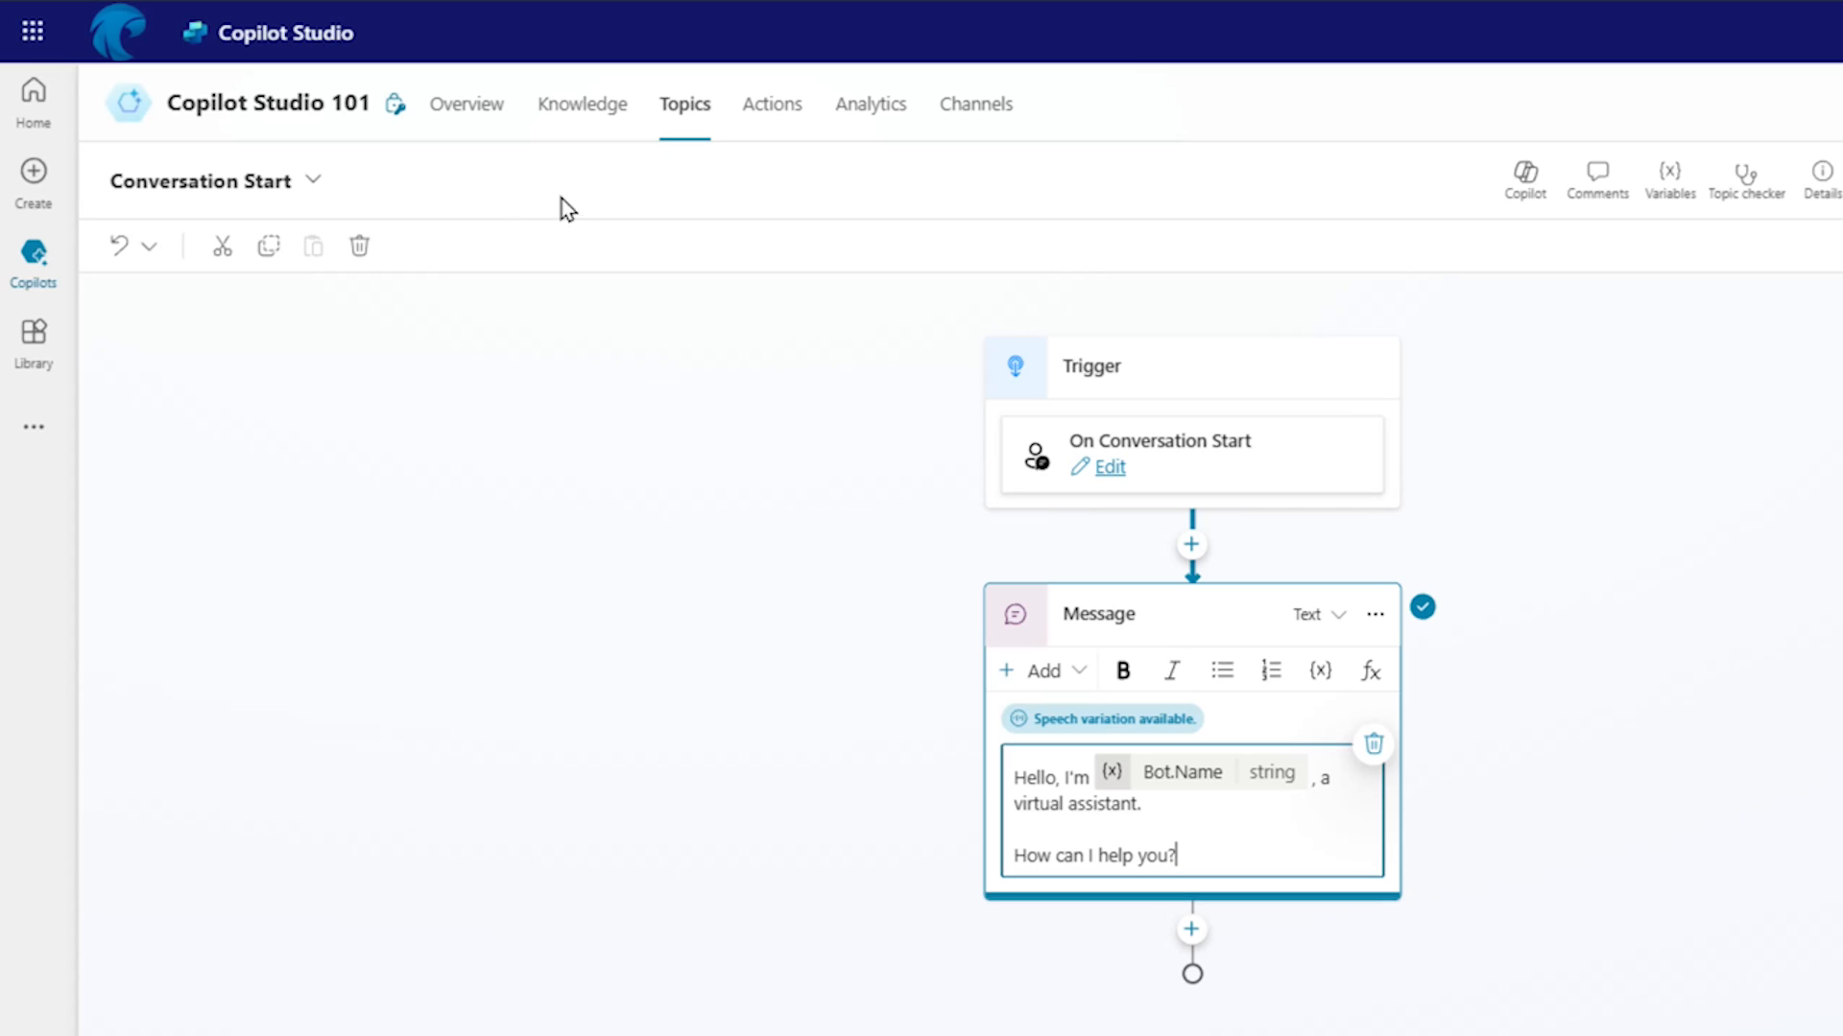
# - Show the topic switcher listing all topics from Conversational boosting to Thank you
pyautogui.click(312, 181)
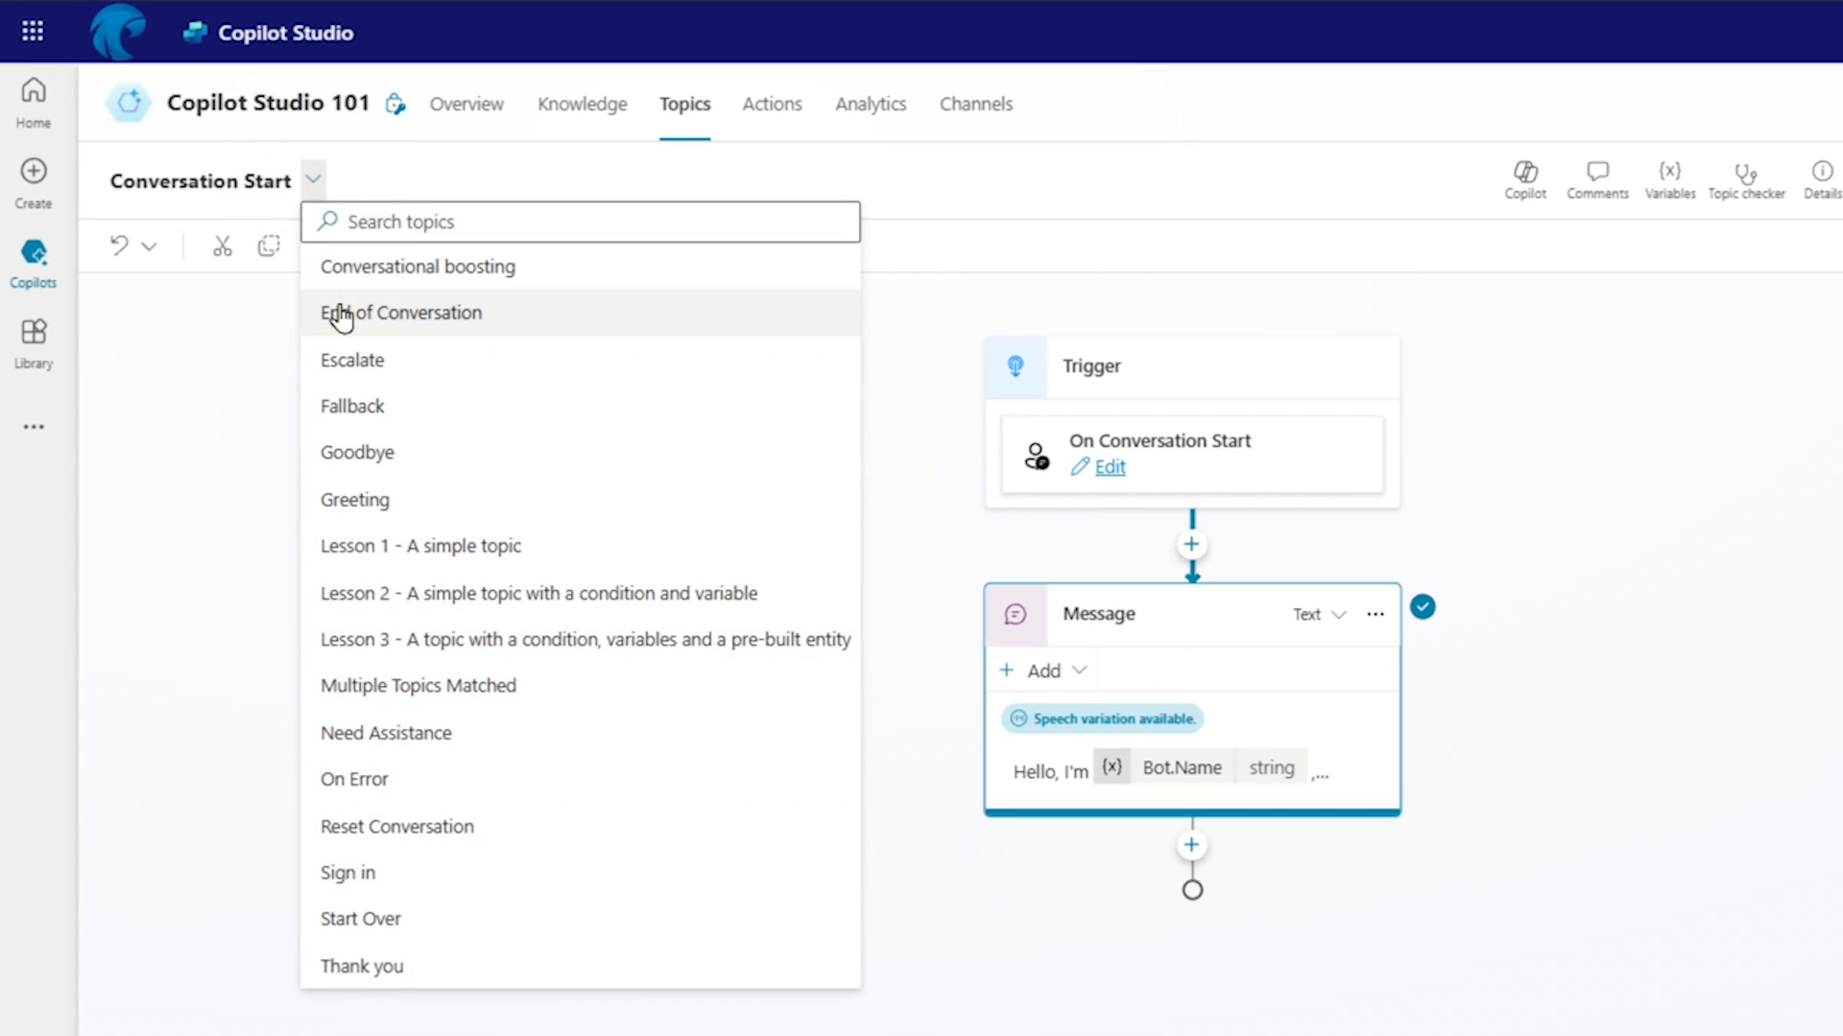
pyautogui.moveTo(489, 996)
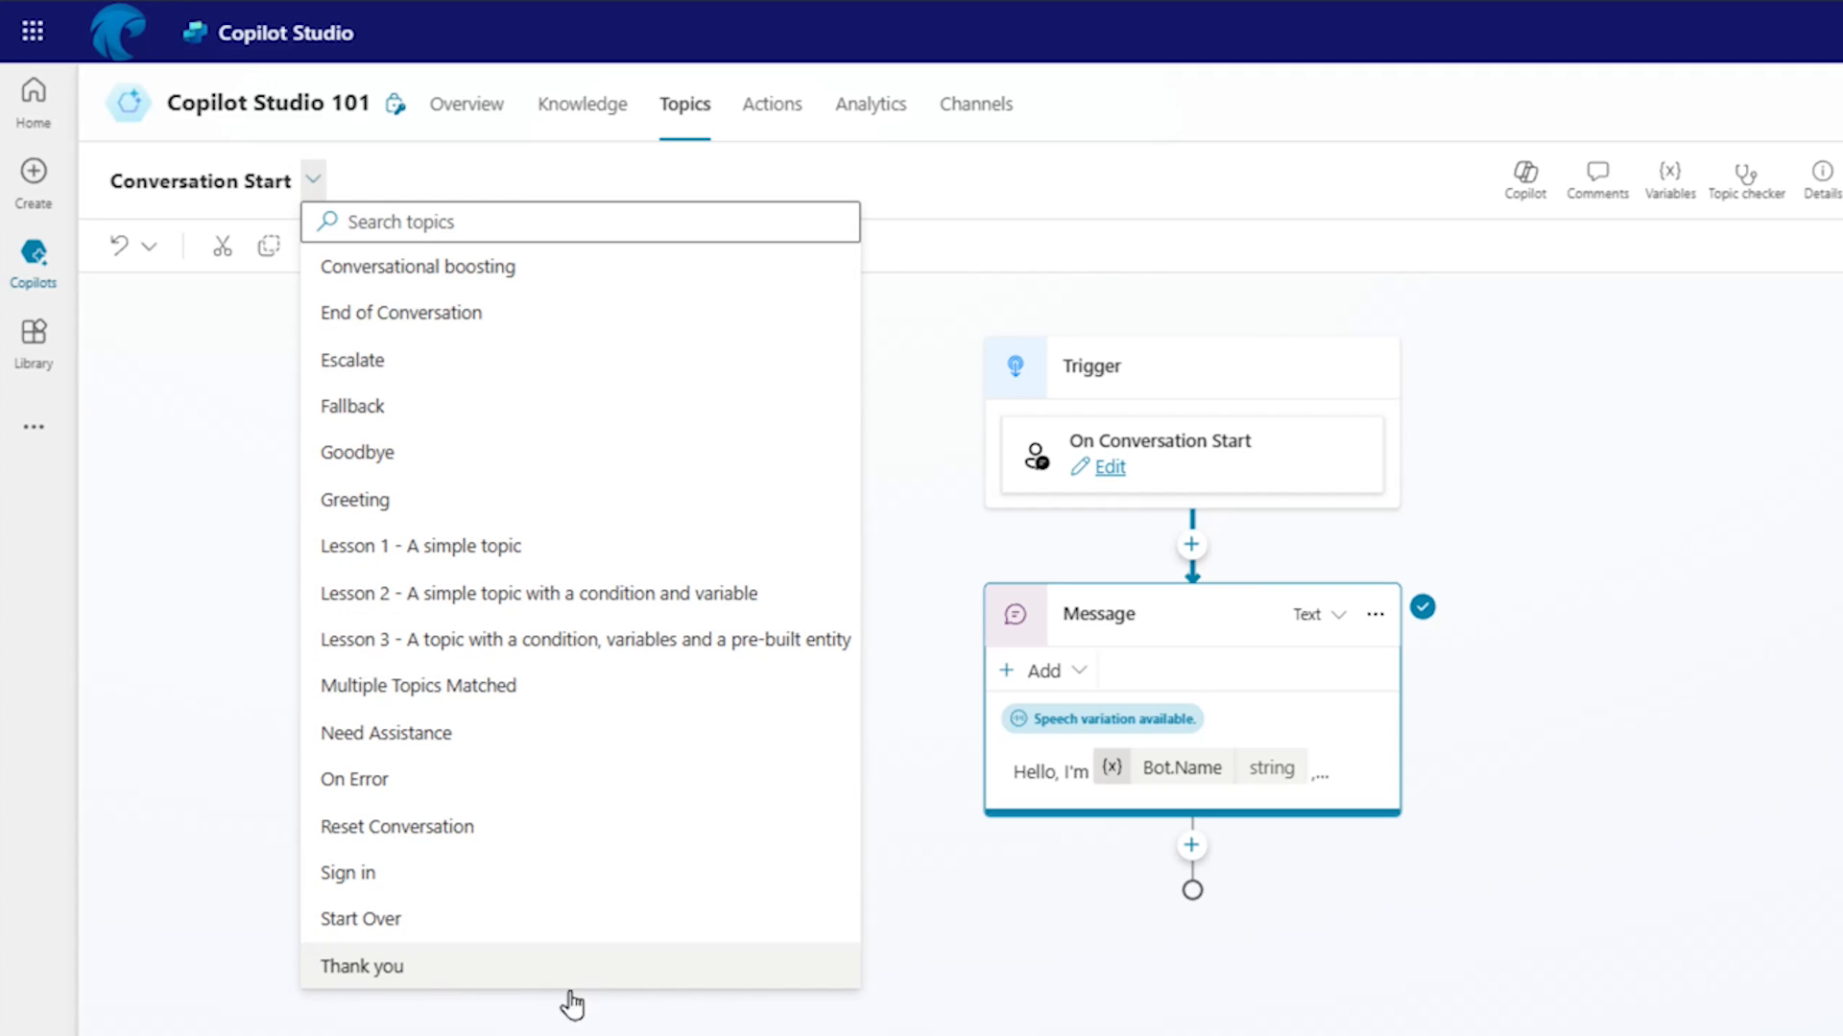
pyautogui.moveTo(582, 963)
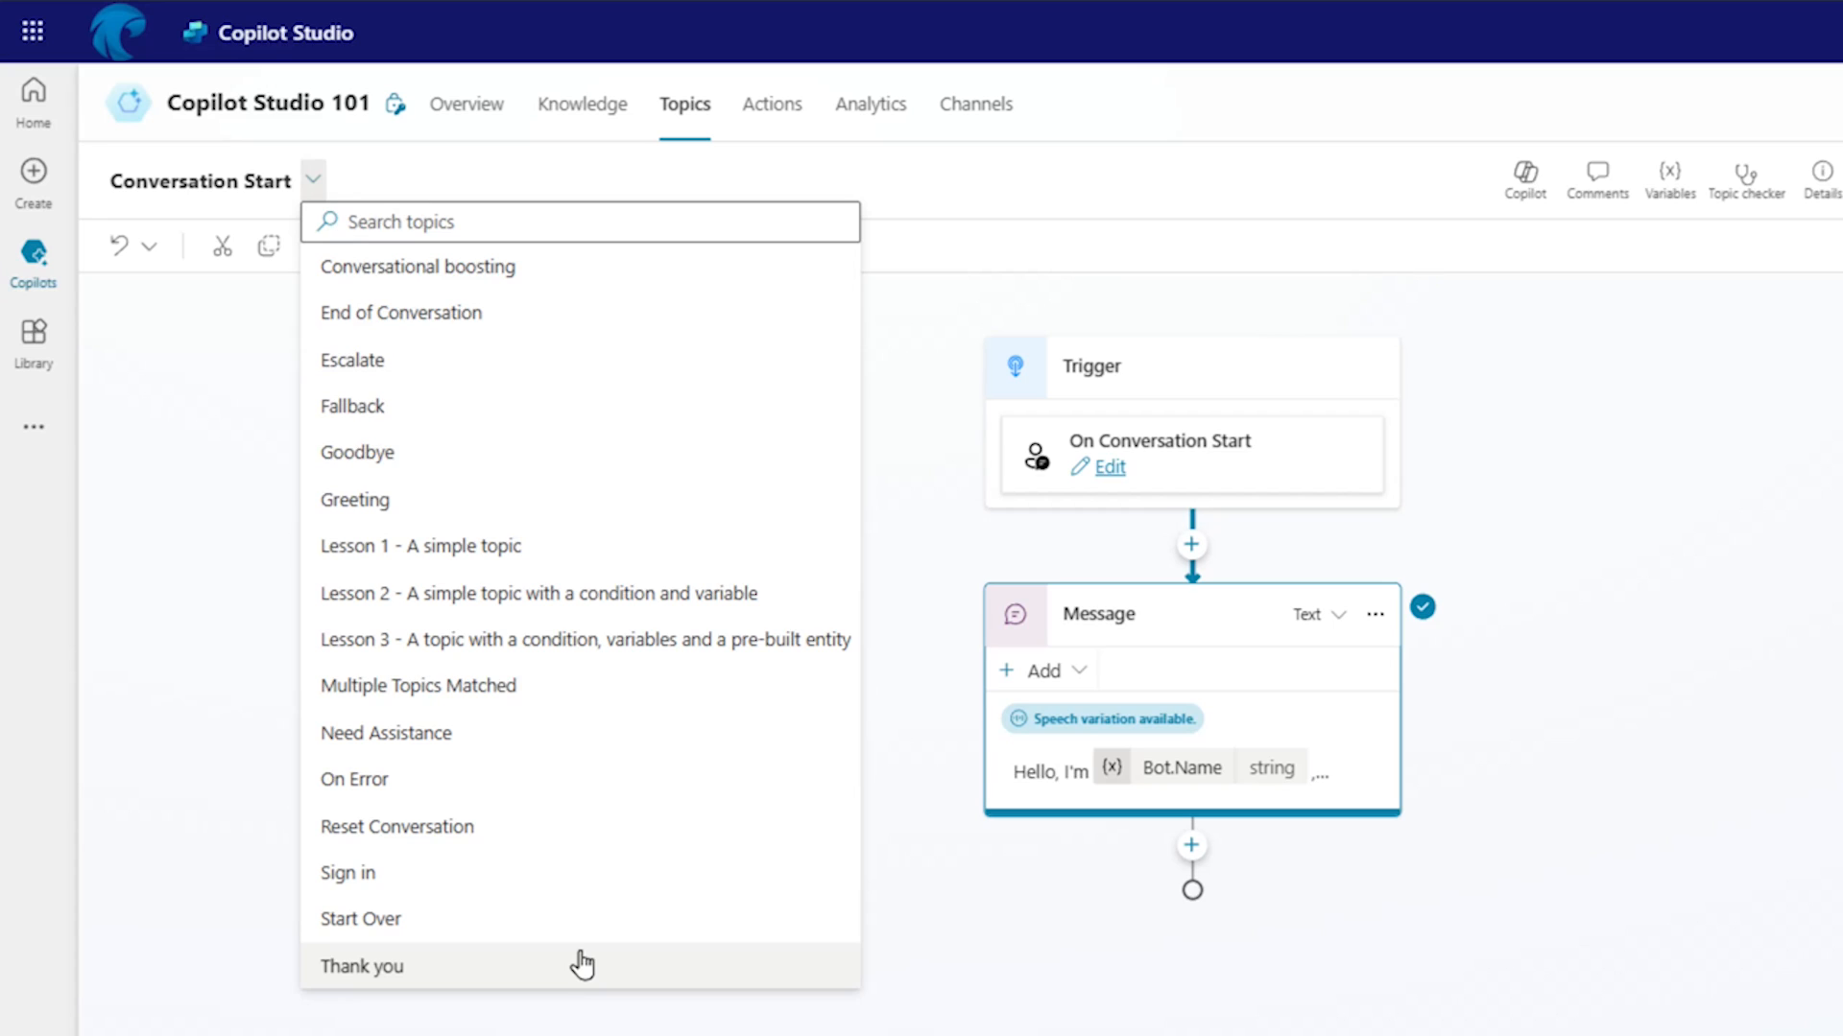
pyautogui.moveTo(599, 915)
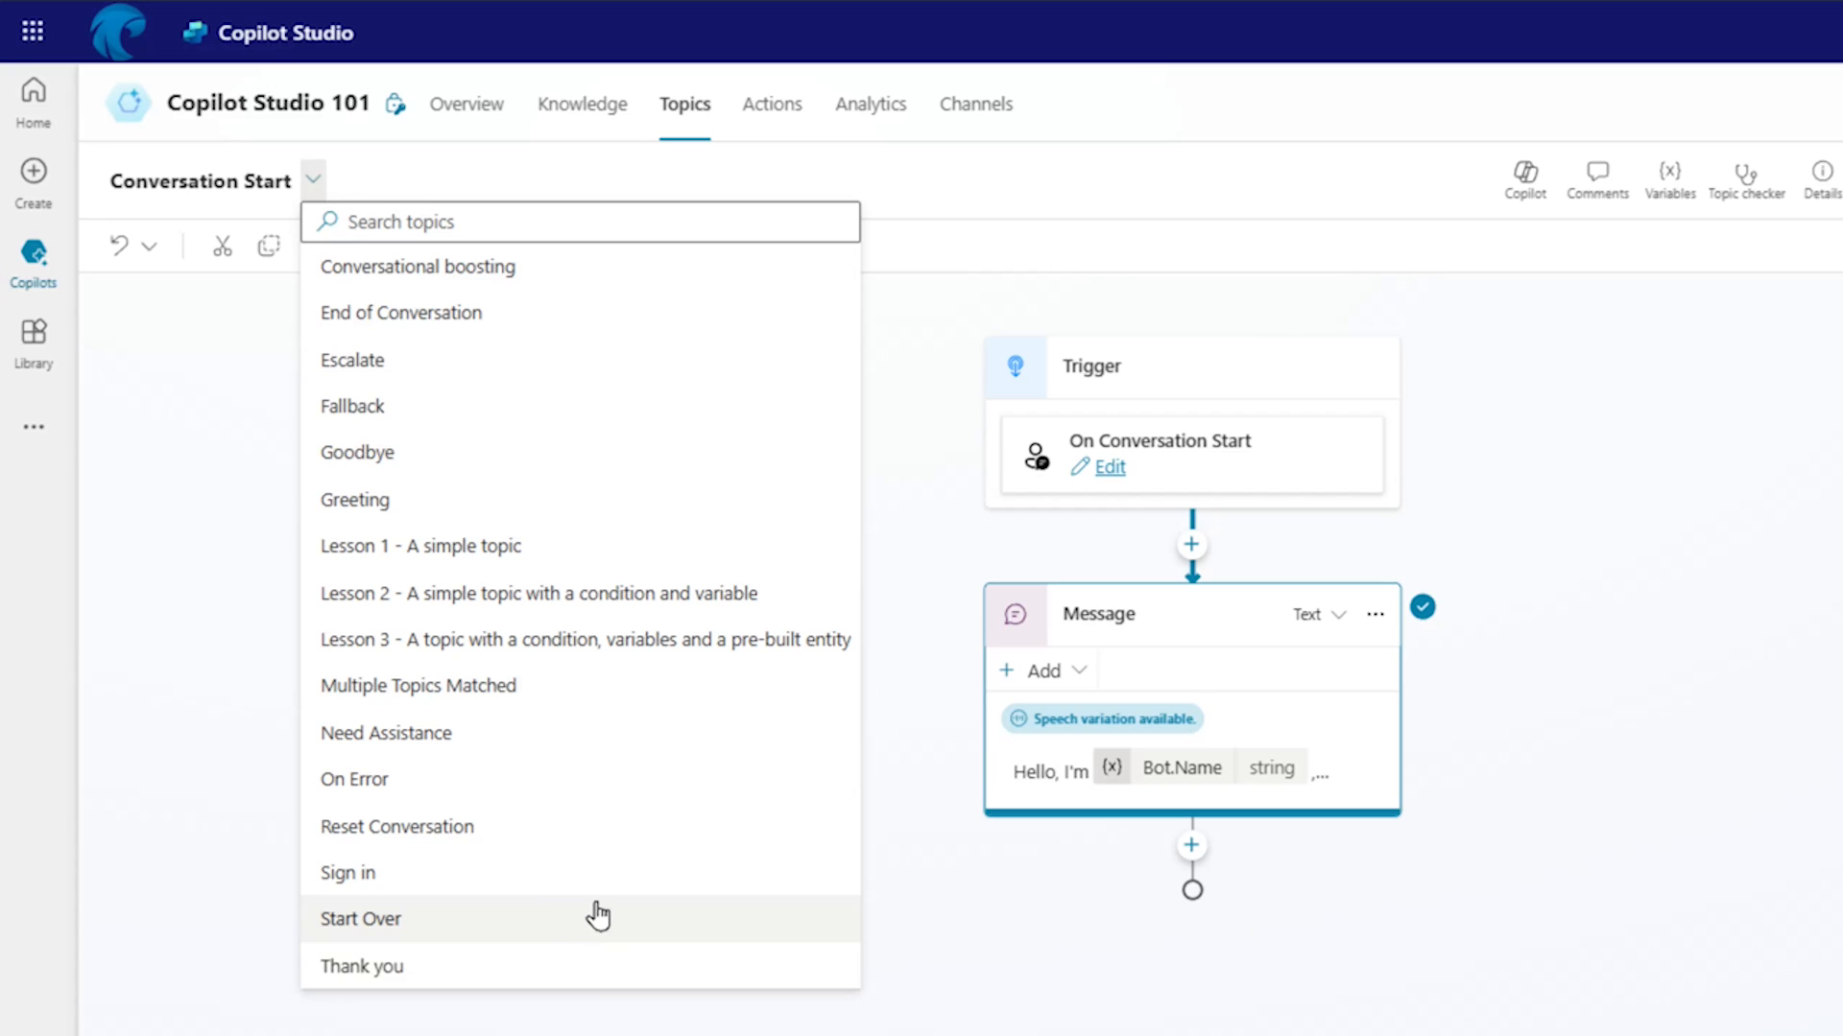
# - Switch to the Need Assistance topic and show its seven trigger phrases, including Products and Courses
pyautogui.click(361, 917)
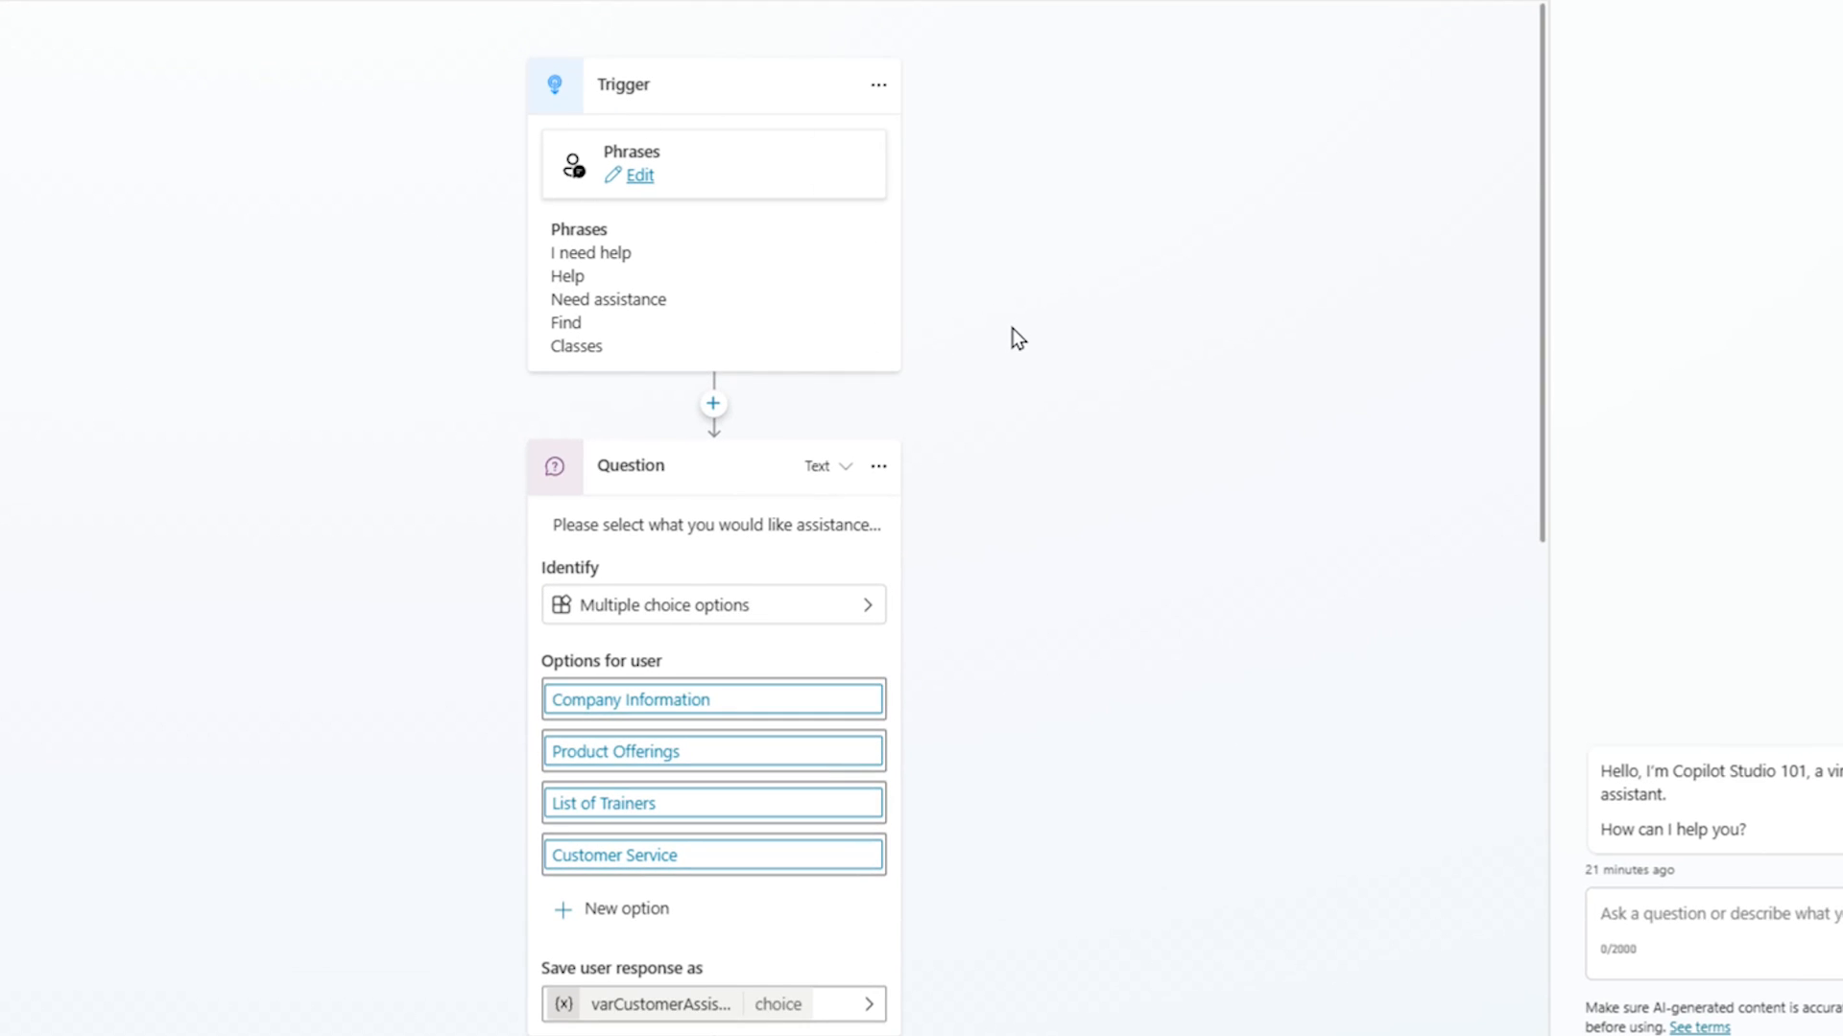
pyautogui.moveTo(737, 253)
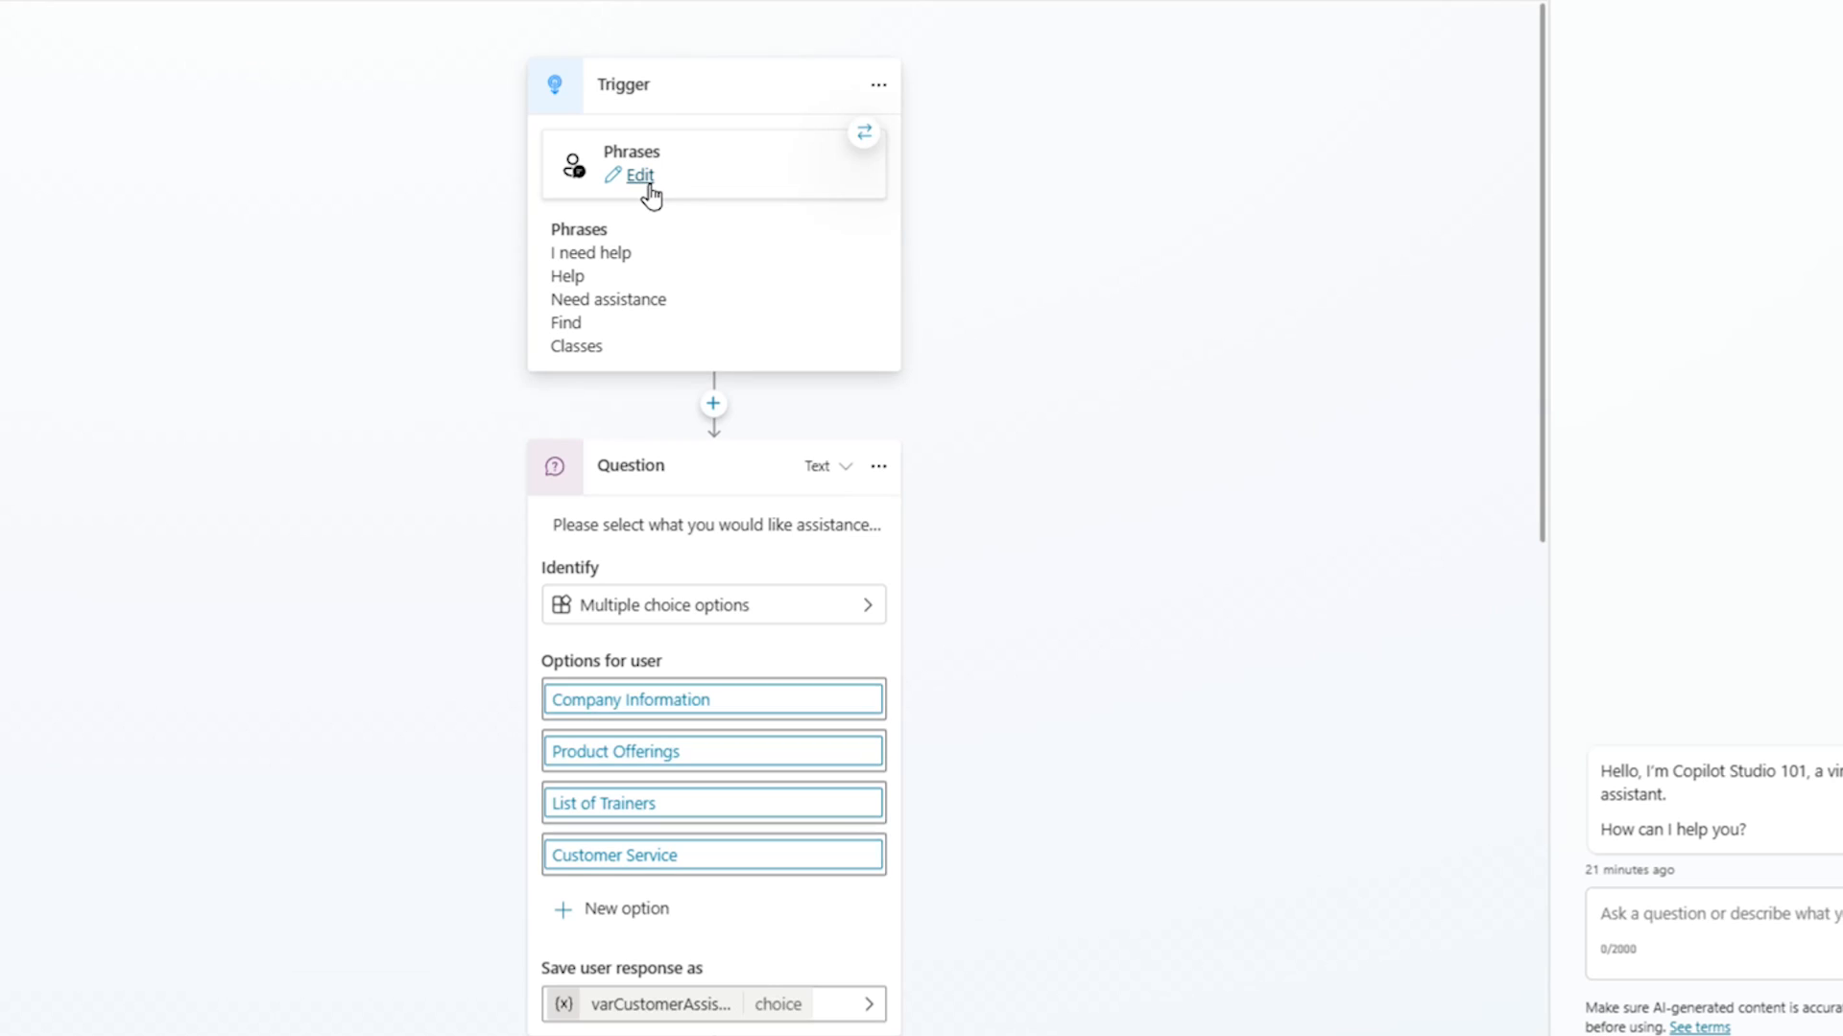
pyautogui.moveTo(660, 202)
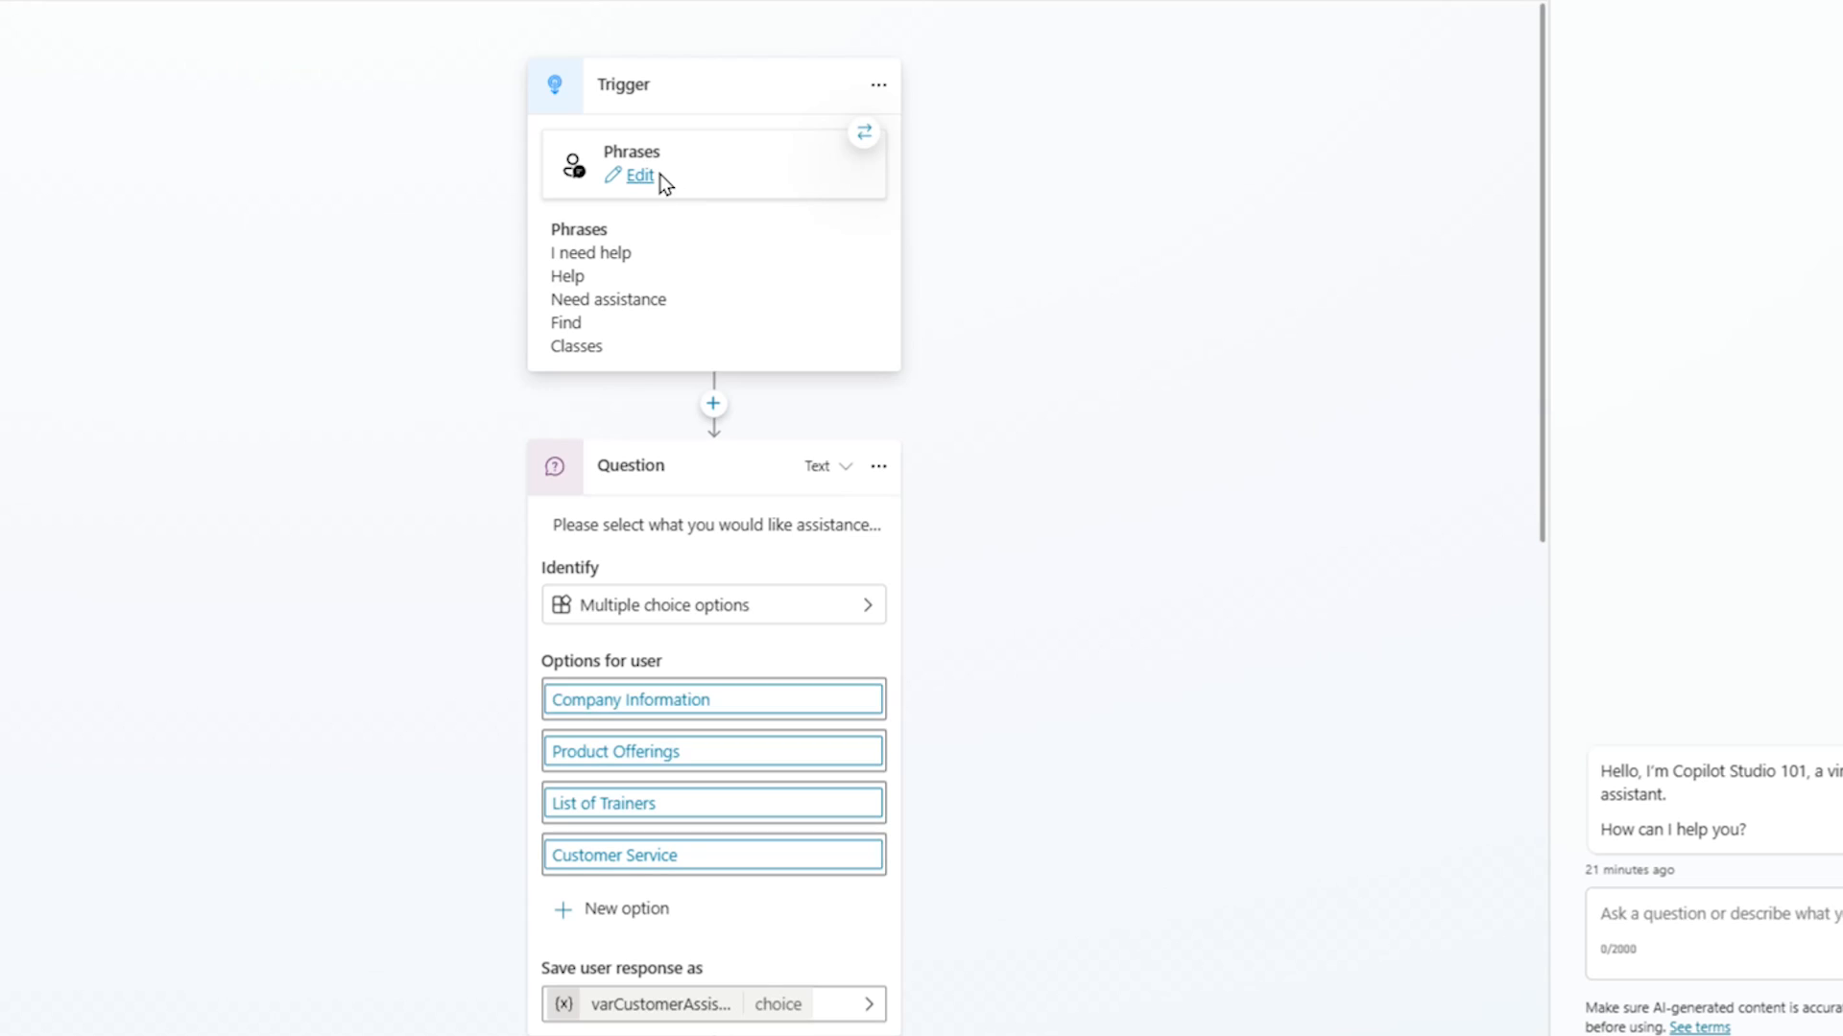
pyautogui.click(640, 175)
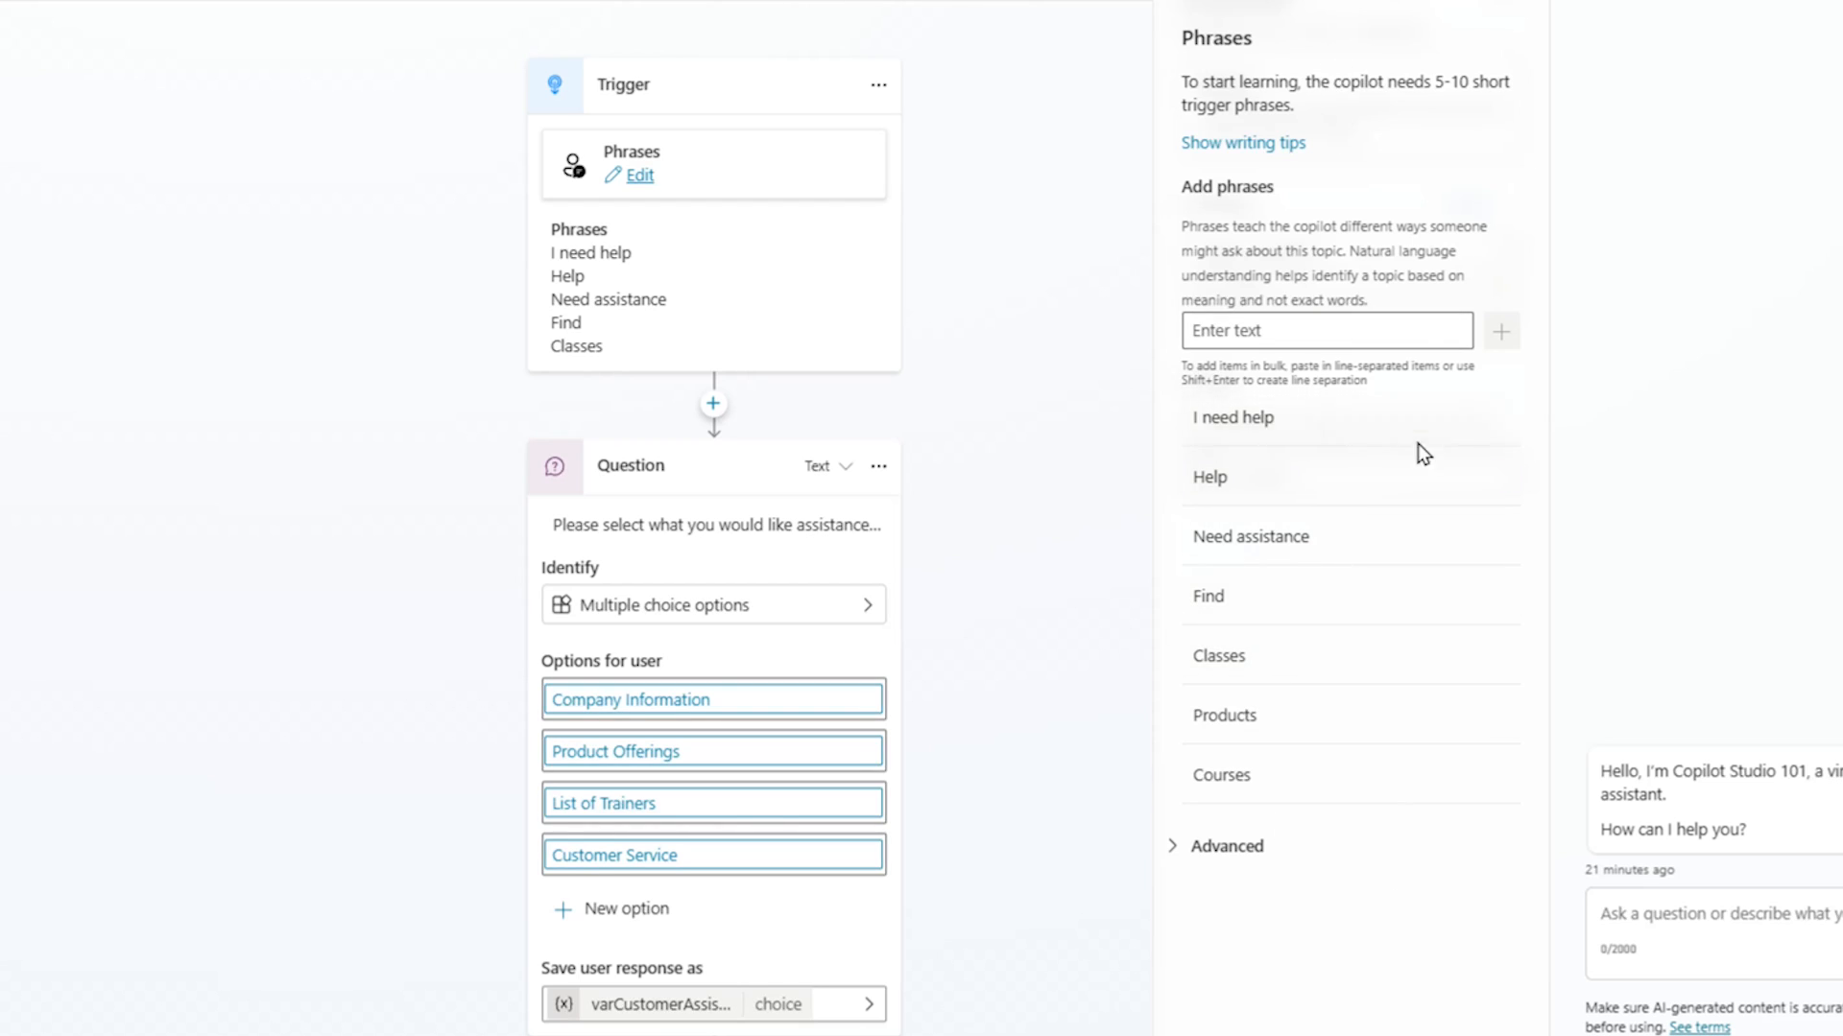
pyautogui.moveTo(1787, 937)
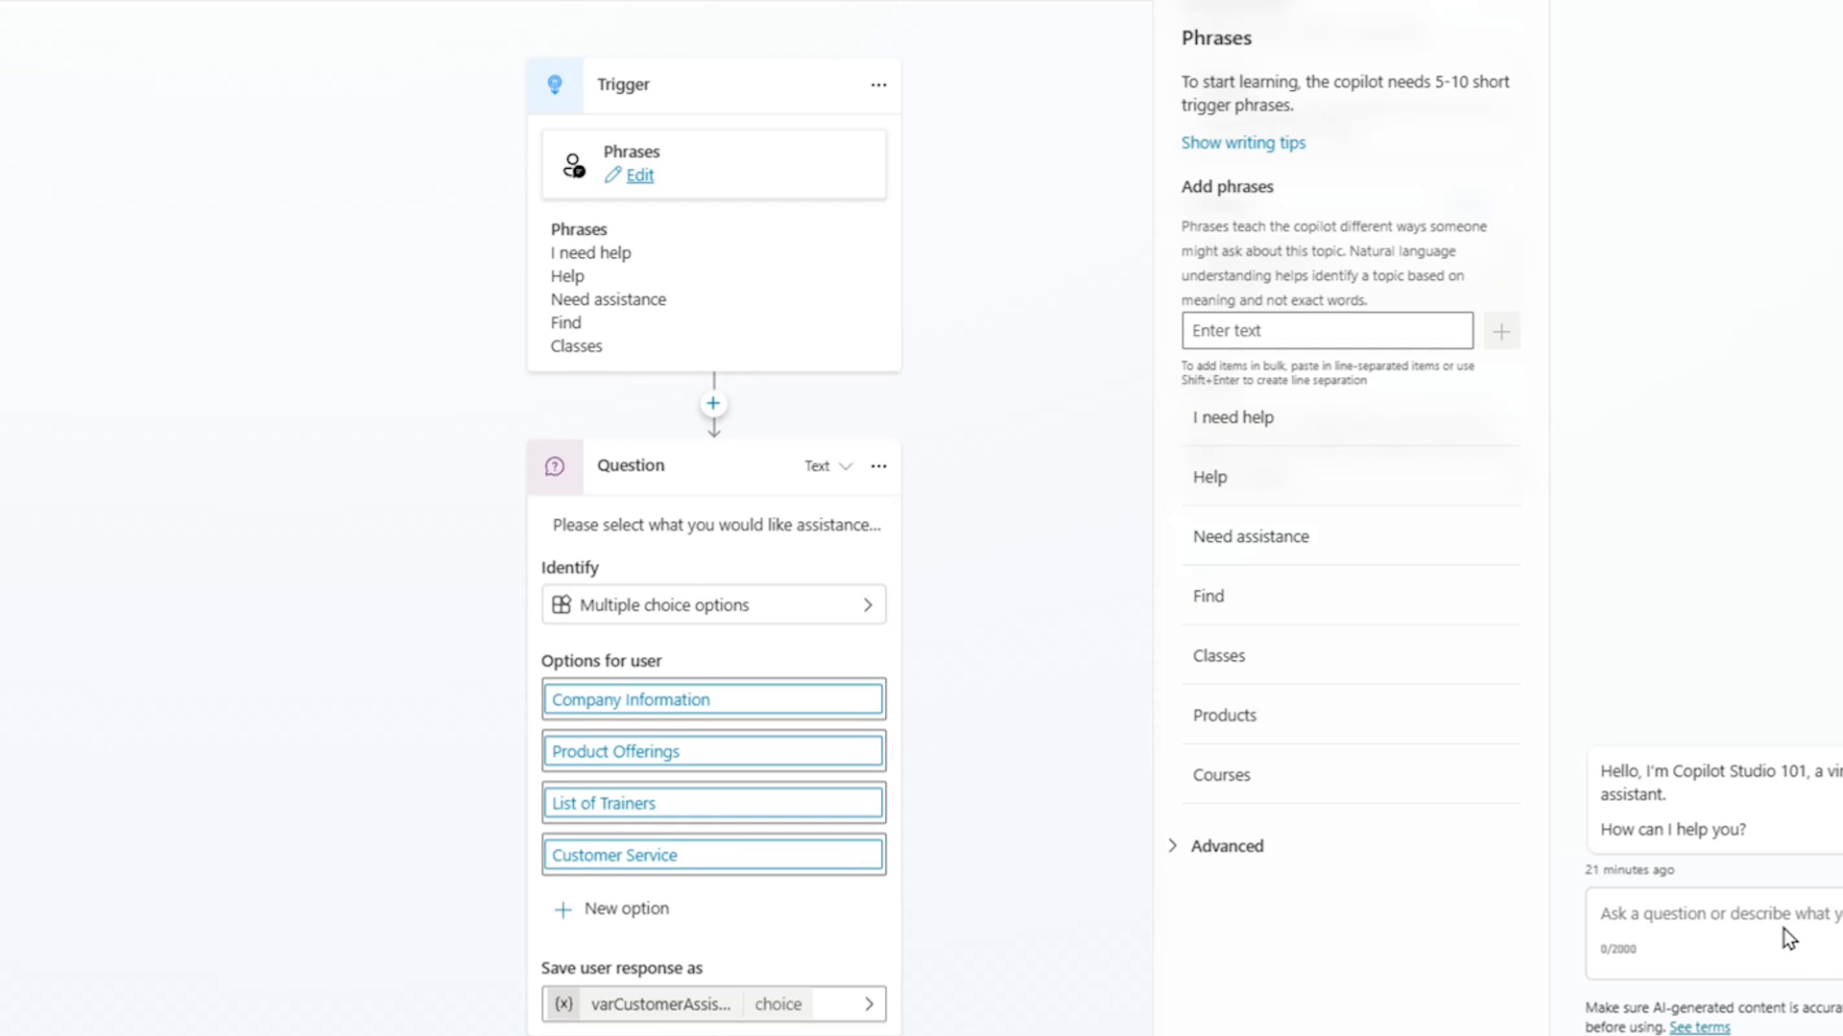
pyautogui.moveTo(963, 259)
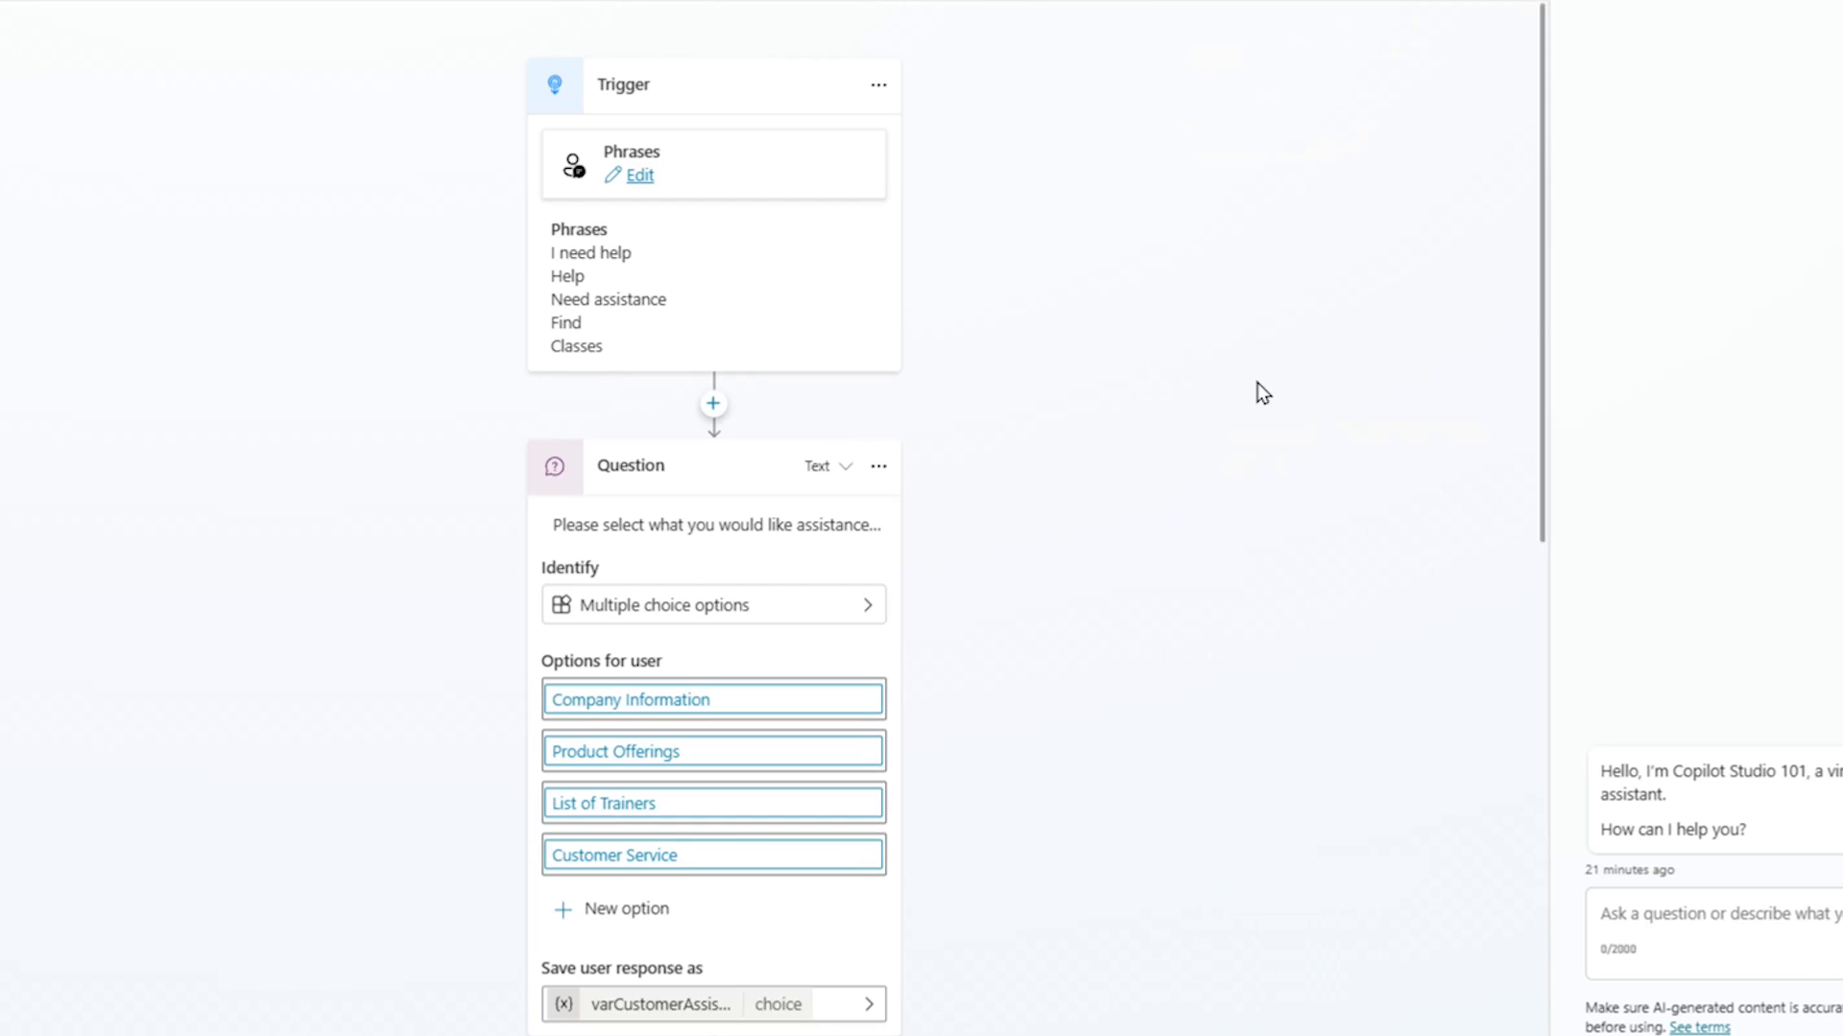
pyautogui.scroll(-3)
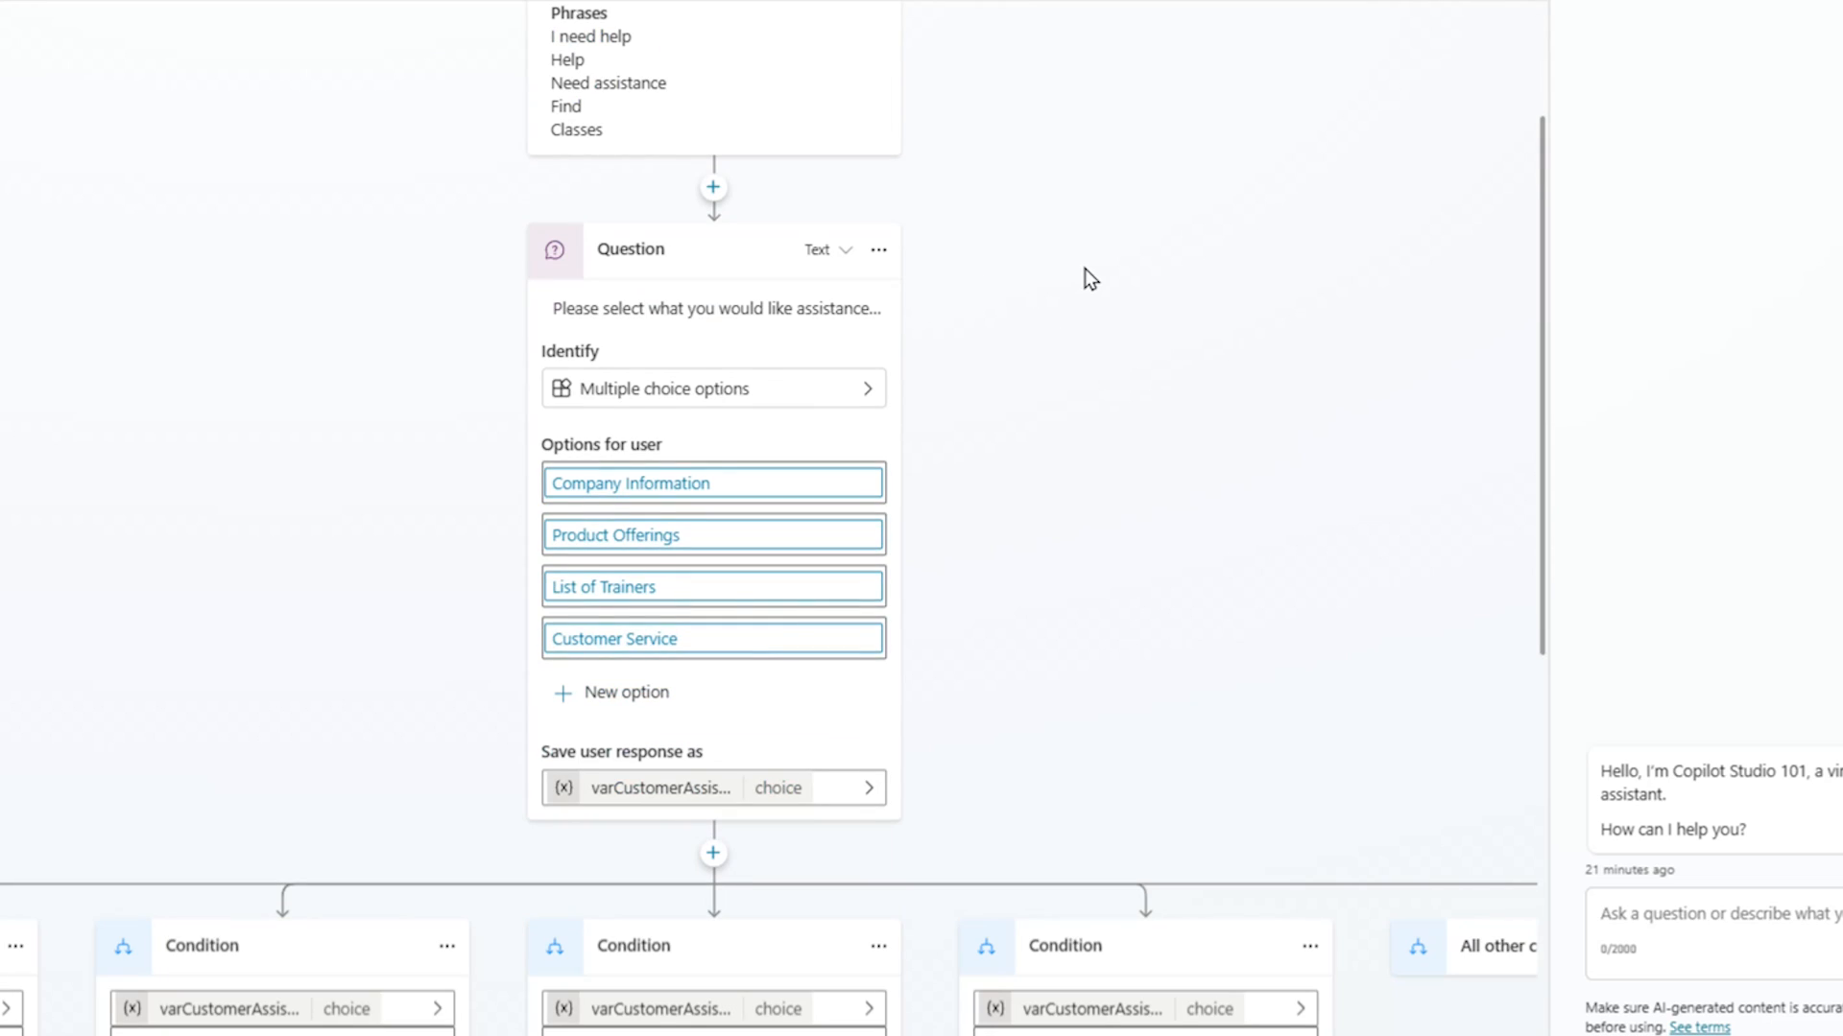
pyautogui.moveTo(695, 210)
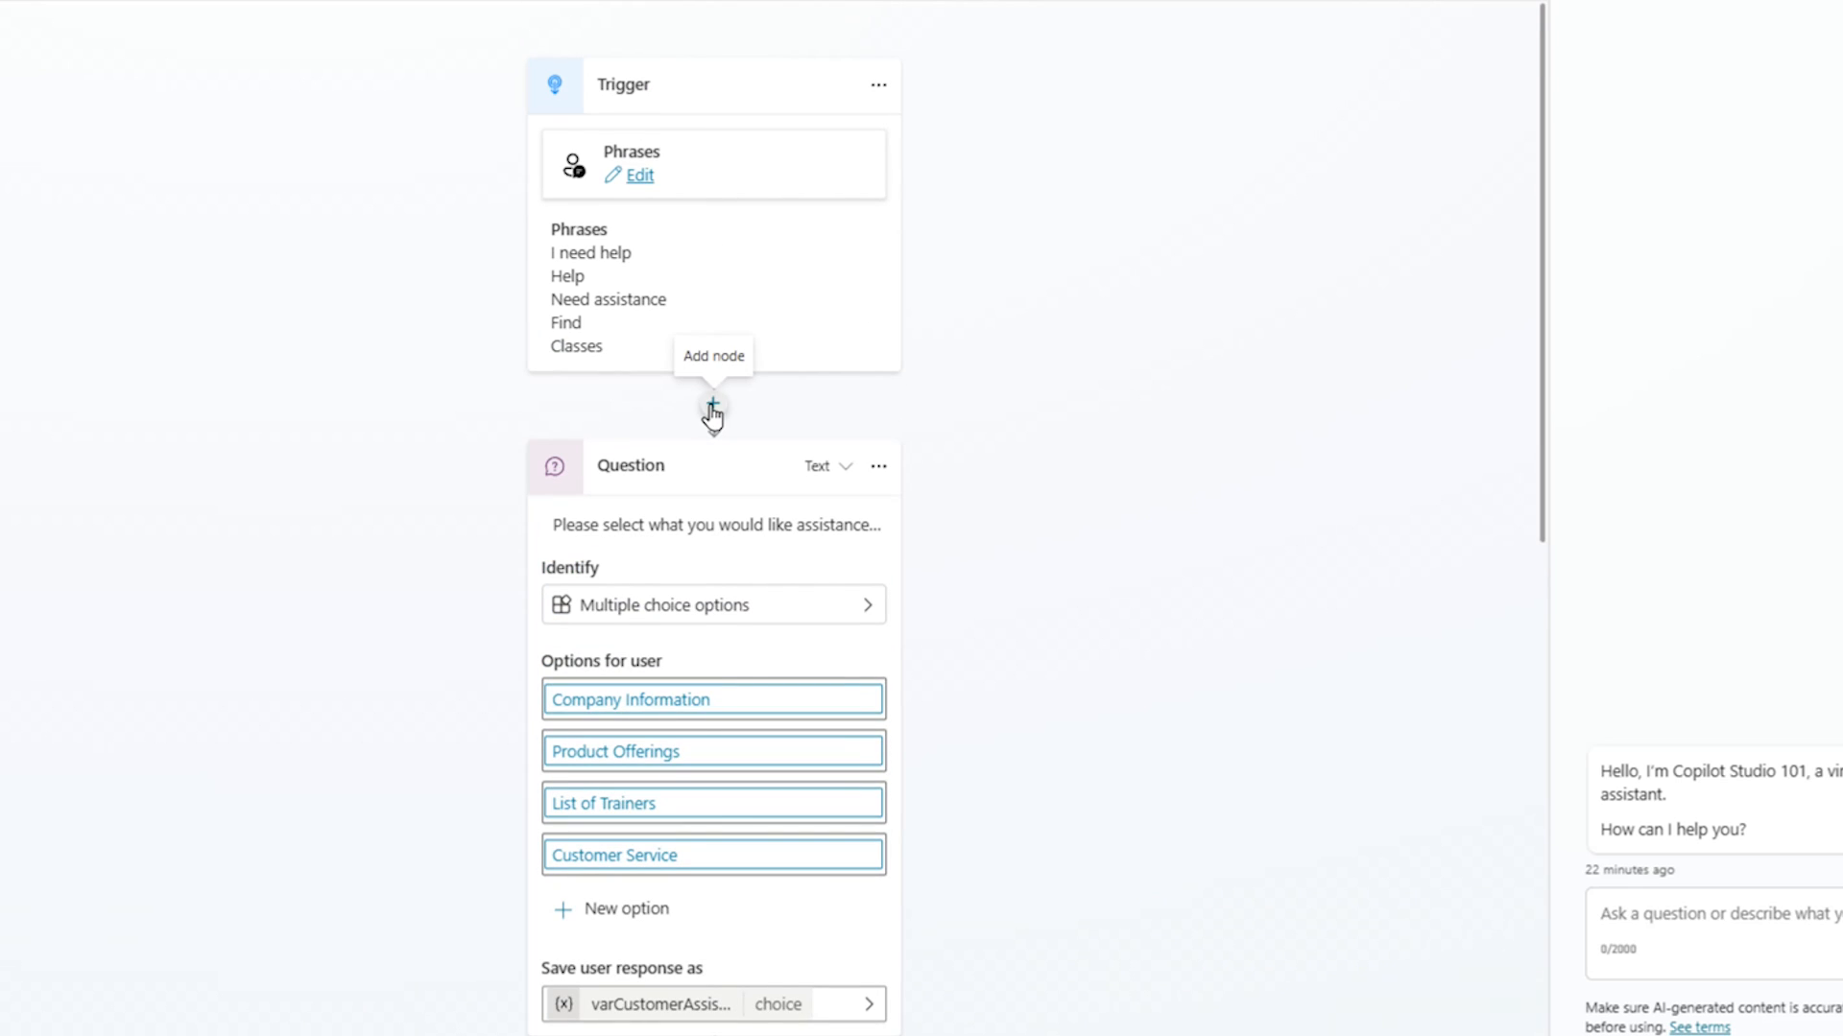
pyautogui.click(712, 413)
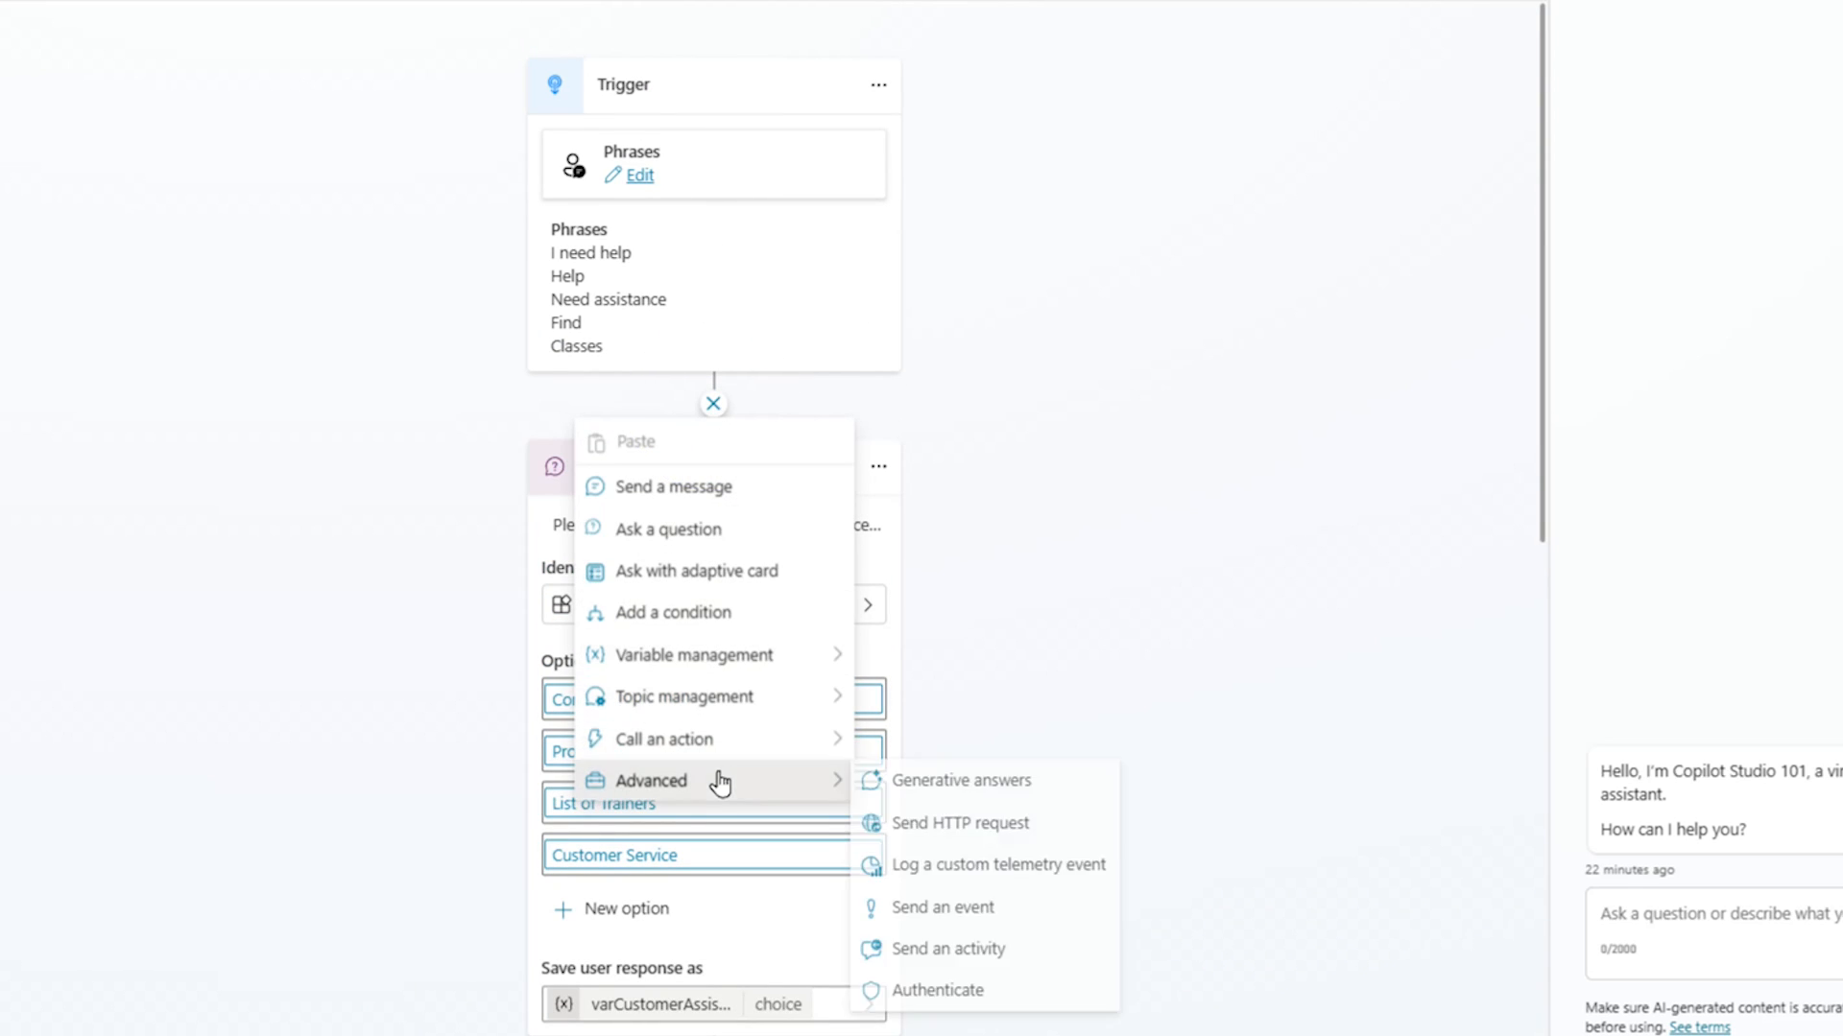
pyautogui.moveTo(693, 655)
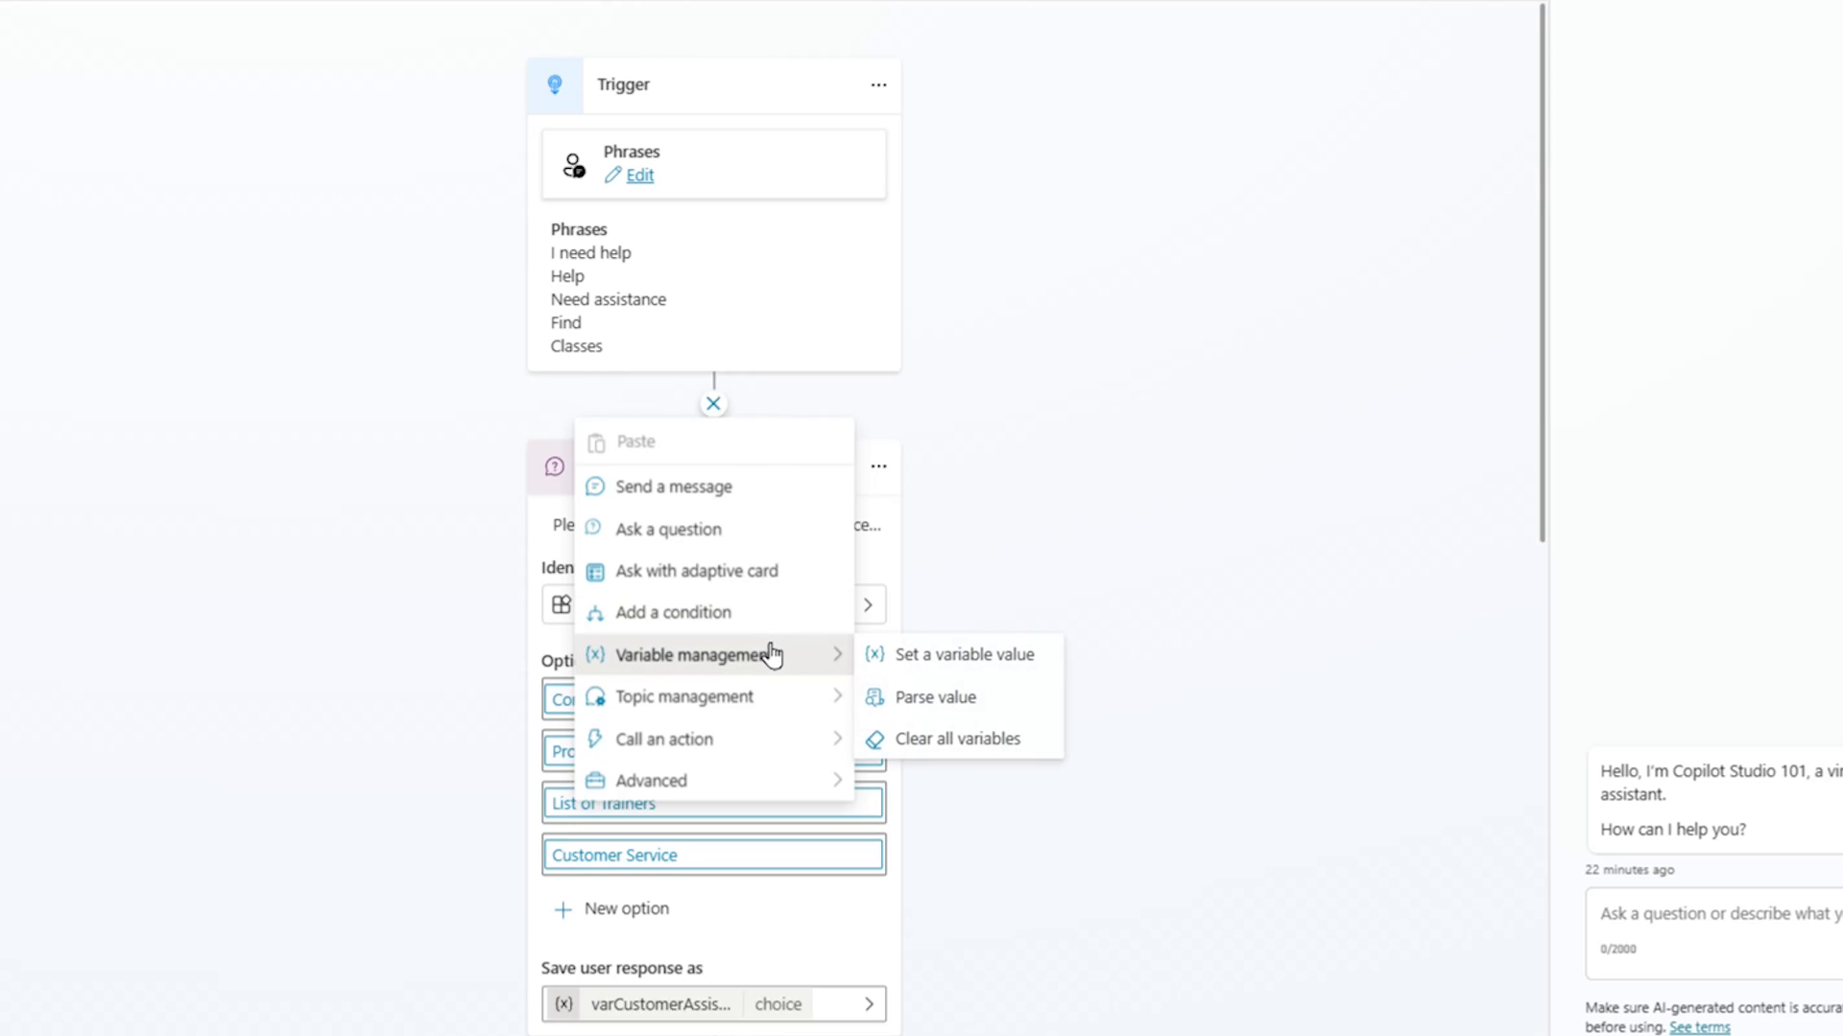
pyautogui.moveTo(685, 695)
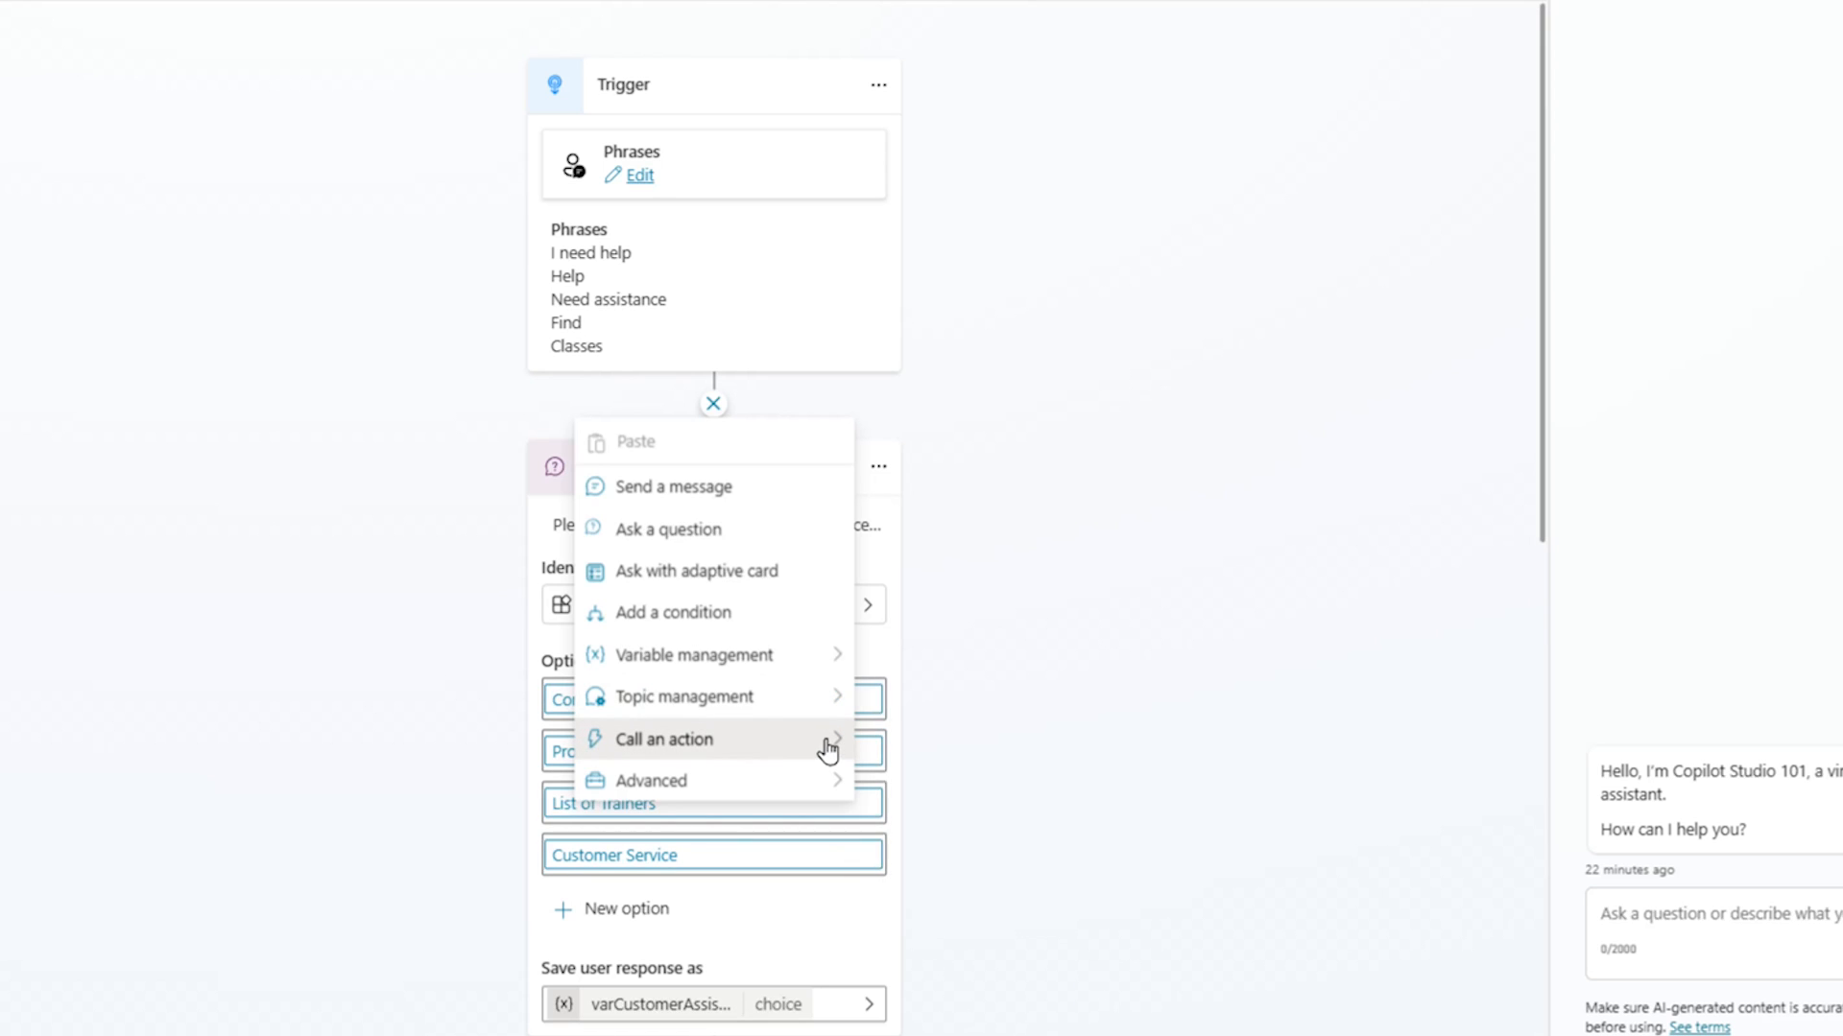
pyautogui.click(663, 739)
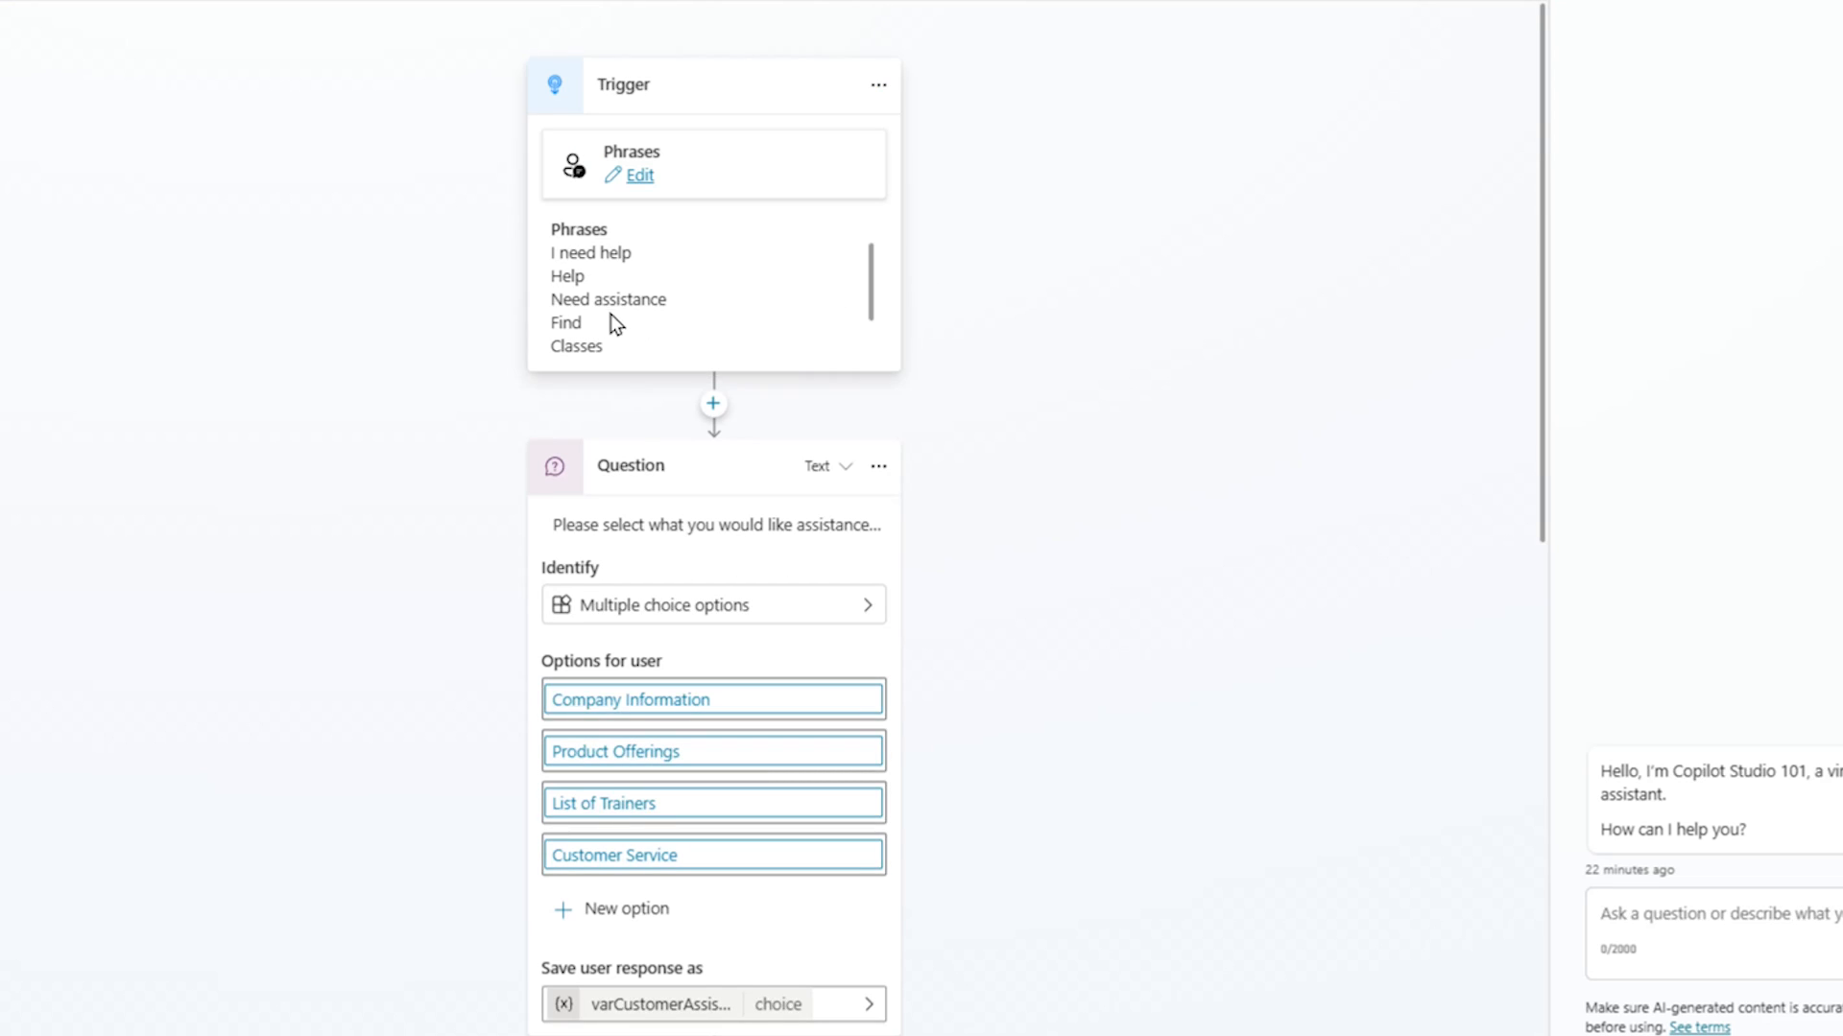
pyautogui.moveTo(1018, 365)
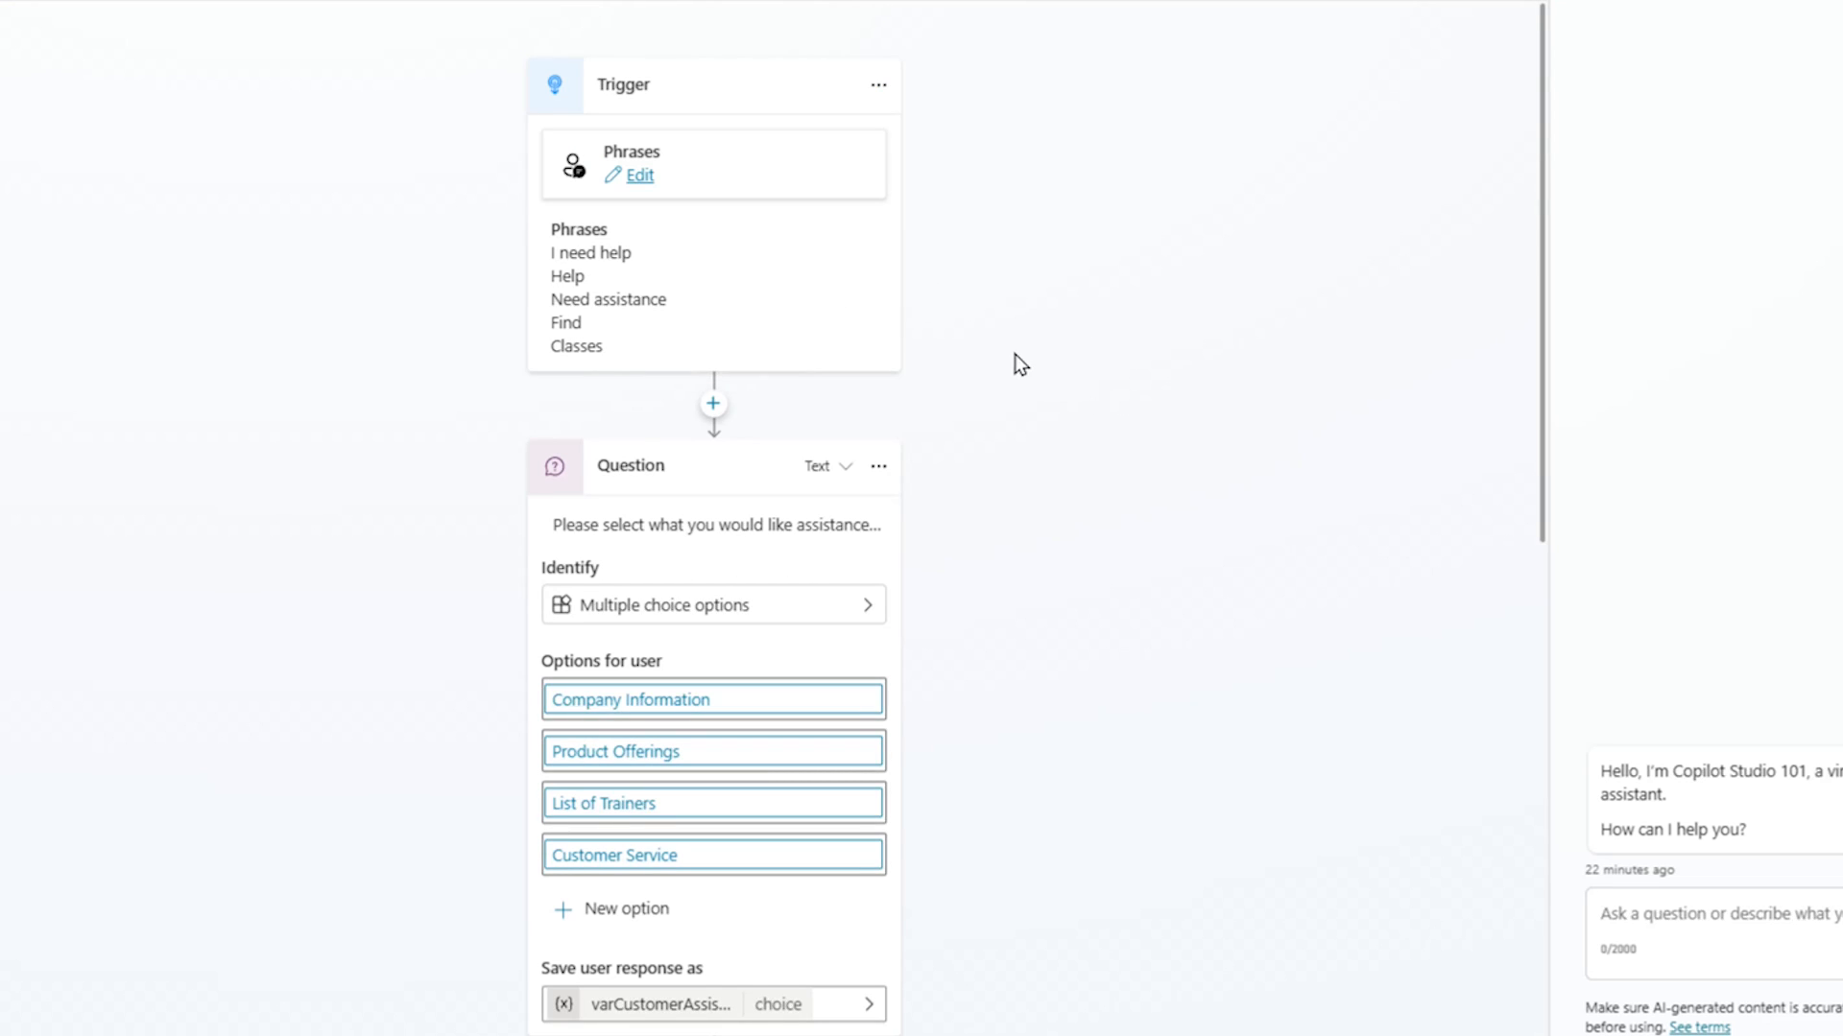
pyautogui.scroll(-3)
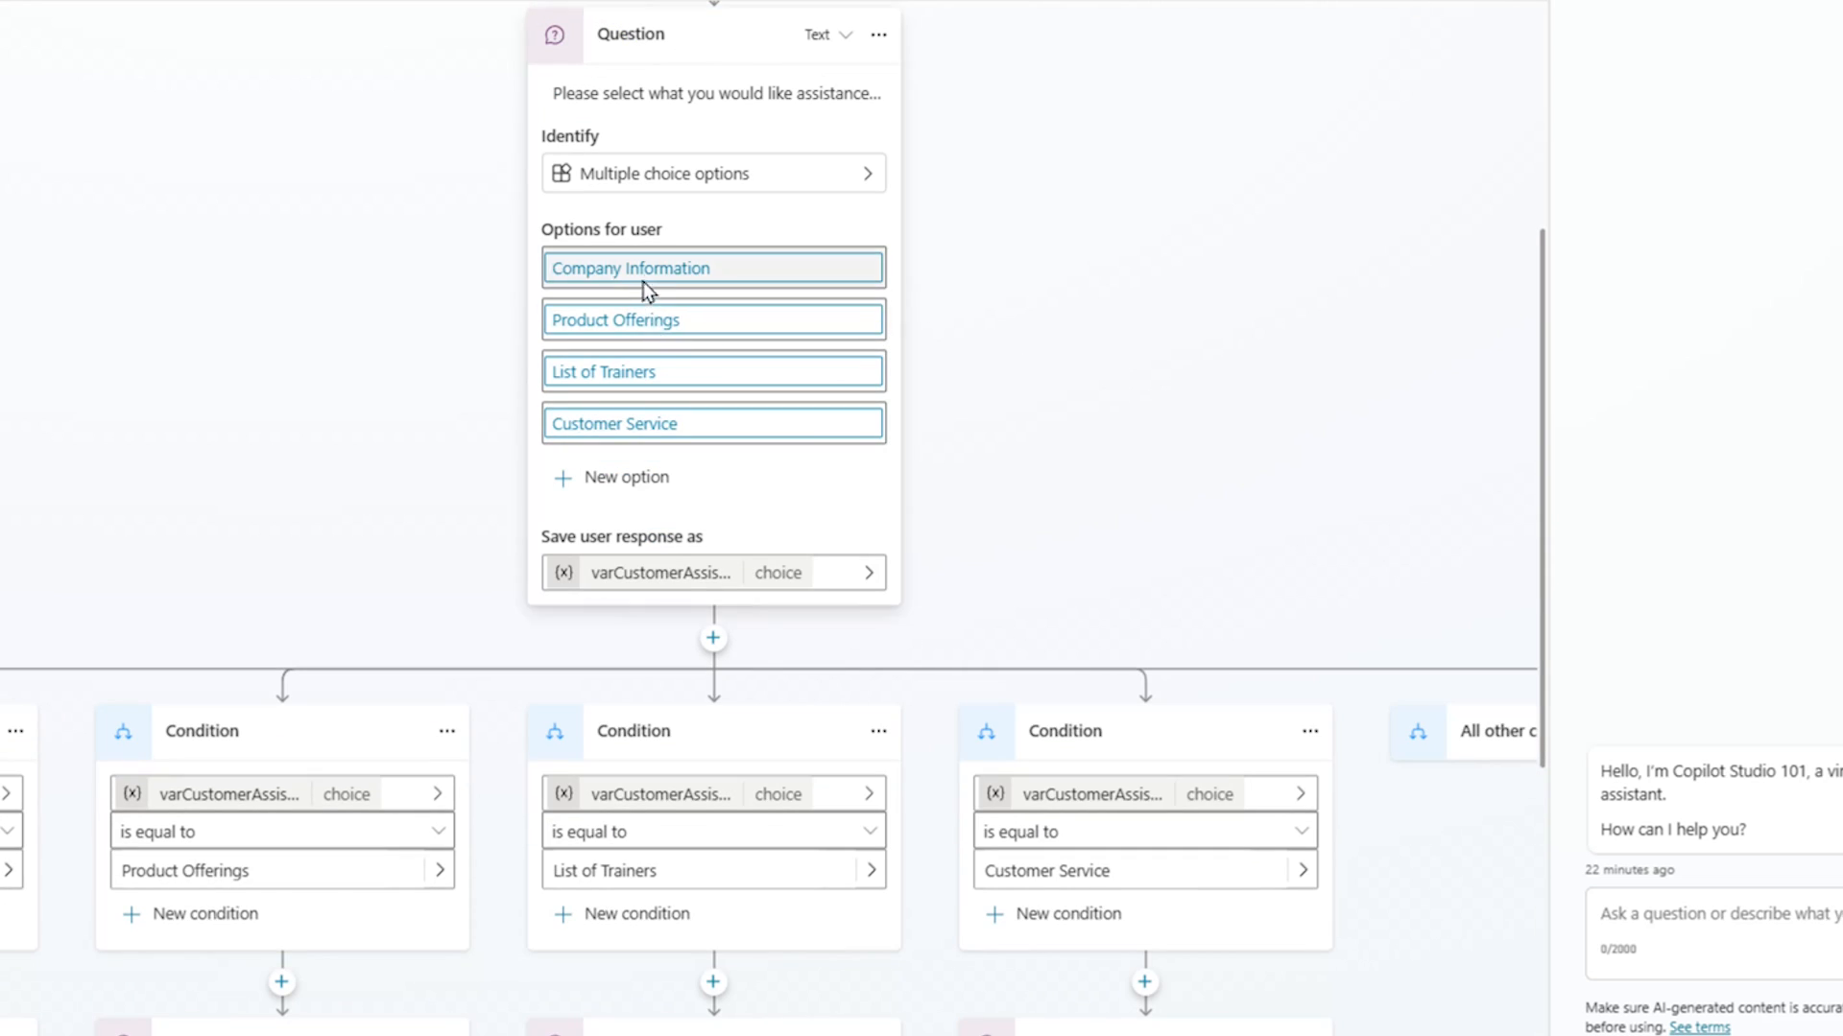
pyautogui.moveTo(1226, 627)
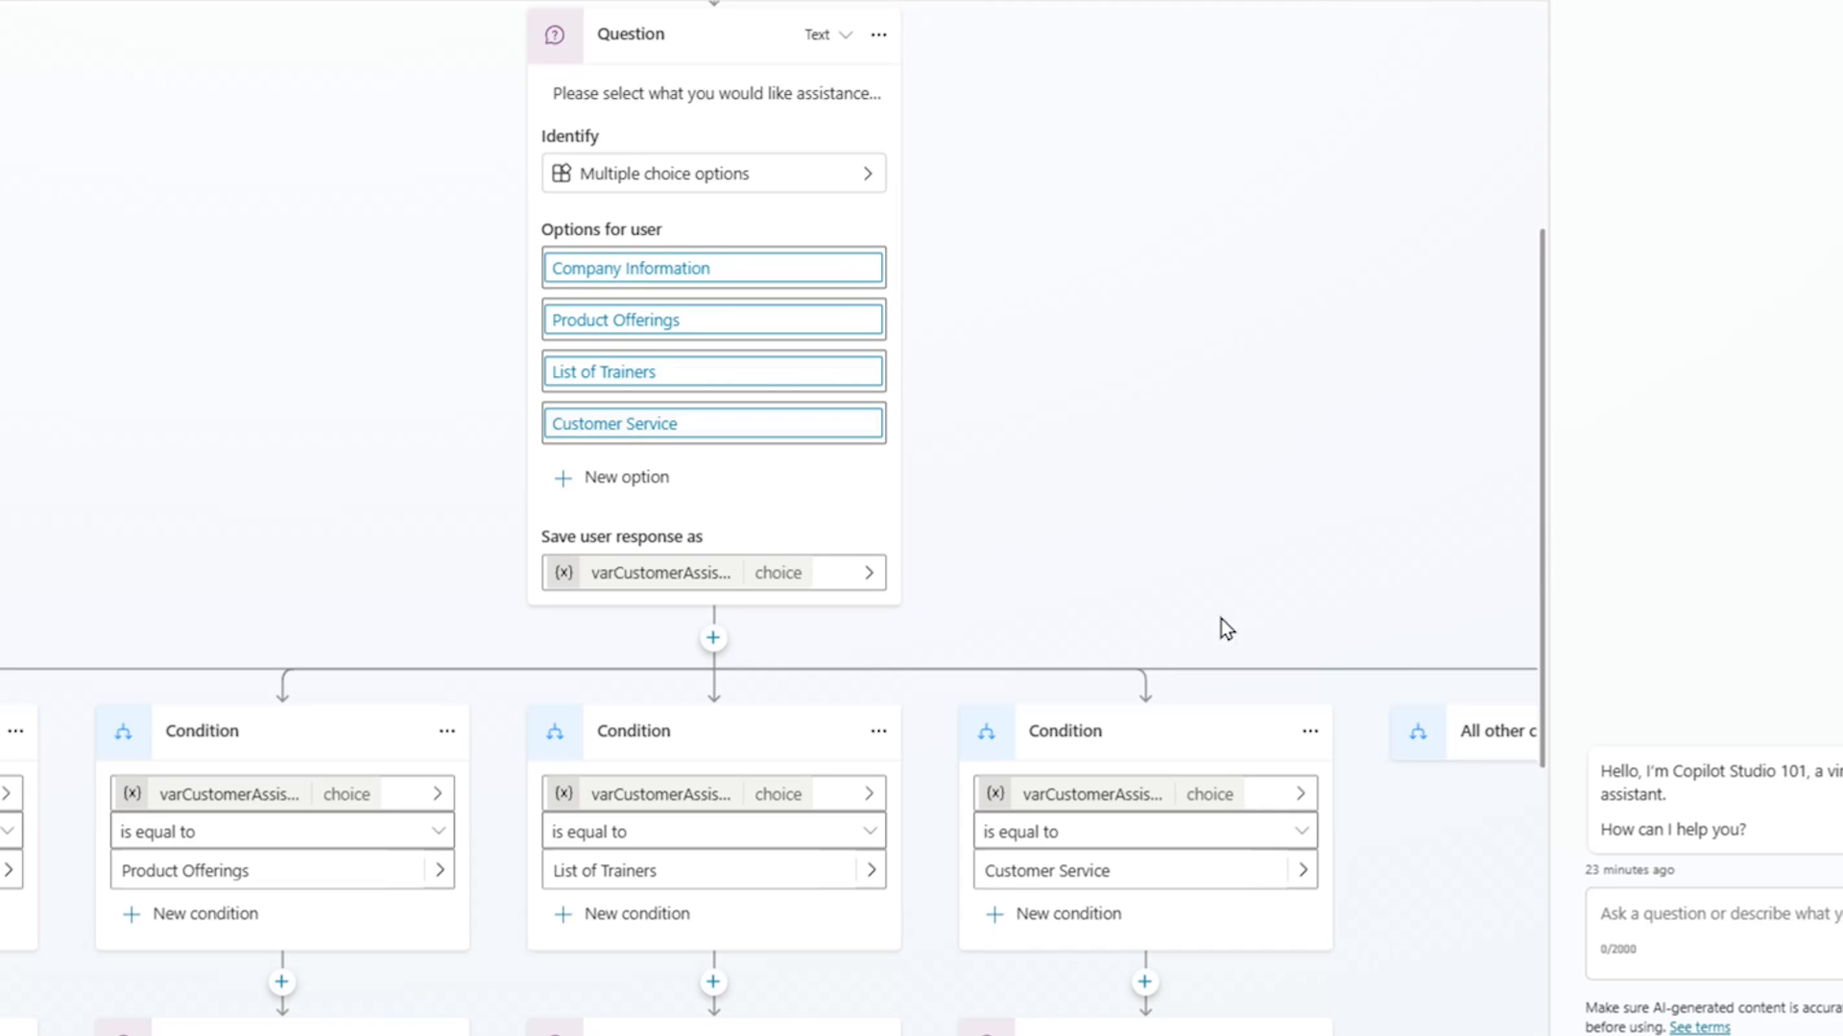
pyautogui.moveTo(1134, 330)
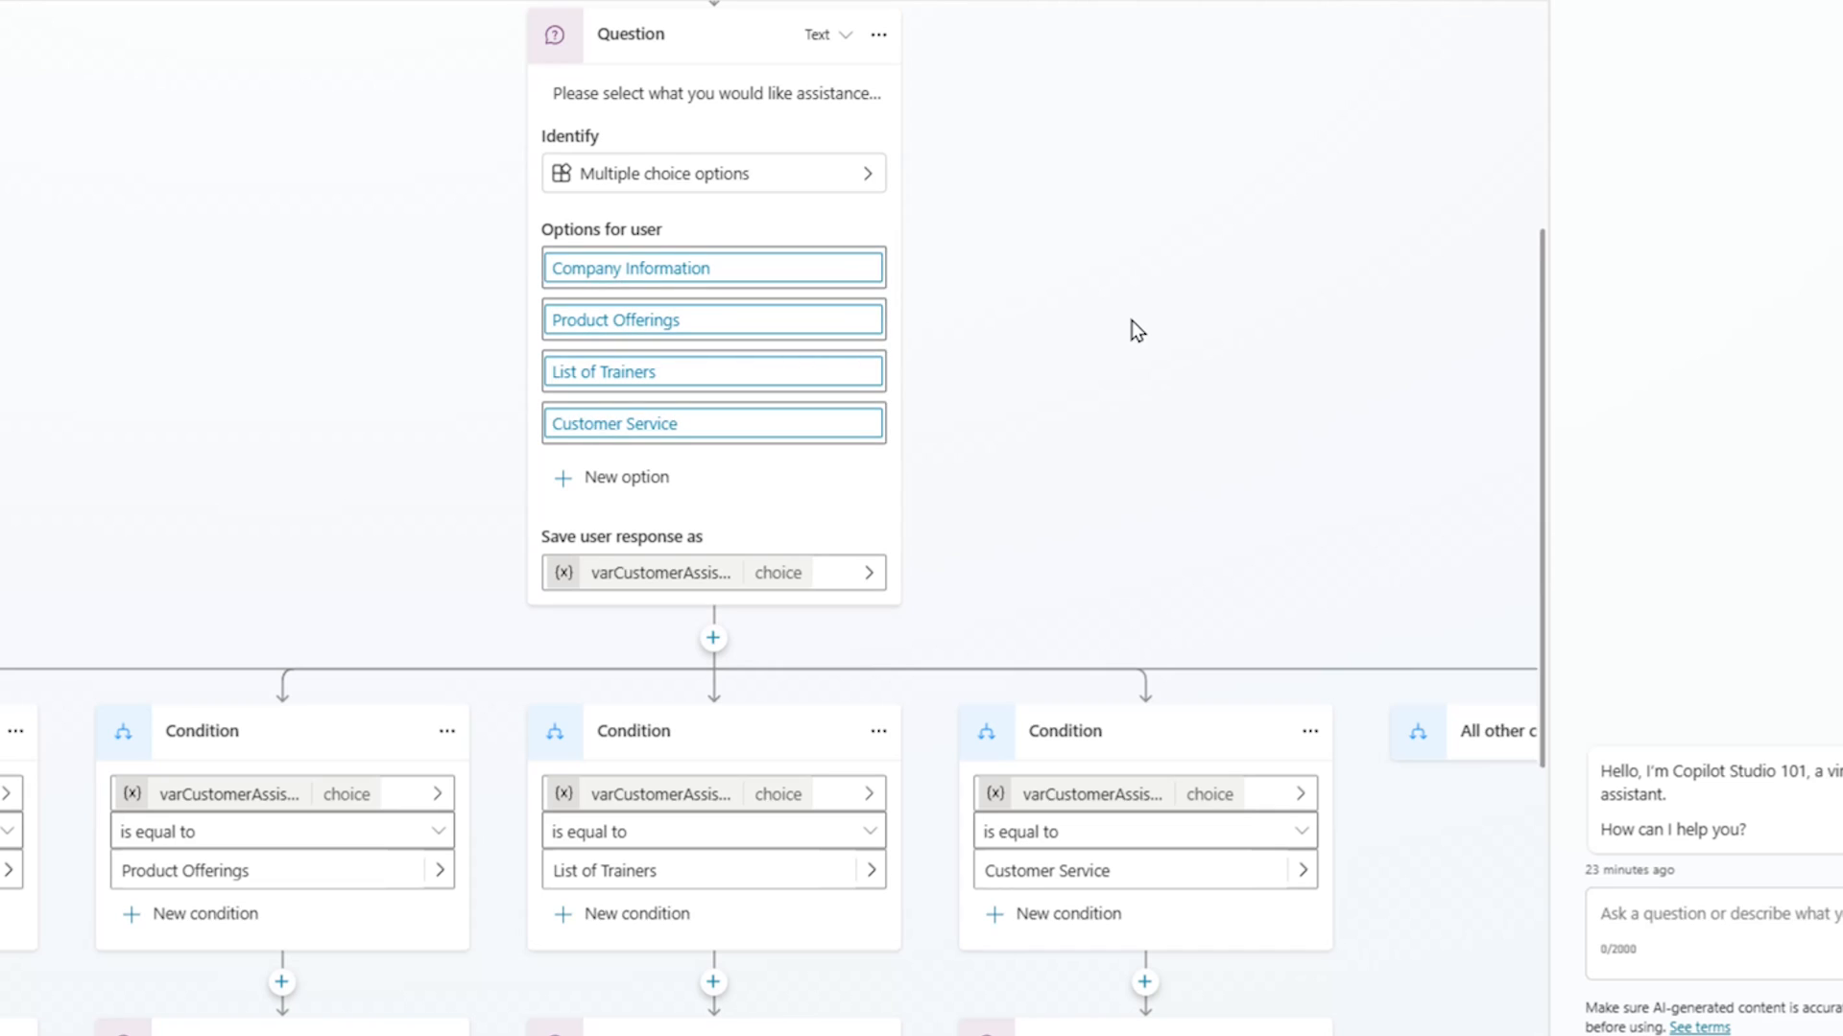
pyautogui.moveTo(1159, 344)
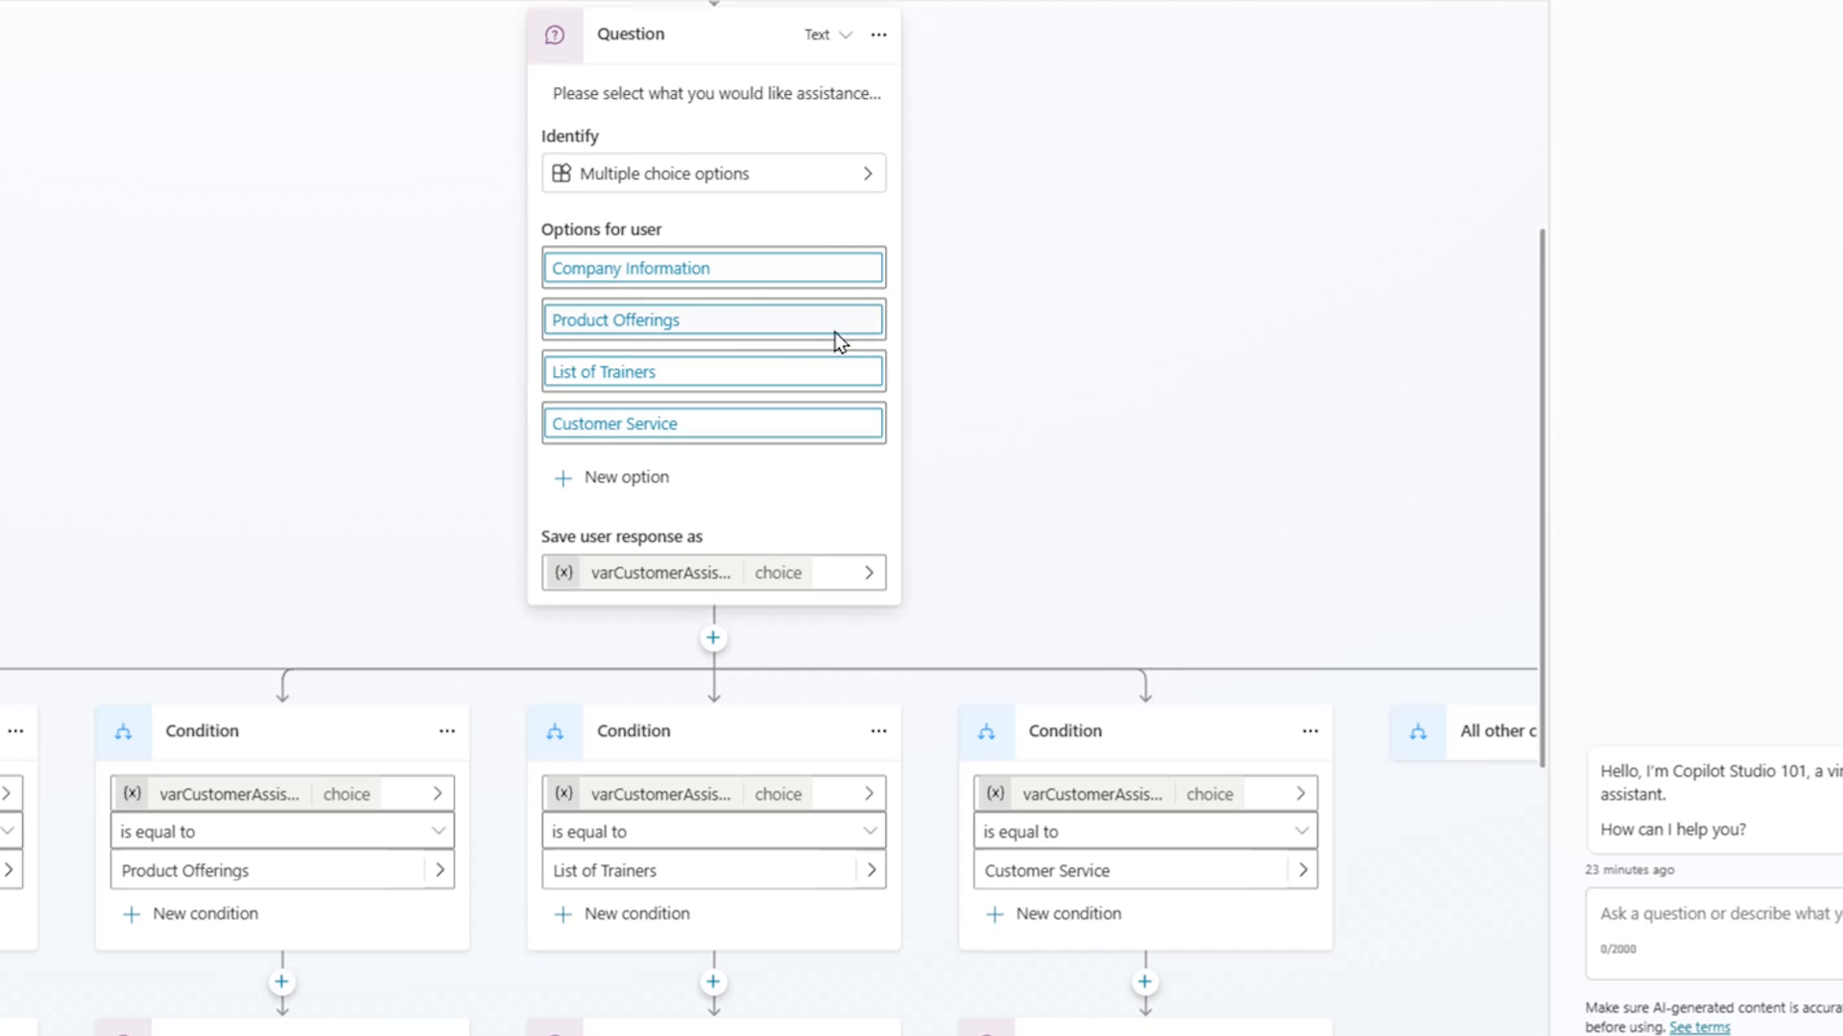
pyautogui.moveTo(980, 522)
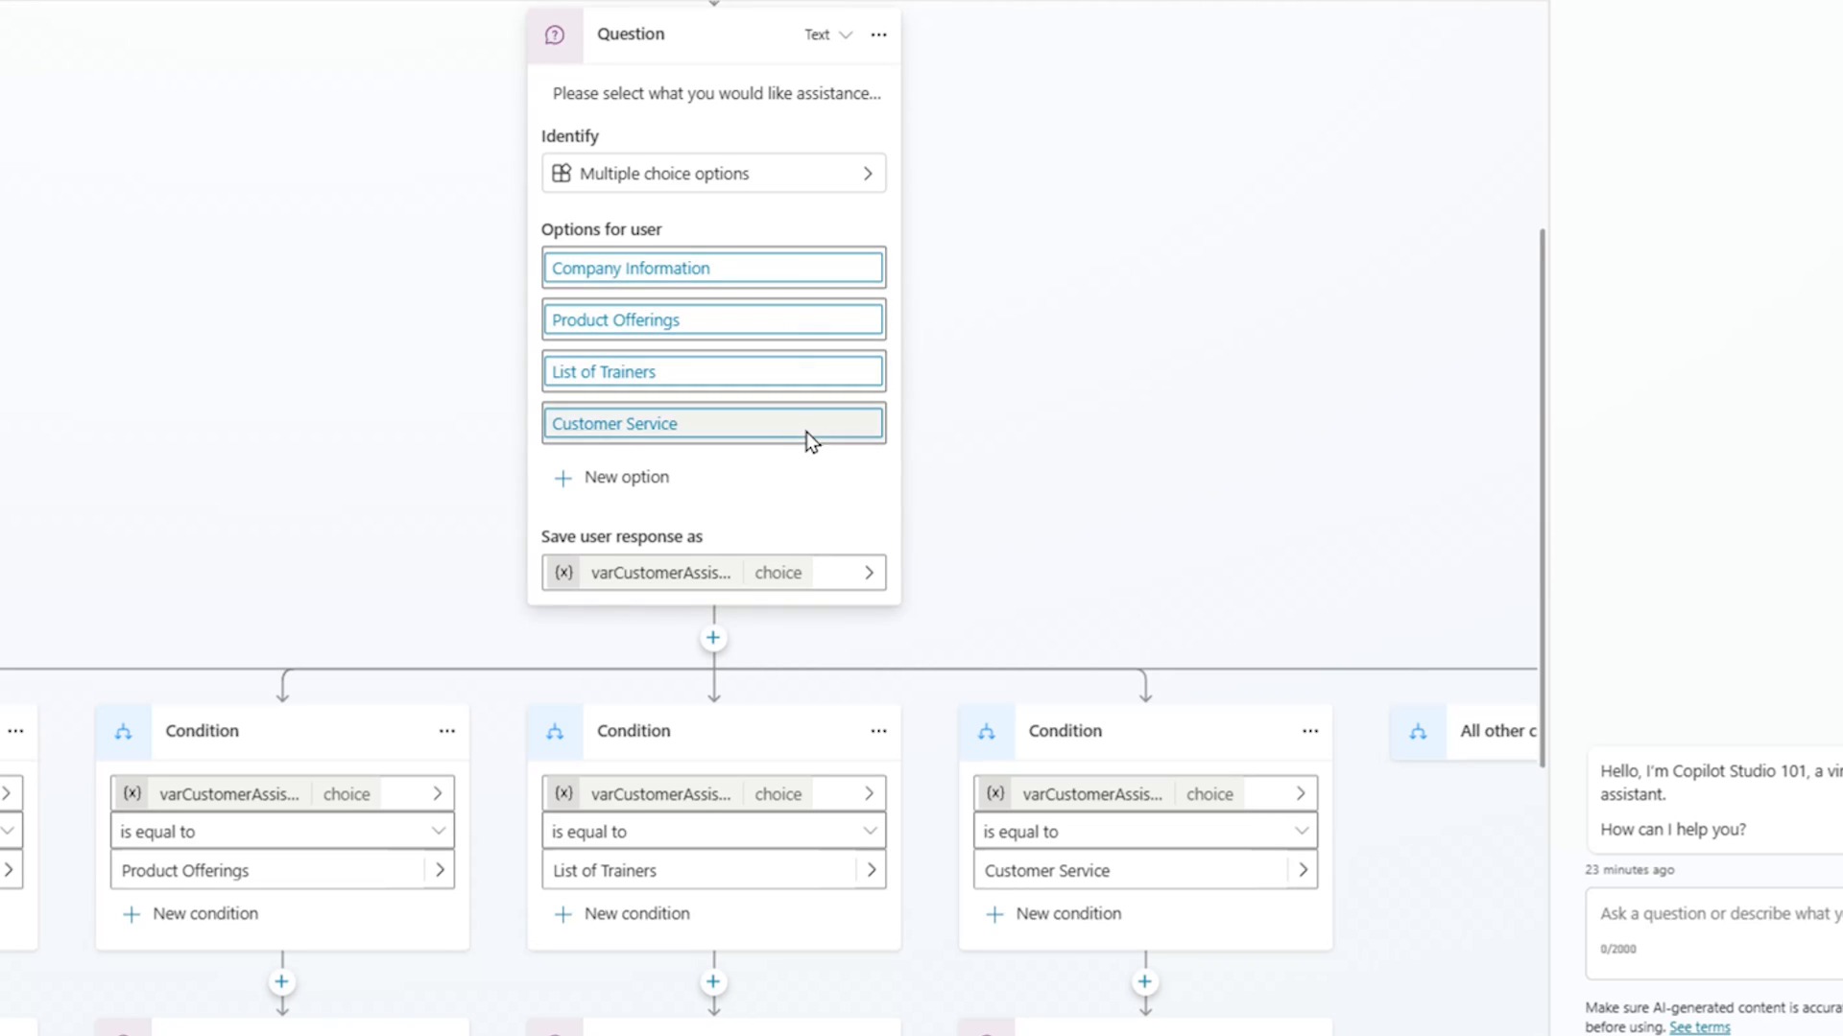
pyautogui.scroll(-3)
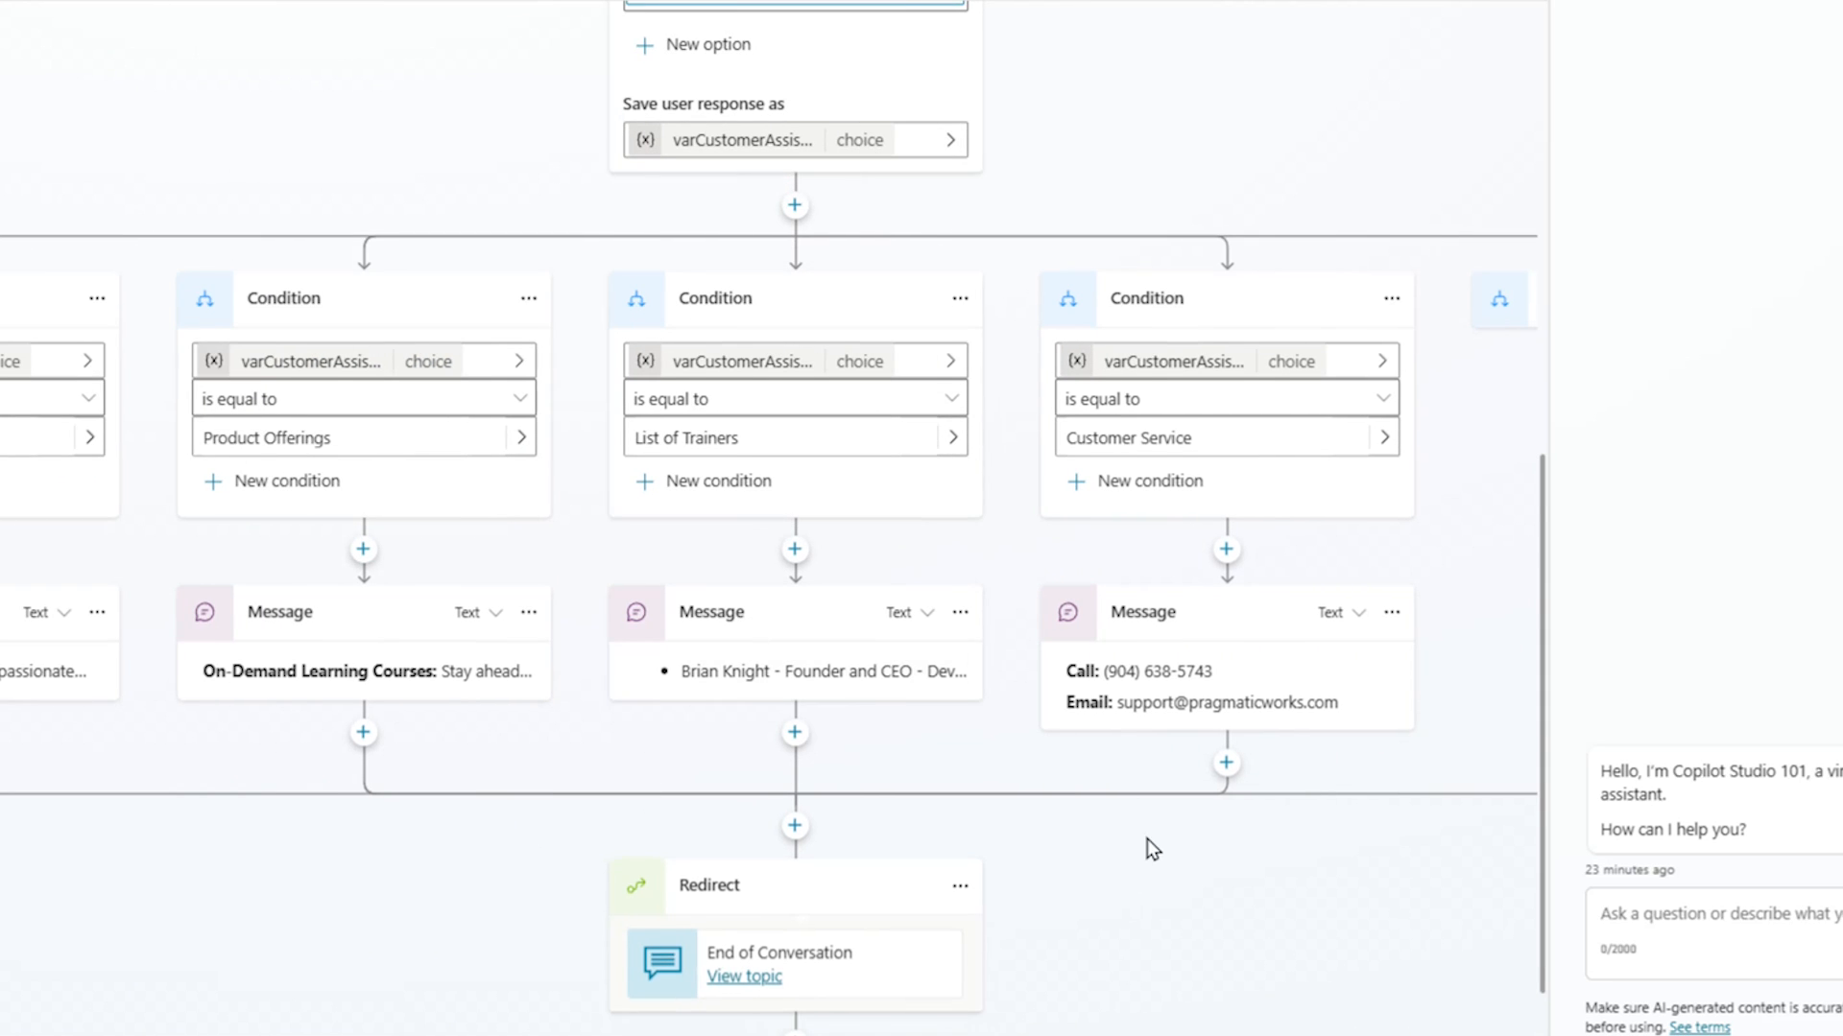
pyautogui.scroll(-3)
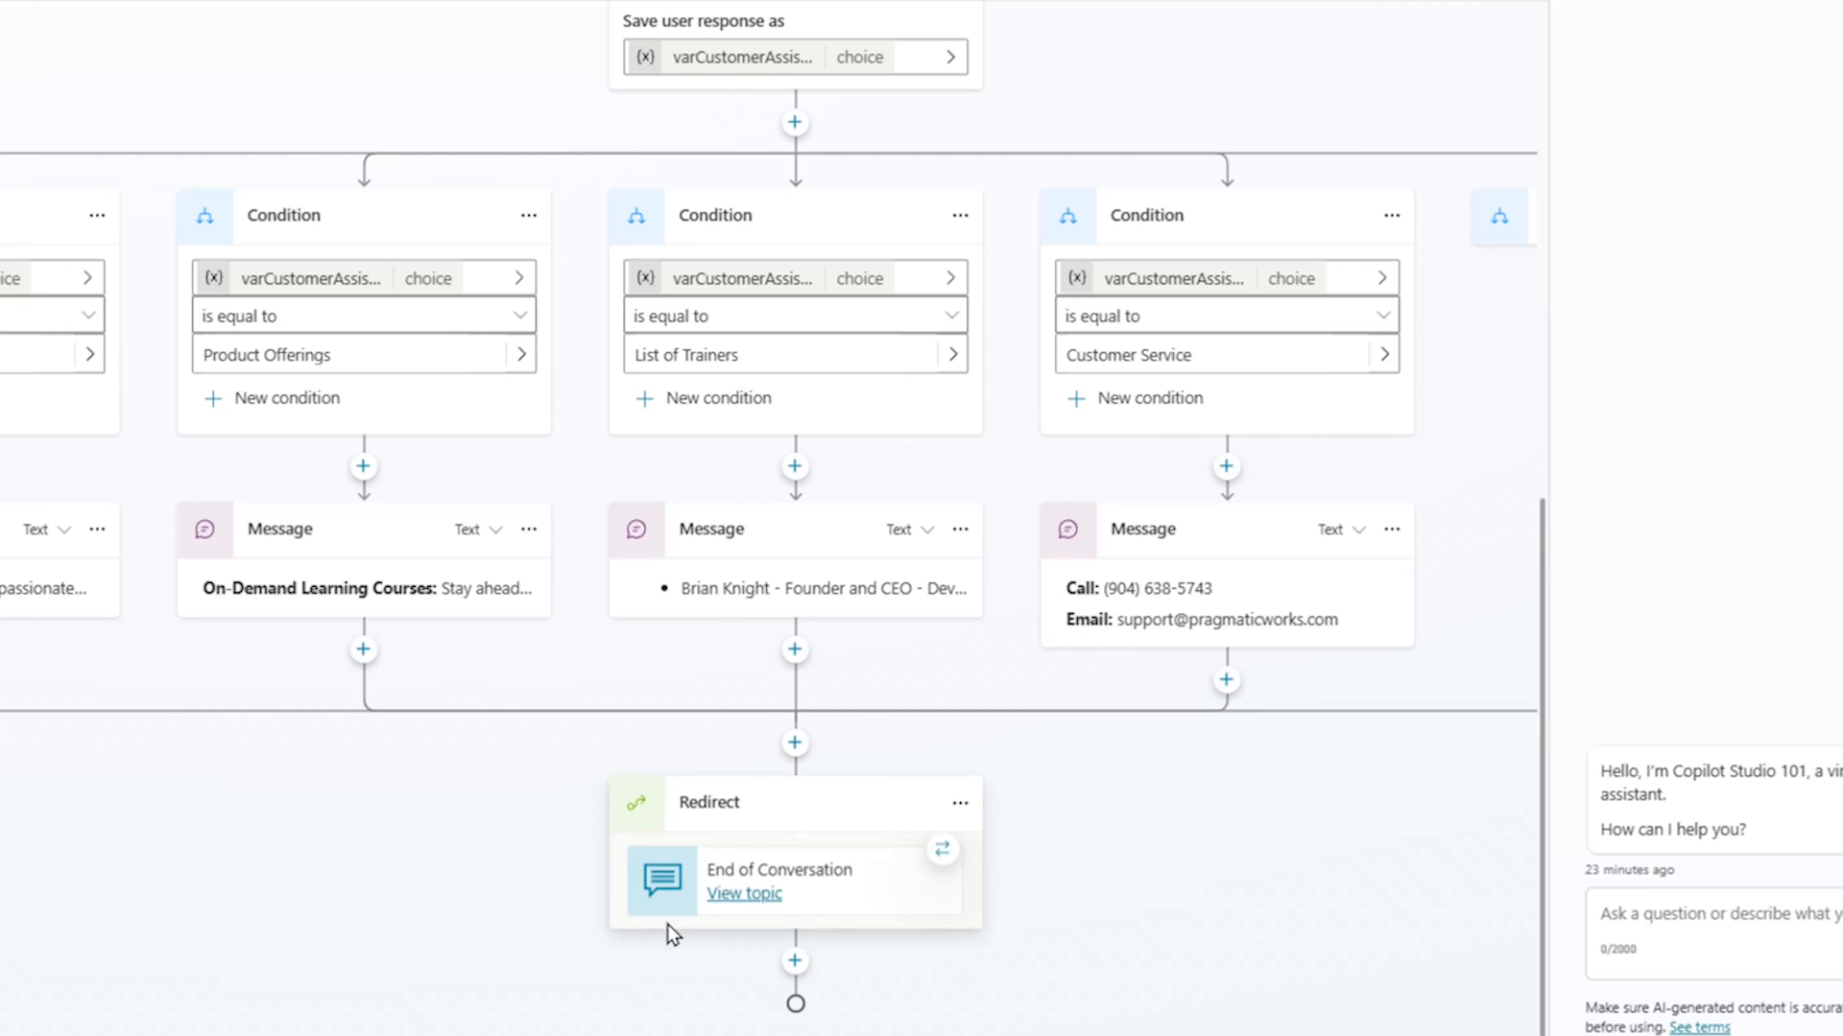
pyautogui.moveTo(1286, 699)
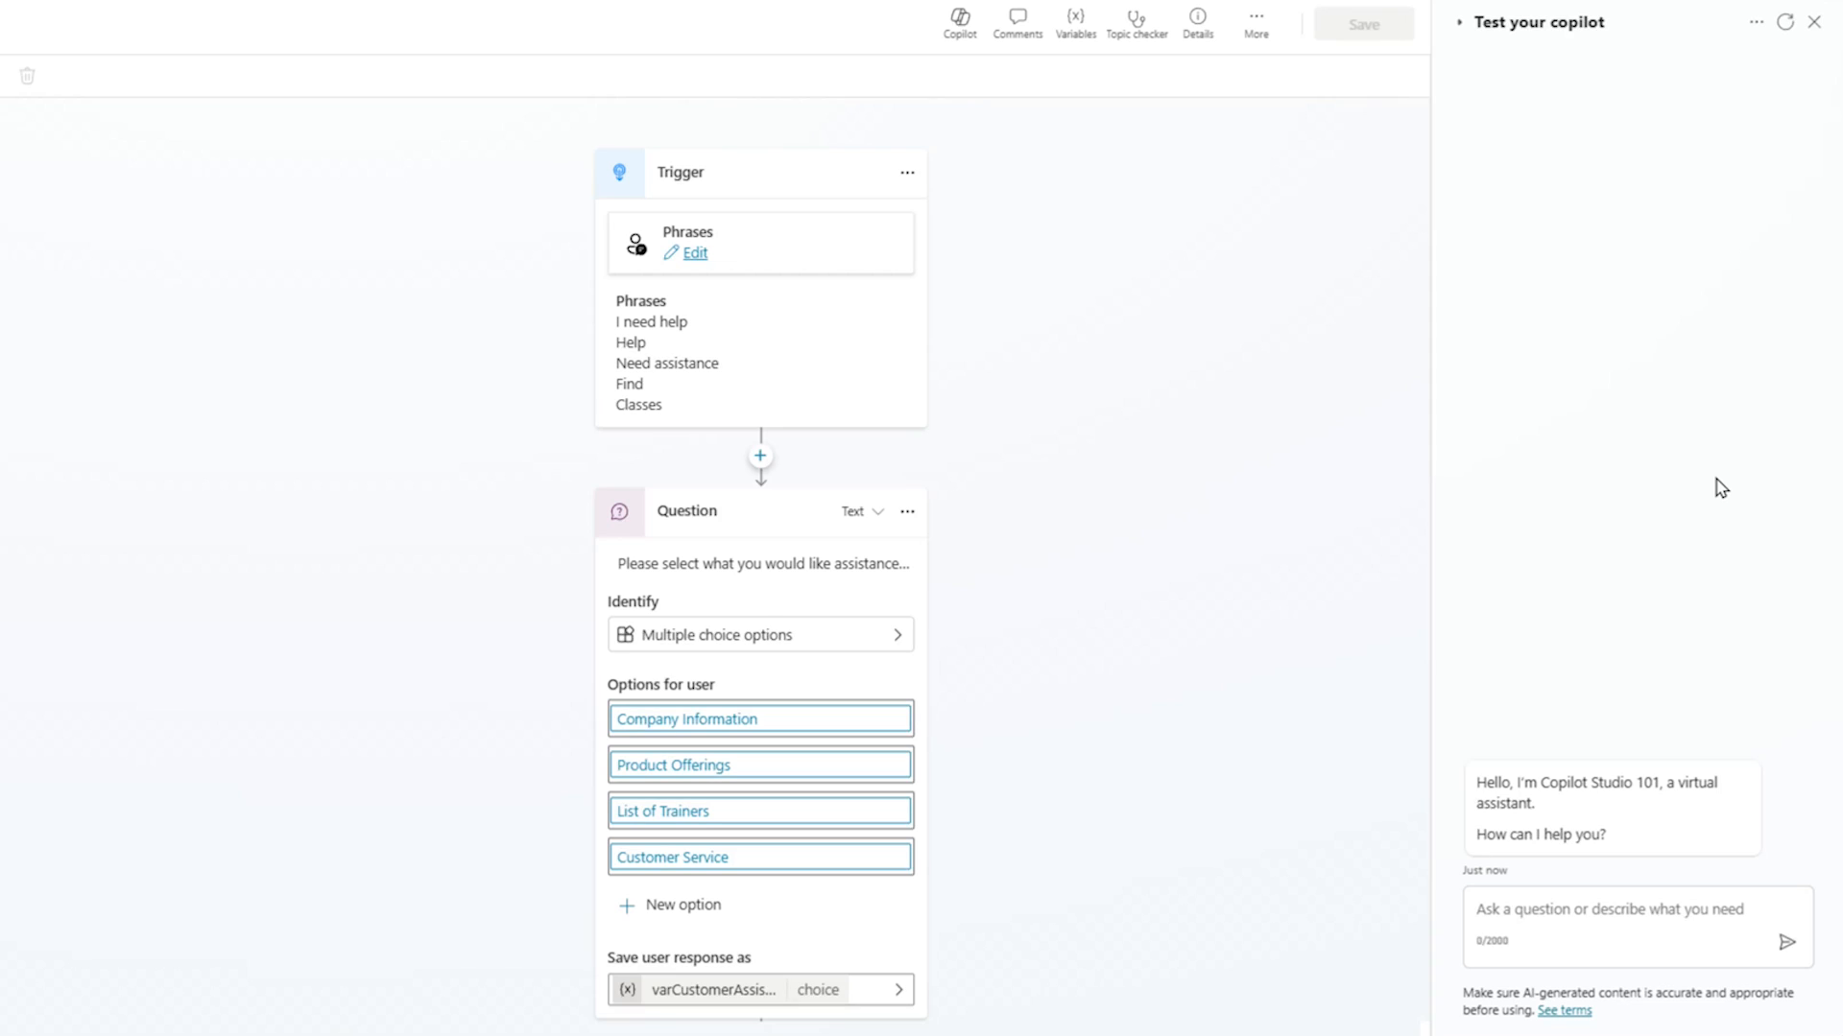
pyautogui.moveTo(1649, 875)
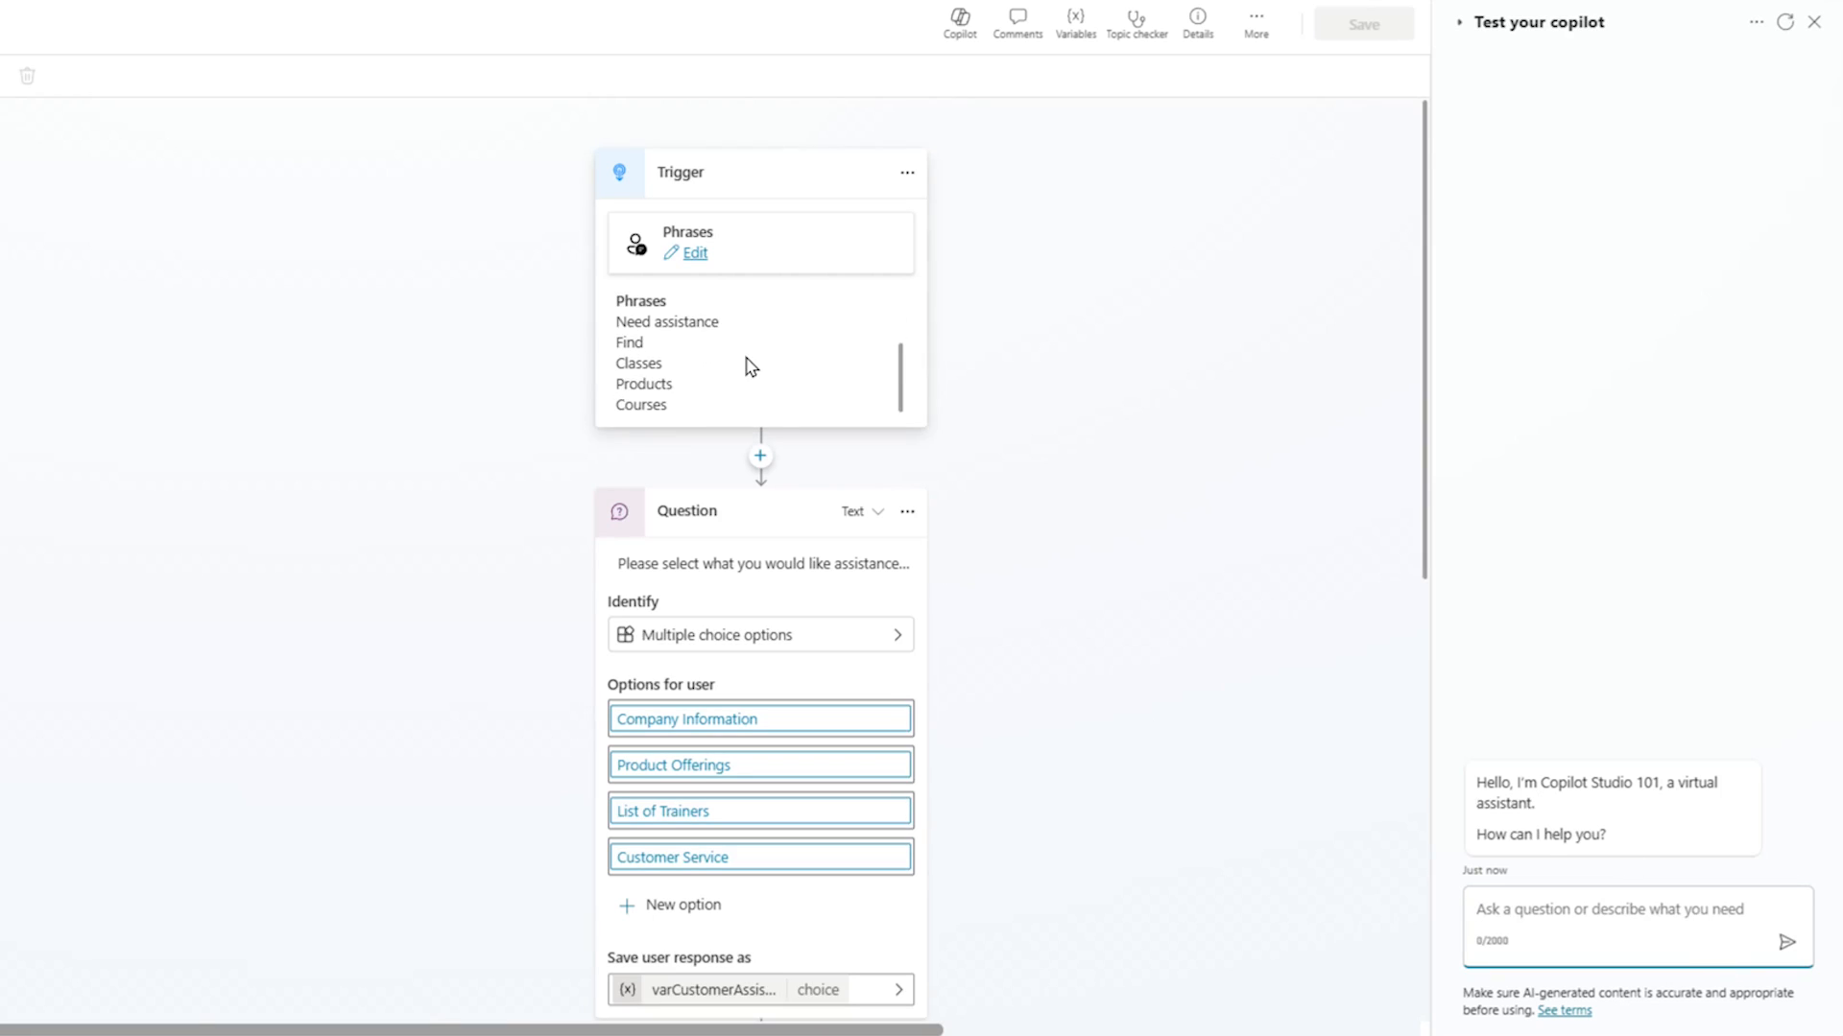
# - Send 'help' in the test chat and choose Product Offerings to get course and bootcamp details
pyautogui.write('h')
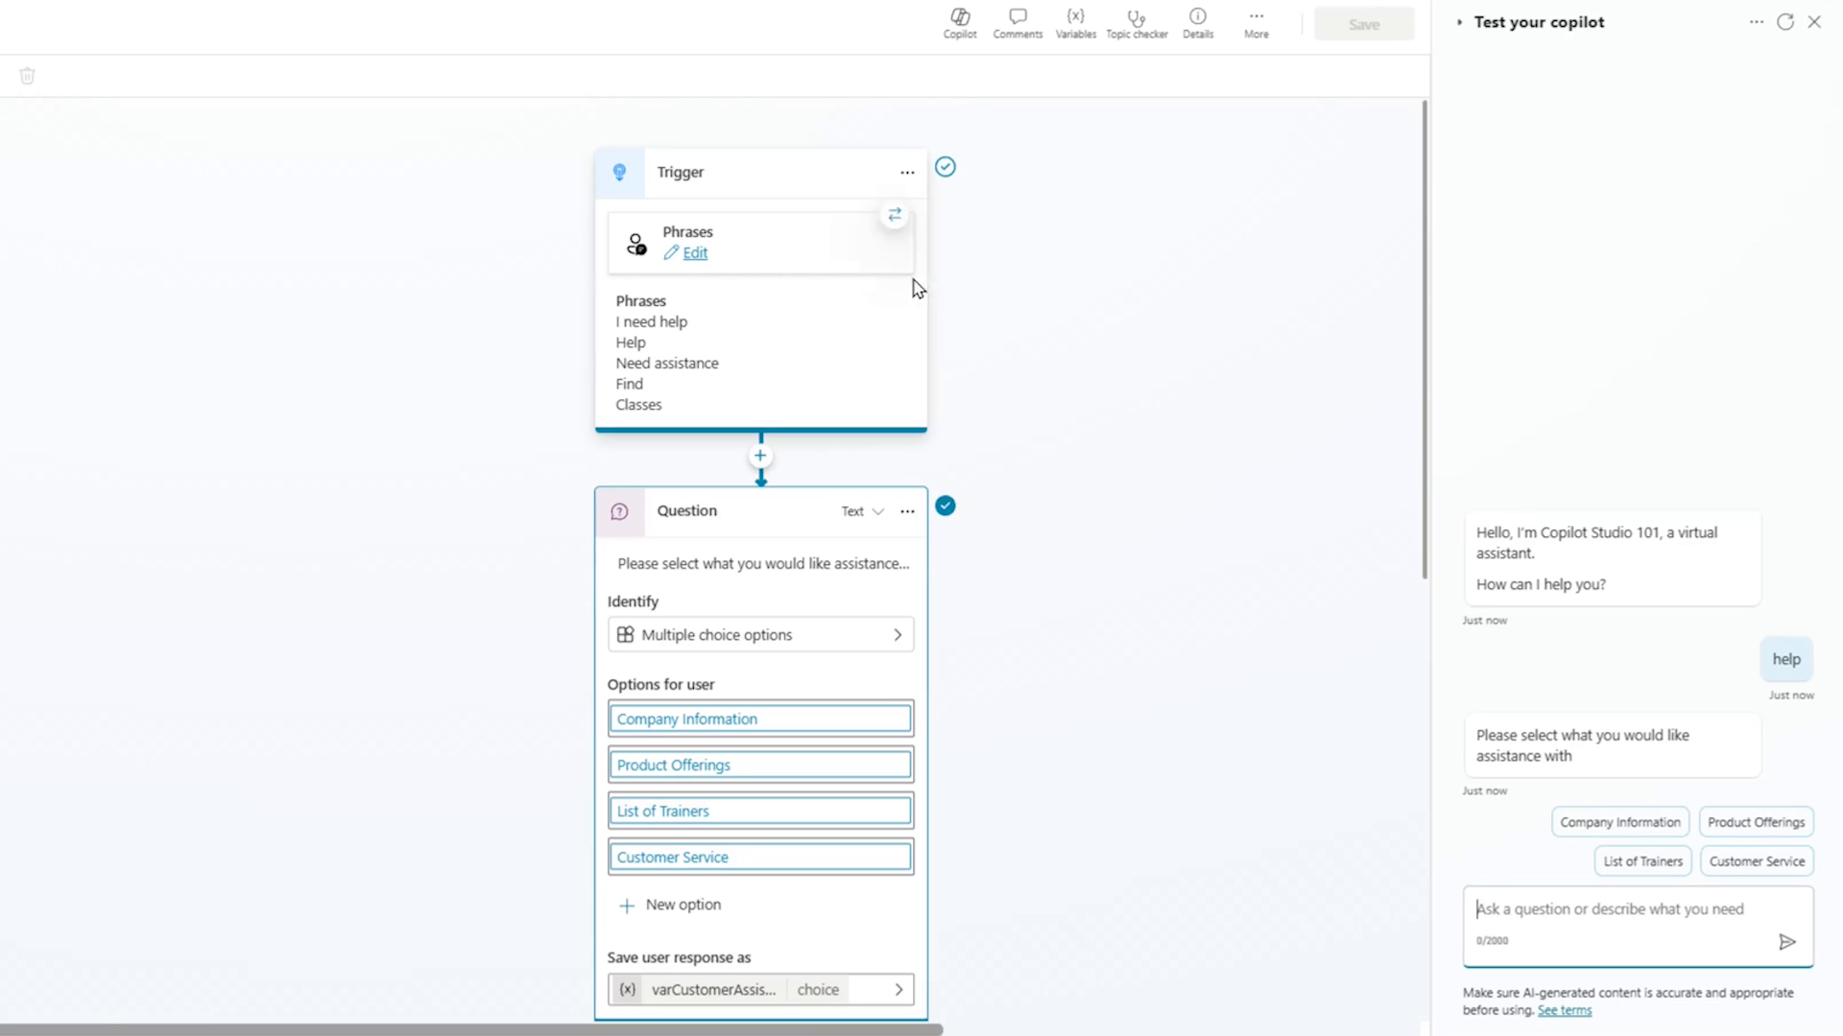
pyautogui.scroll(-3)
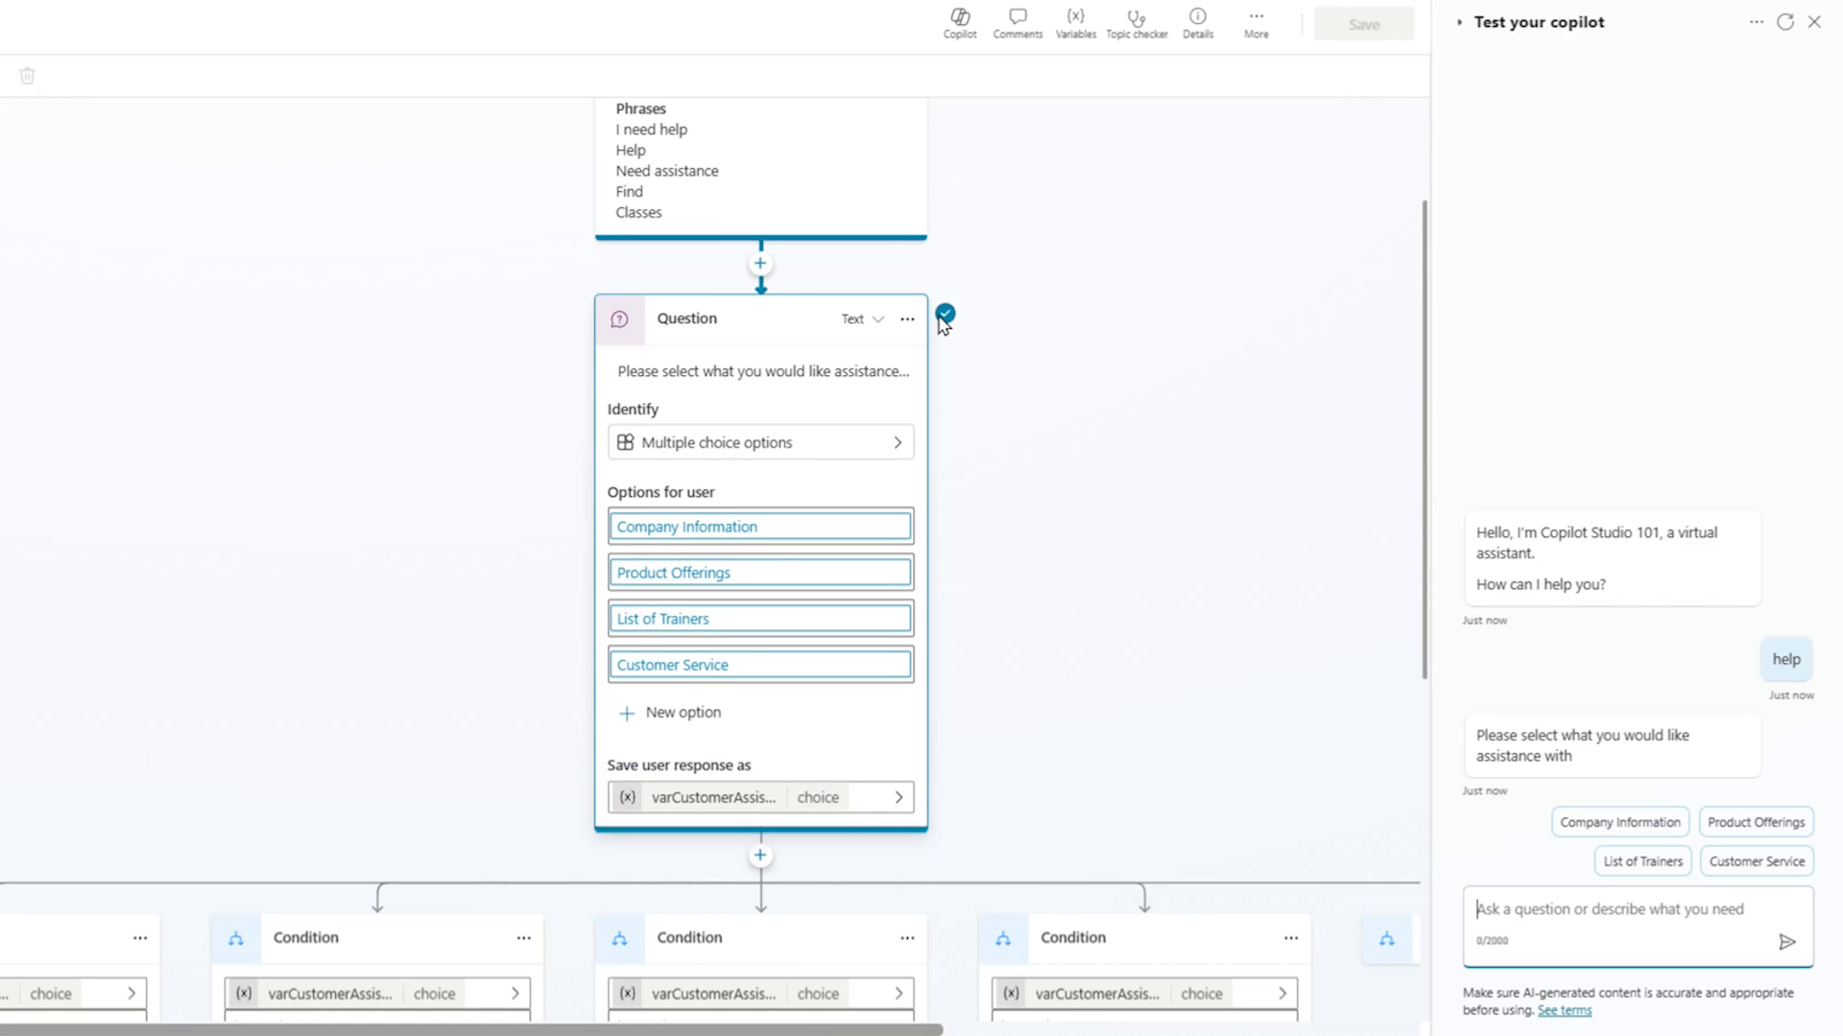
pyautogui.moveTo(1094, 850)
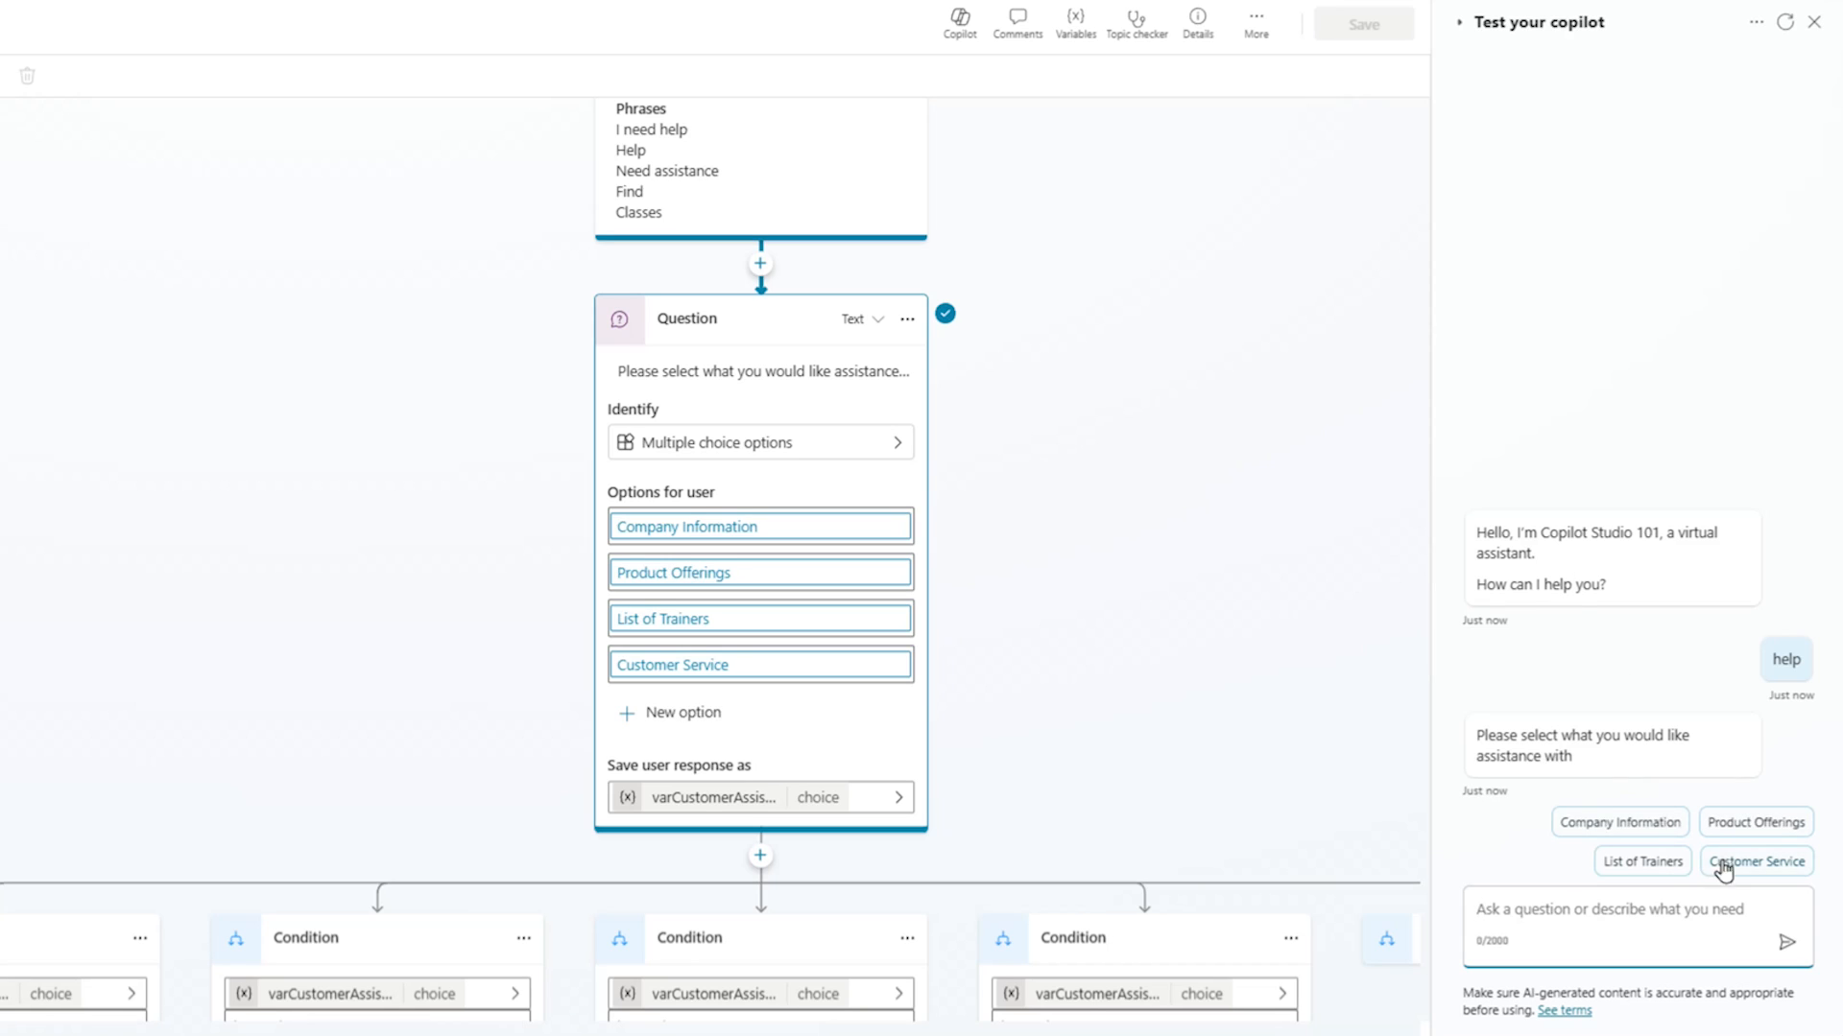
pyautogui.moveTo(1754, 823)
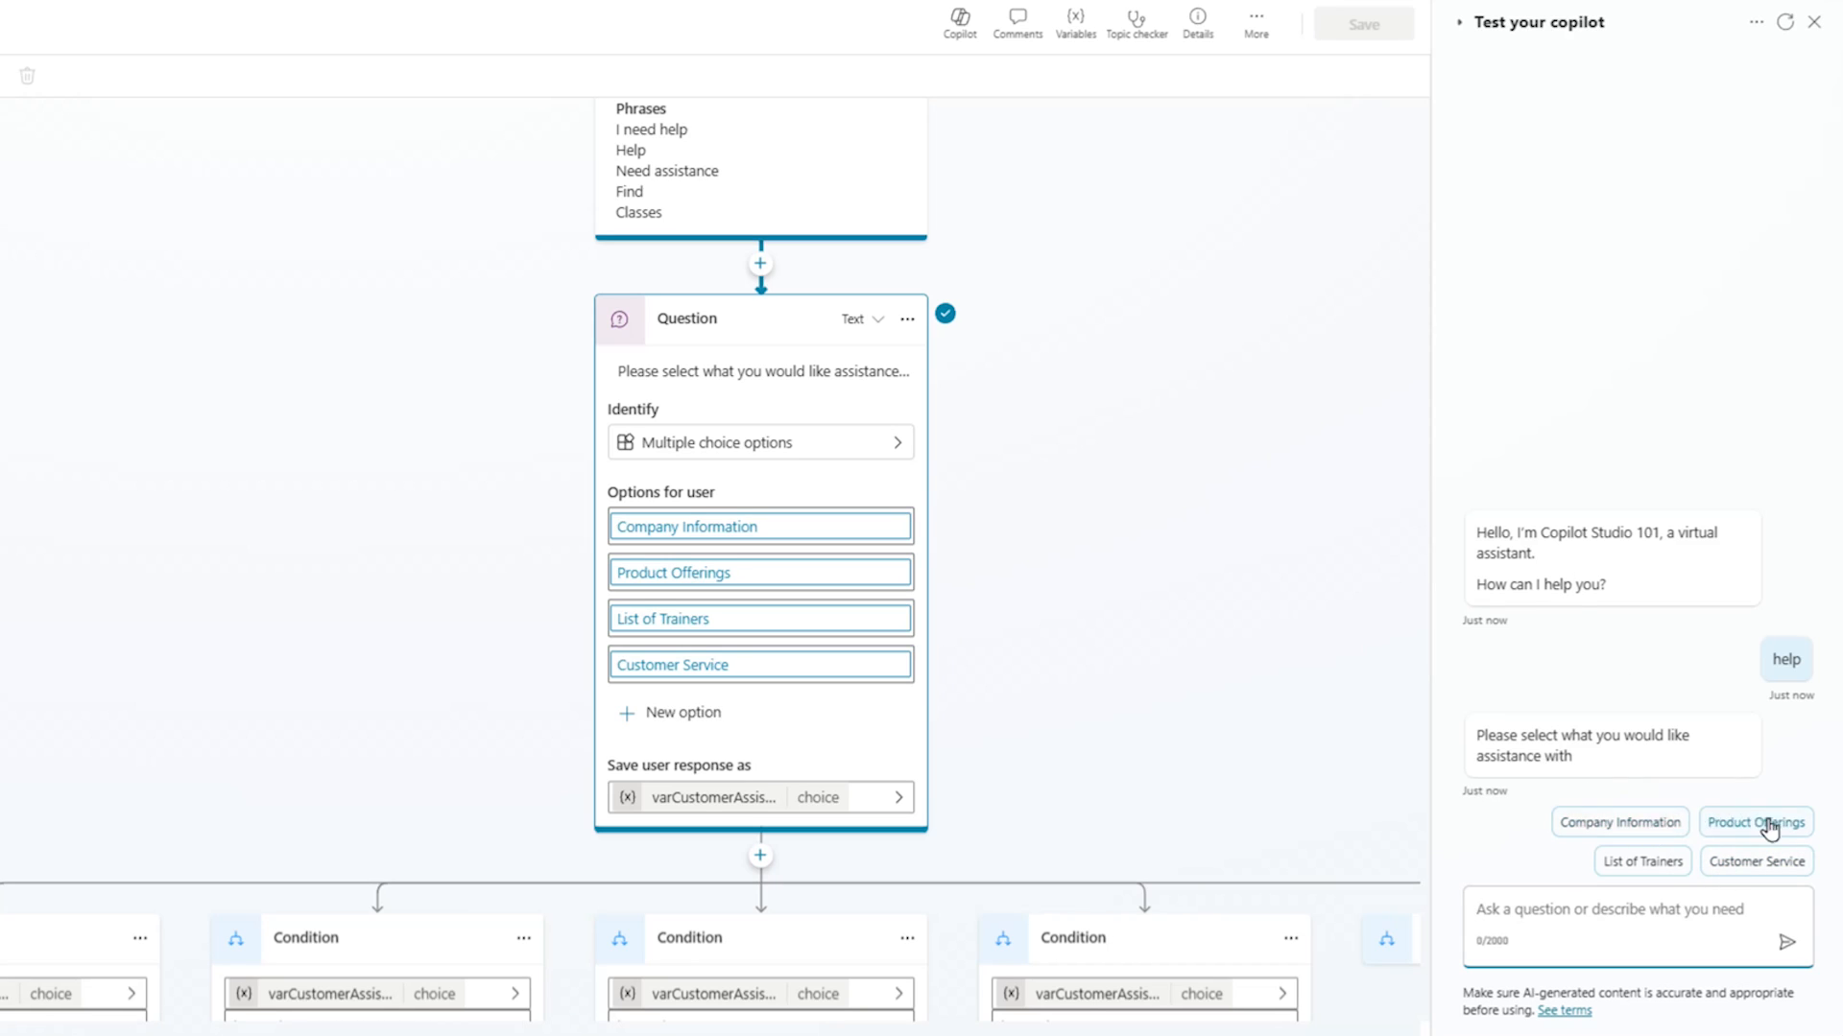
pyautogui.moveTo(1768, 844)
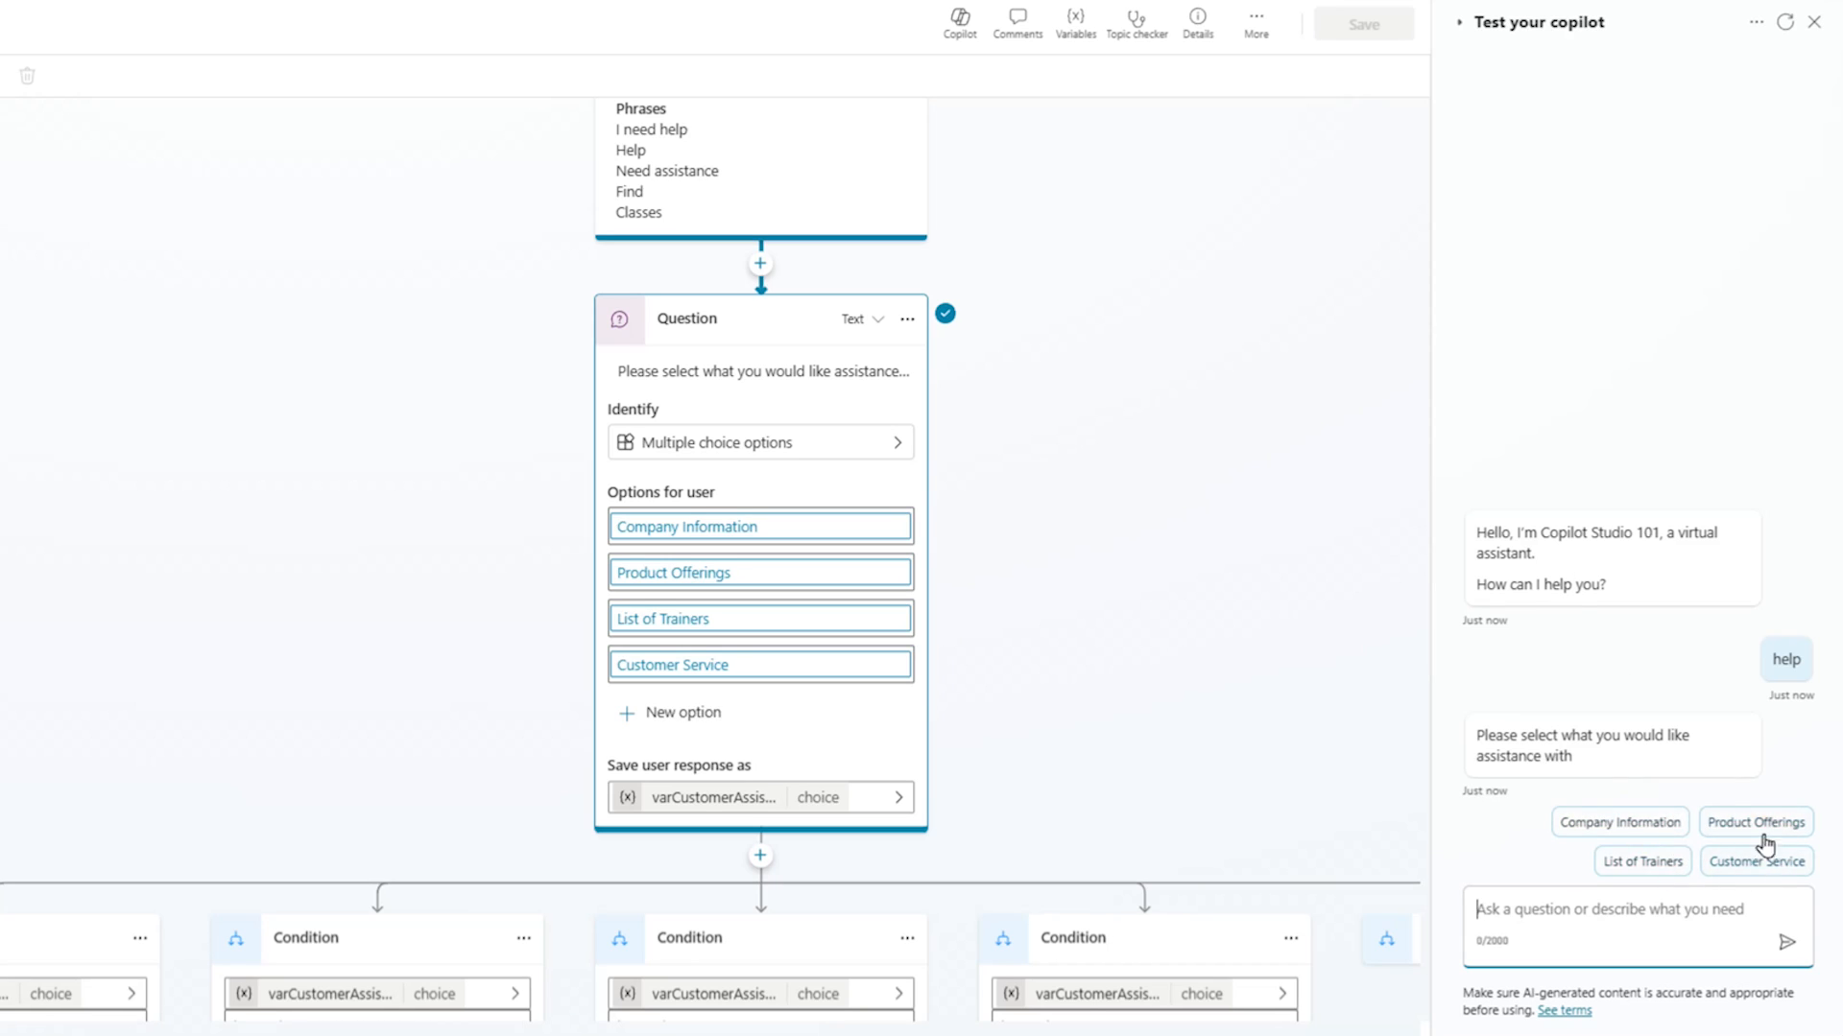
pyautogui.click(1752, 821)
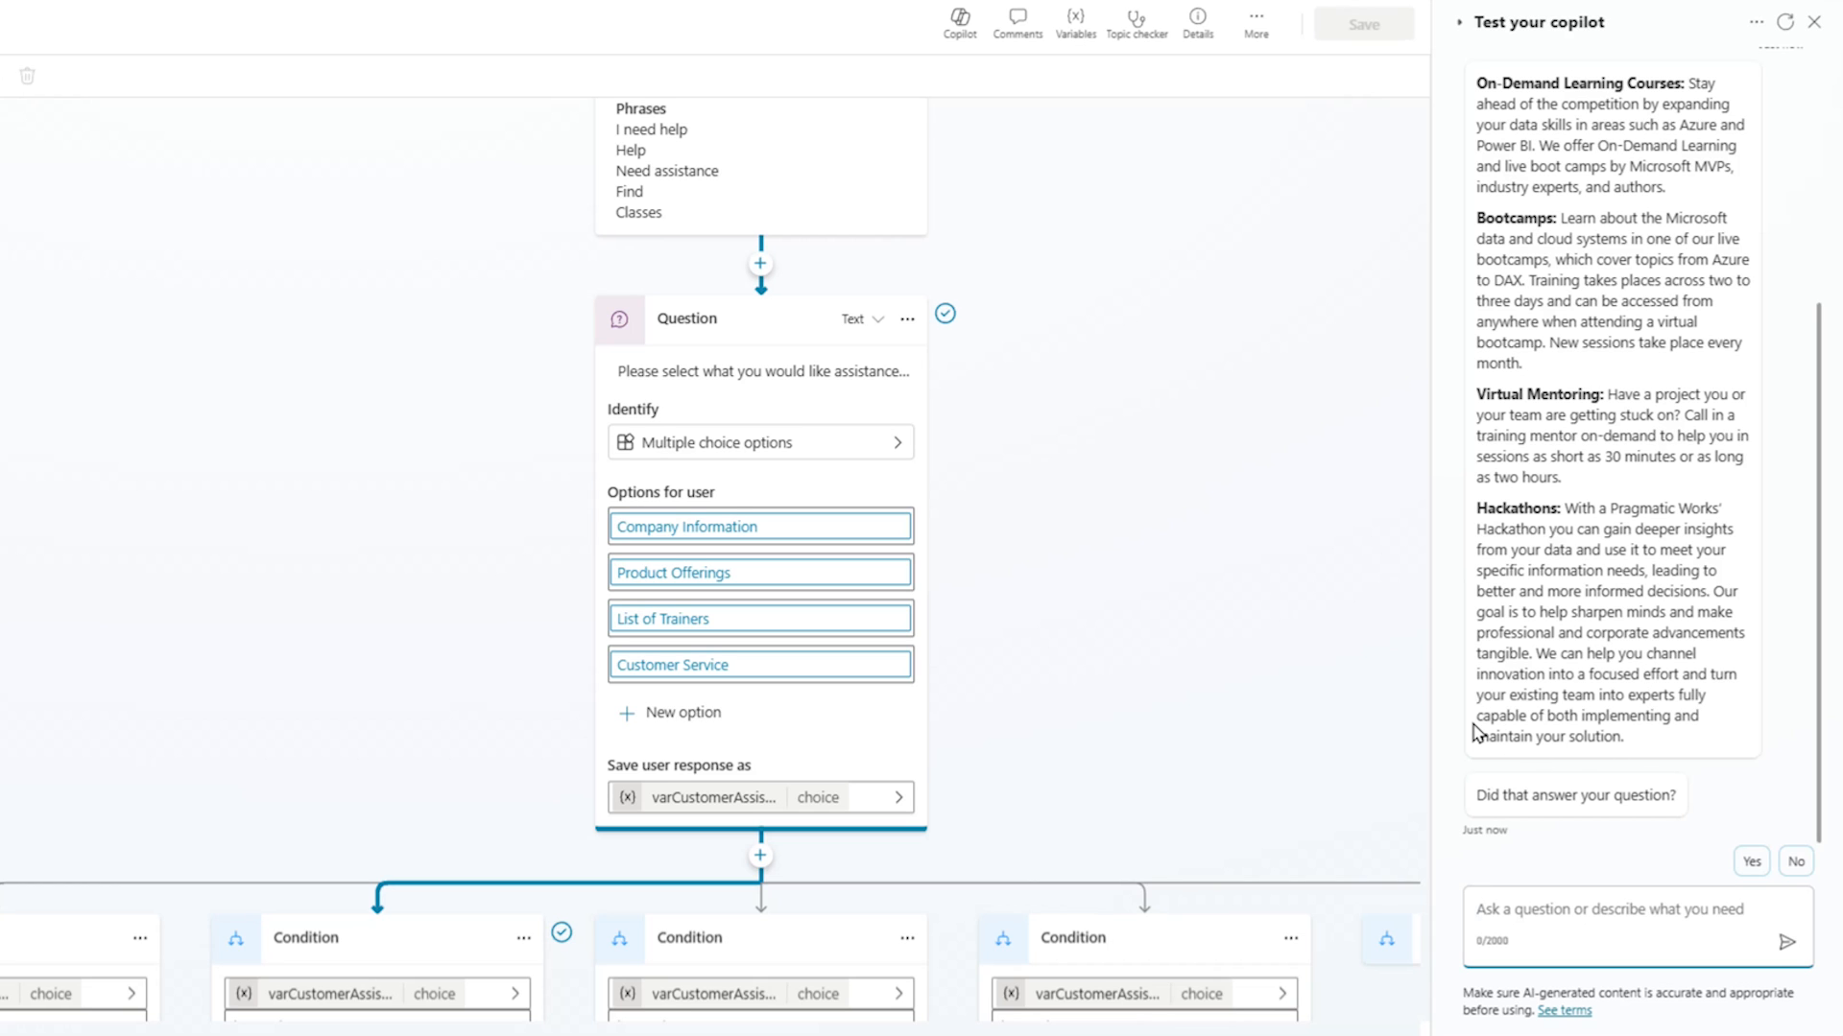
# - Answer Yes to 'Did that answer your question?' and No to further help, ending with goodbye
pyautogui.scroll(-3)
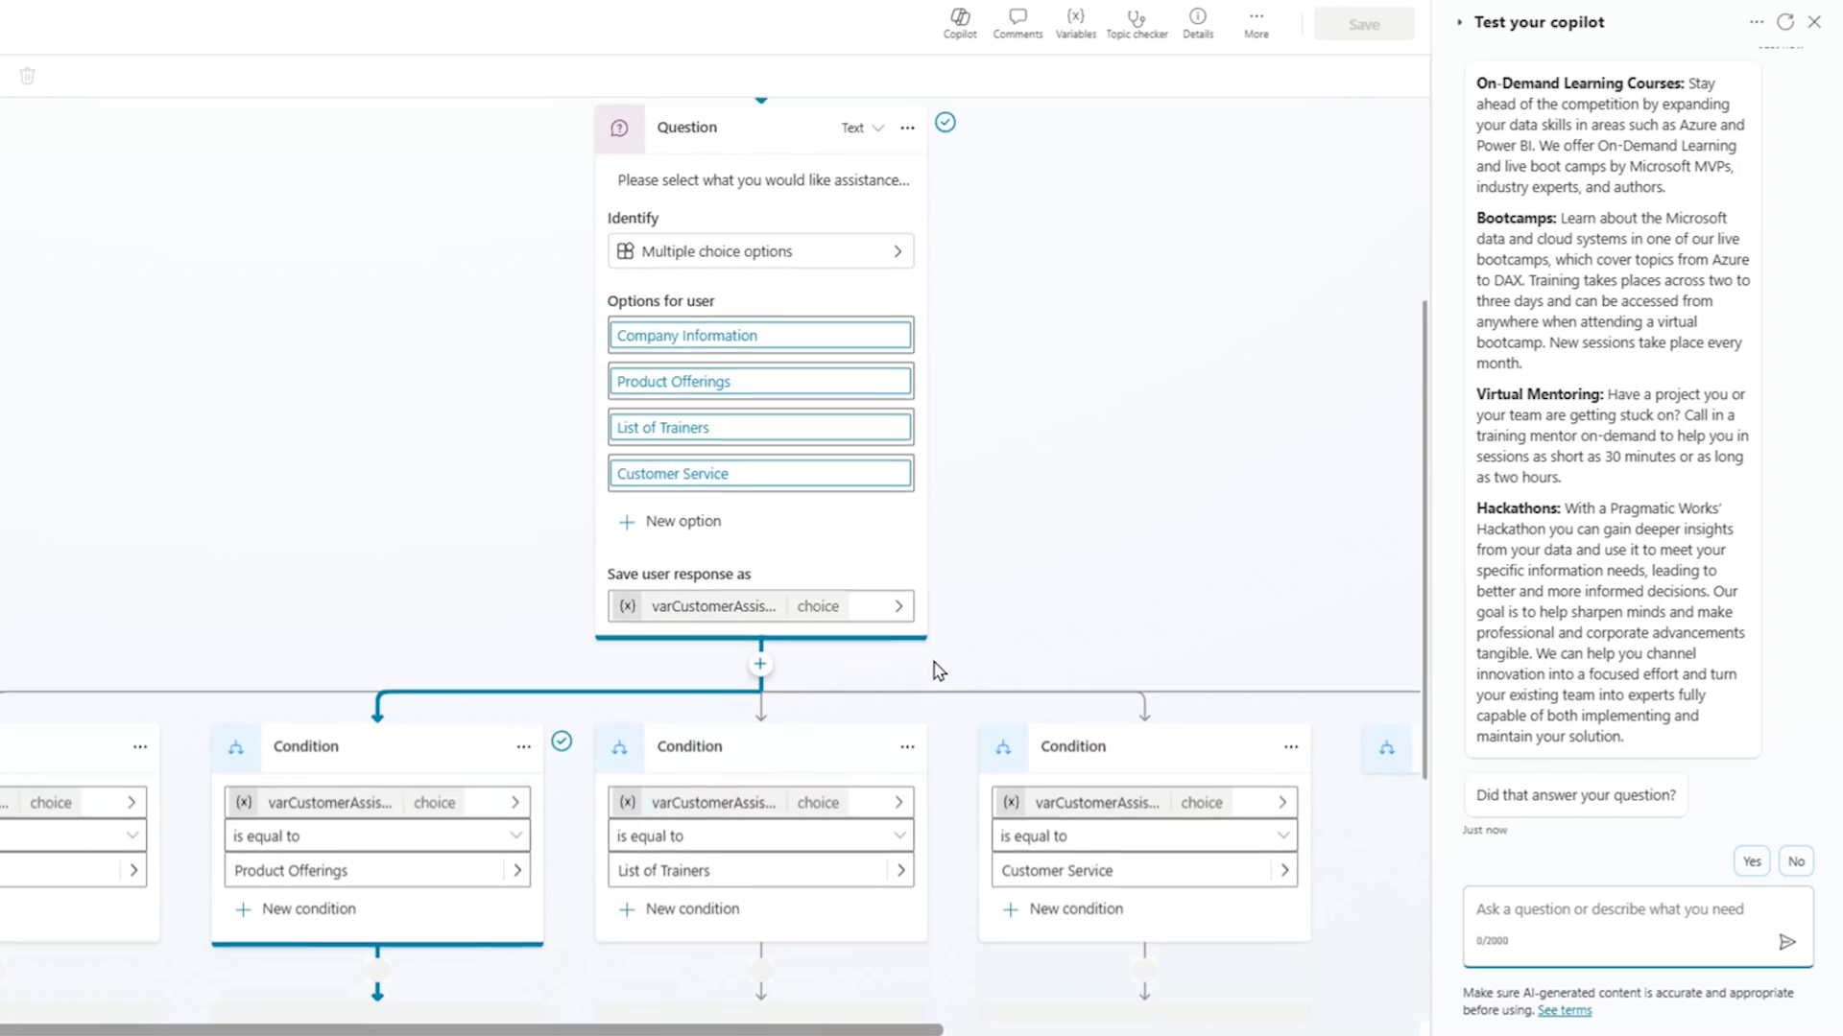
pyautogui.scroll(-3)
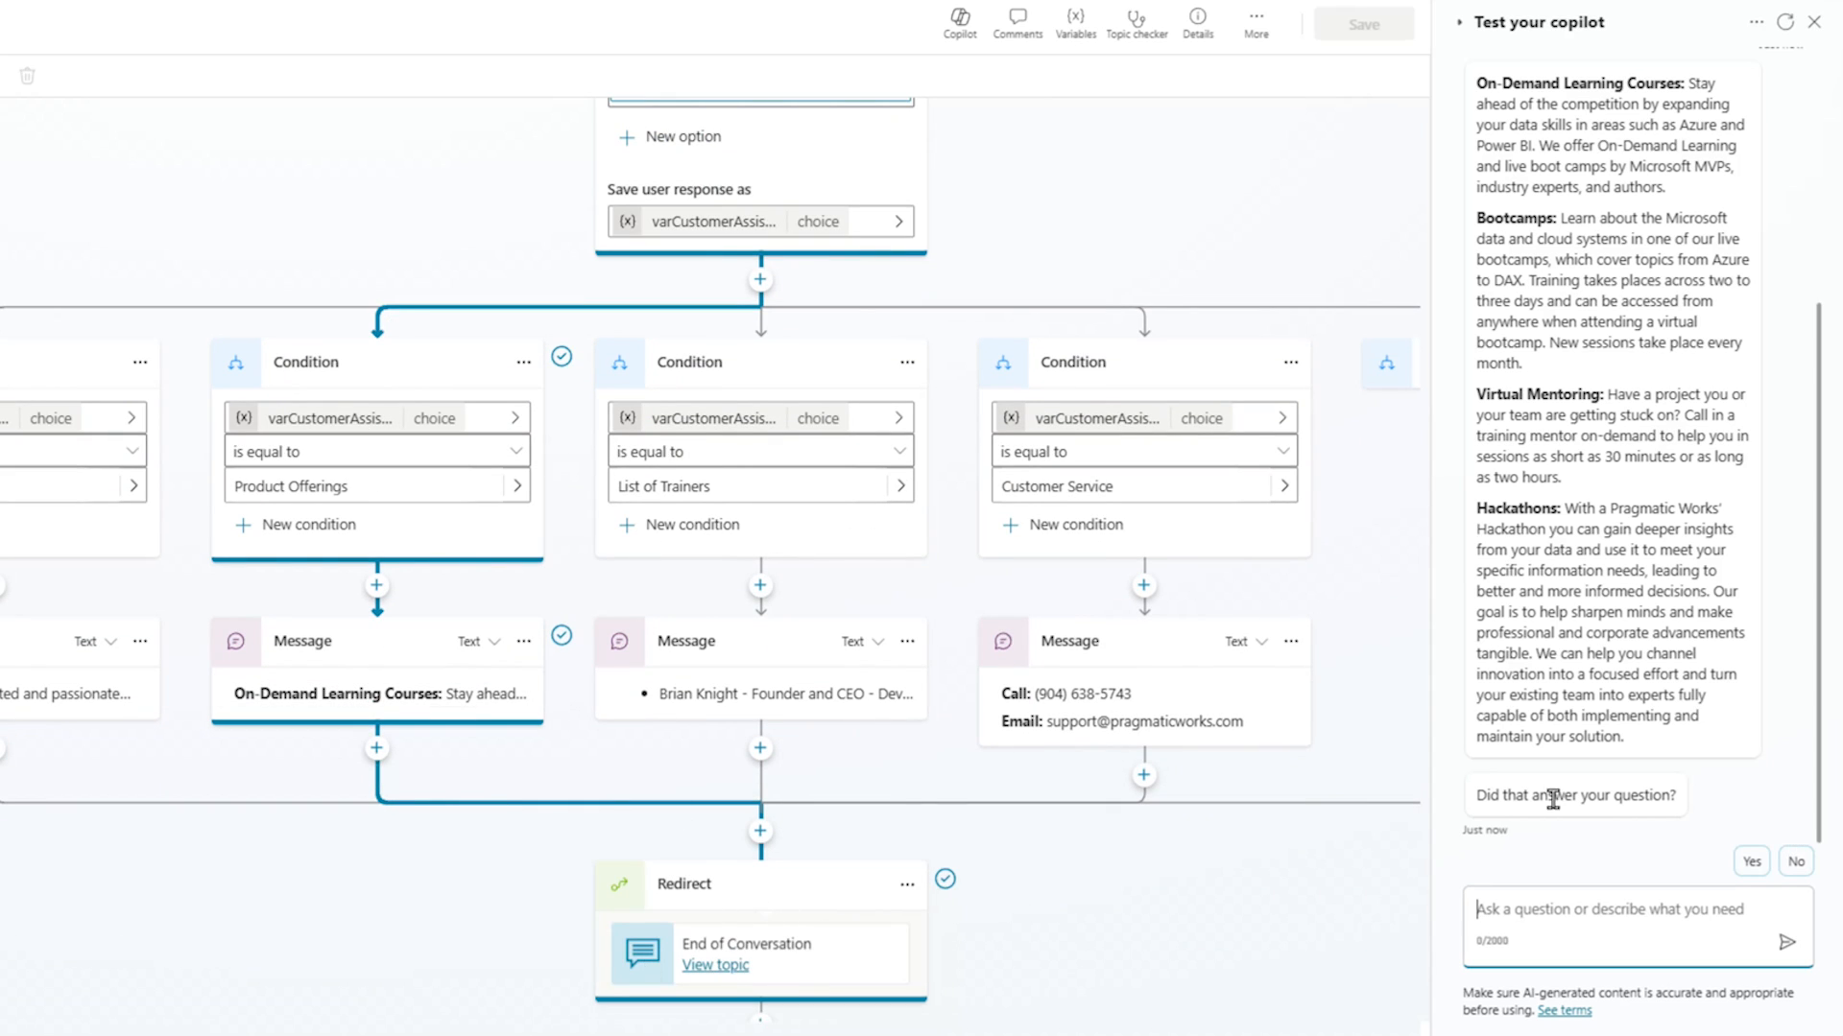
pyautogui.moveTo(1615, 800)
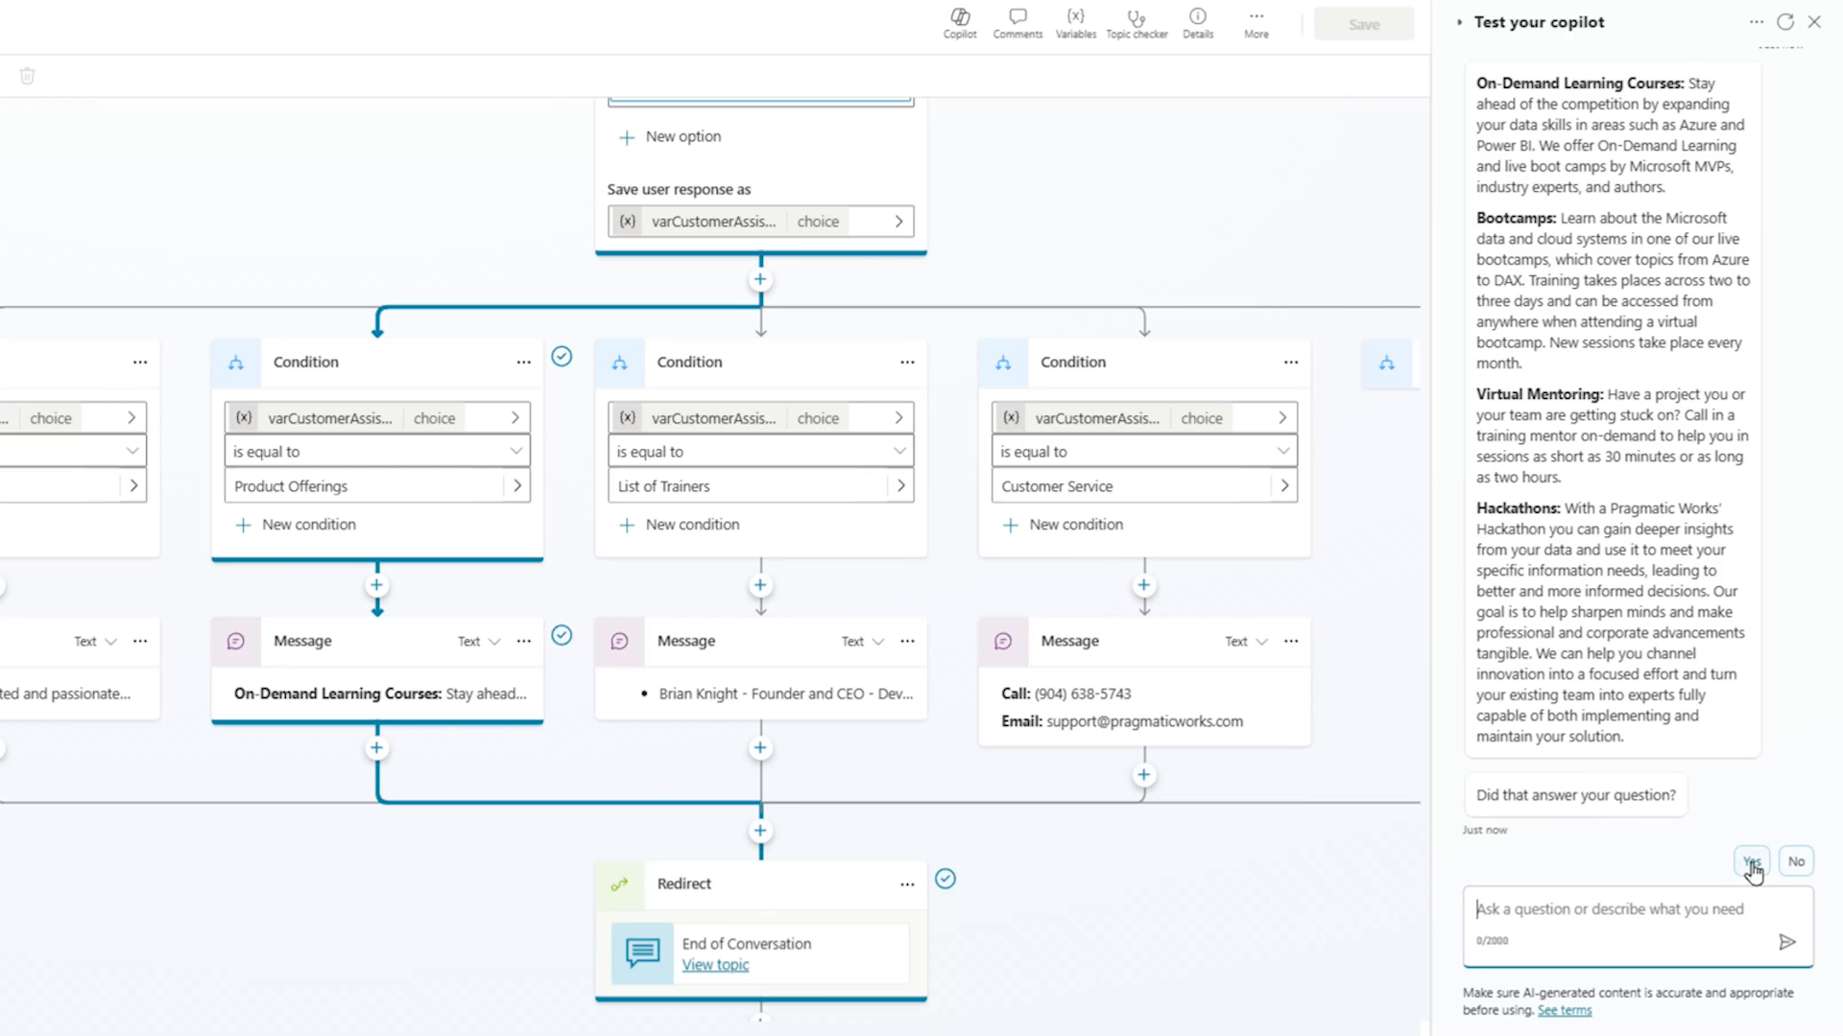
pyautogui.click(1750, 862)
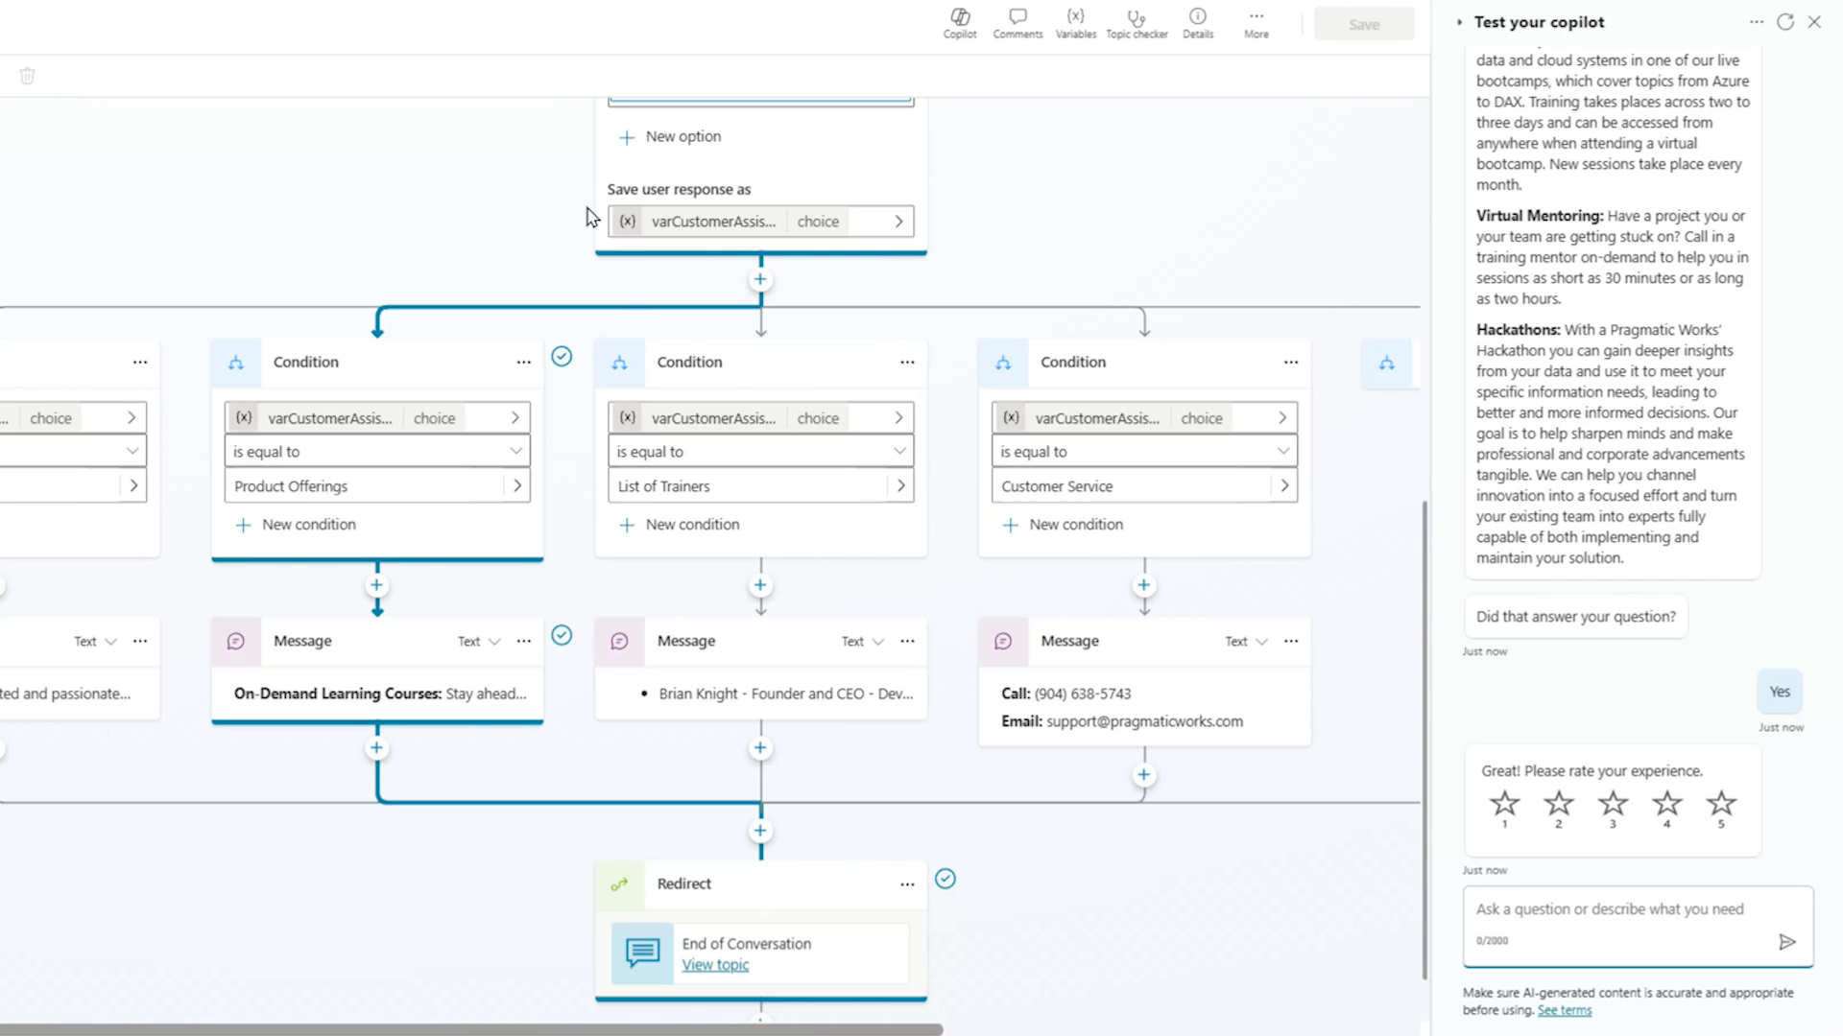
pyautogui.moveTo(1514, 864)
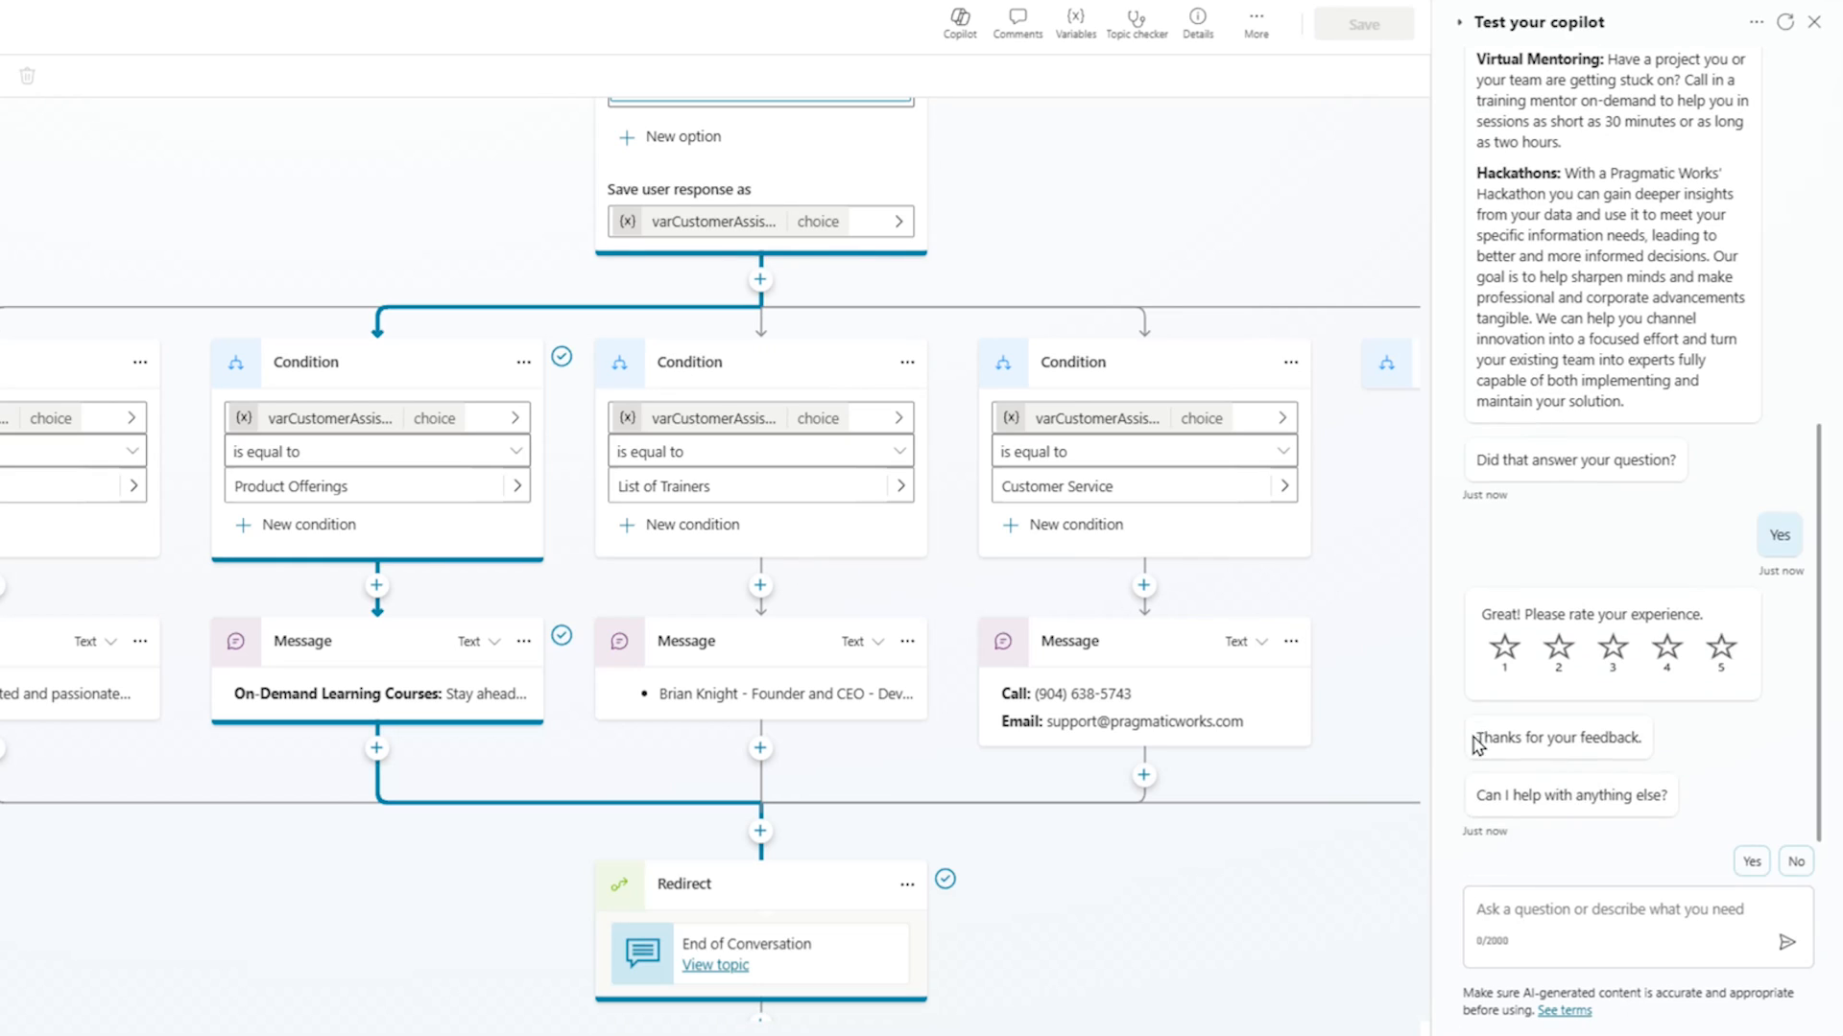
pyautogui.moveTo(1511, 865)
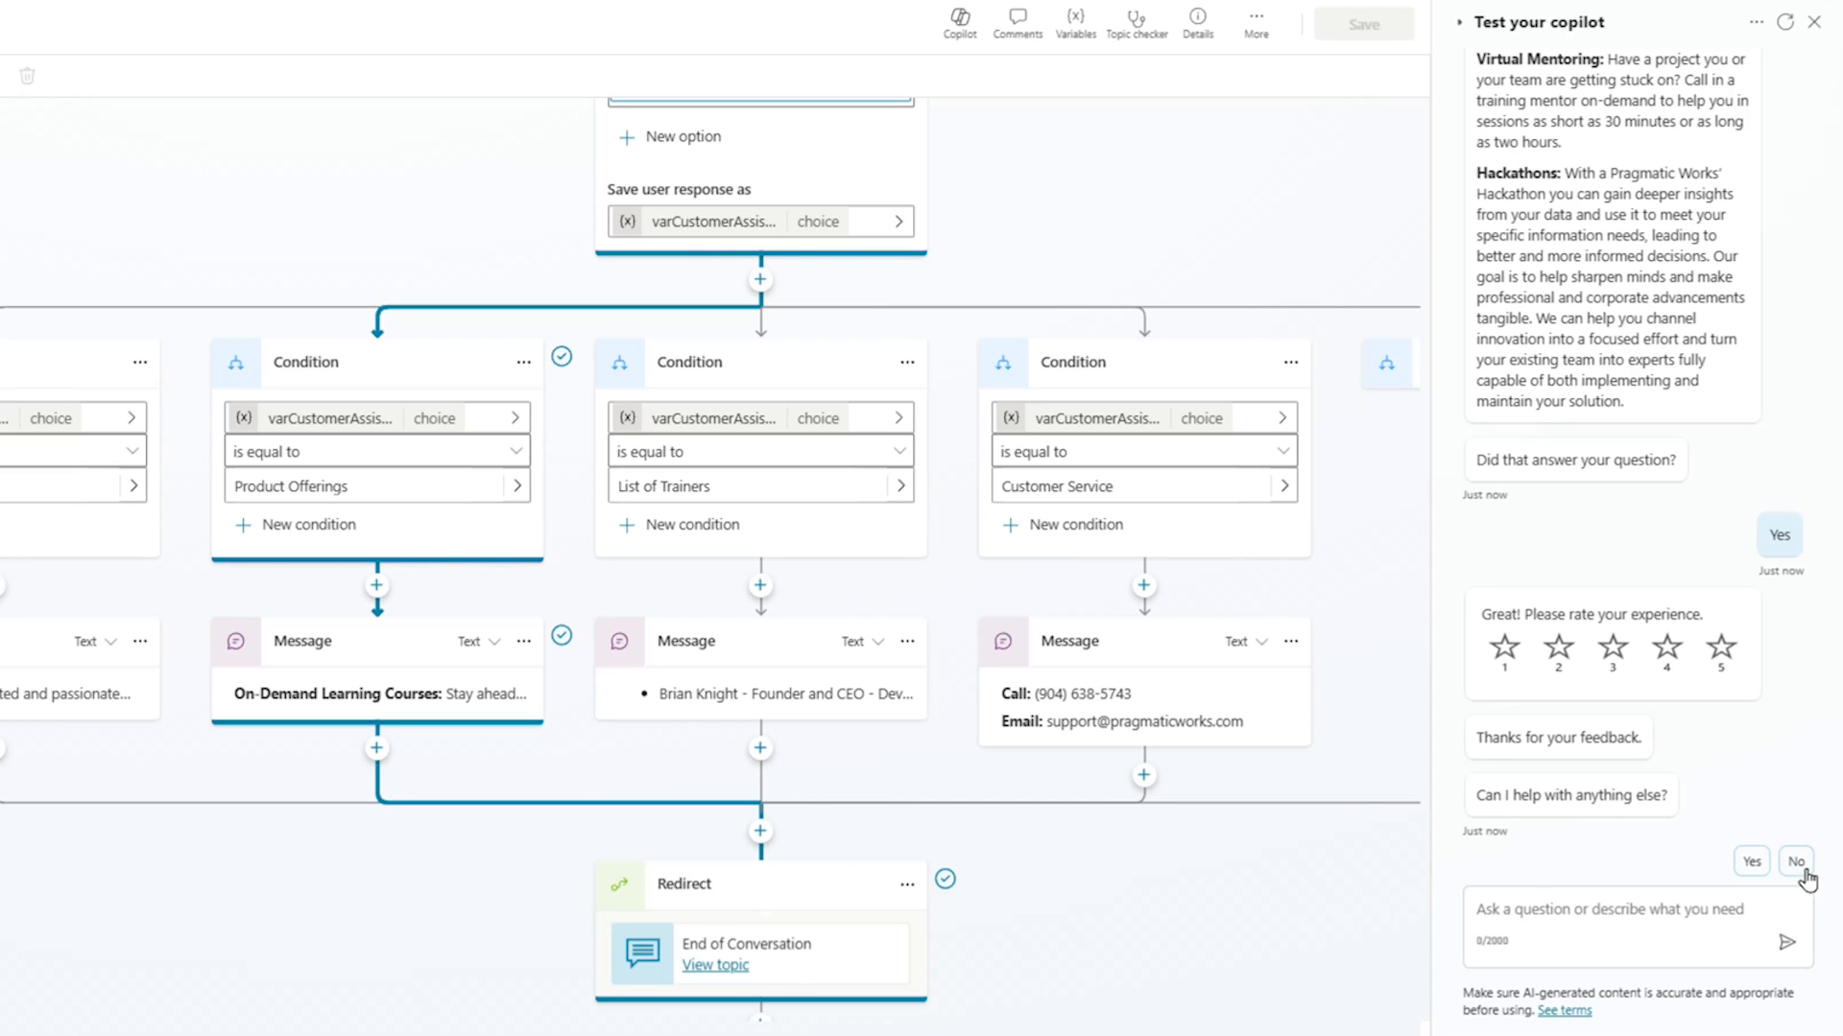
pyautogui.click(1794, 862)
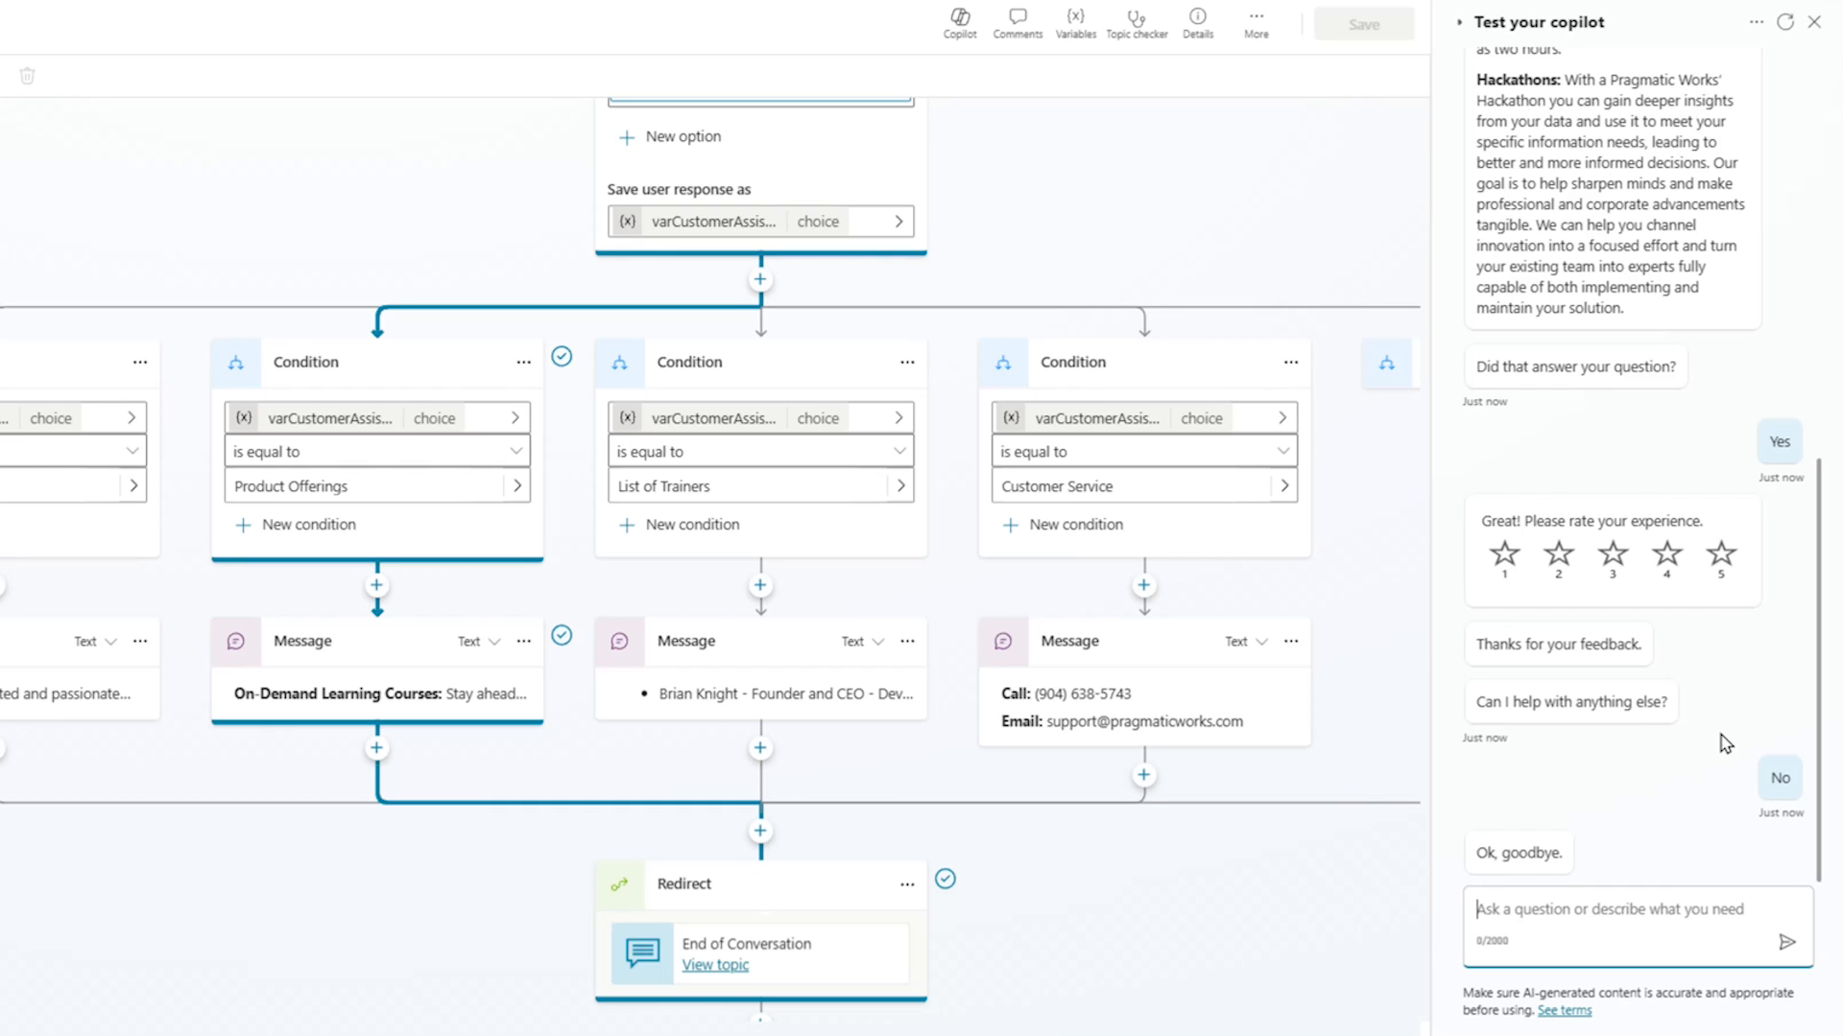
pyautogui.moveTo(981, 338)
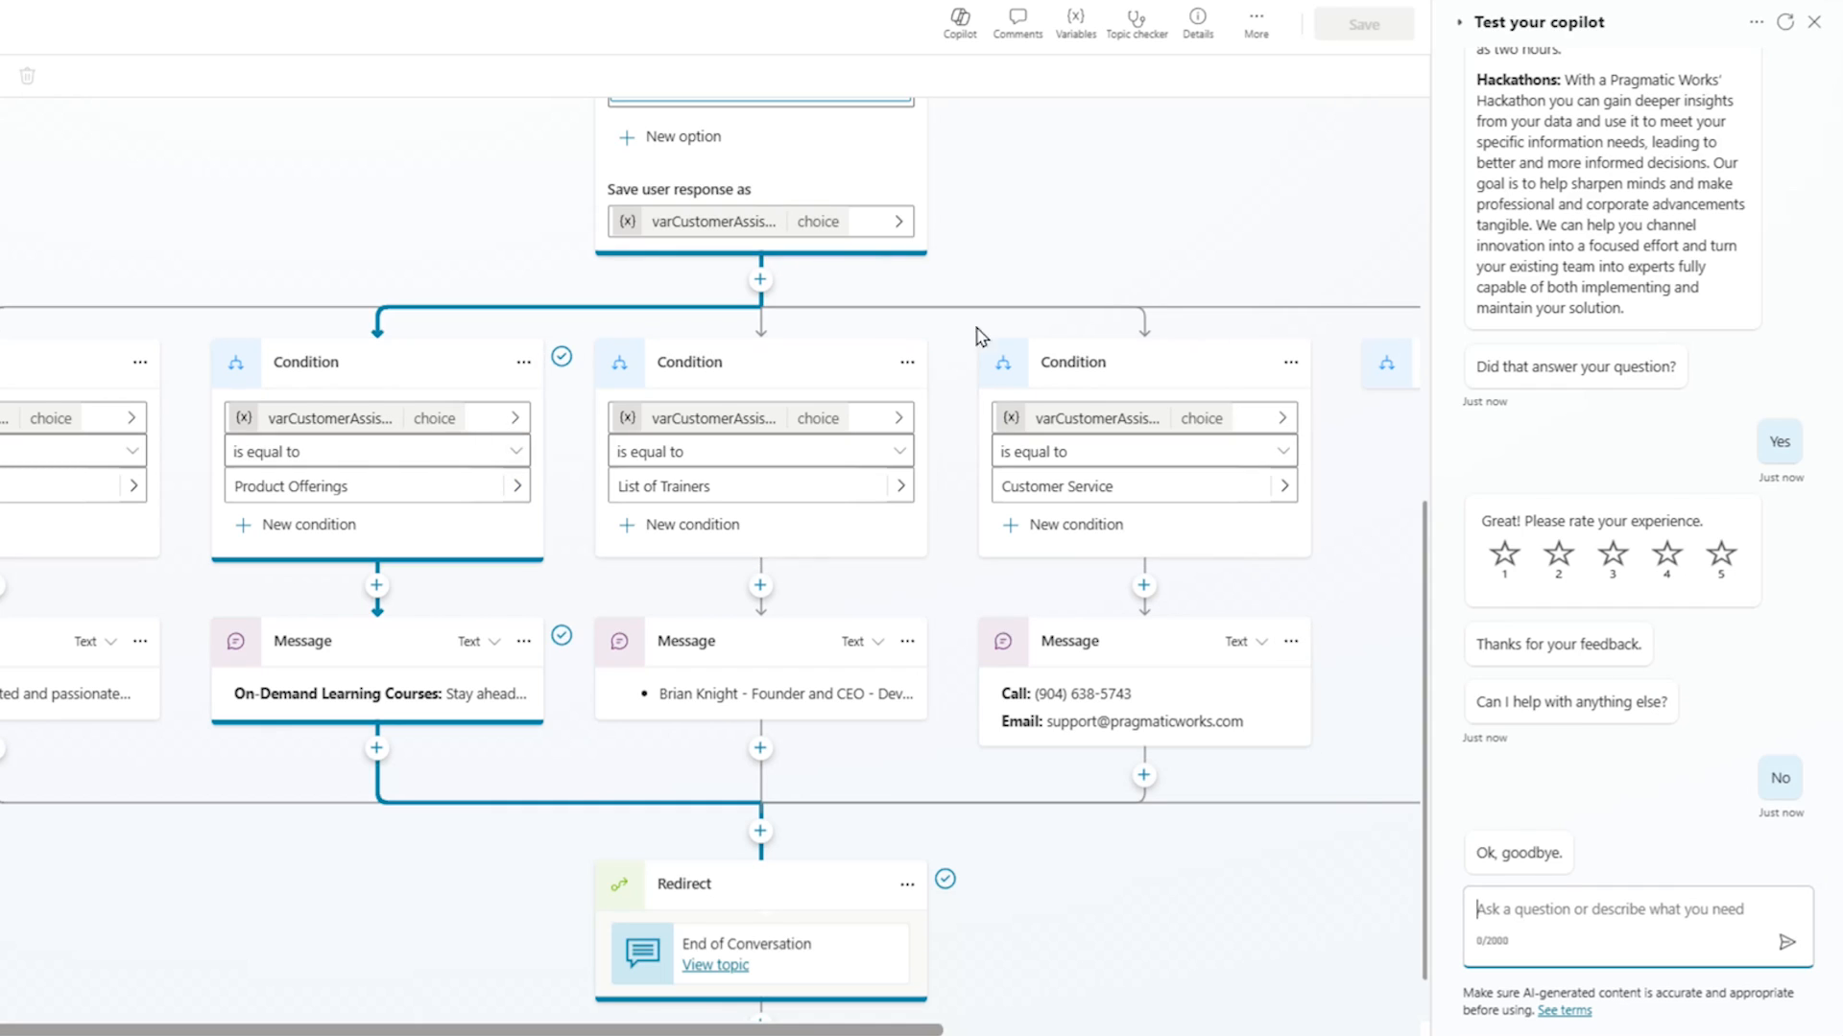
pyautogui.moveTo(1301, 615)
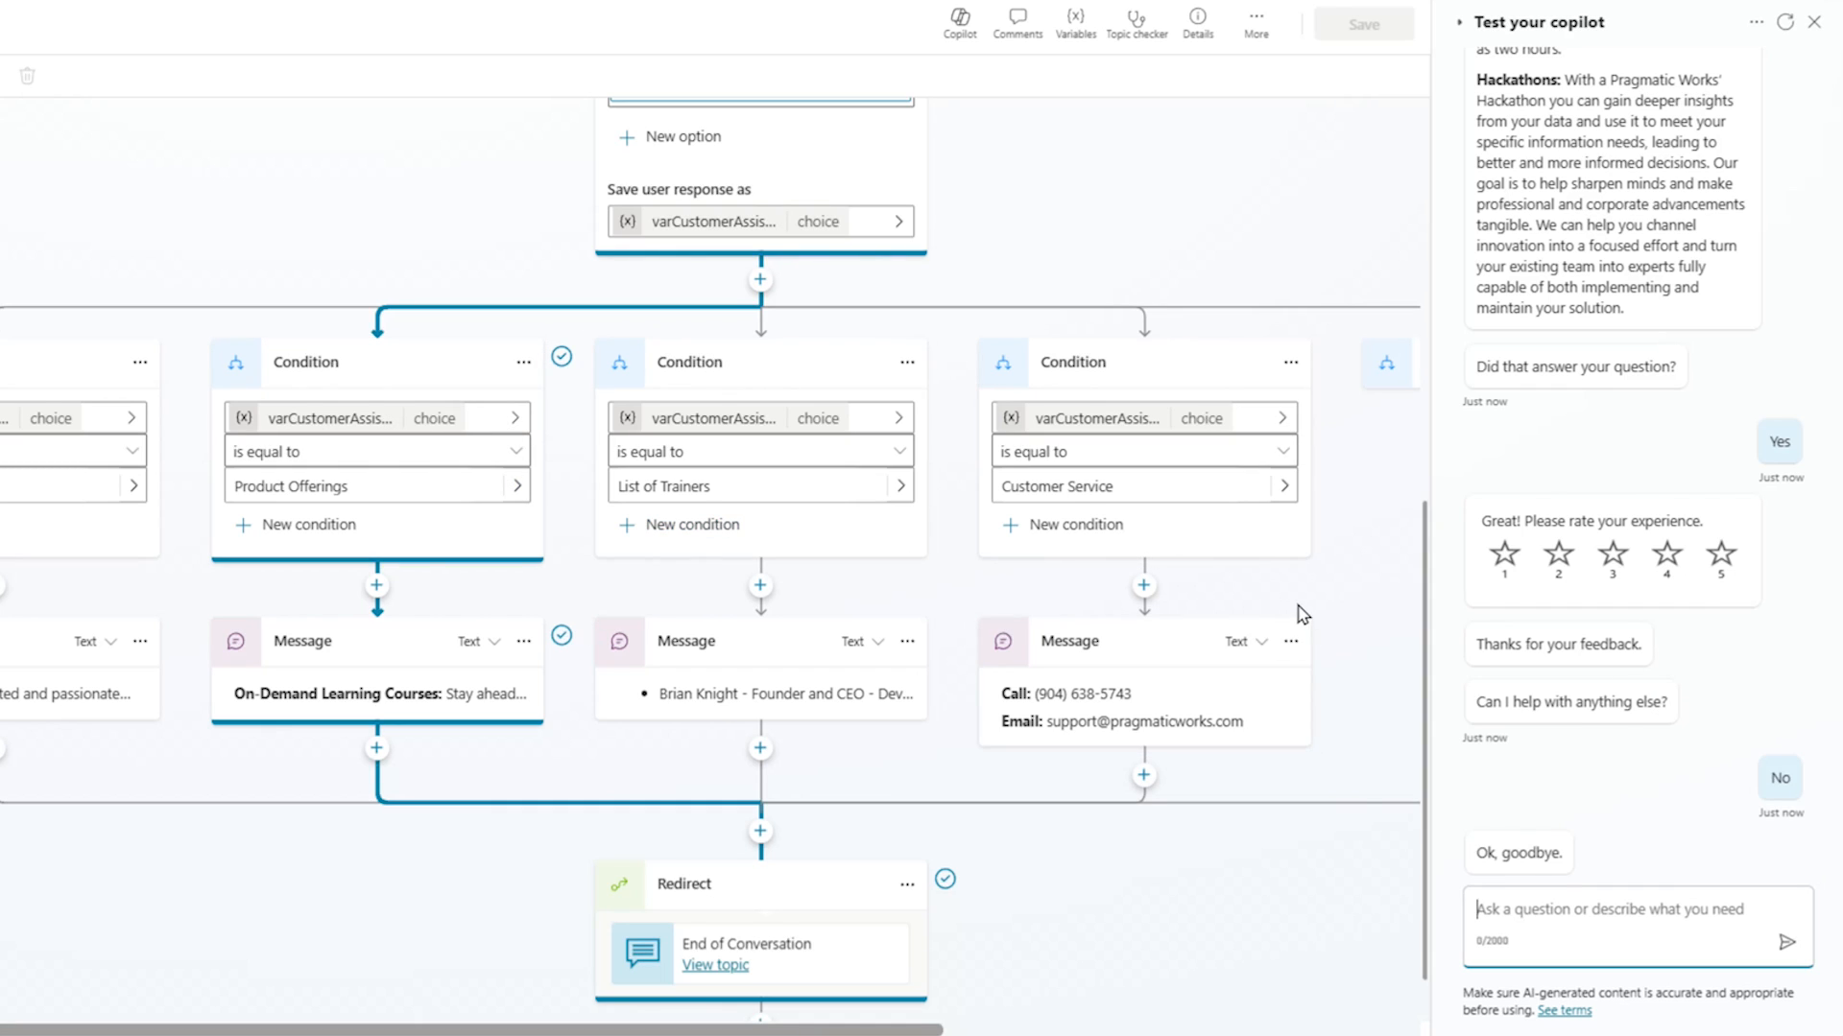
pyautogui.moveTo(1311, 605)
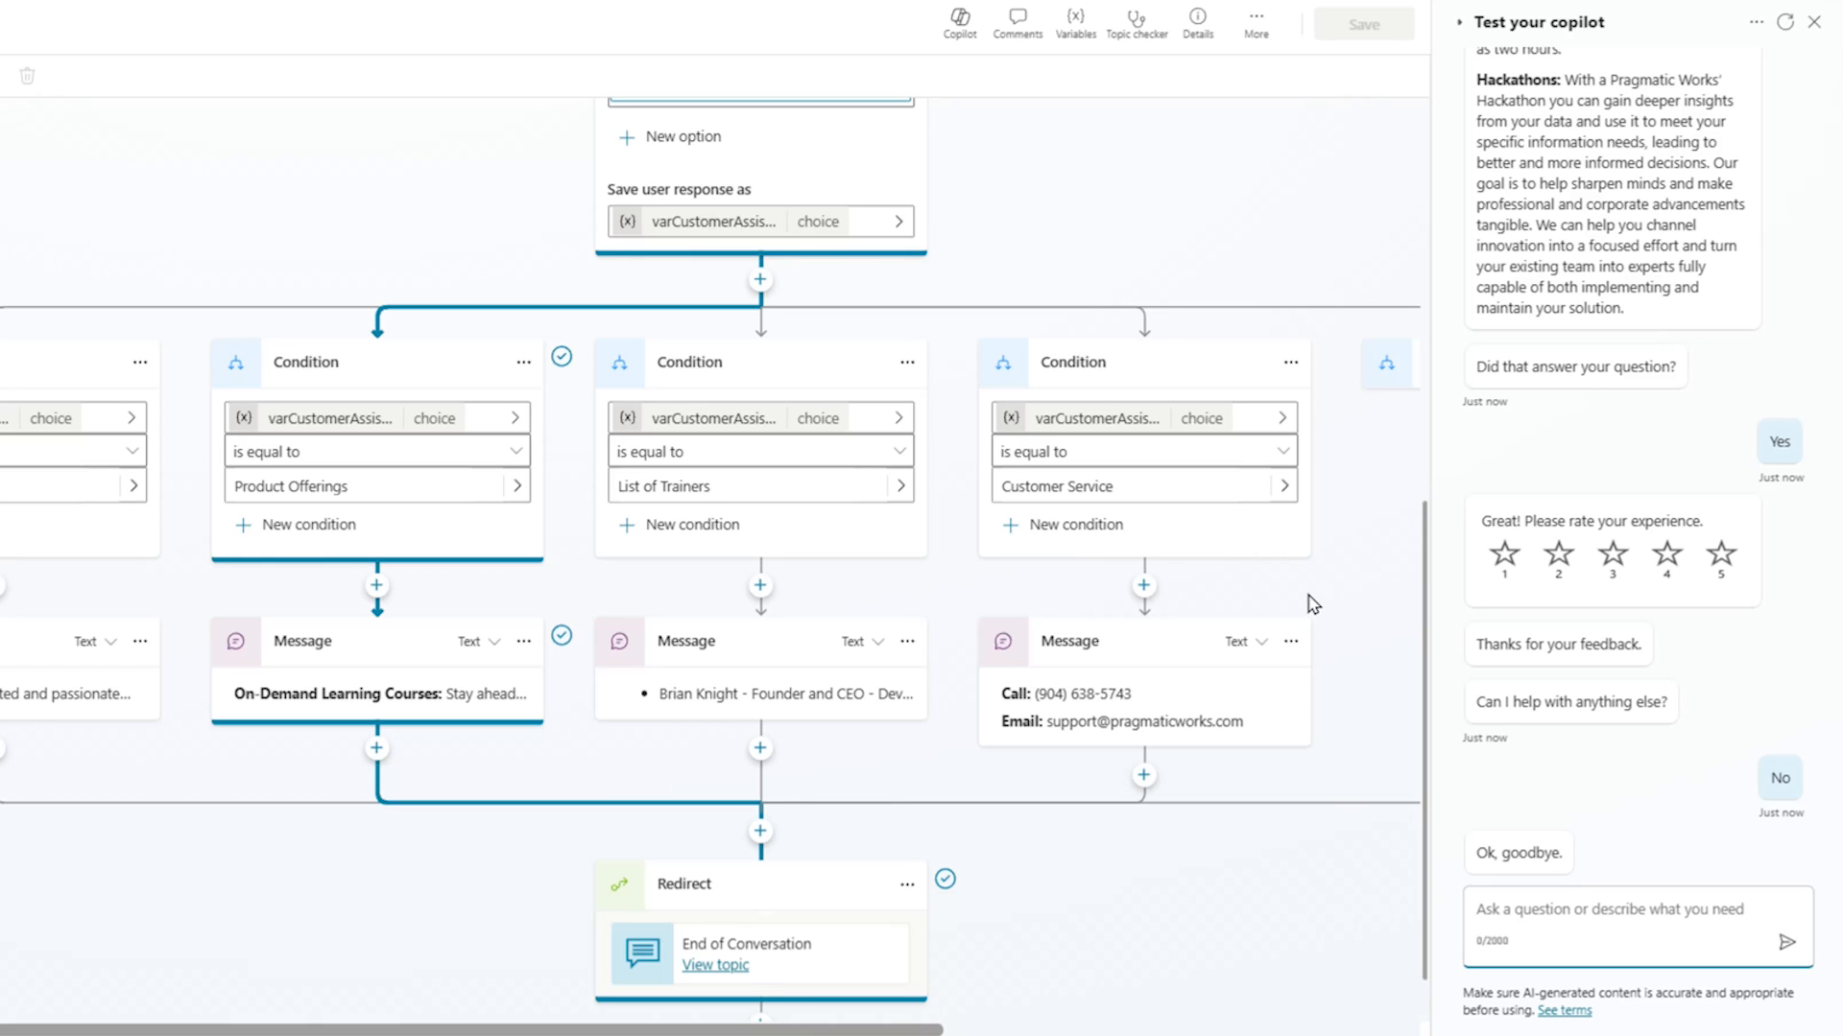
pyautogui.scroll(-3)
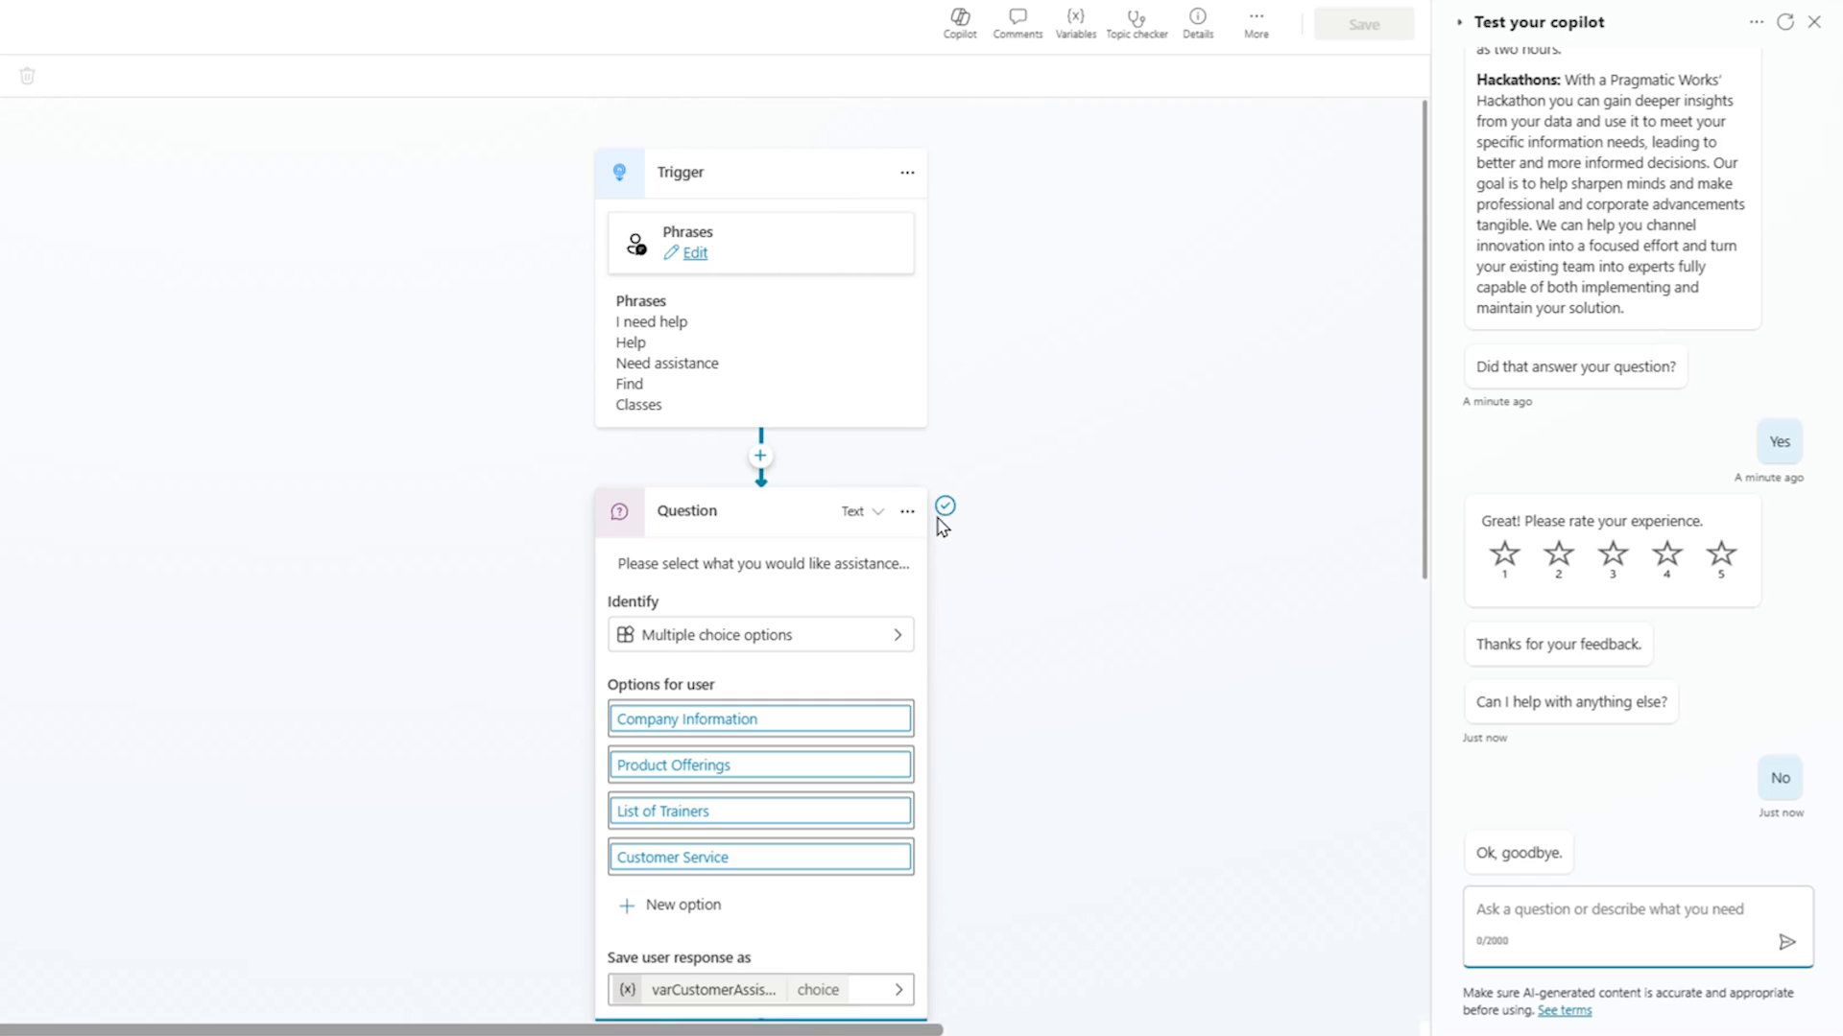
pyautogui.moveTo(1106, 526)
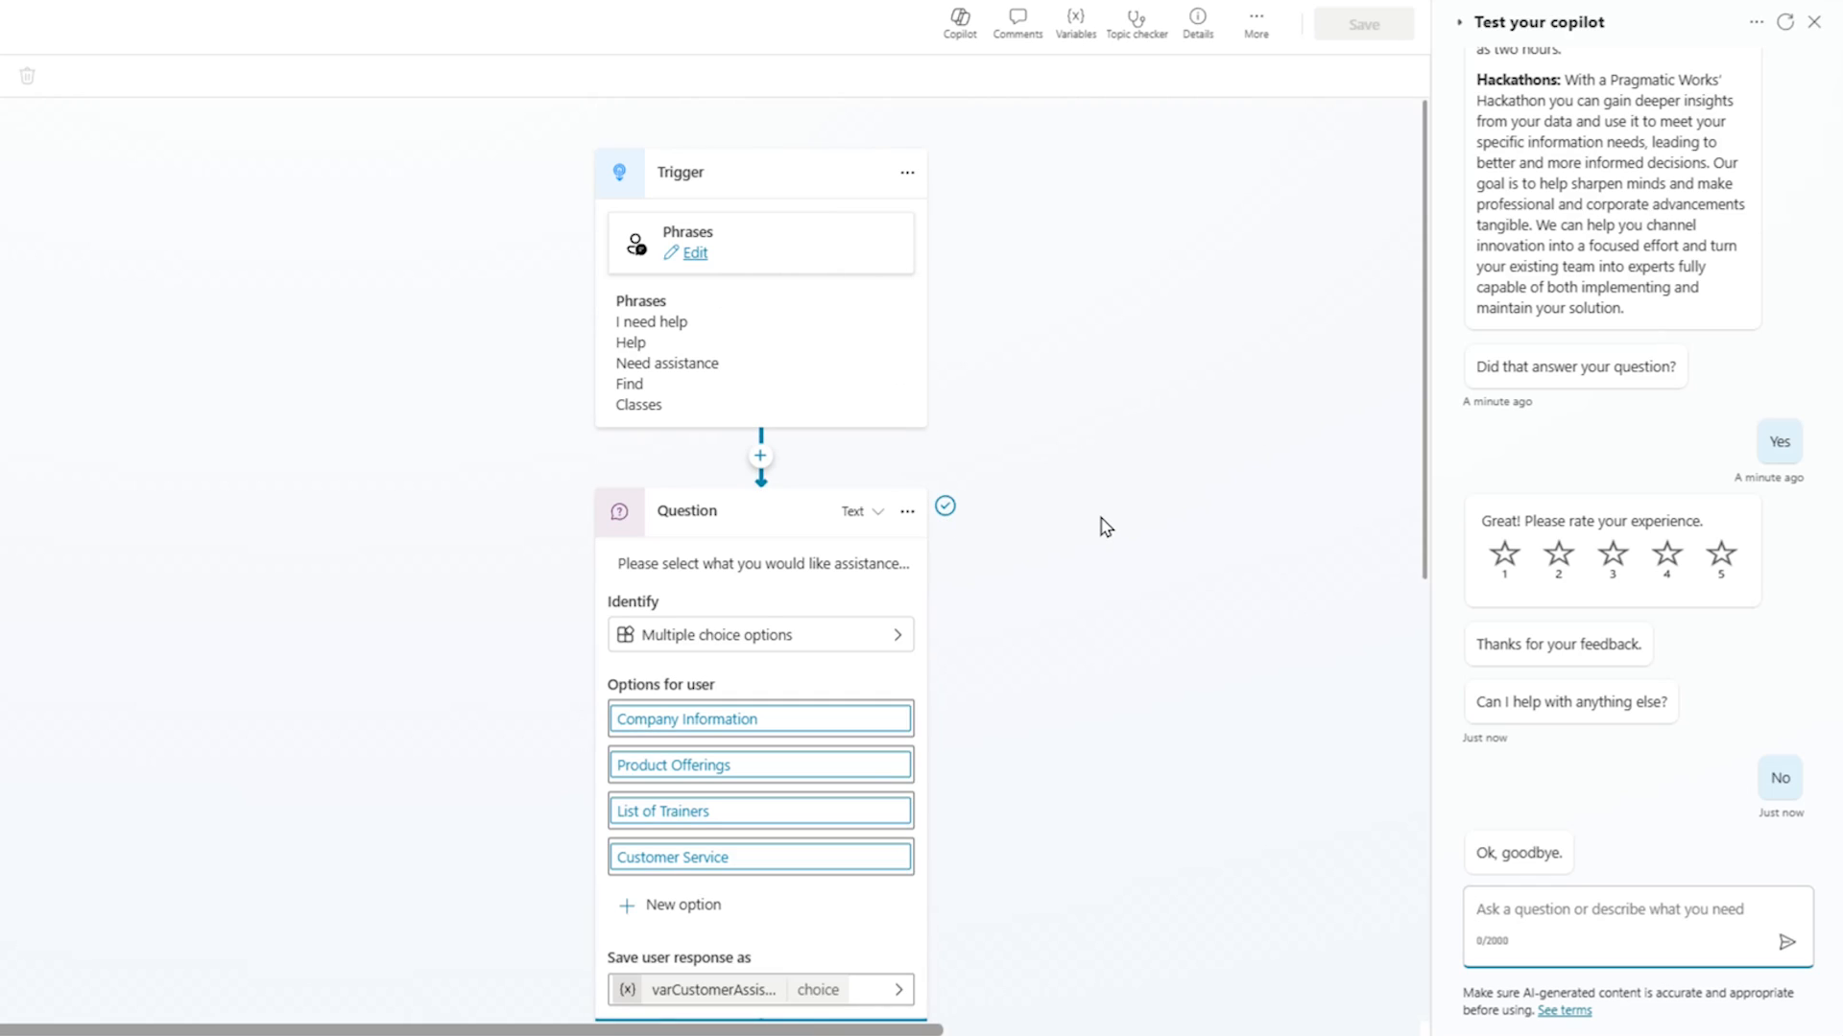
pyautogui.moveTo(1192, 334)
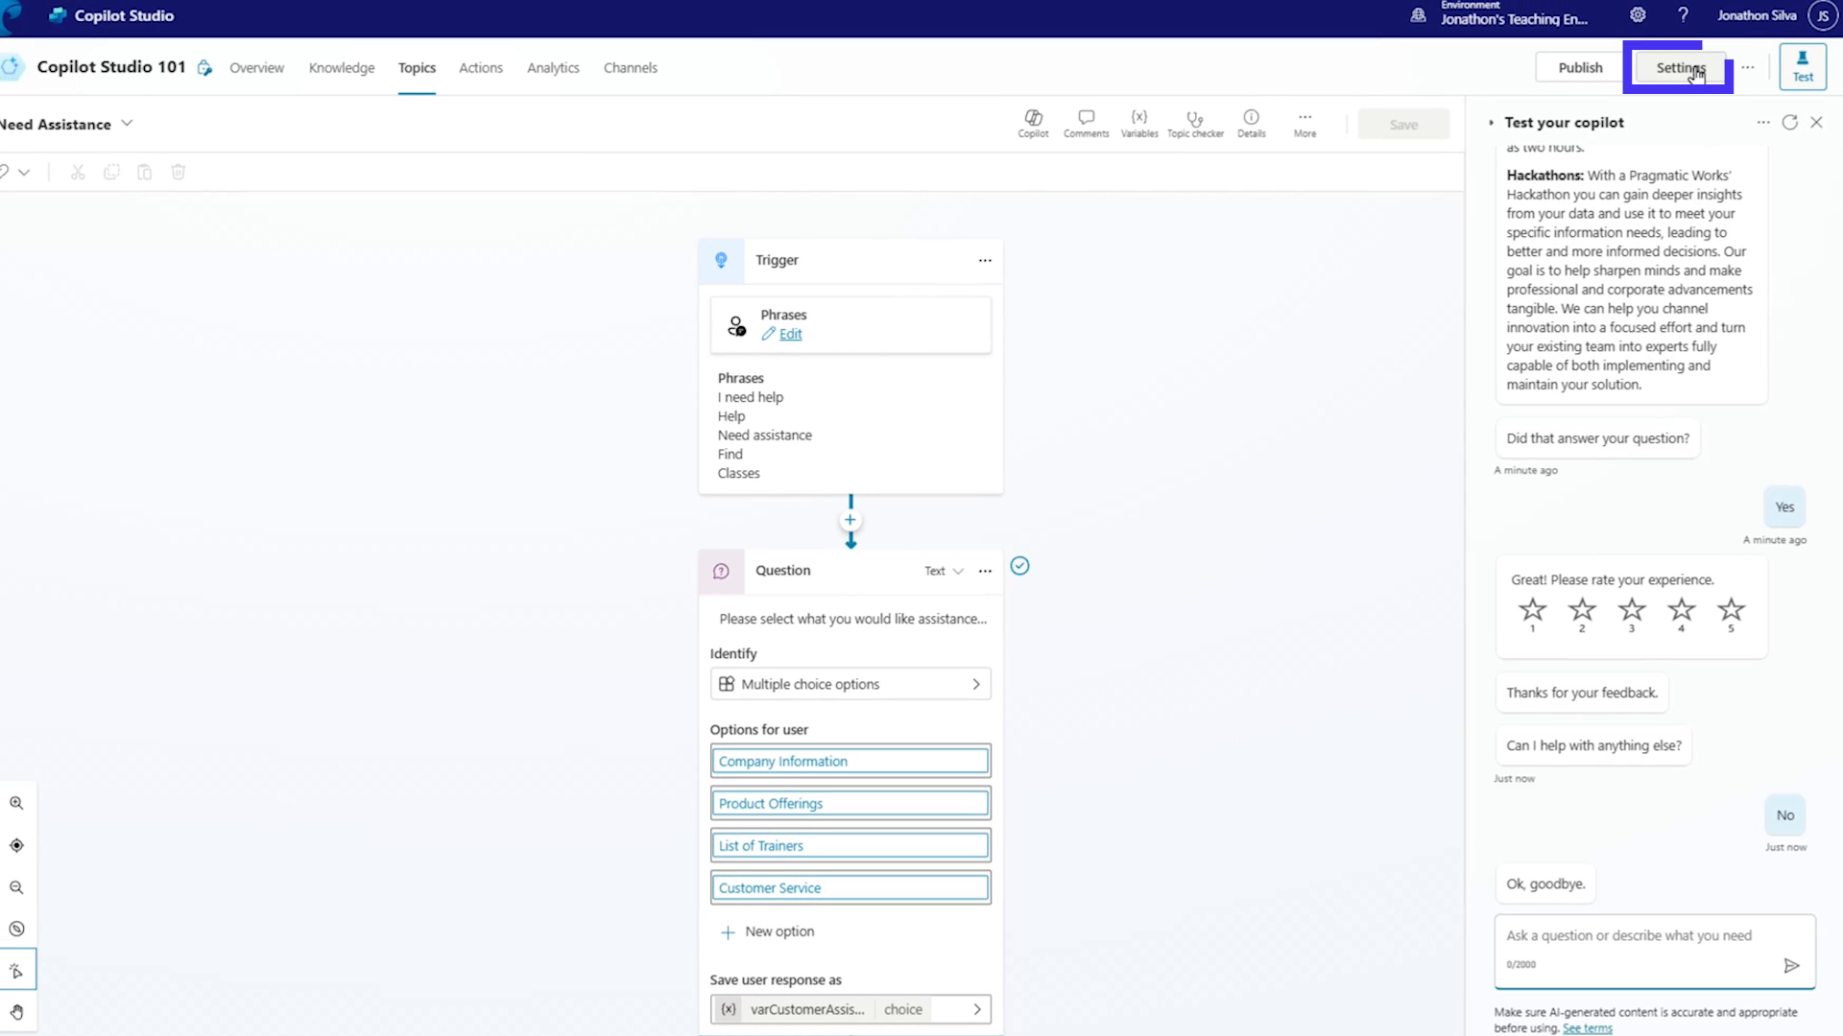
# - Set the Generative AI settings to the Generative (preview) response mode and save
pyautogui.click(1676, 67)
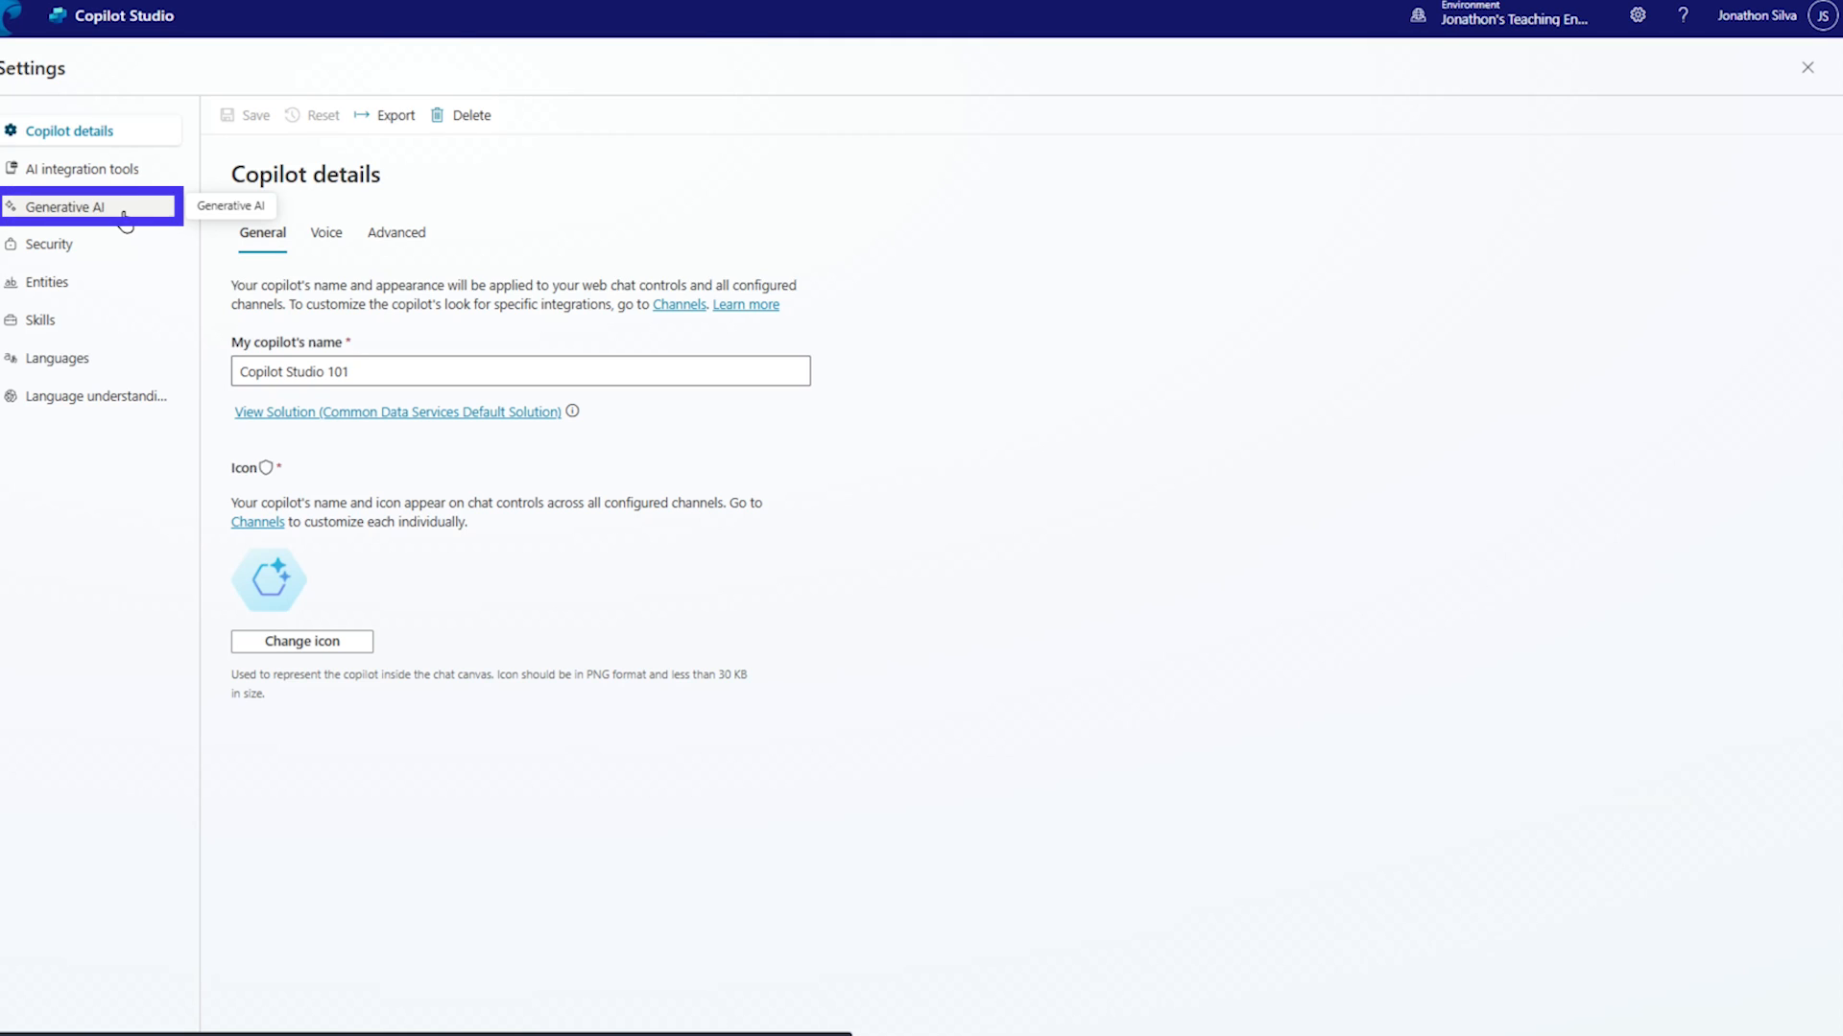
pyautogui.click(65, 207)
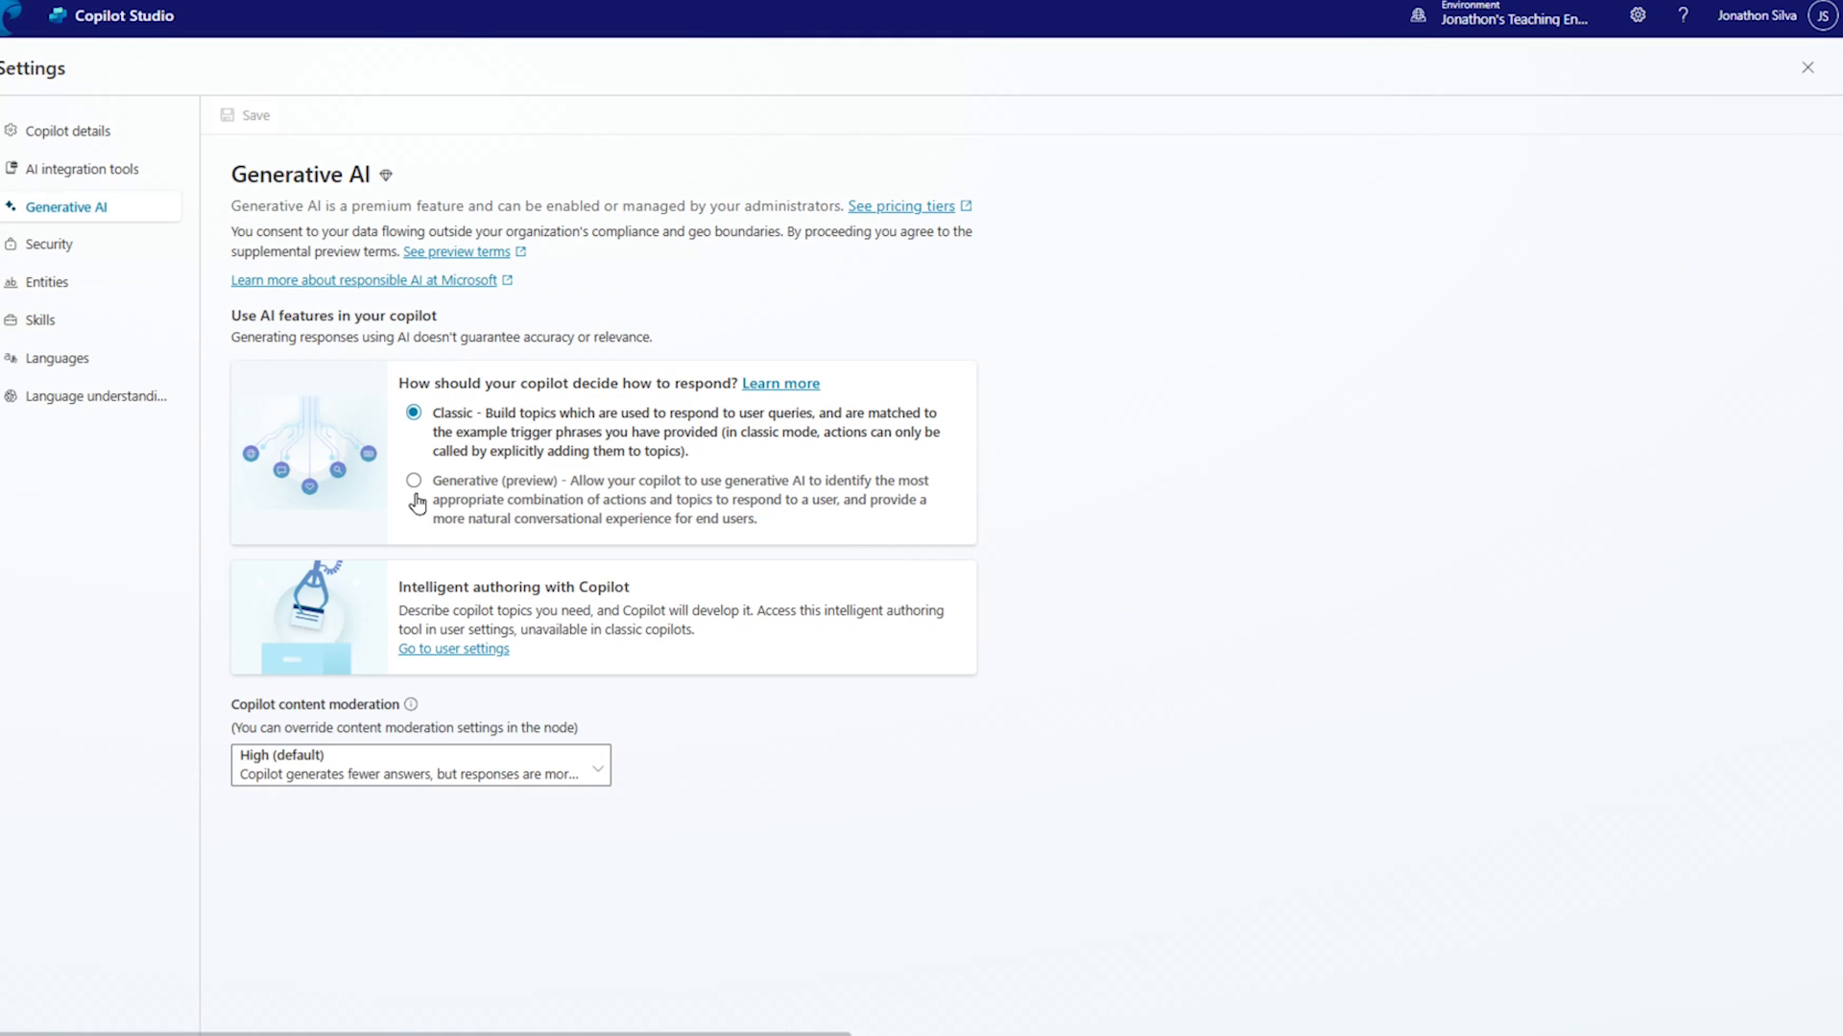
pyautogui.click(413, 484)
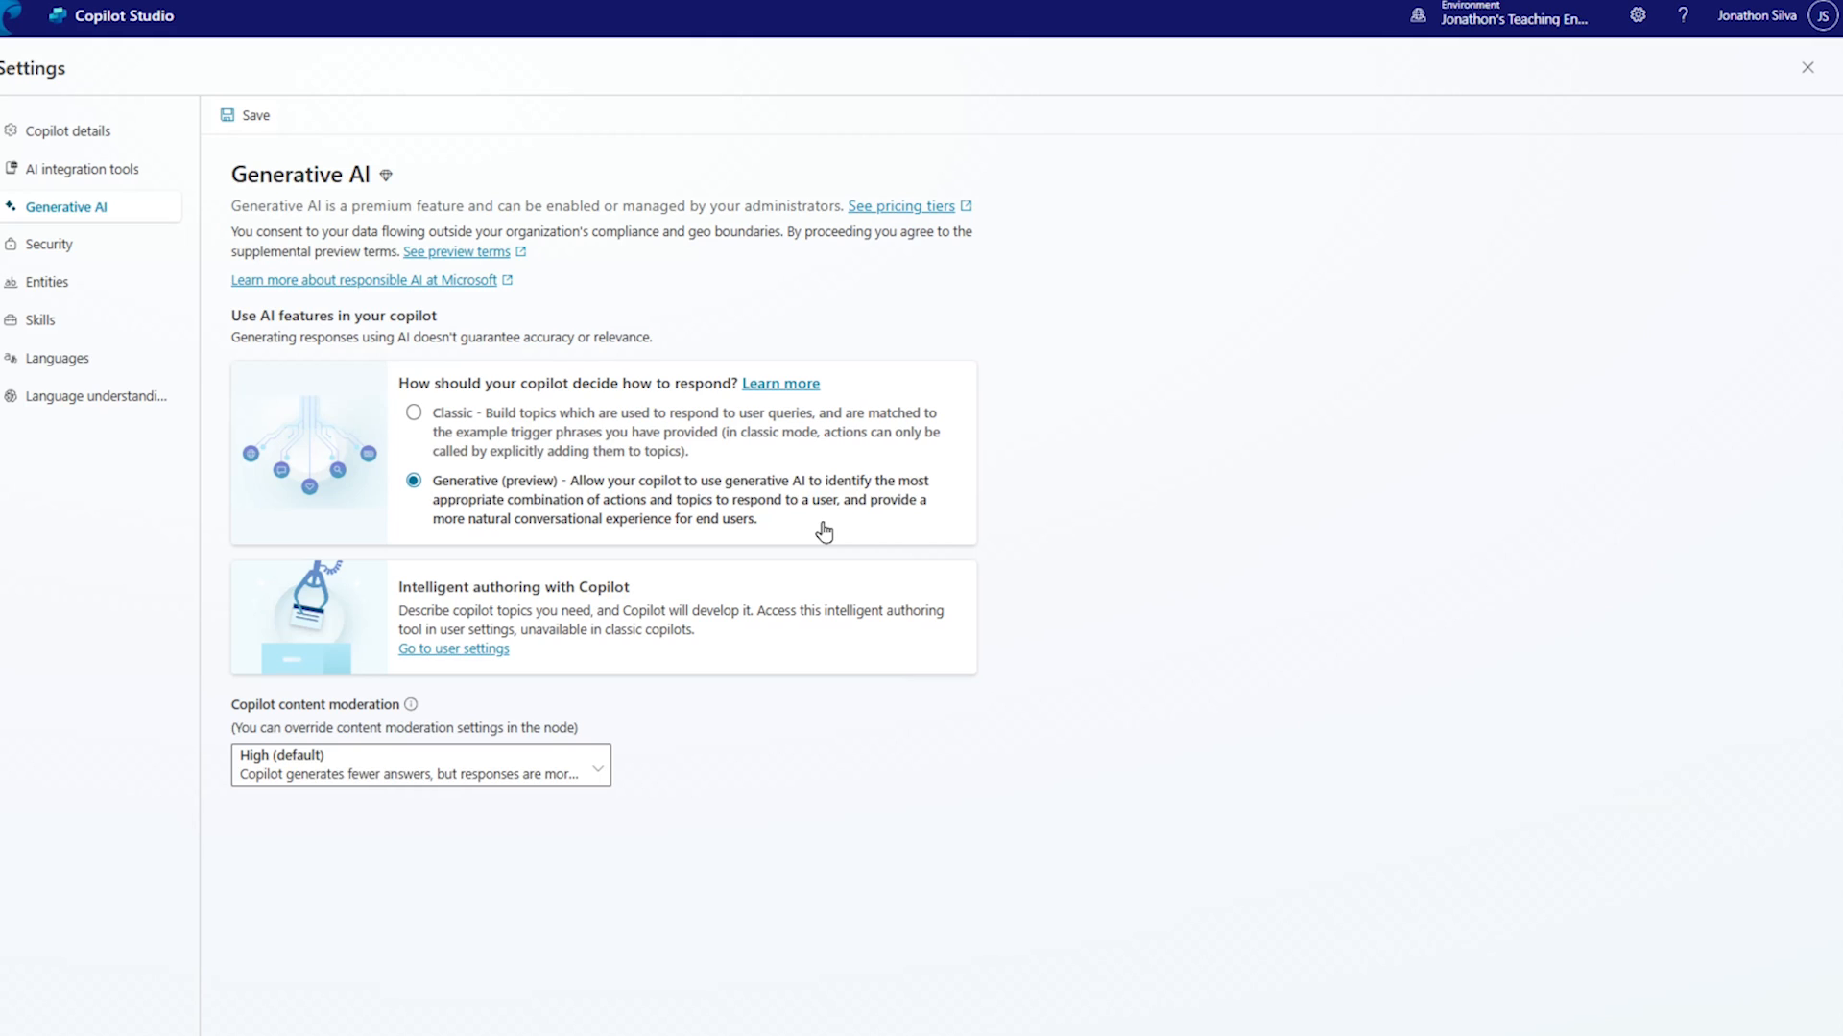
pyautogui.moveTo(706, 432)
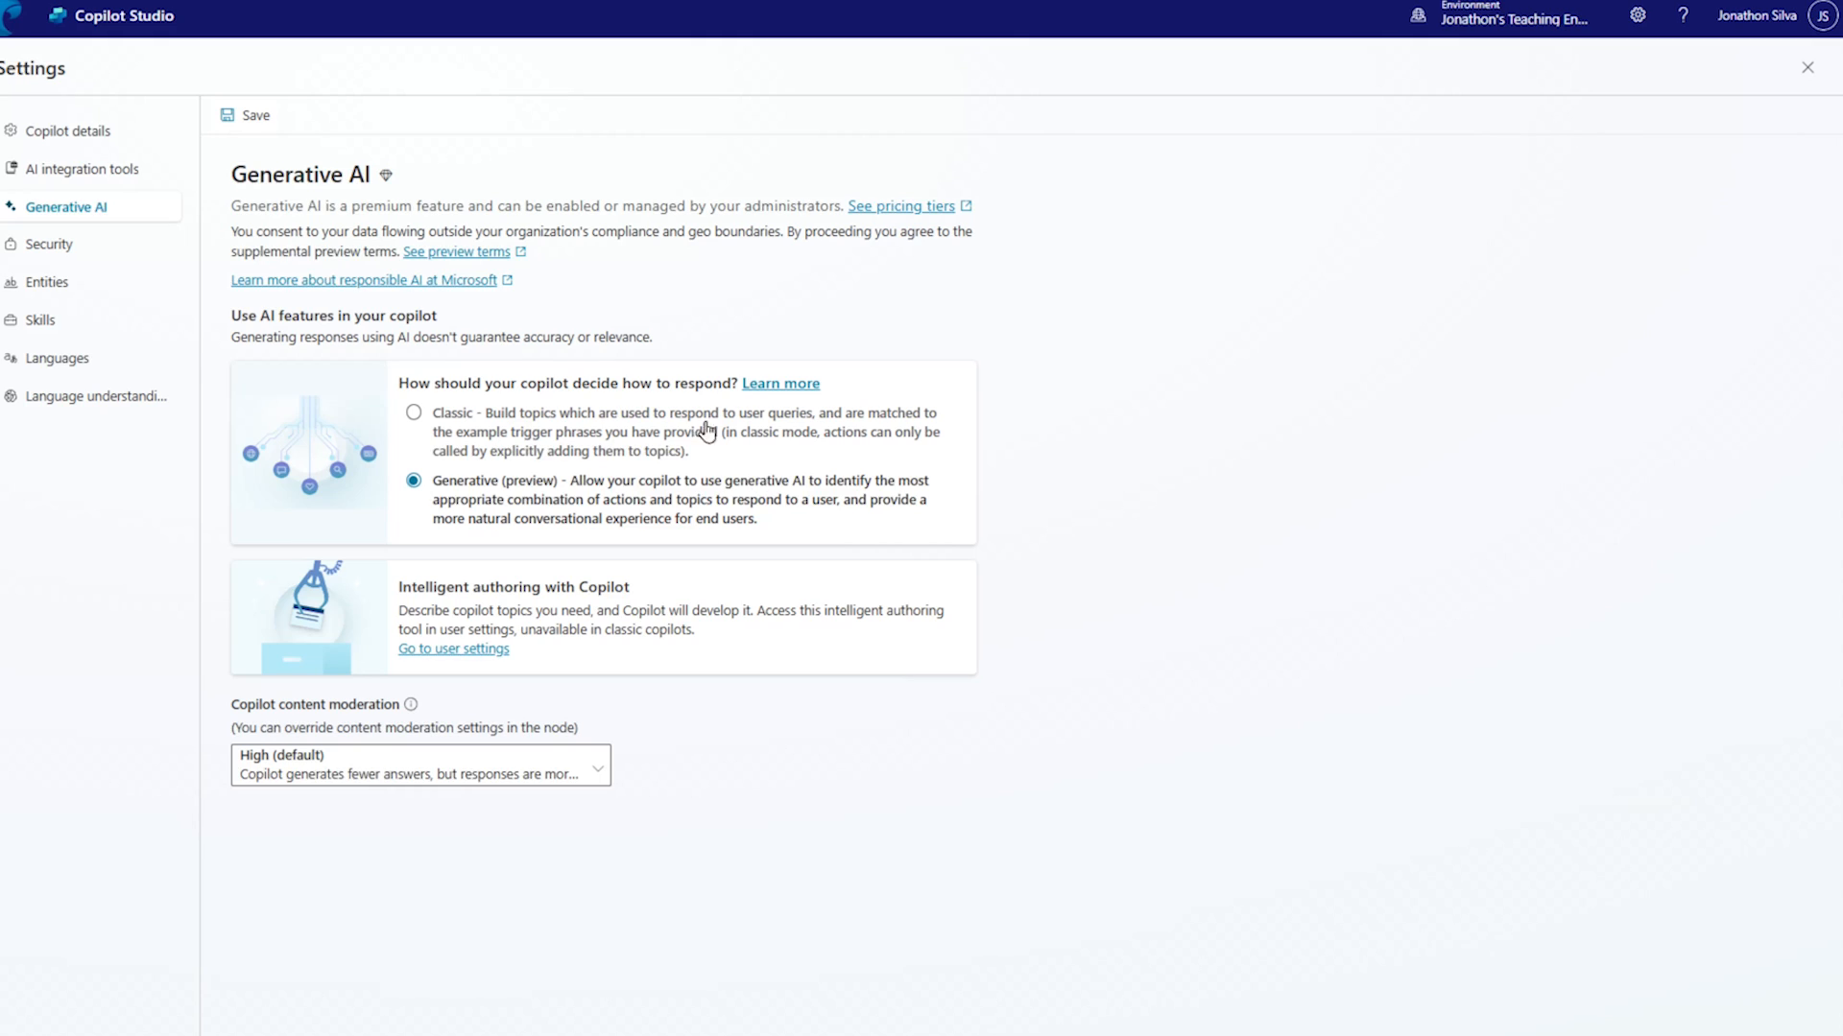
pyautogui.click(253, 115)
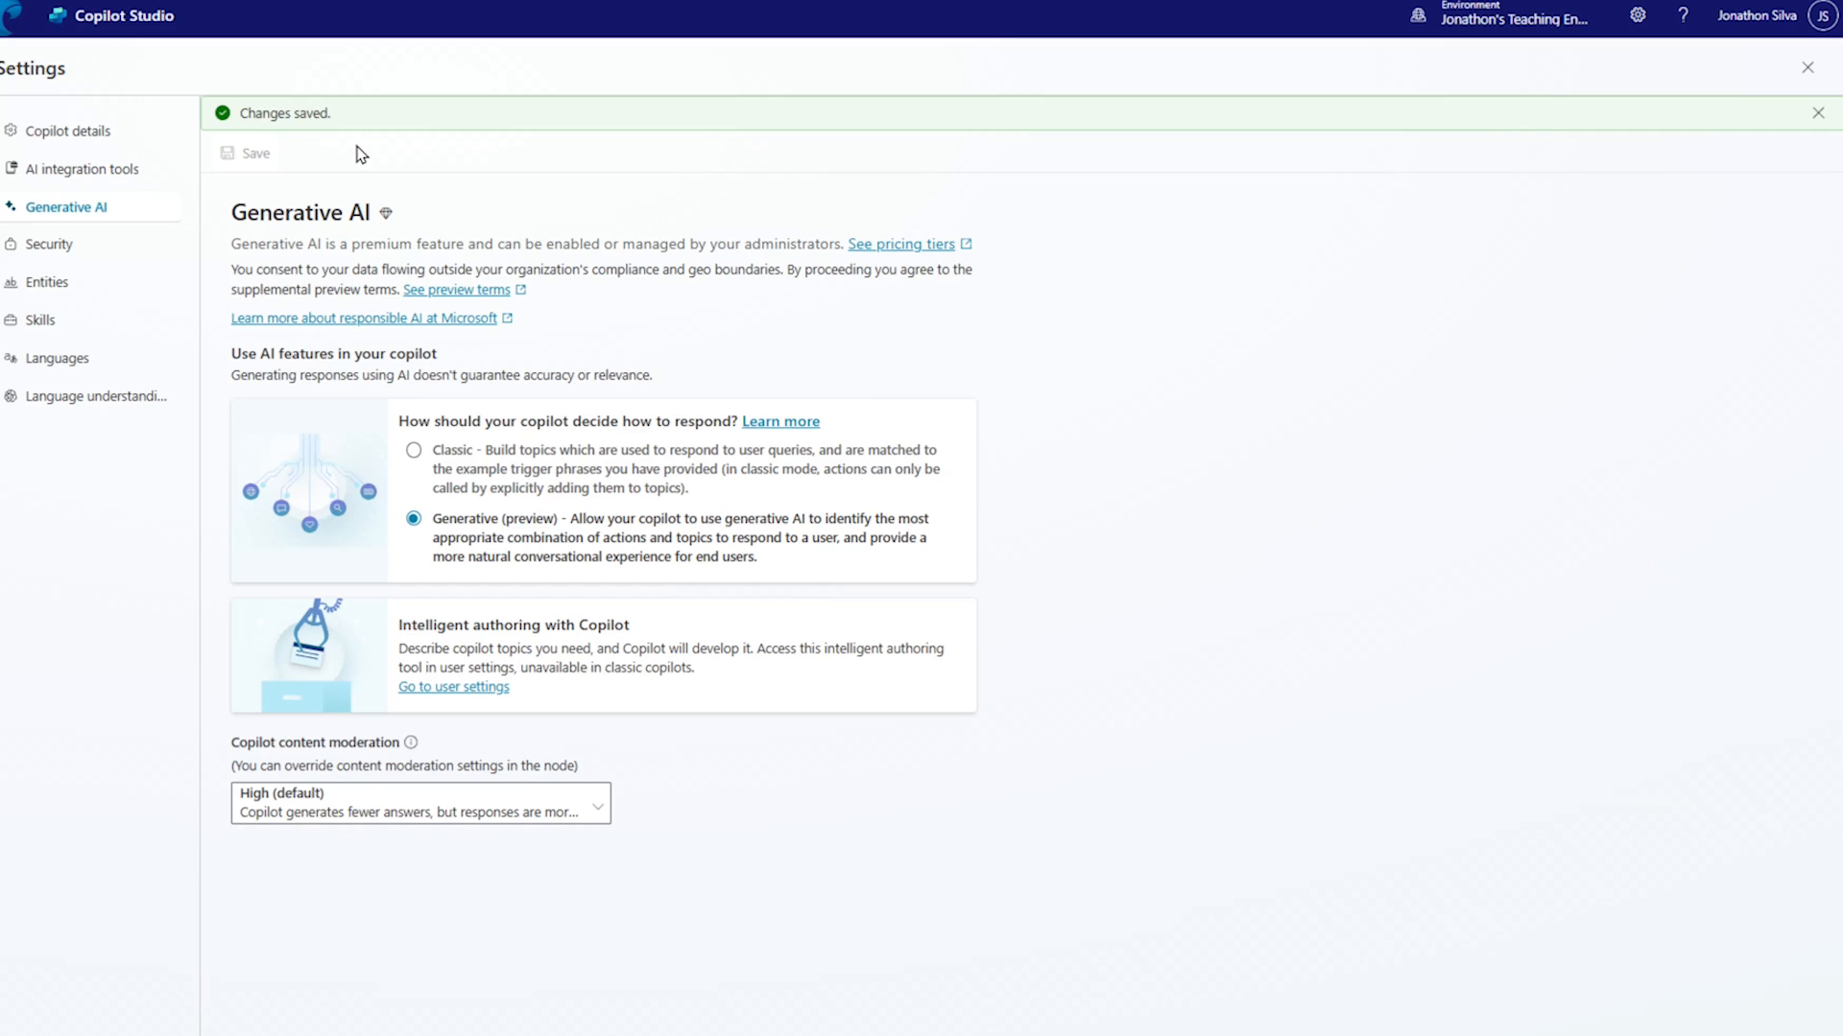
pyautogui.moveTo(392, 176)
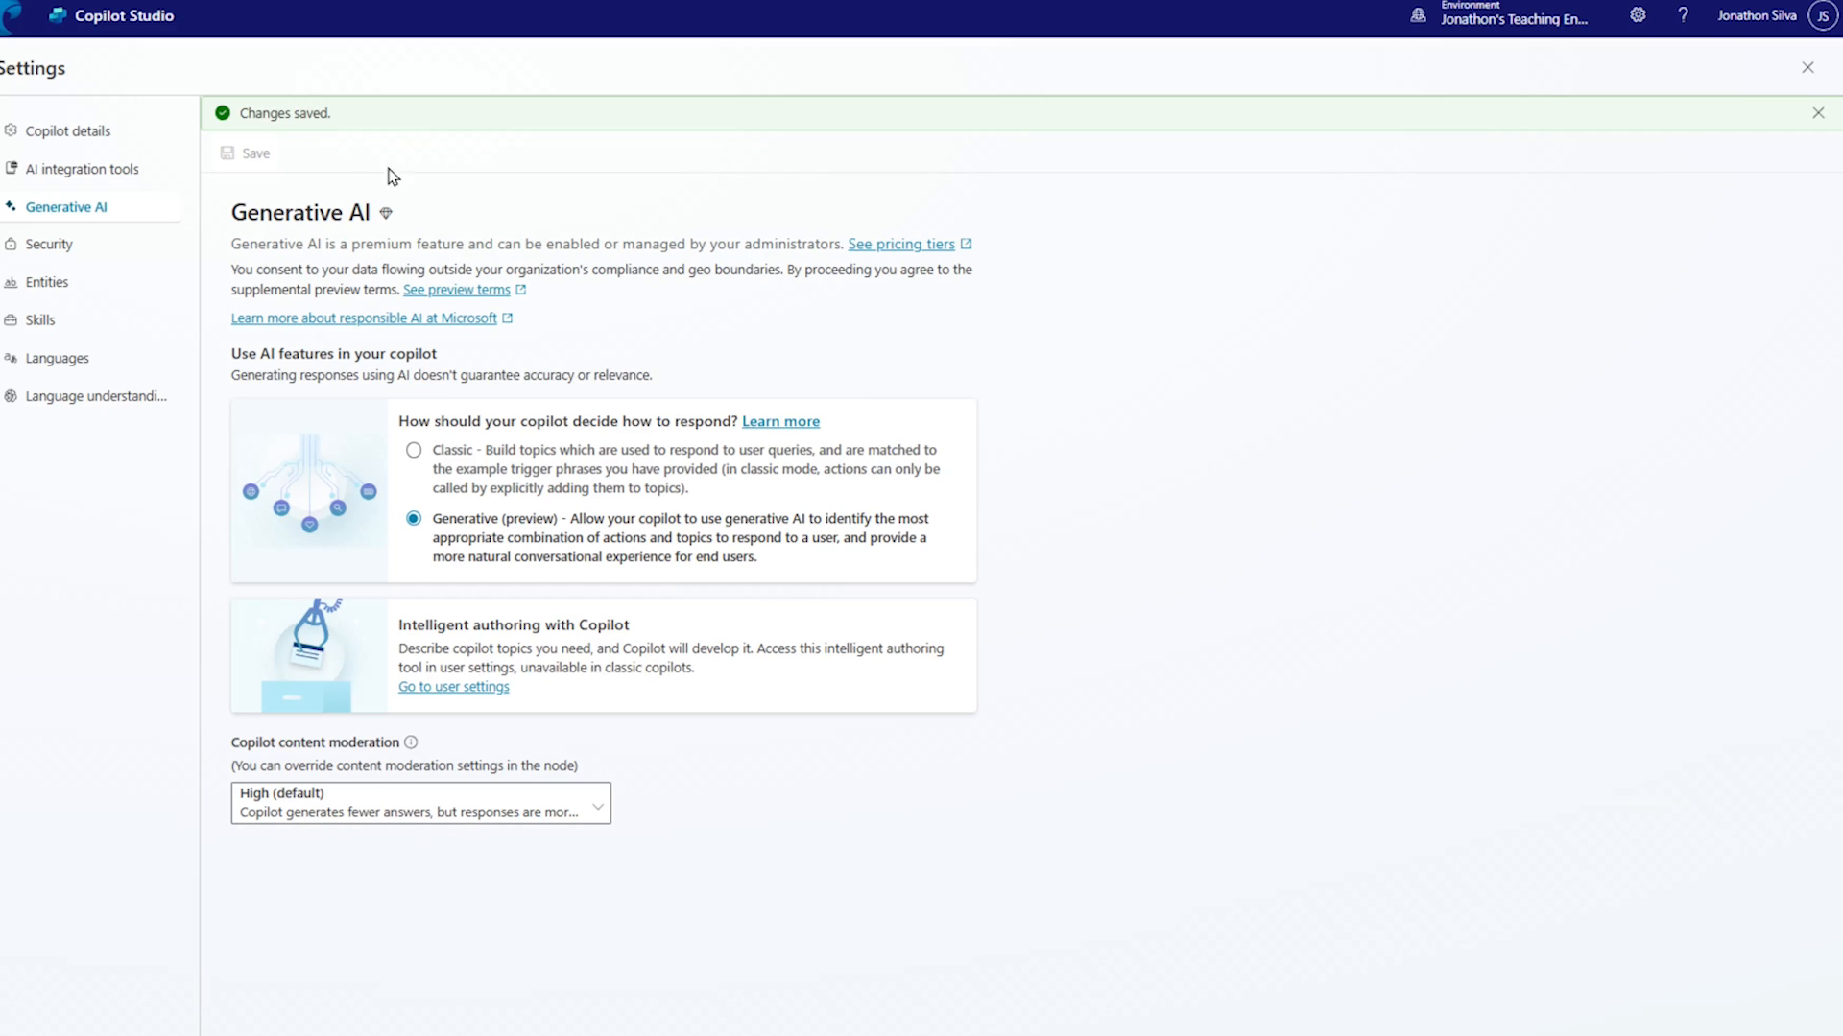
# - Leave Settings and review the Need Assistance trigger's On Recognized Intent properties
pyautogui.click(1817, 114)
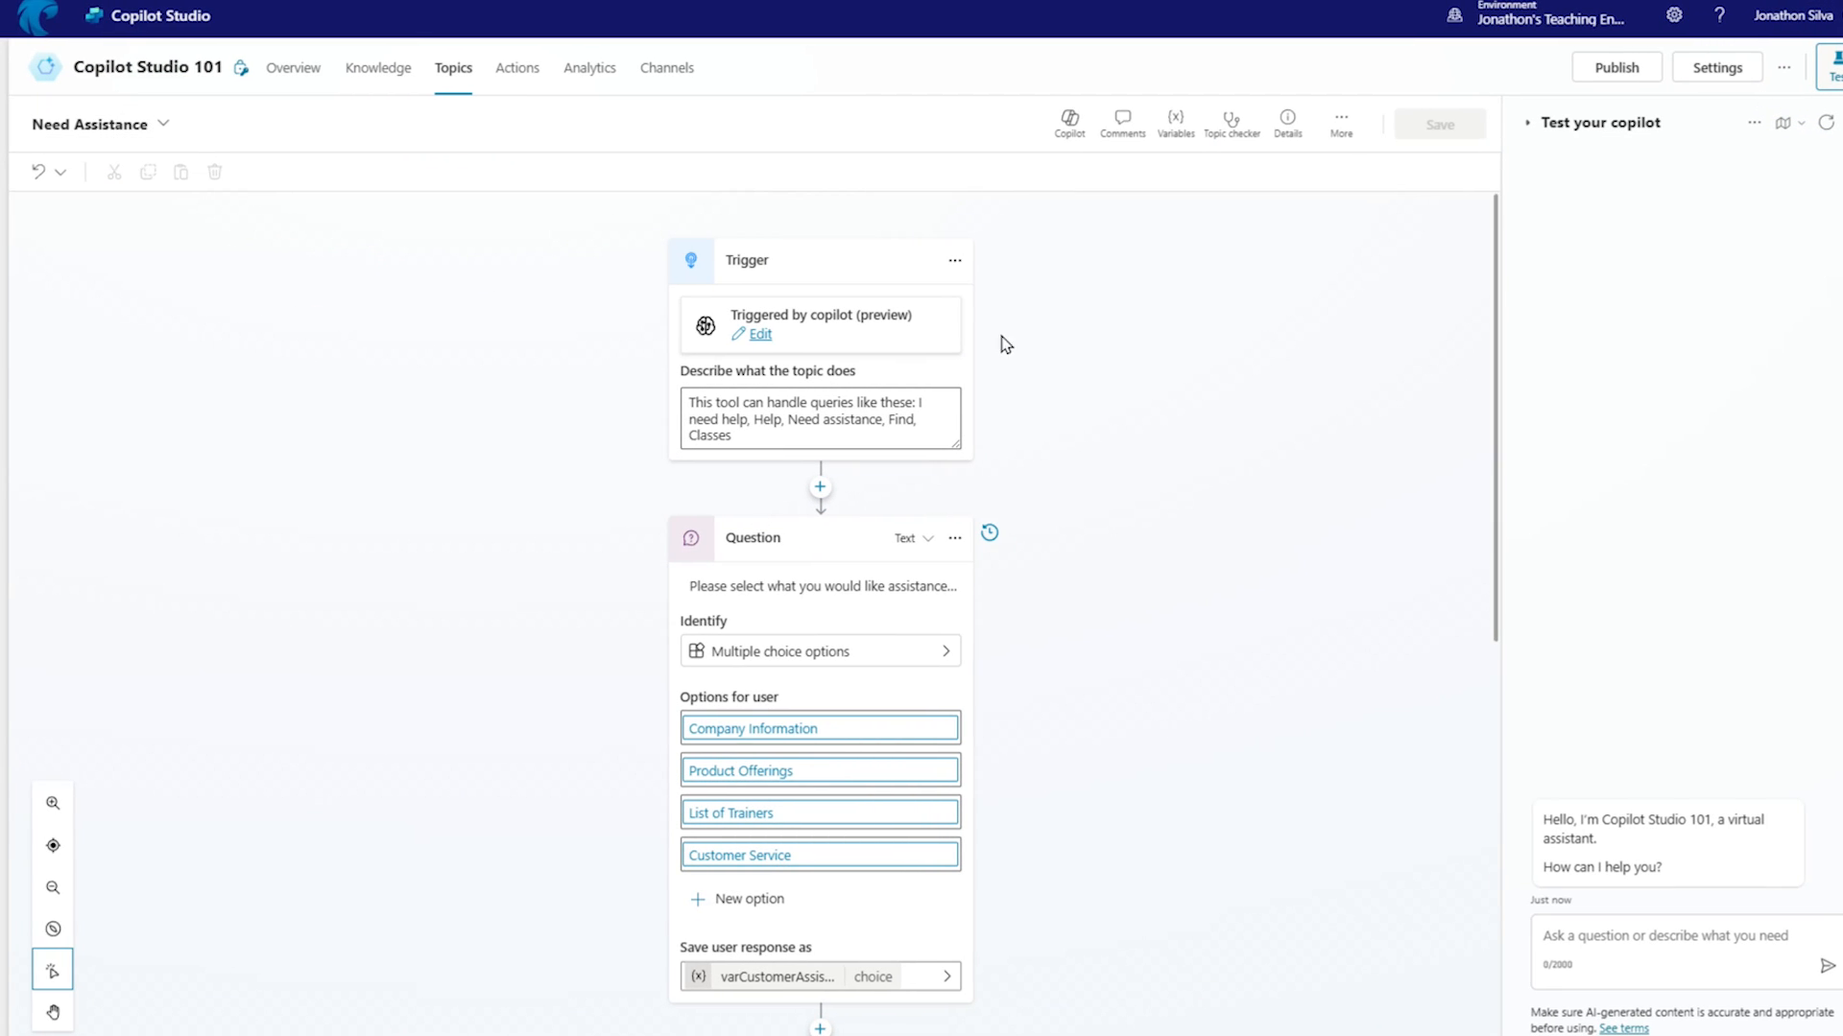
pyautogui.moveTo(730, 326)
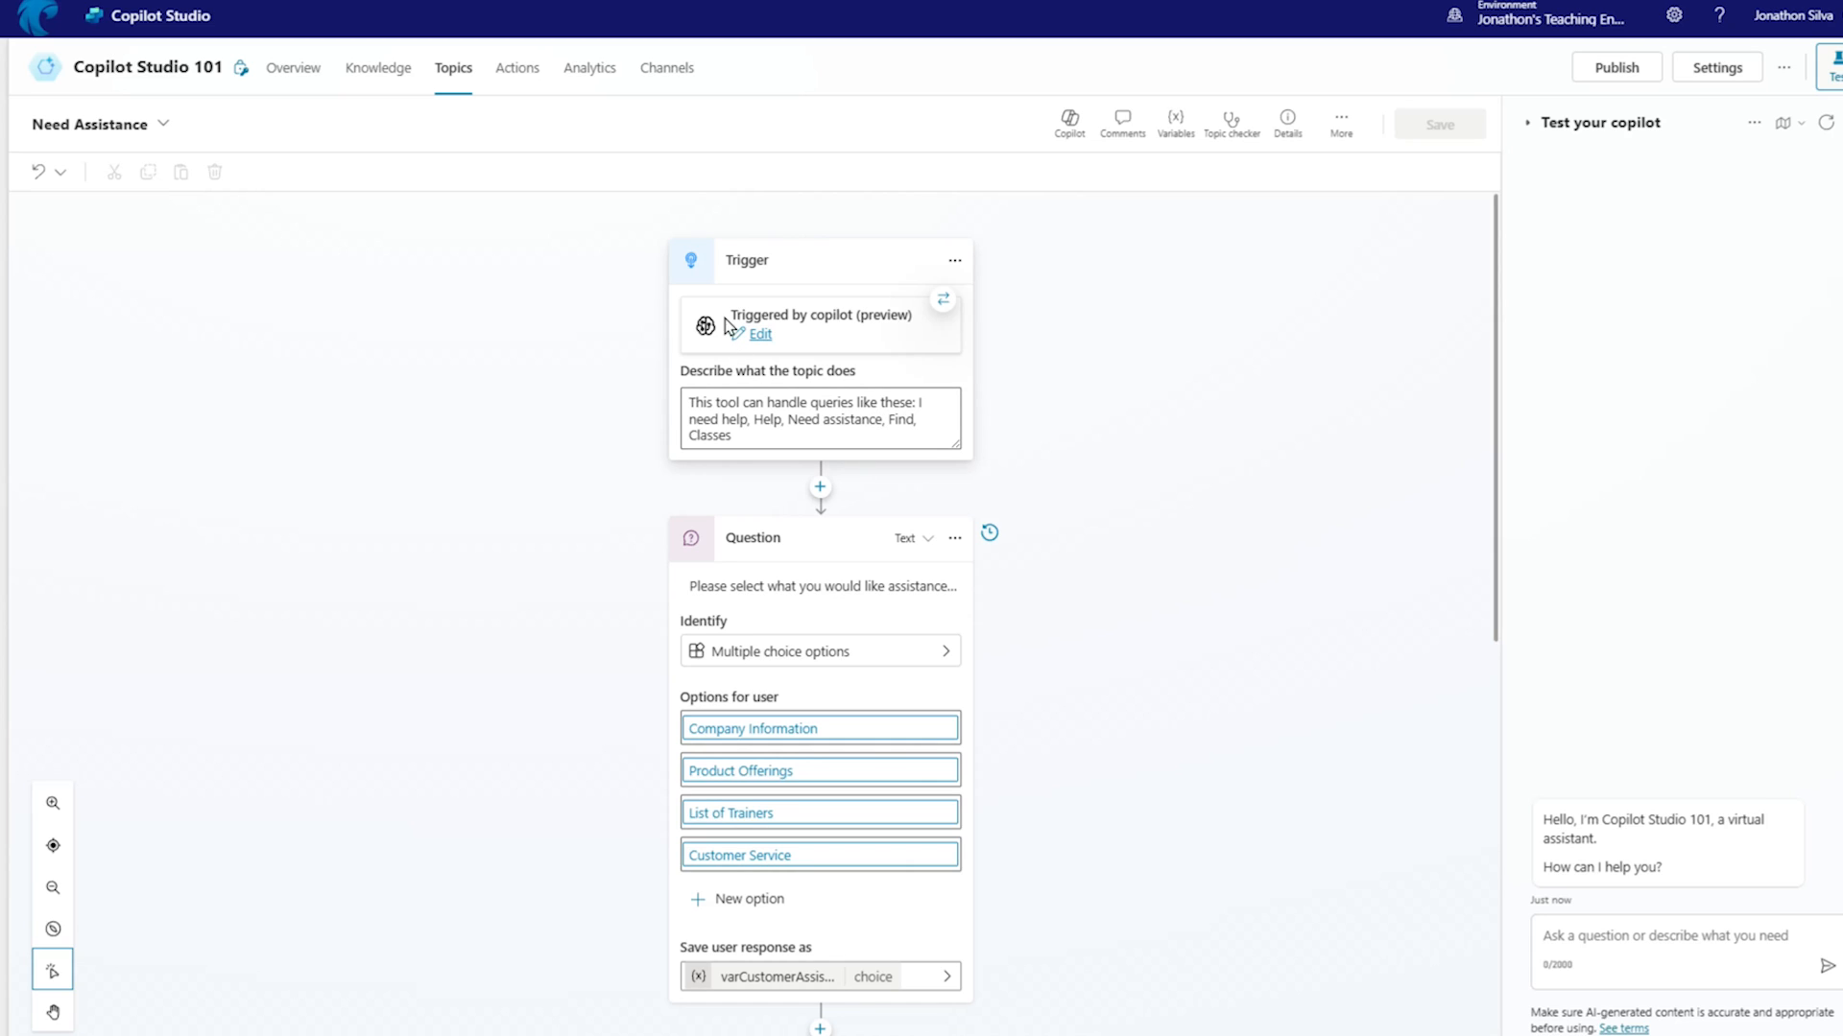
pyautogui.moveTo(762, 334)
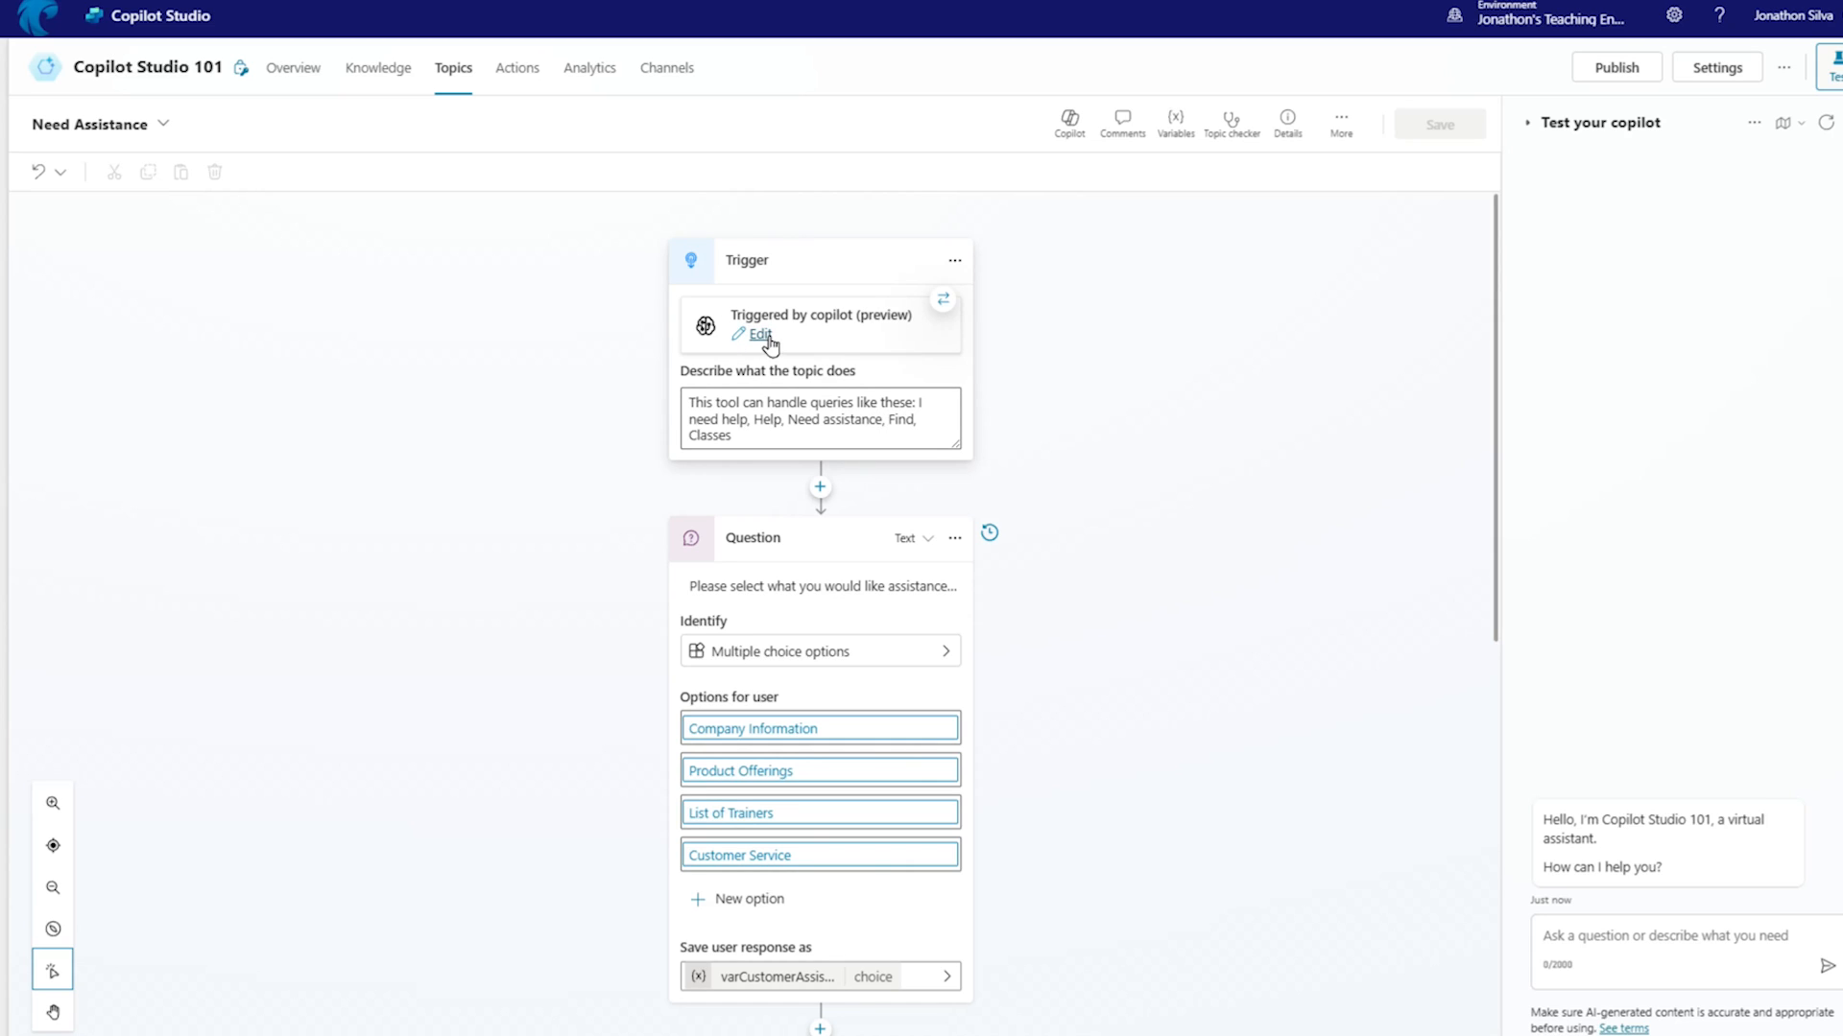
pyautogui.click(758, 334)
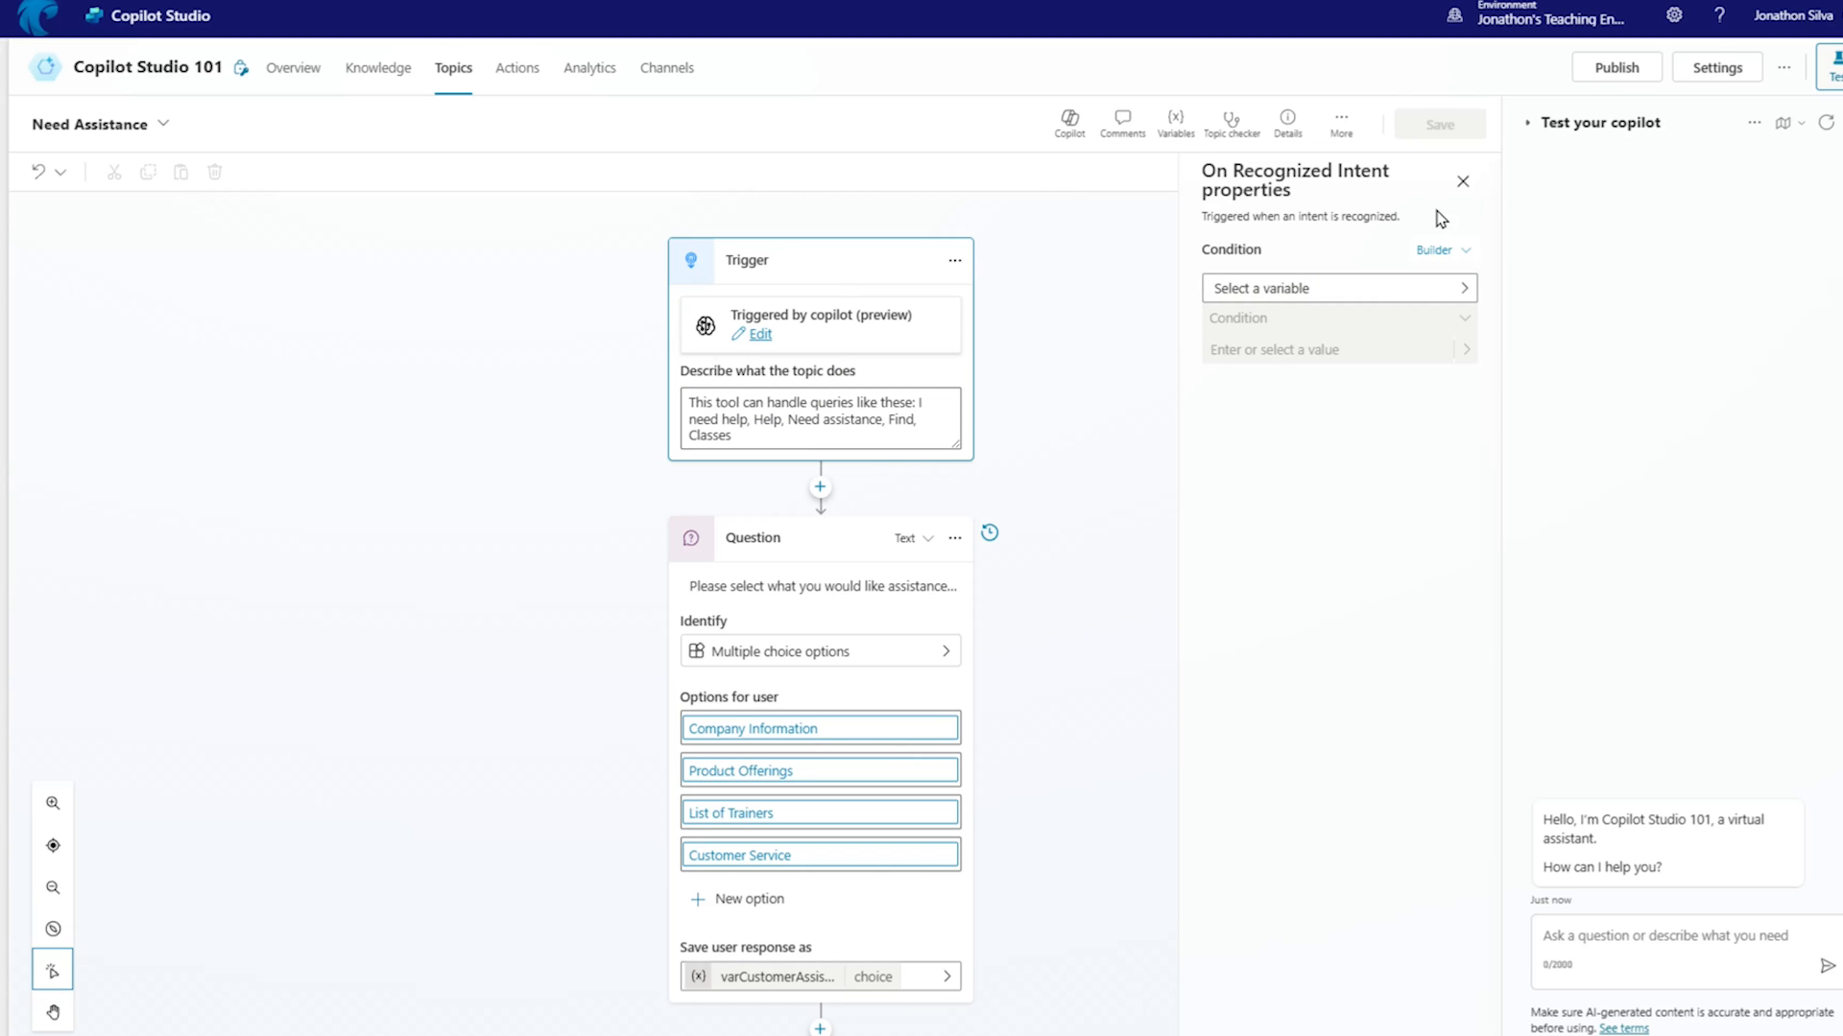
pyautogui.click(1462, 180)
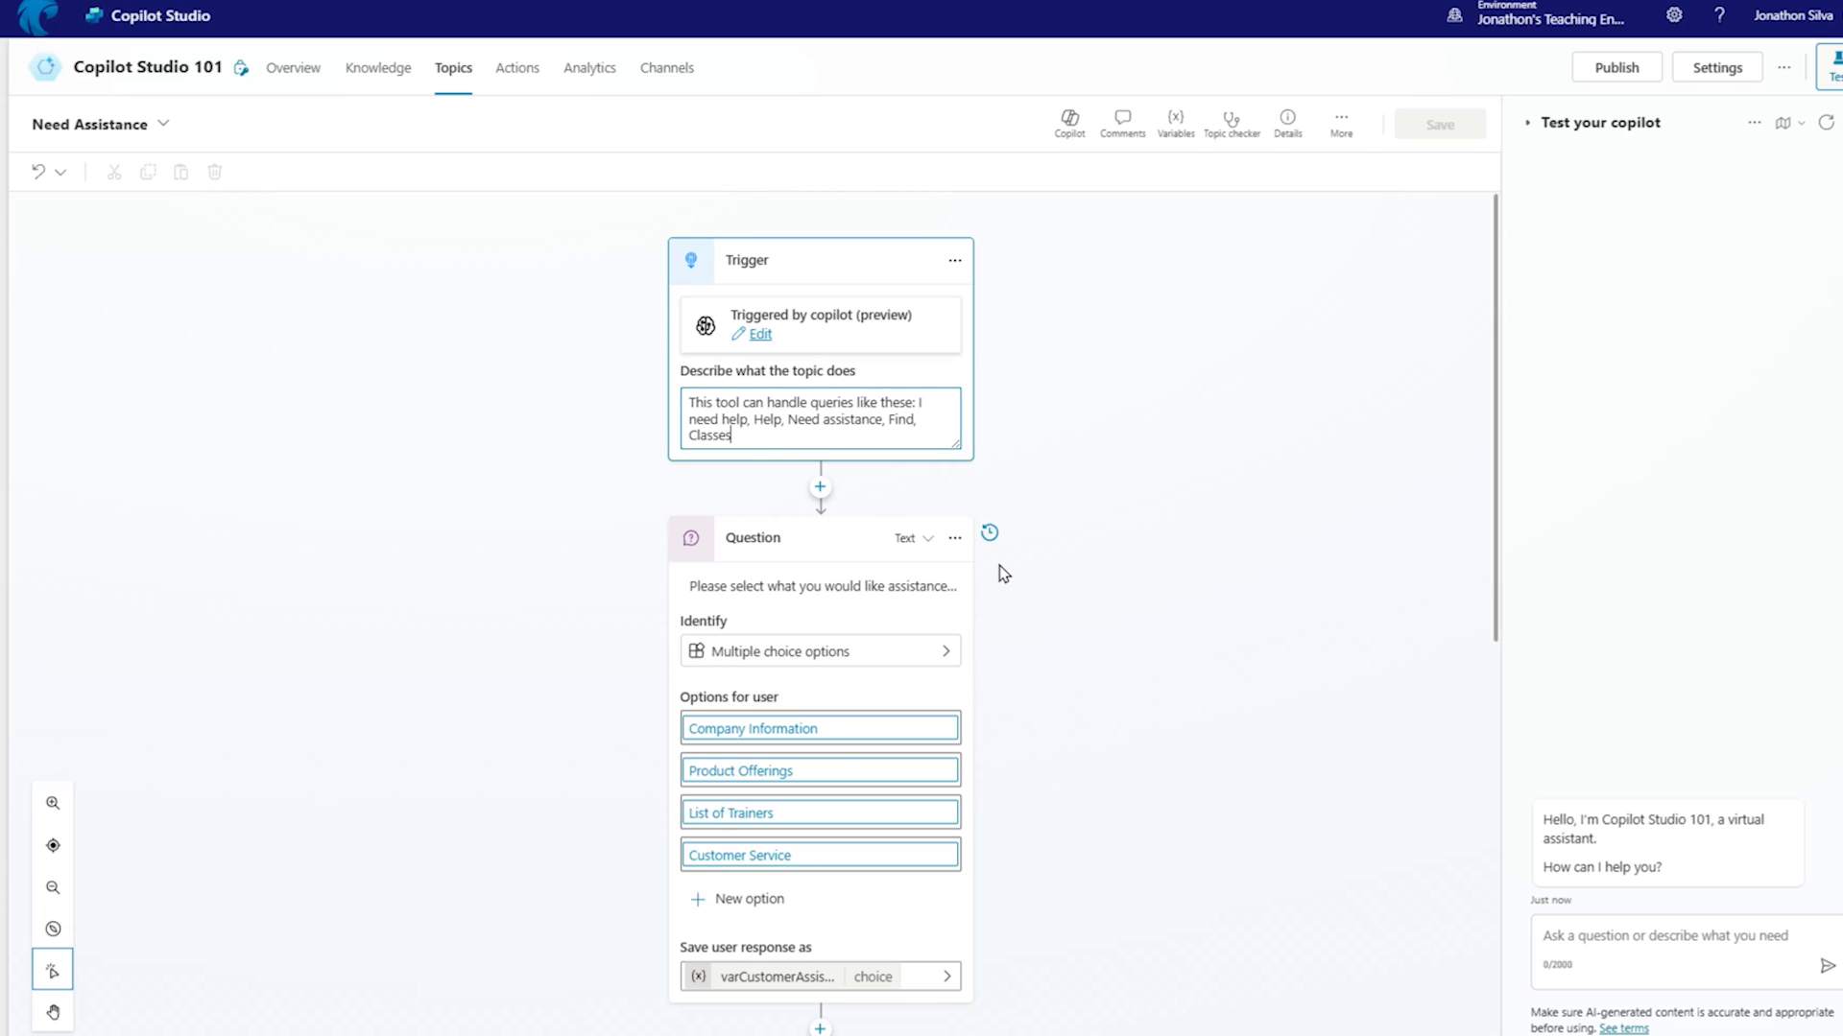
# - Append ', products, details, support' to the Need Assistance topic description
pyautogui.write(', product')
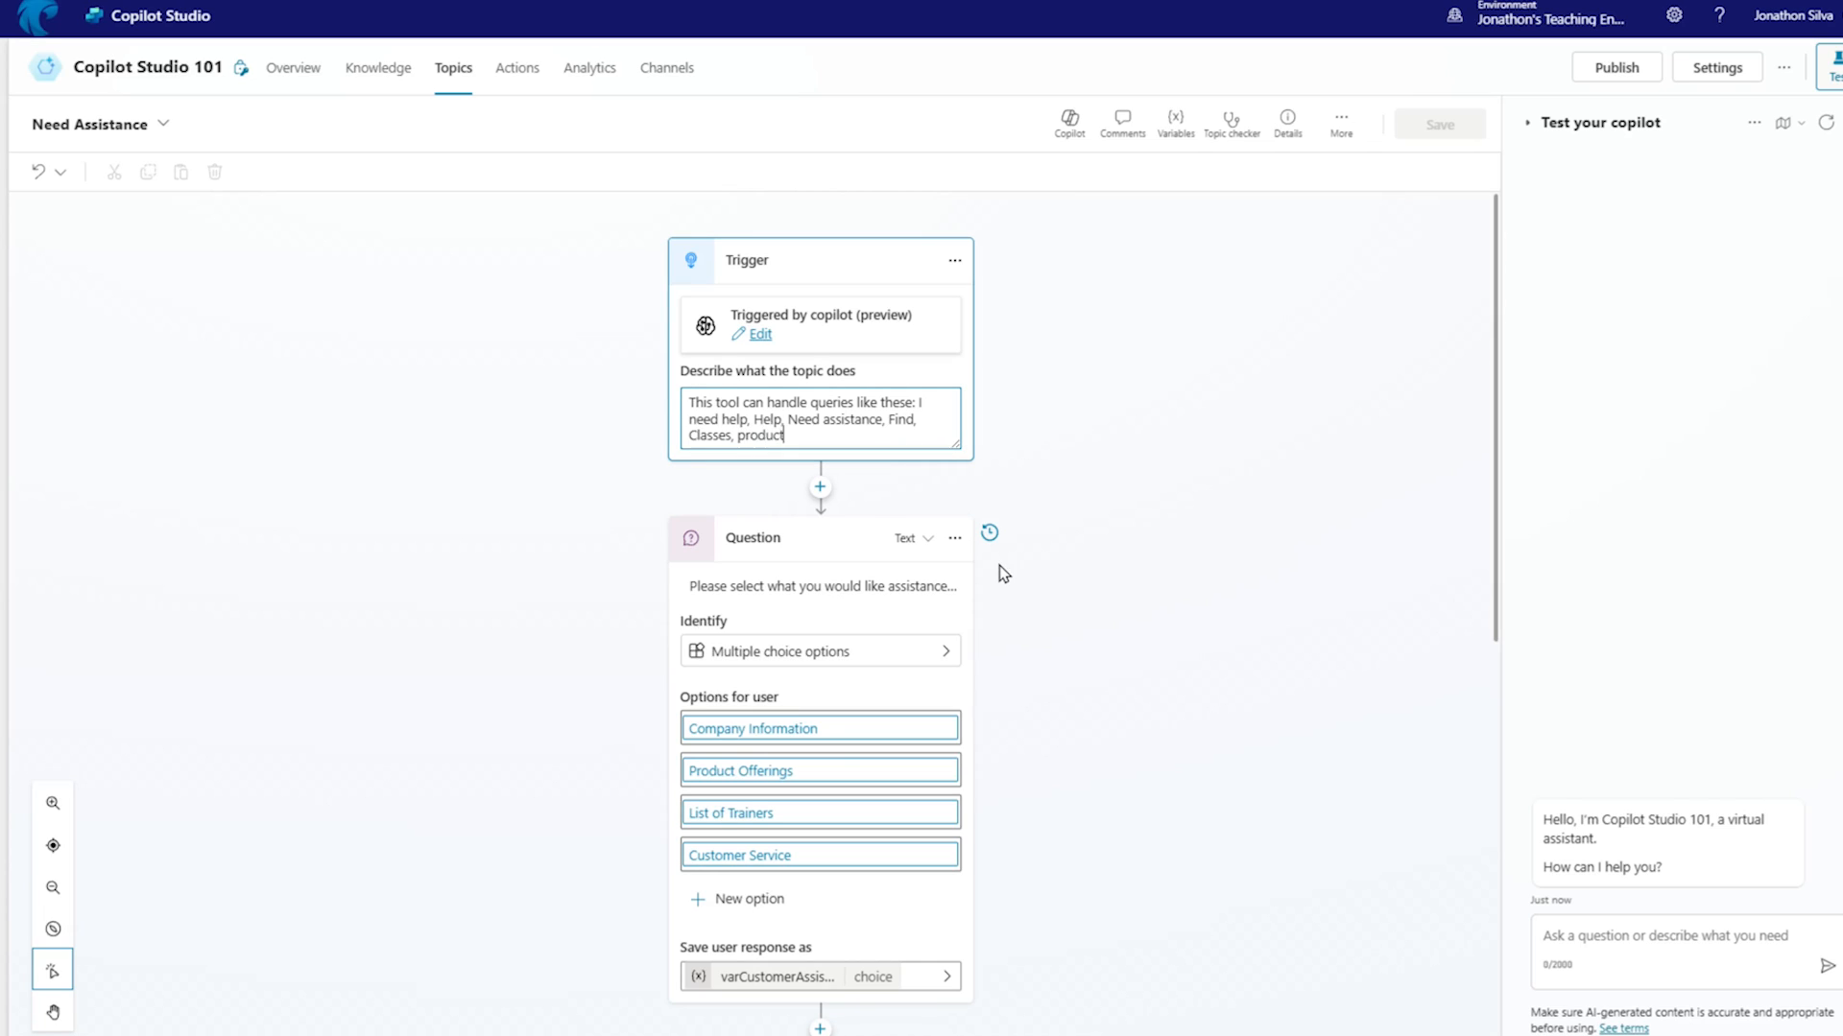
pyautogui.write('s, details,')
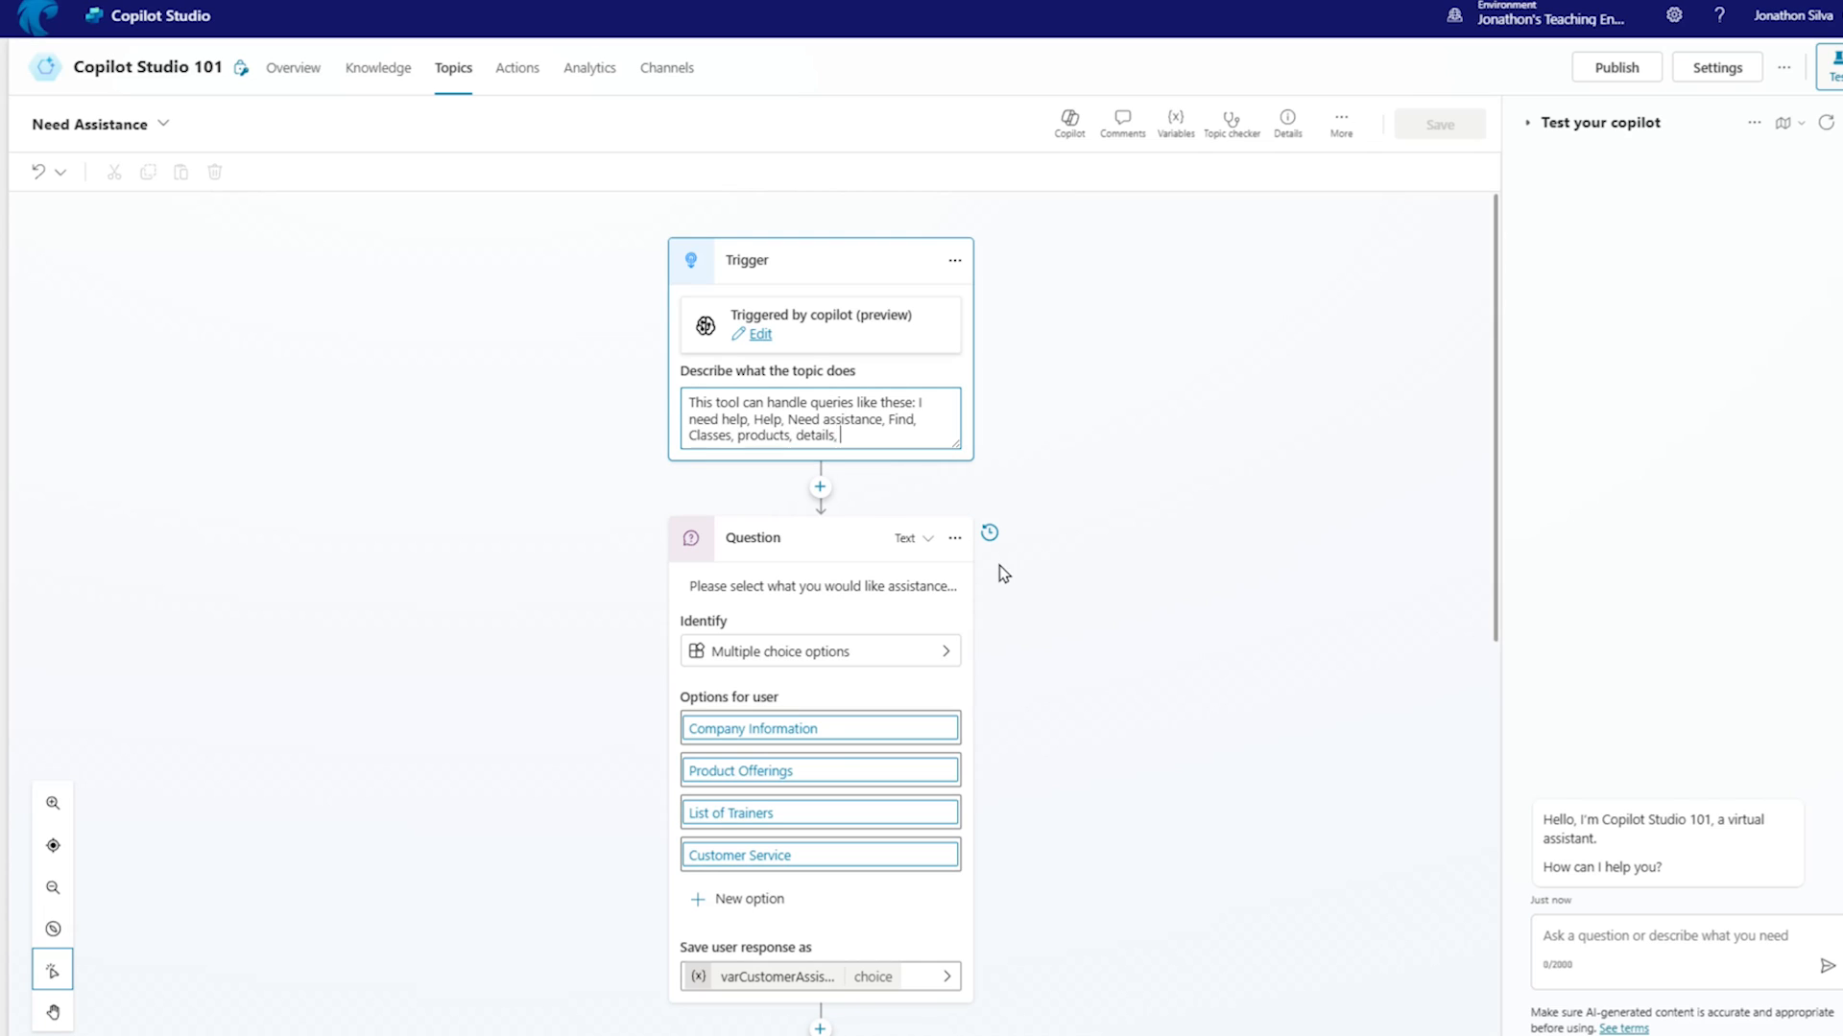
pyautogui.write('support')
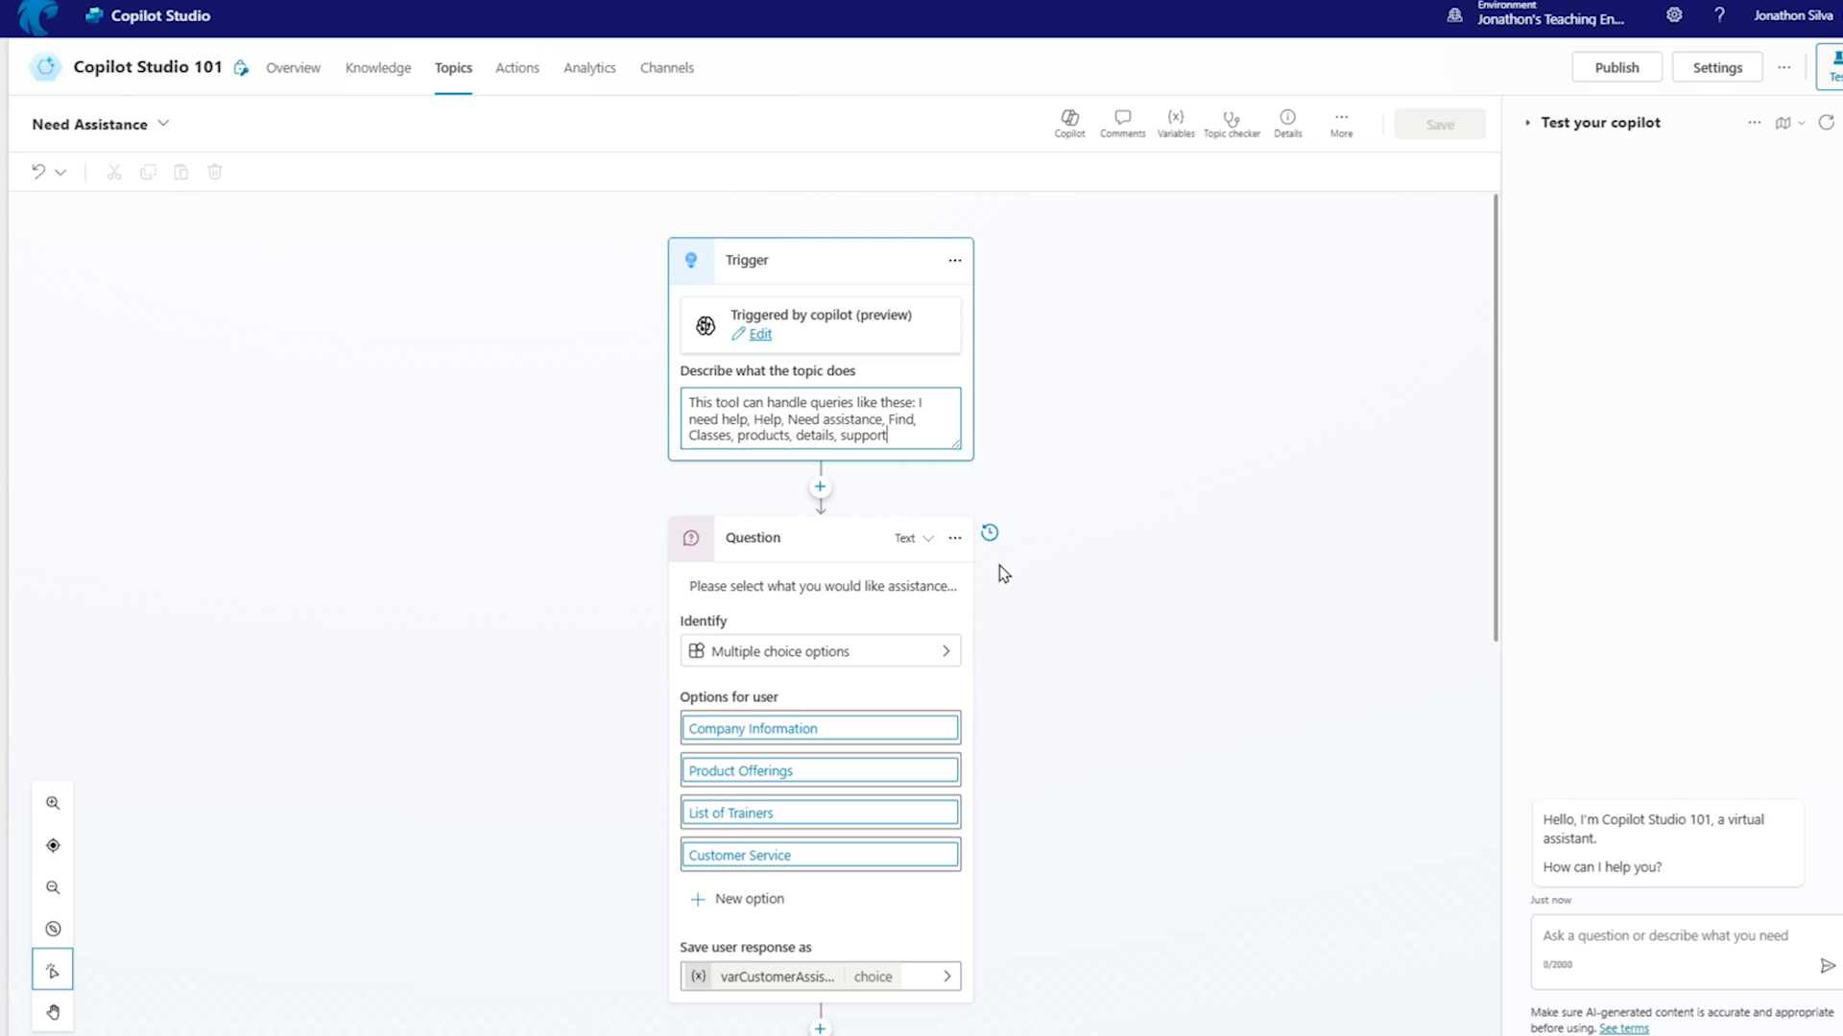
pyautogui.moveTo(1136, 368)
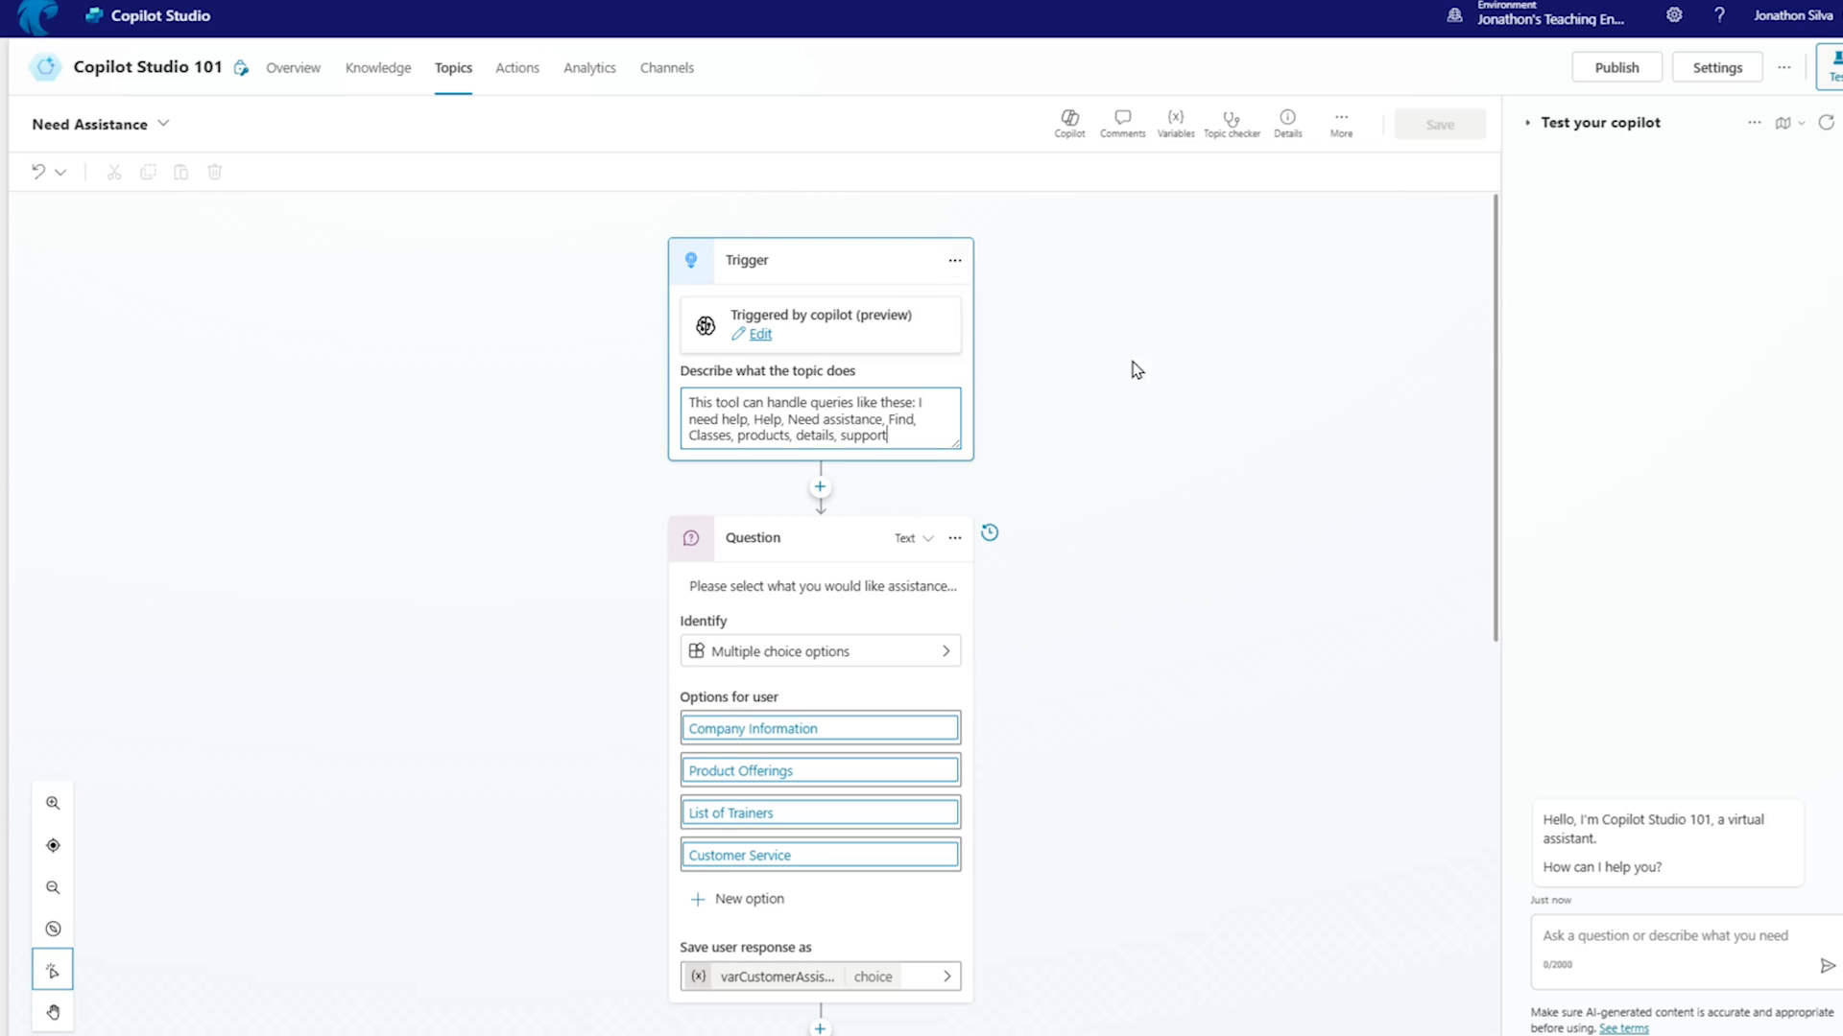
pyautogui.moveTo(1049, 551)
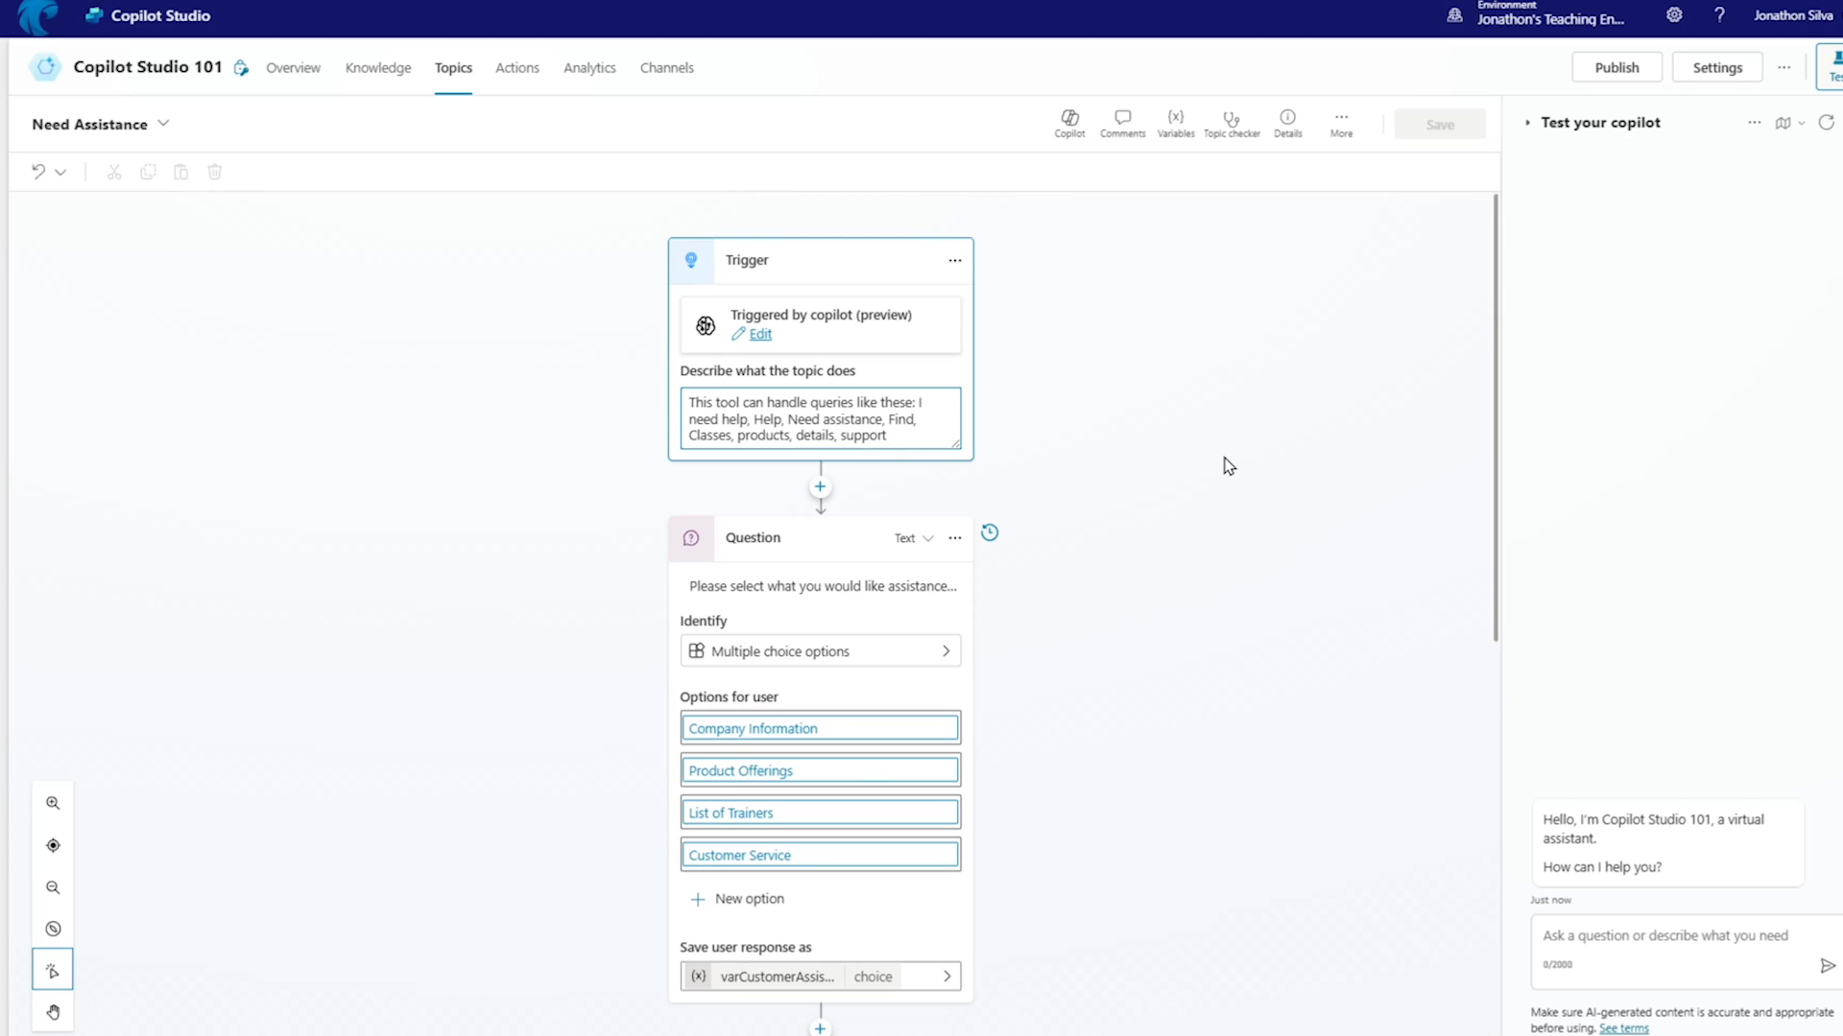
pyautogui.moveTo(1204, 444)
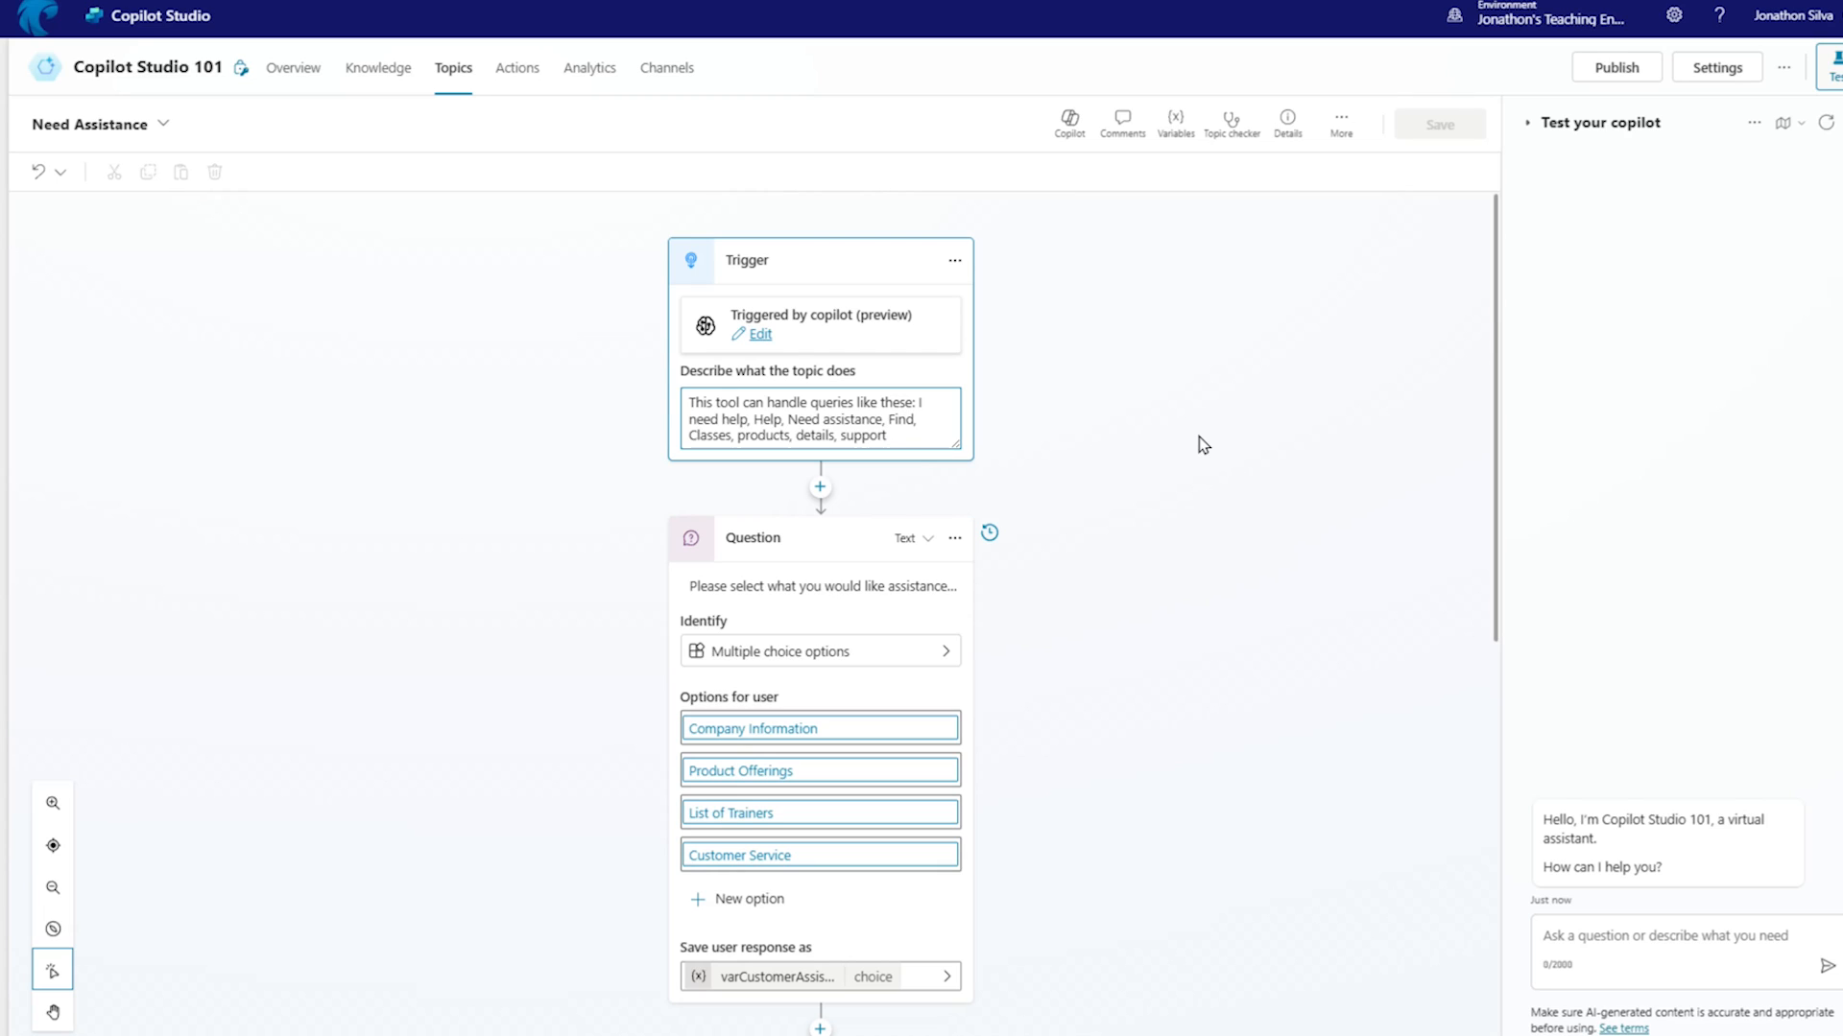
# - Save the Need Assistance topic and set the test pane's conversation map to On
pyautogui.click(1438, 123)
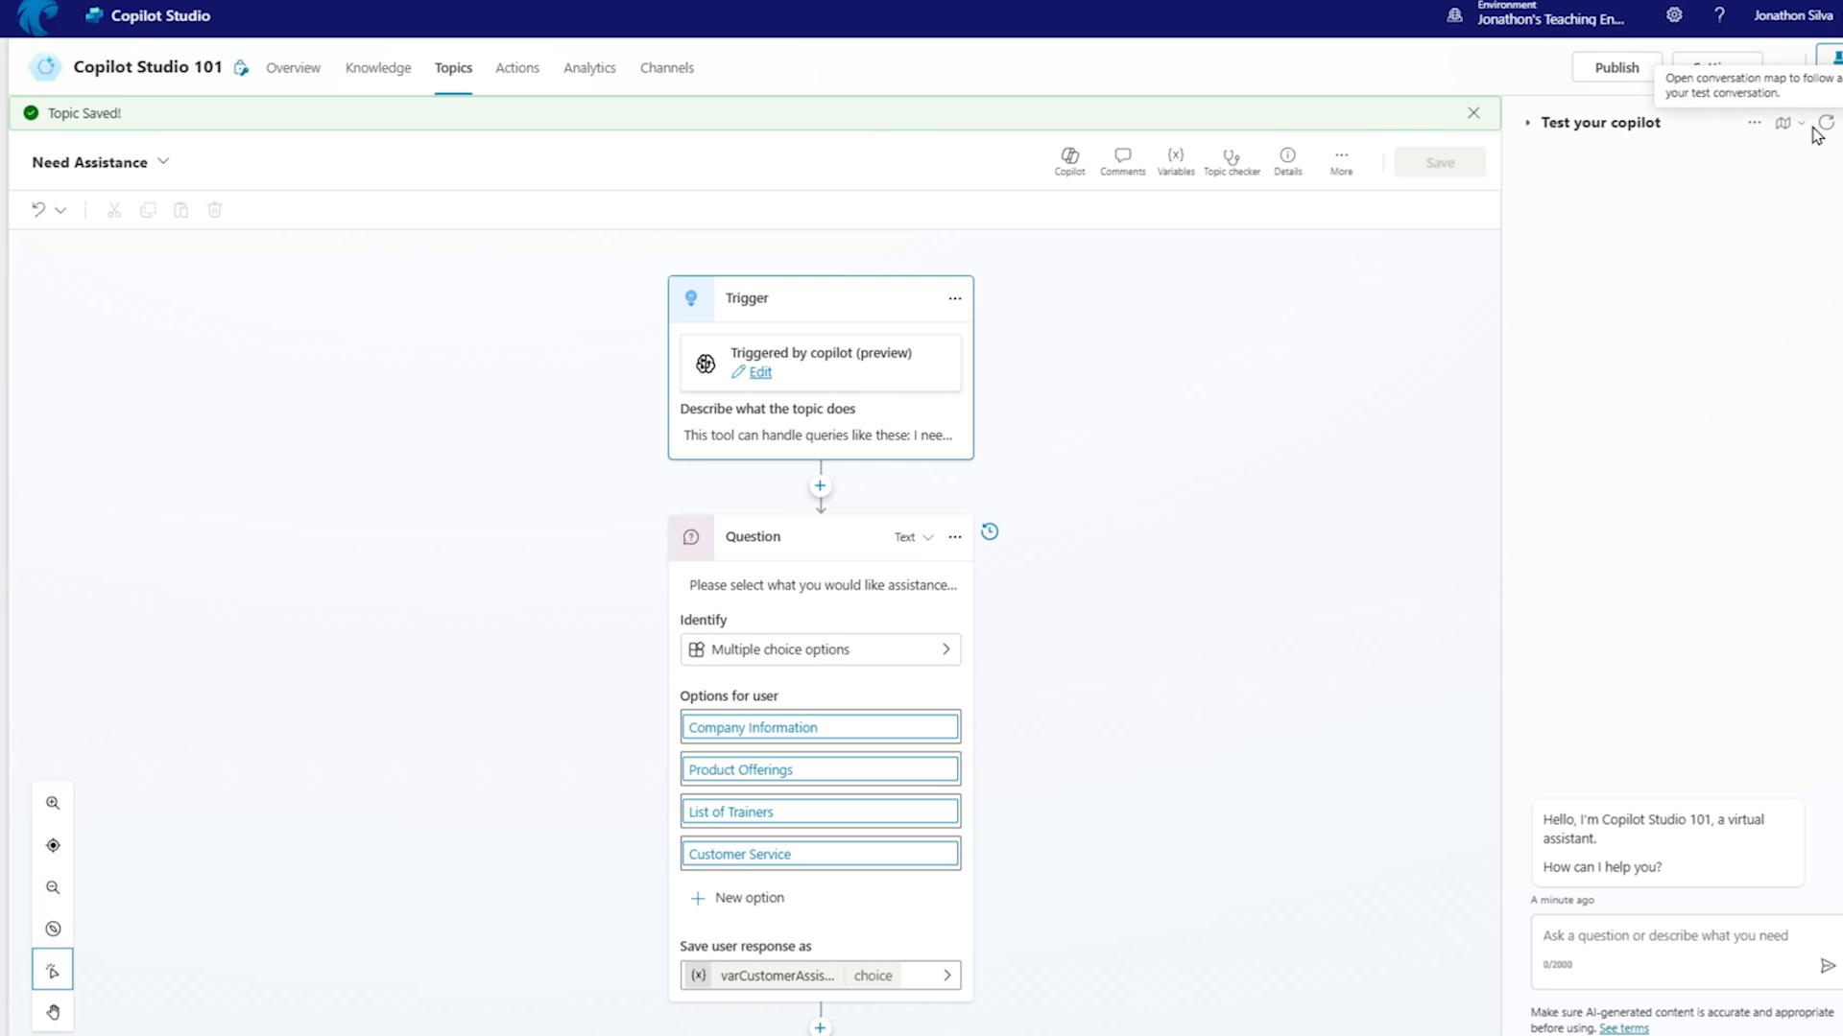
pyautogui.click(1781, 123)
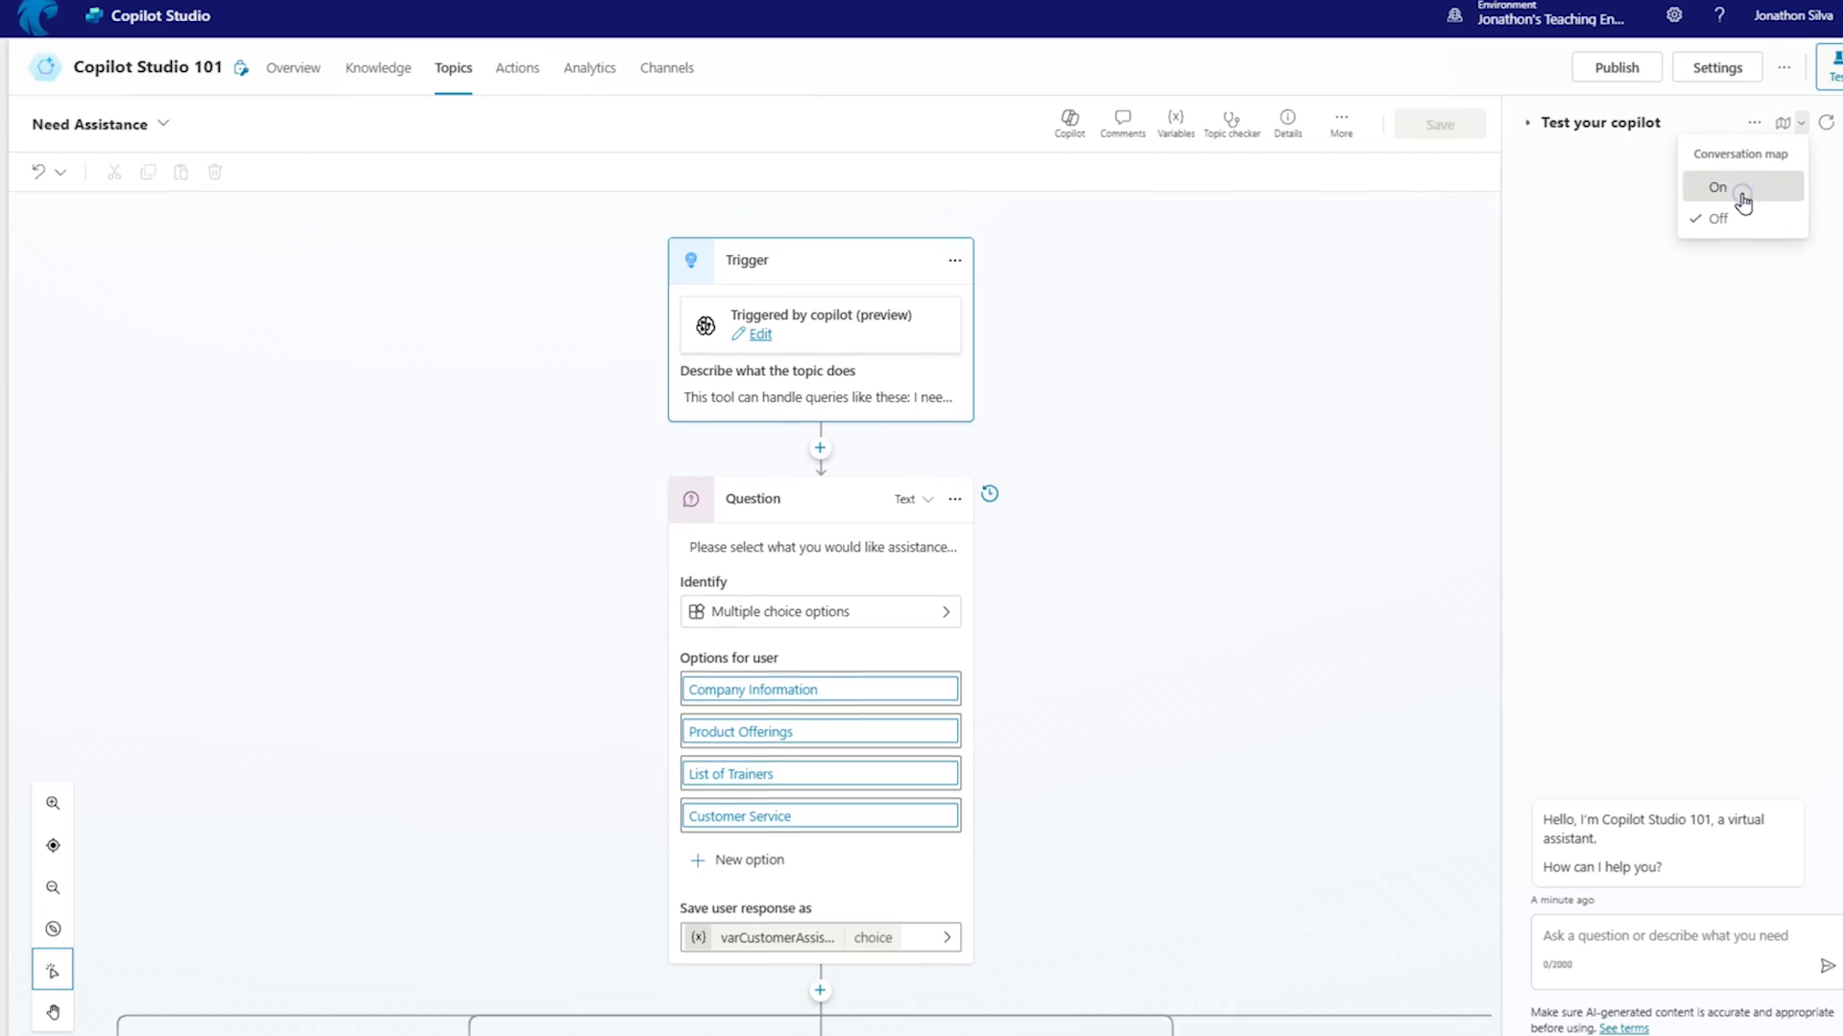
pyautogui.click(1716, 186)
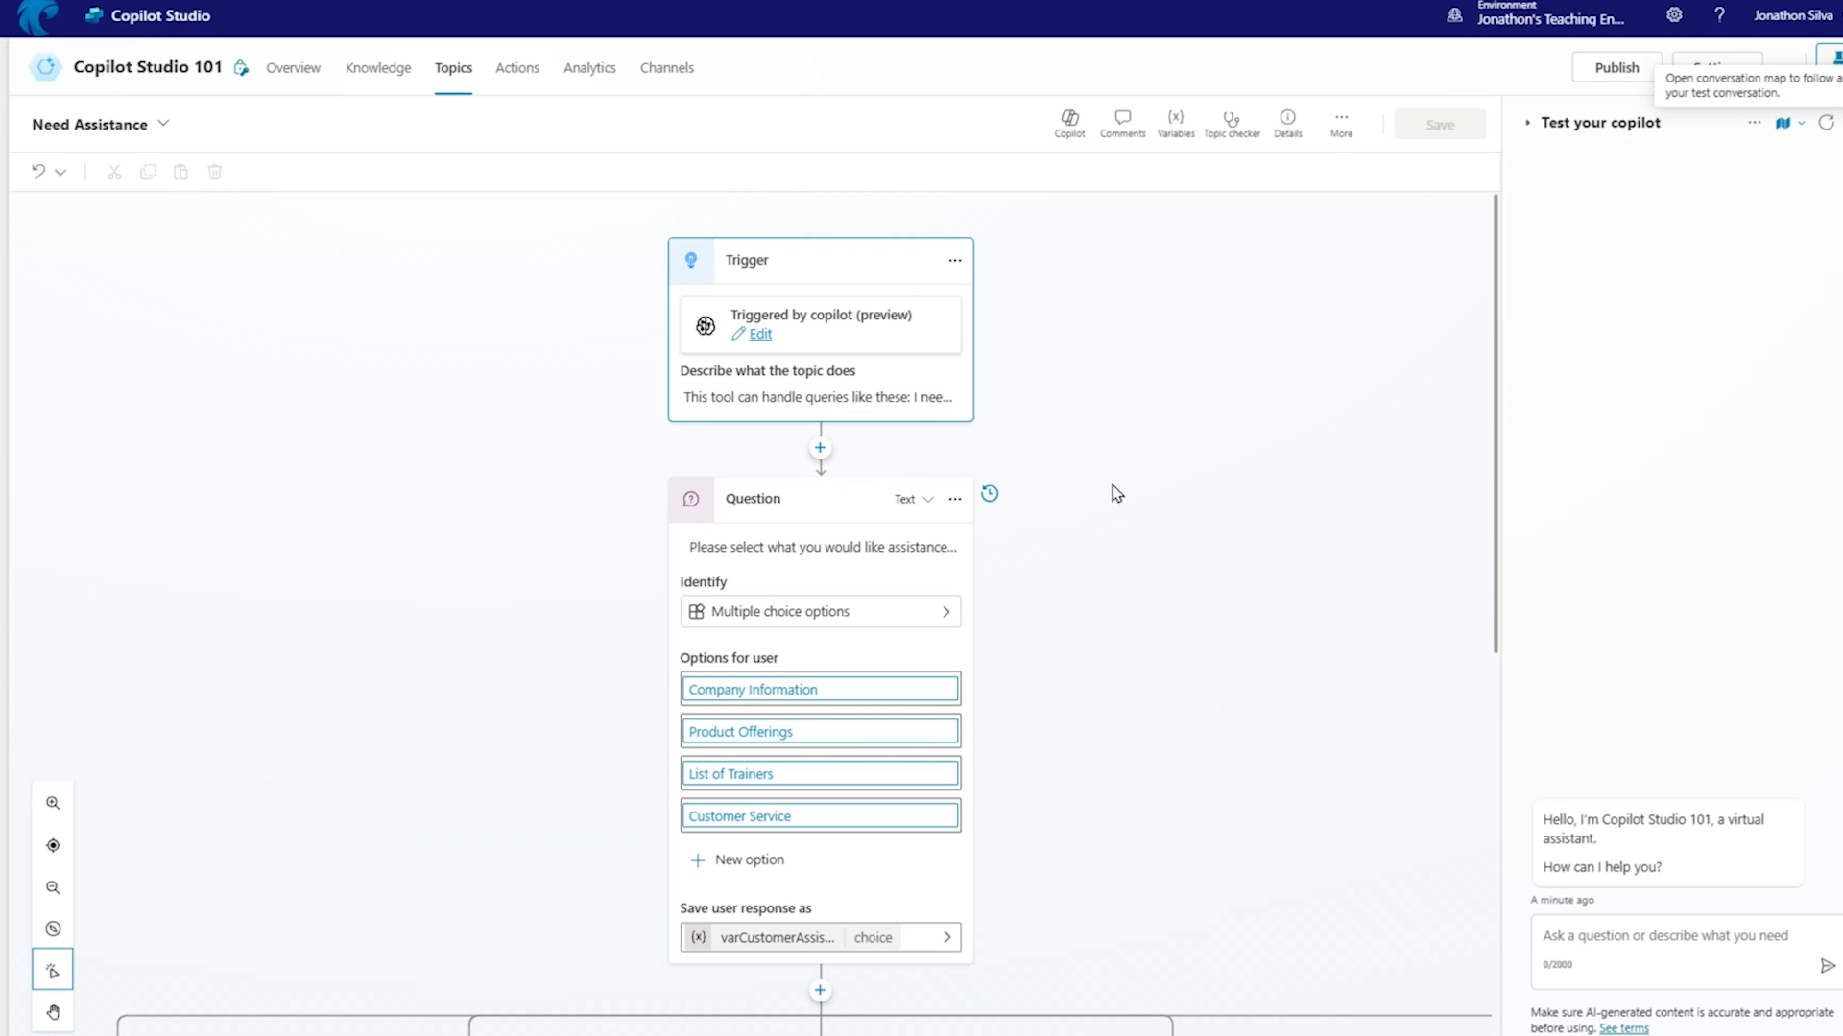
pyautogui.moveTo(1680, 242)
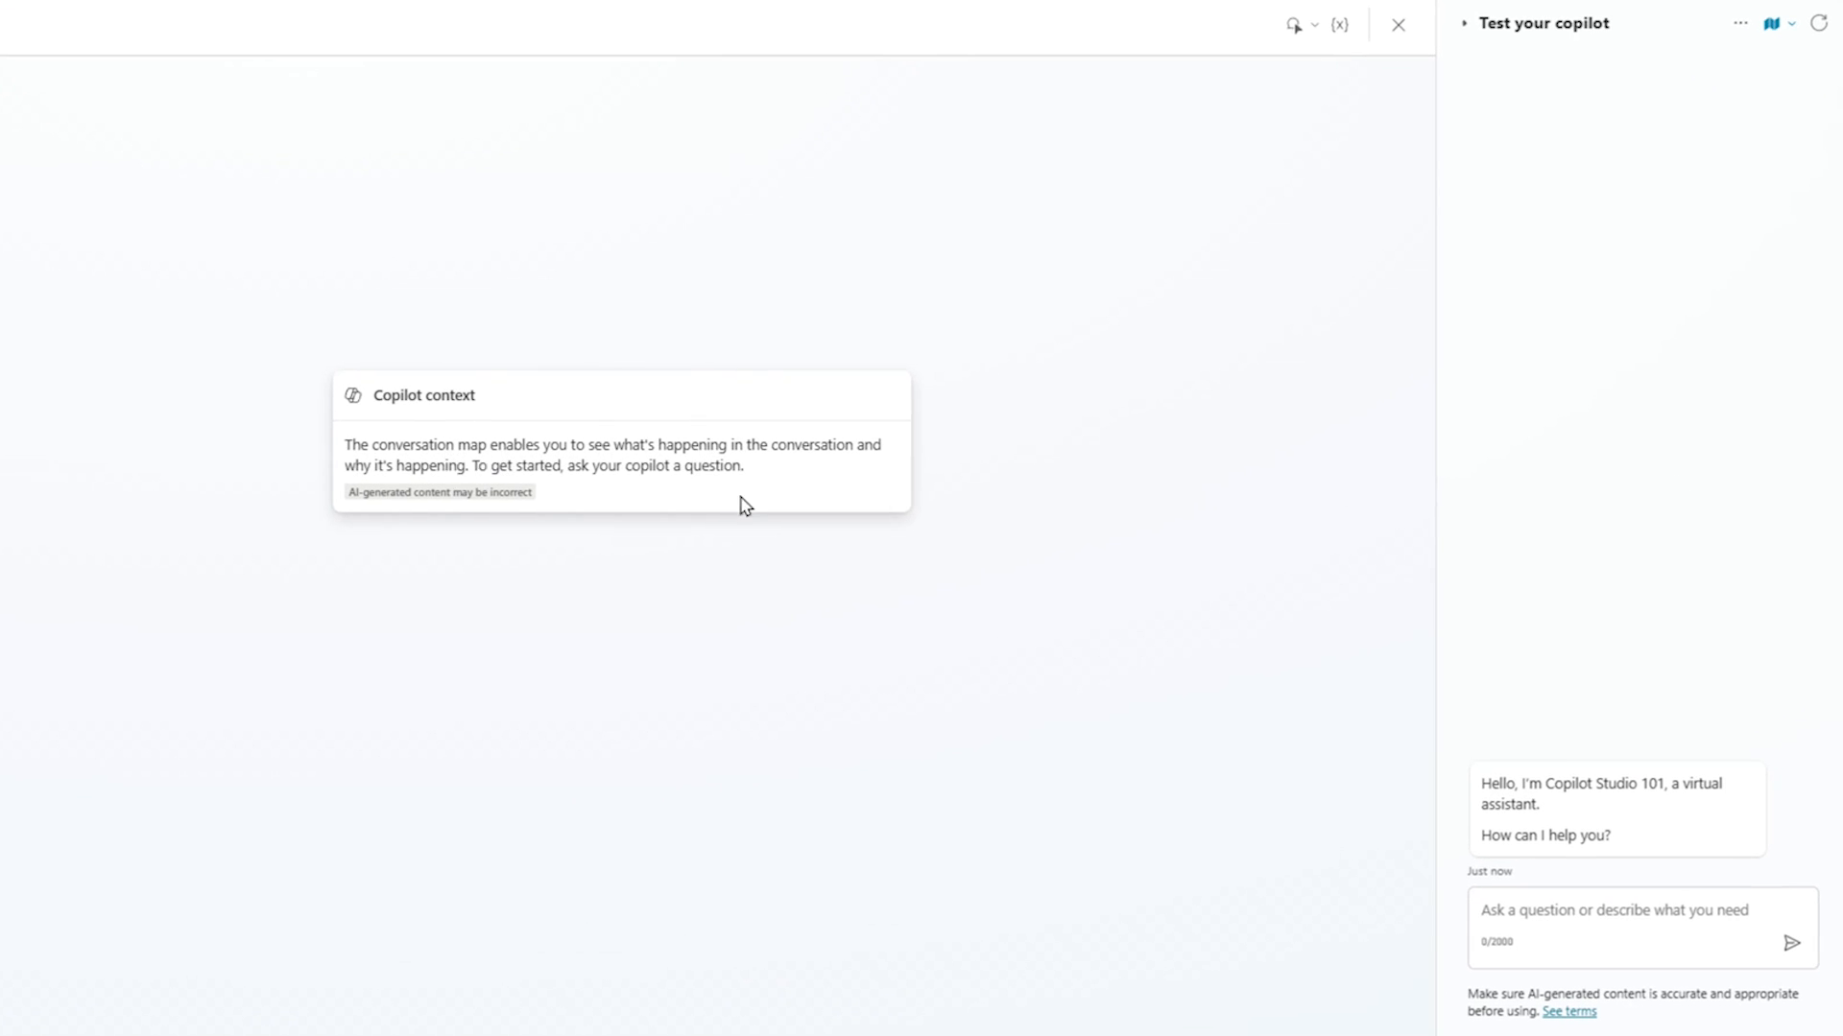
# - Send 'I need help' in the test chat to trigger the Need Assistance topic
pyautogui.click(1633, 925)
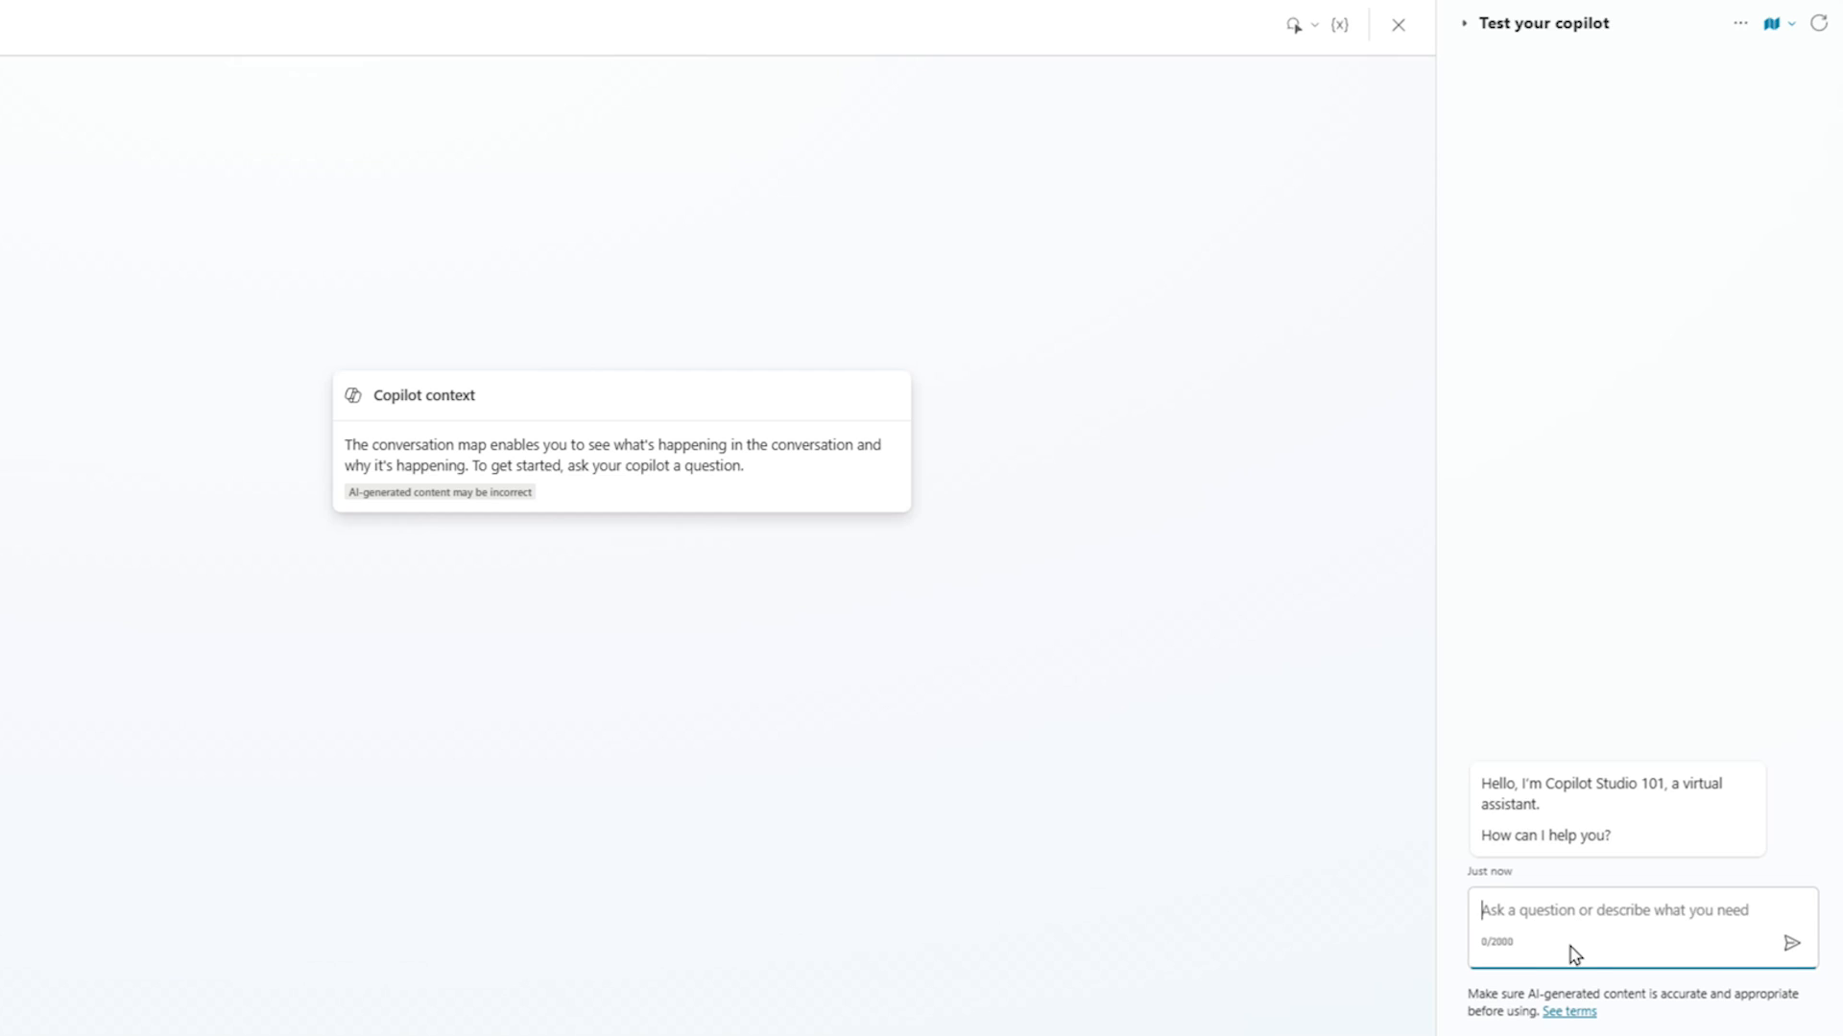
pyautogui.moveTo(1593, 590)
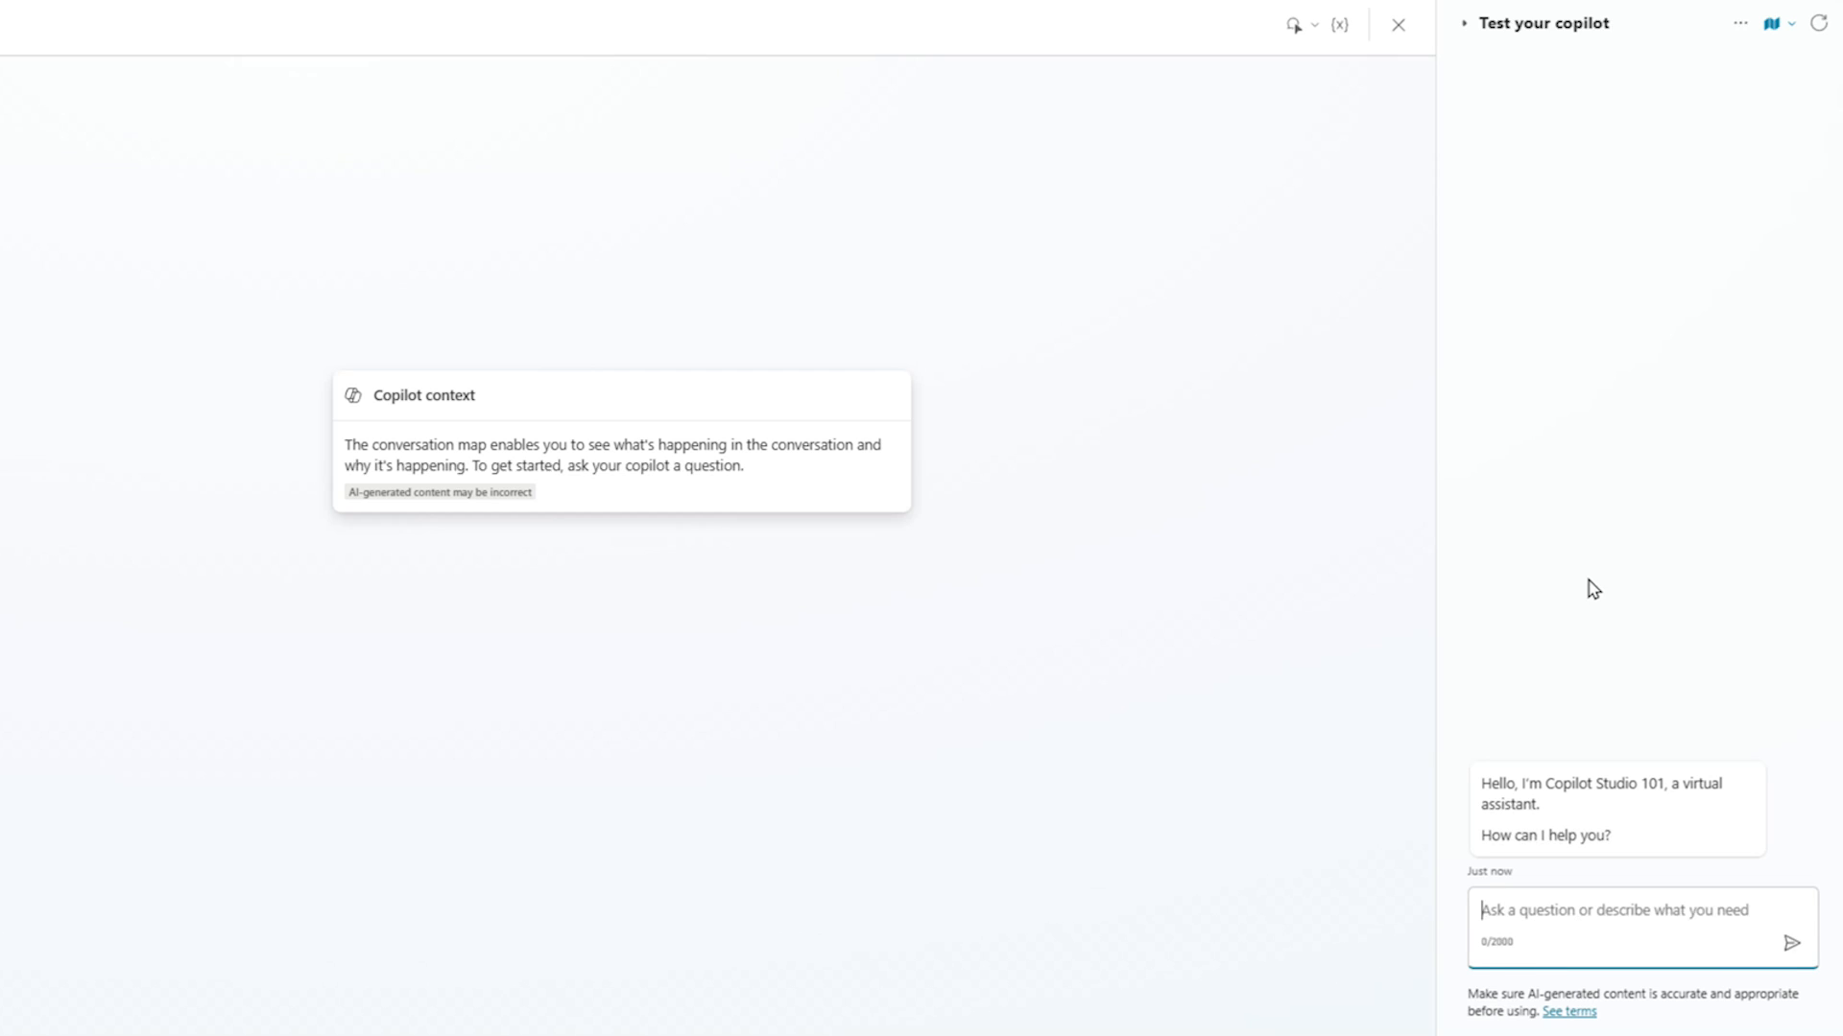
pyautogui.write('I ne')
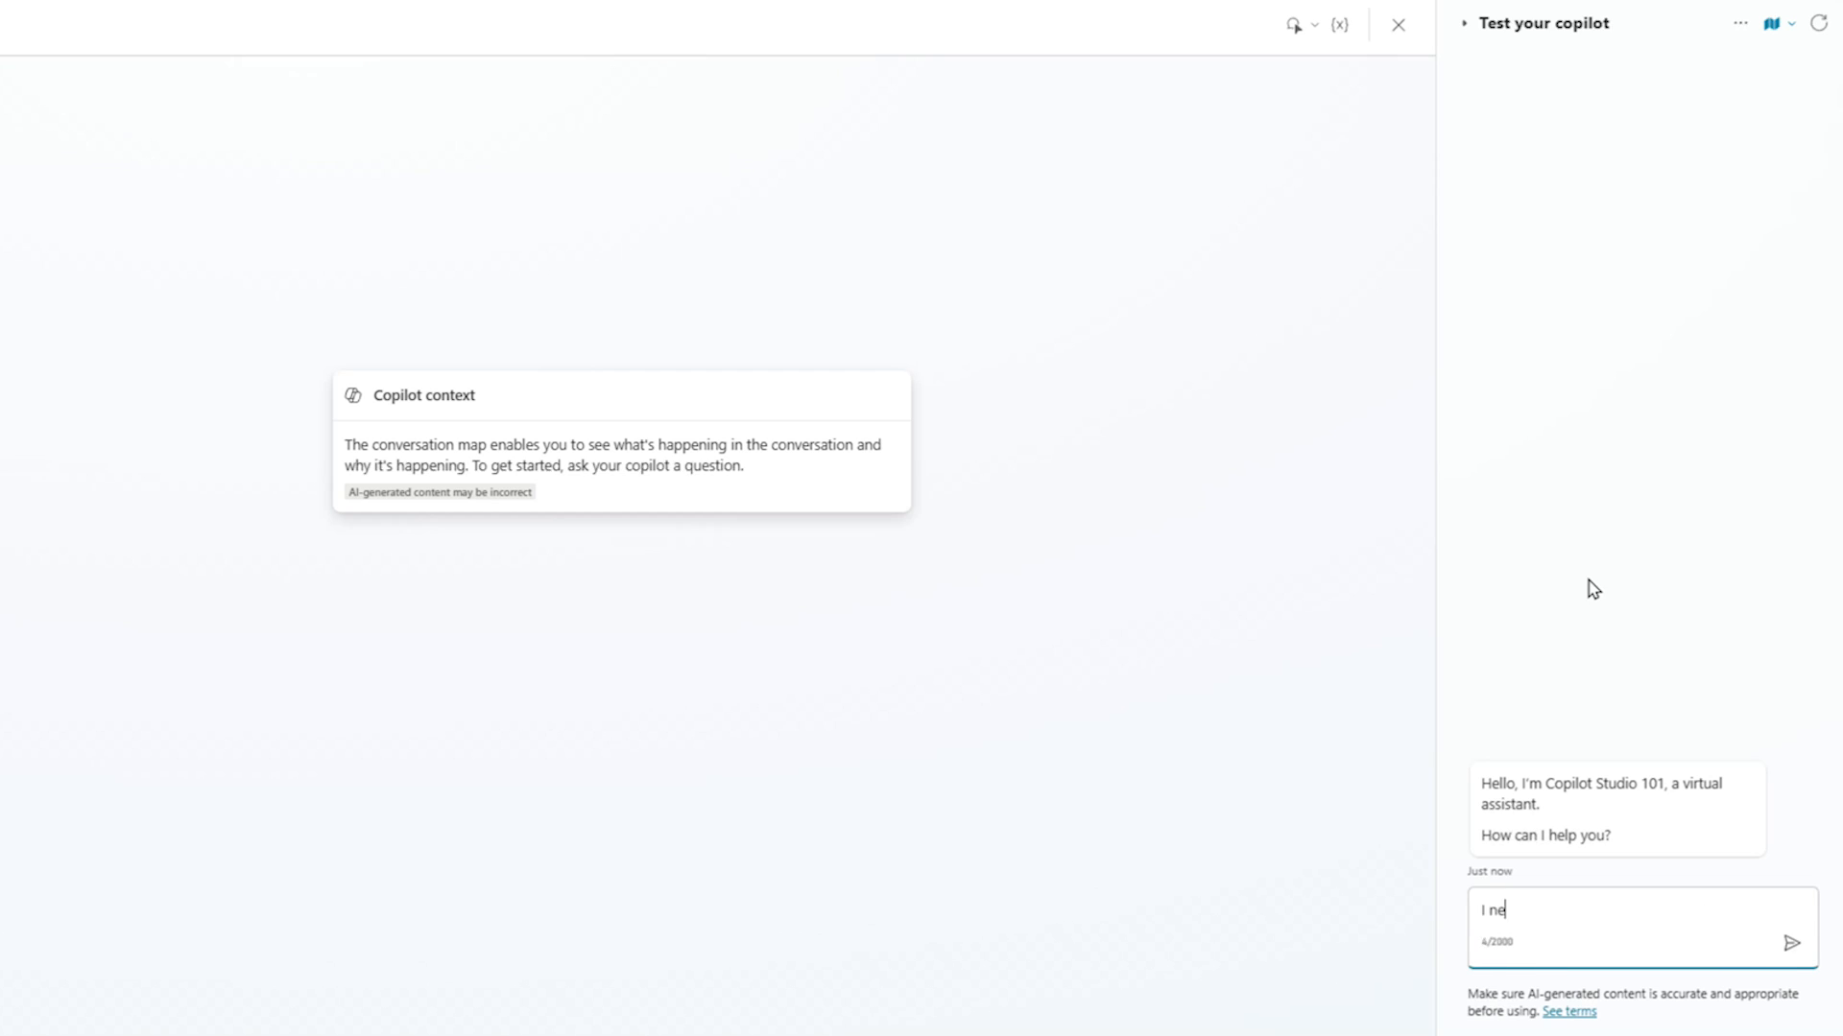
pyautogui.click(1793, 940)
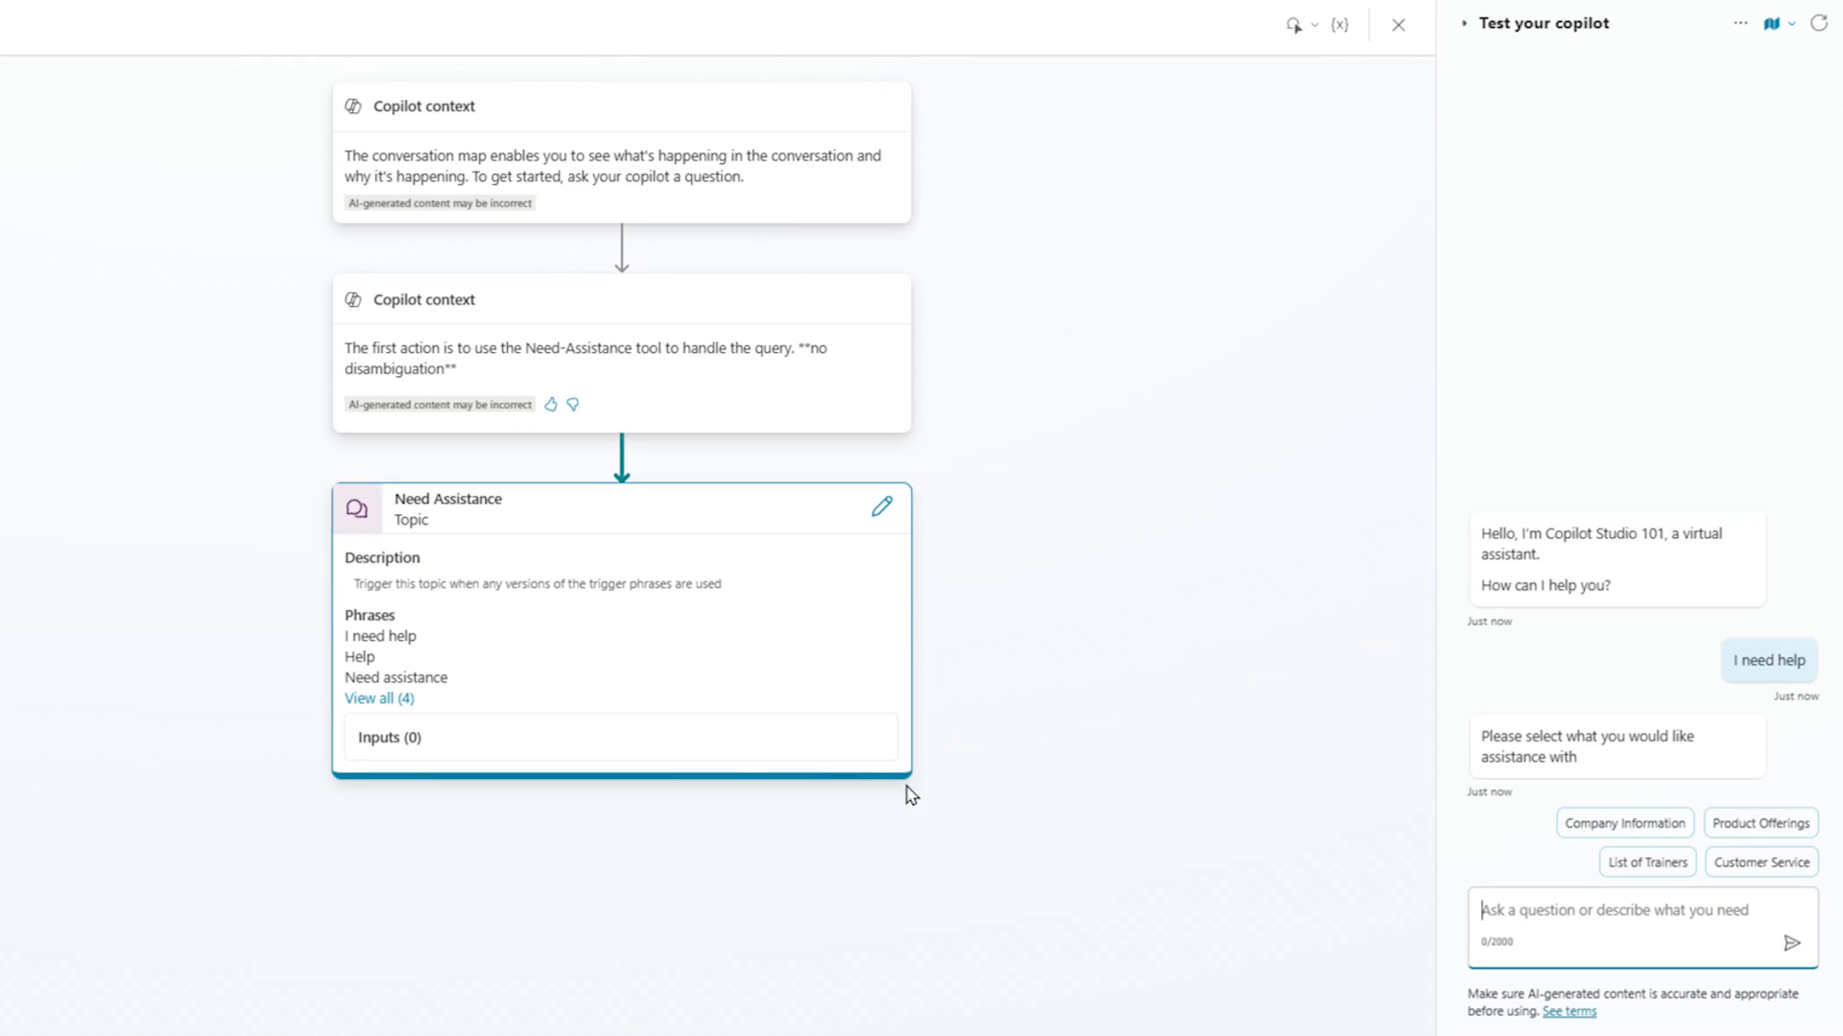
pyautogui.moveTo(463, 501)
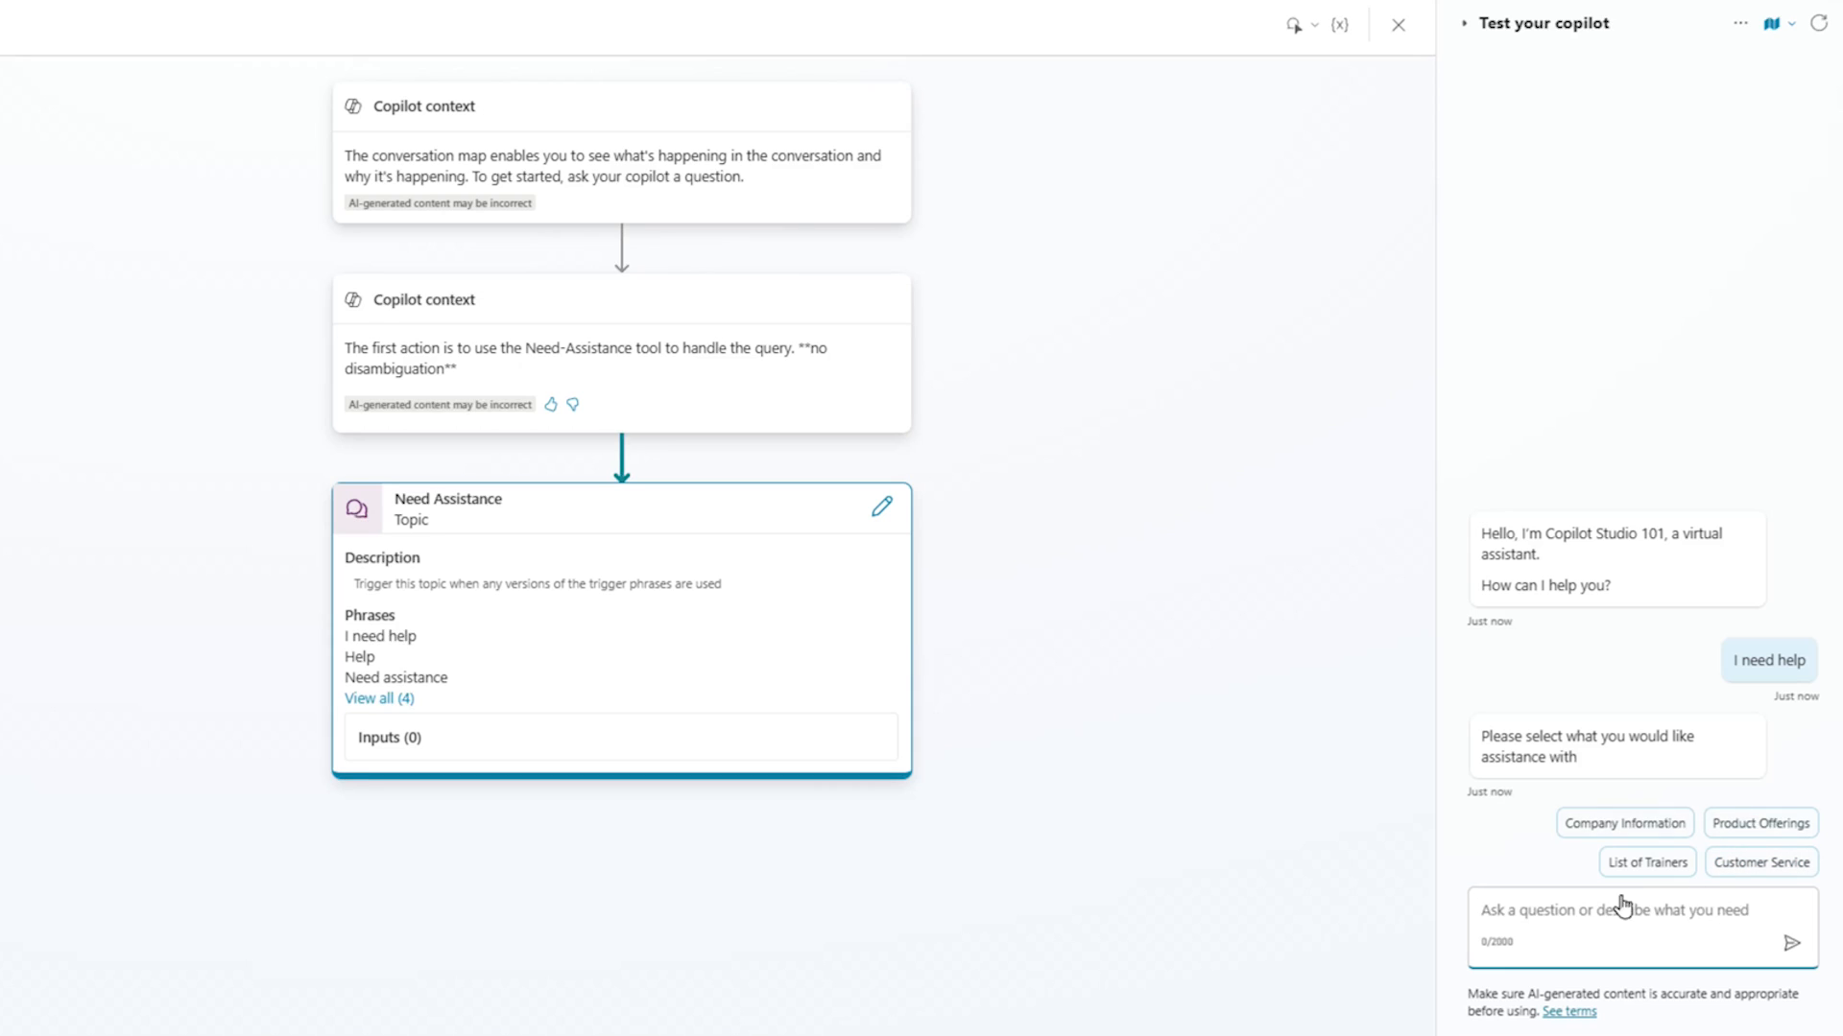
pyautogui.moveTo(1781, 798)
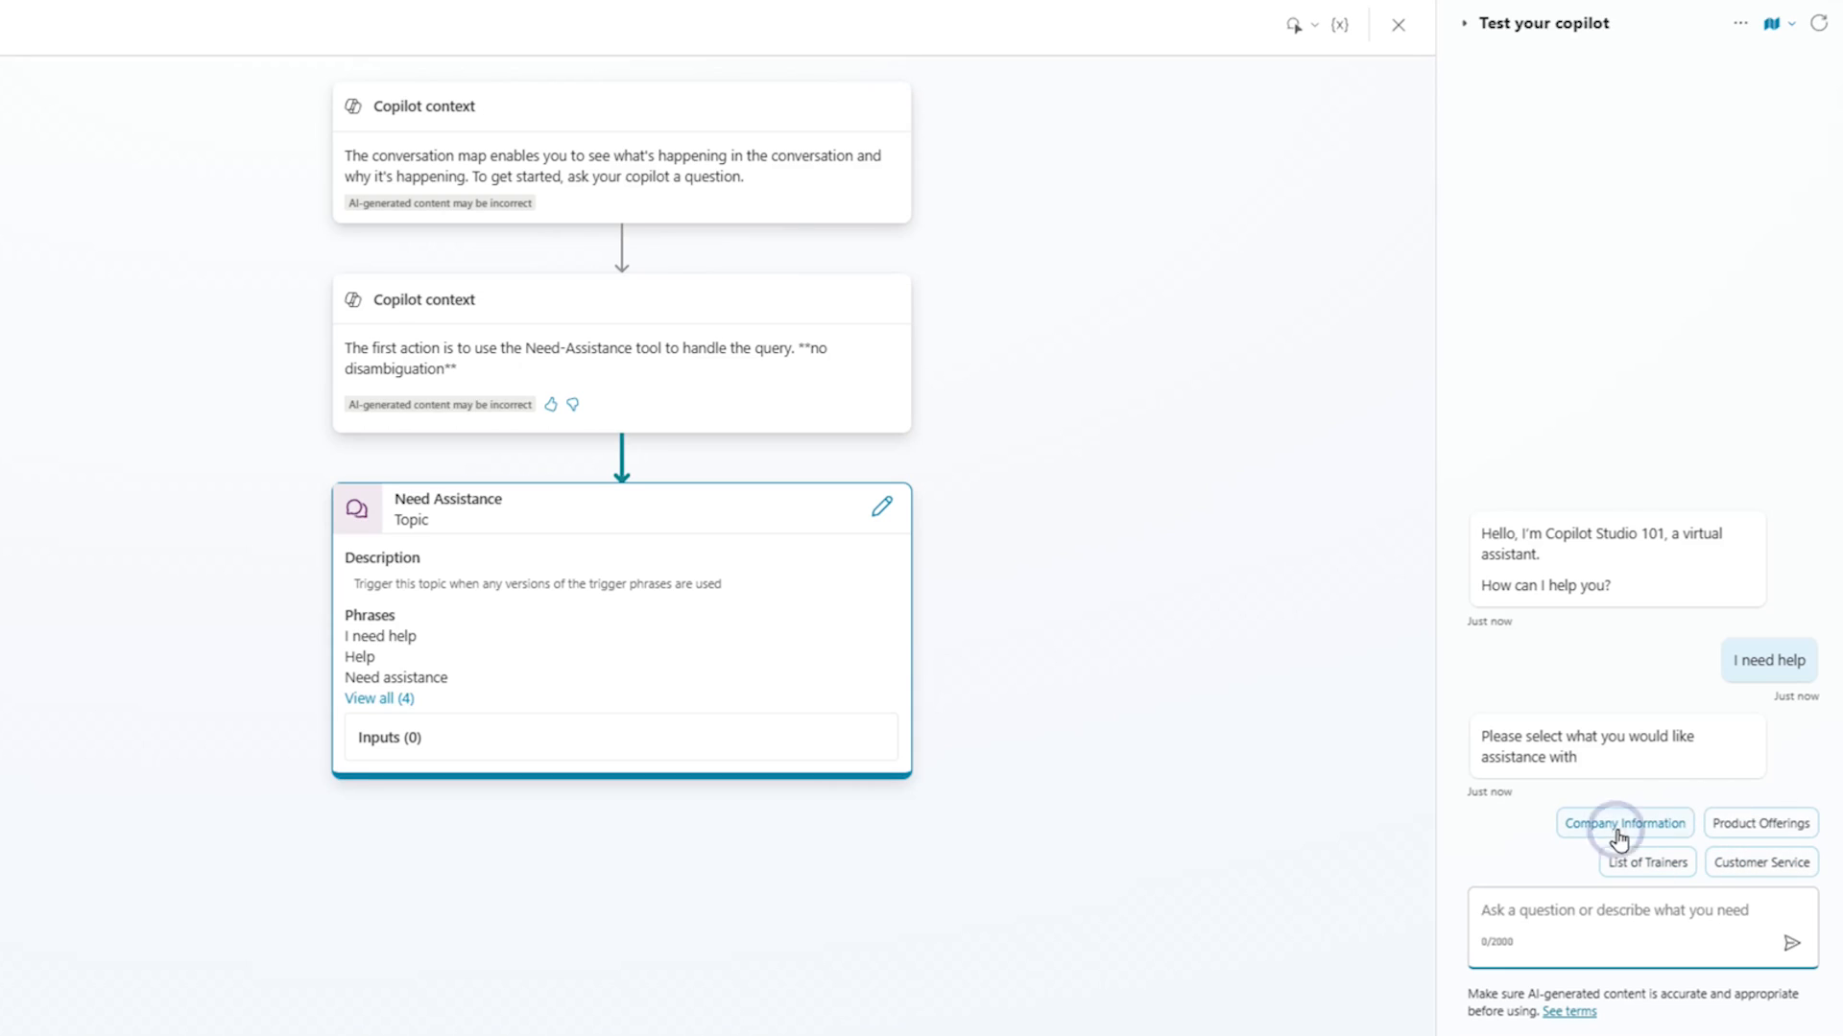
# - Choose Company Information, confirm the answer helped, and say more help is wanted
pyautogui.click(1624, 823)
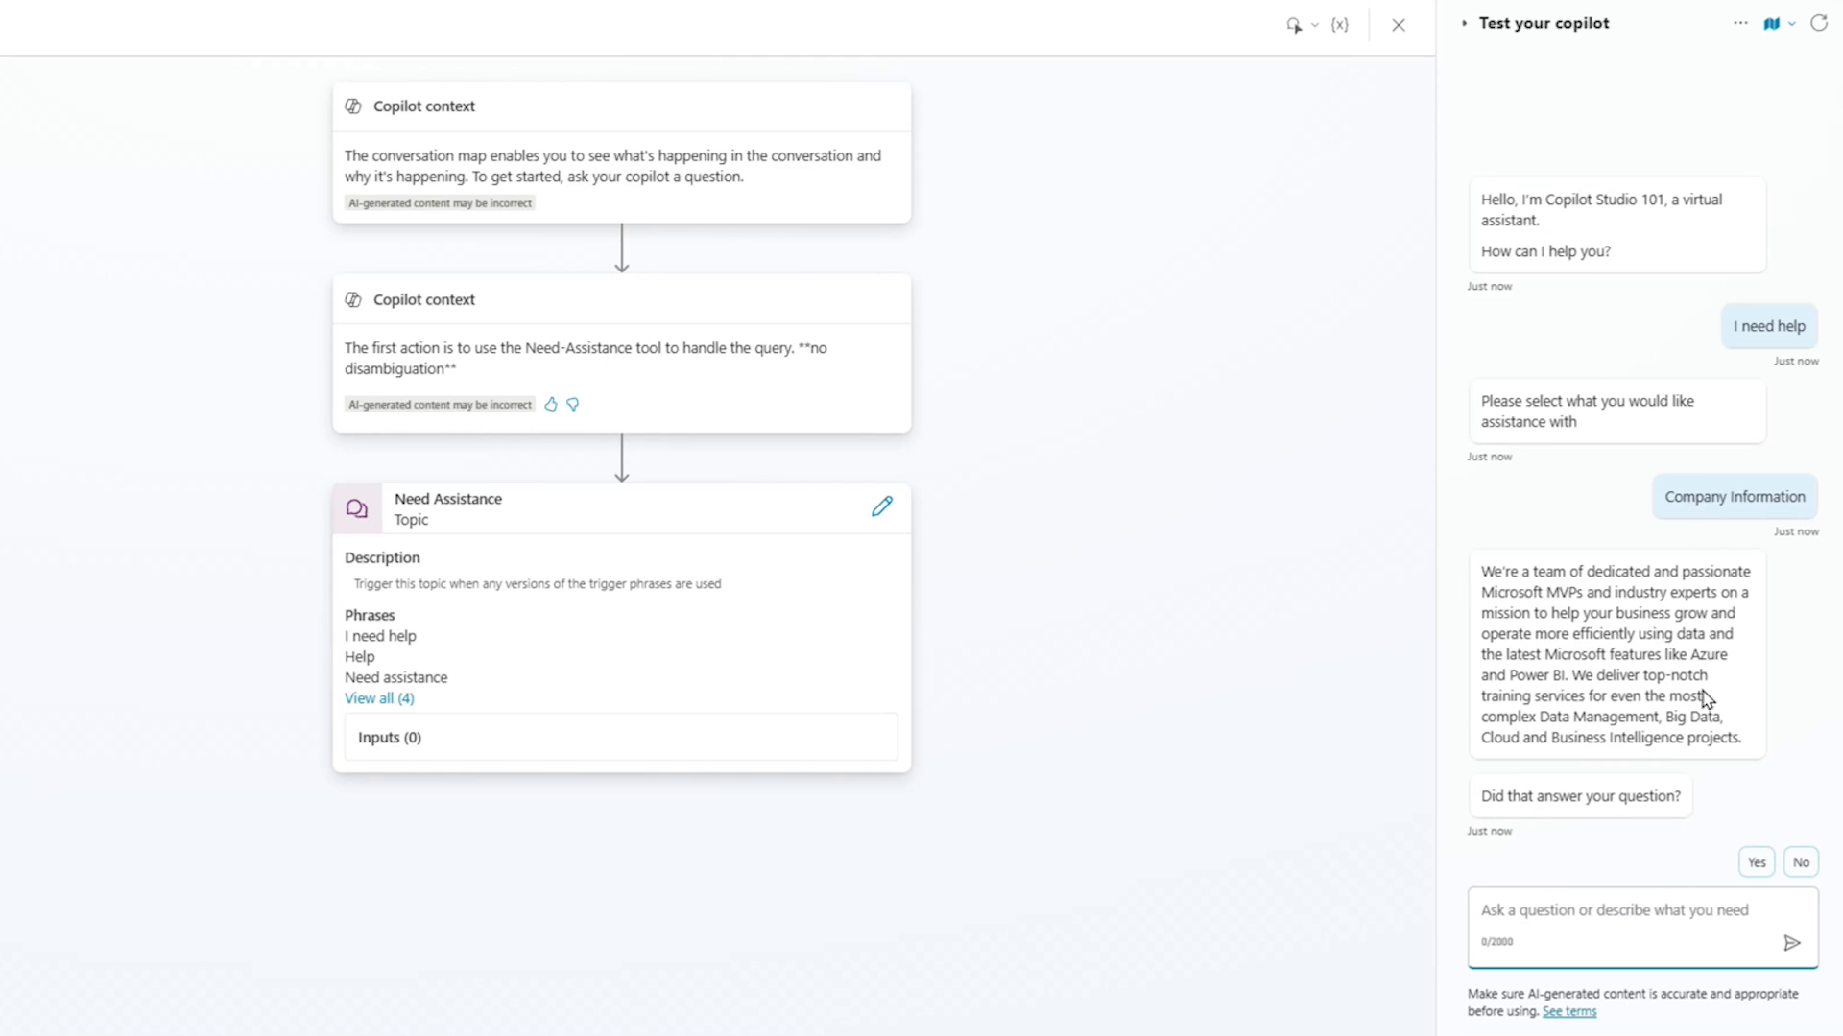
pyautogui.moveTo(1626, 841)
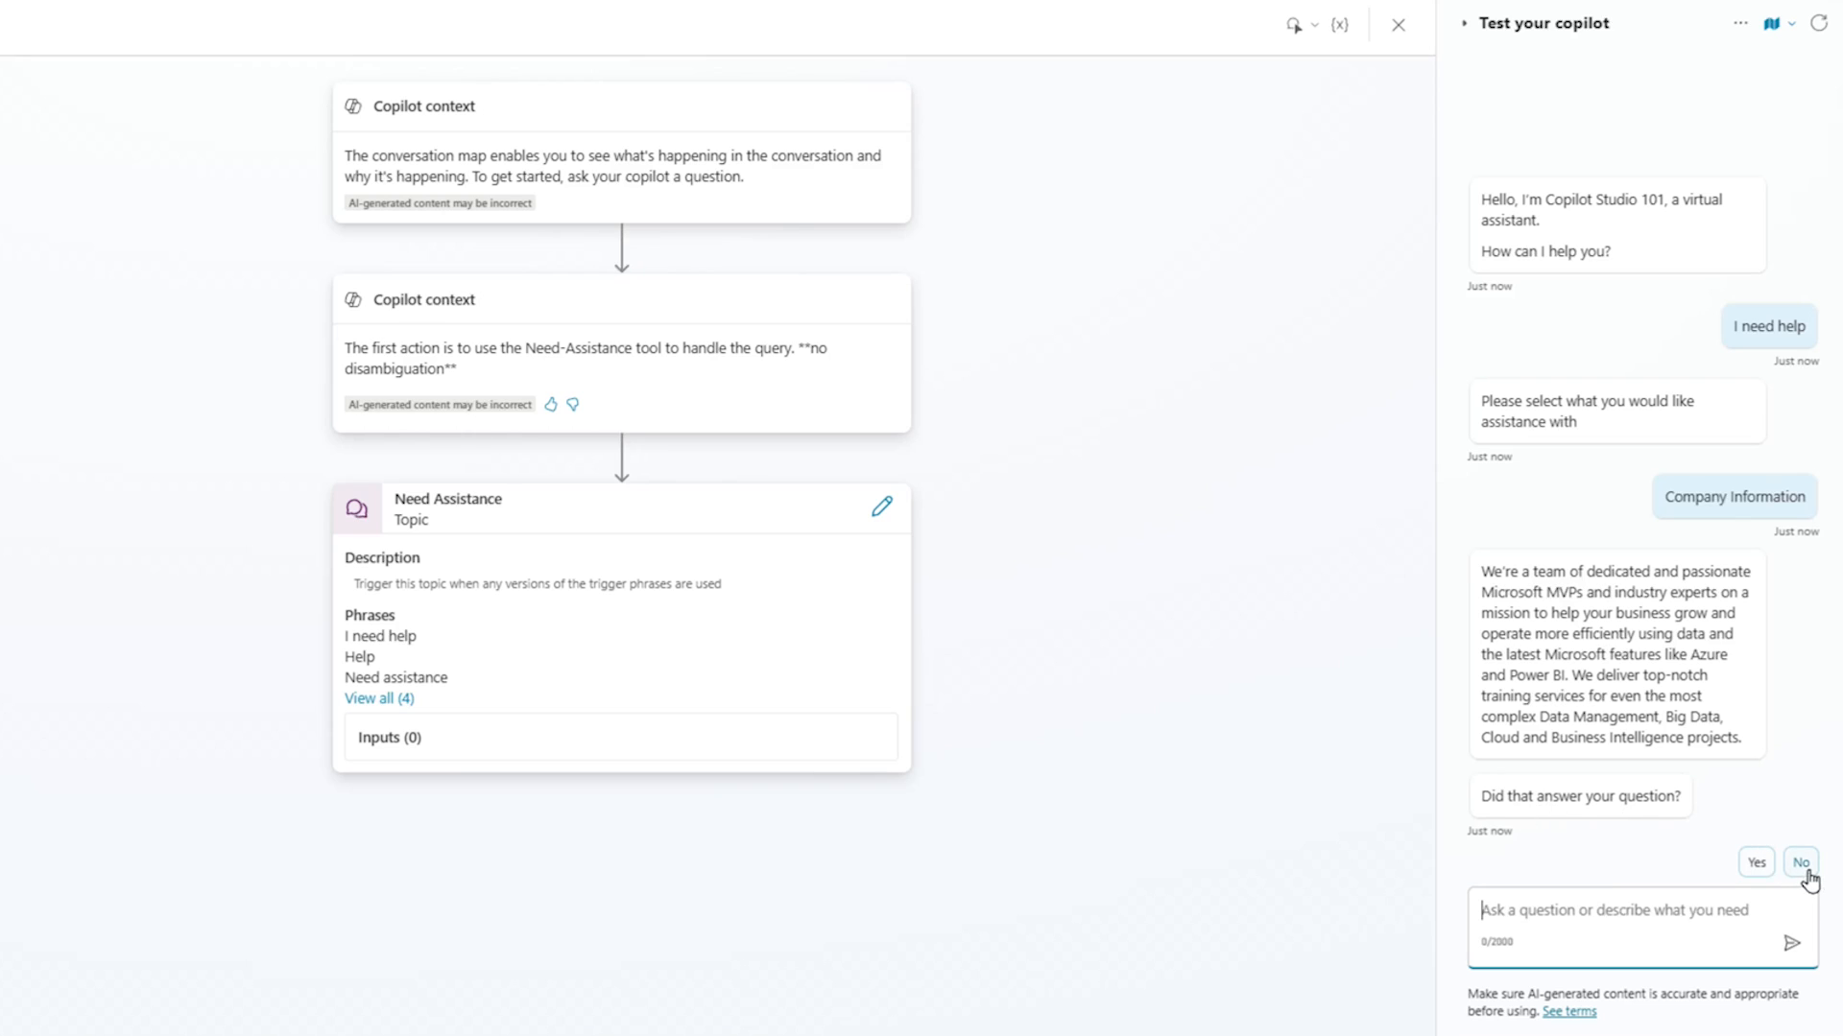
pyautogui.click(1756, 862)
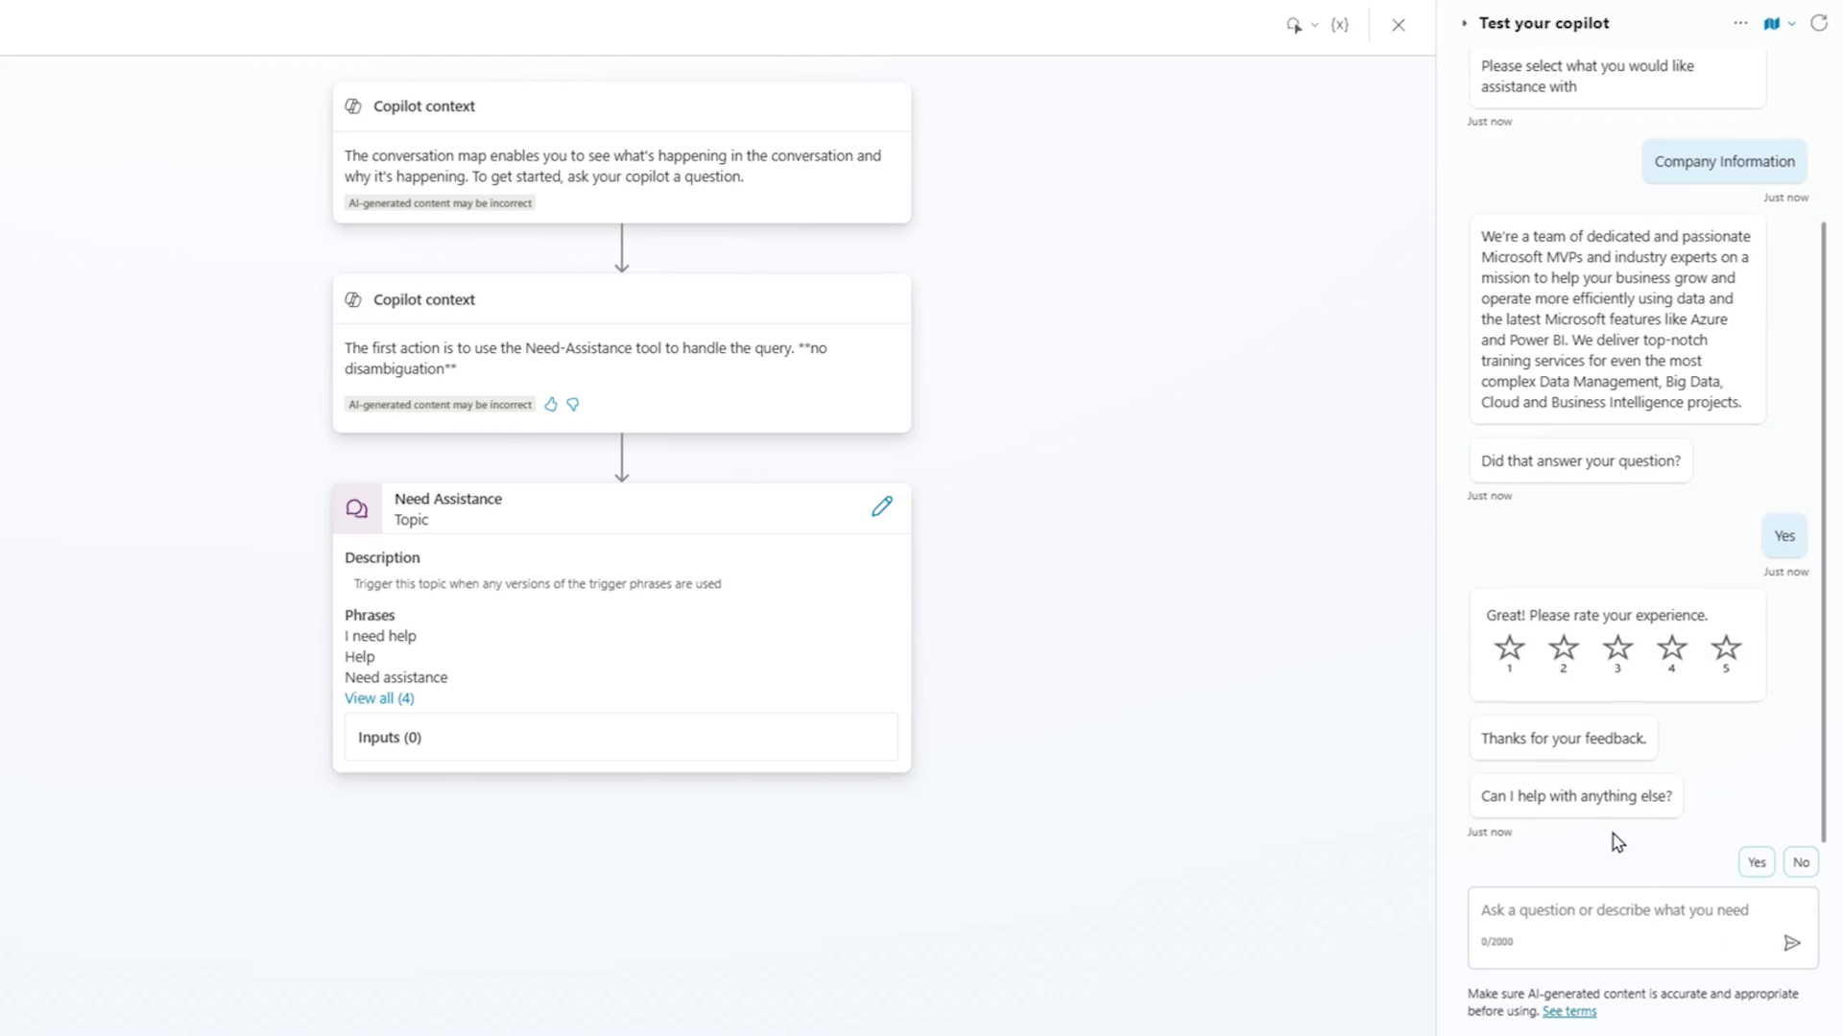
pyautogui.moveTo(537, 380)
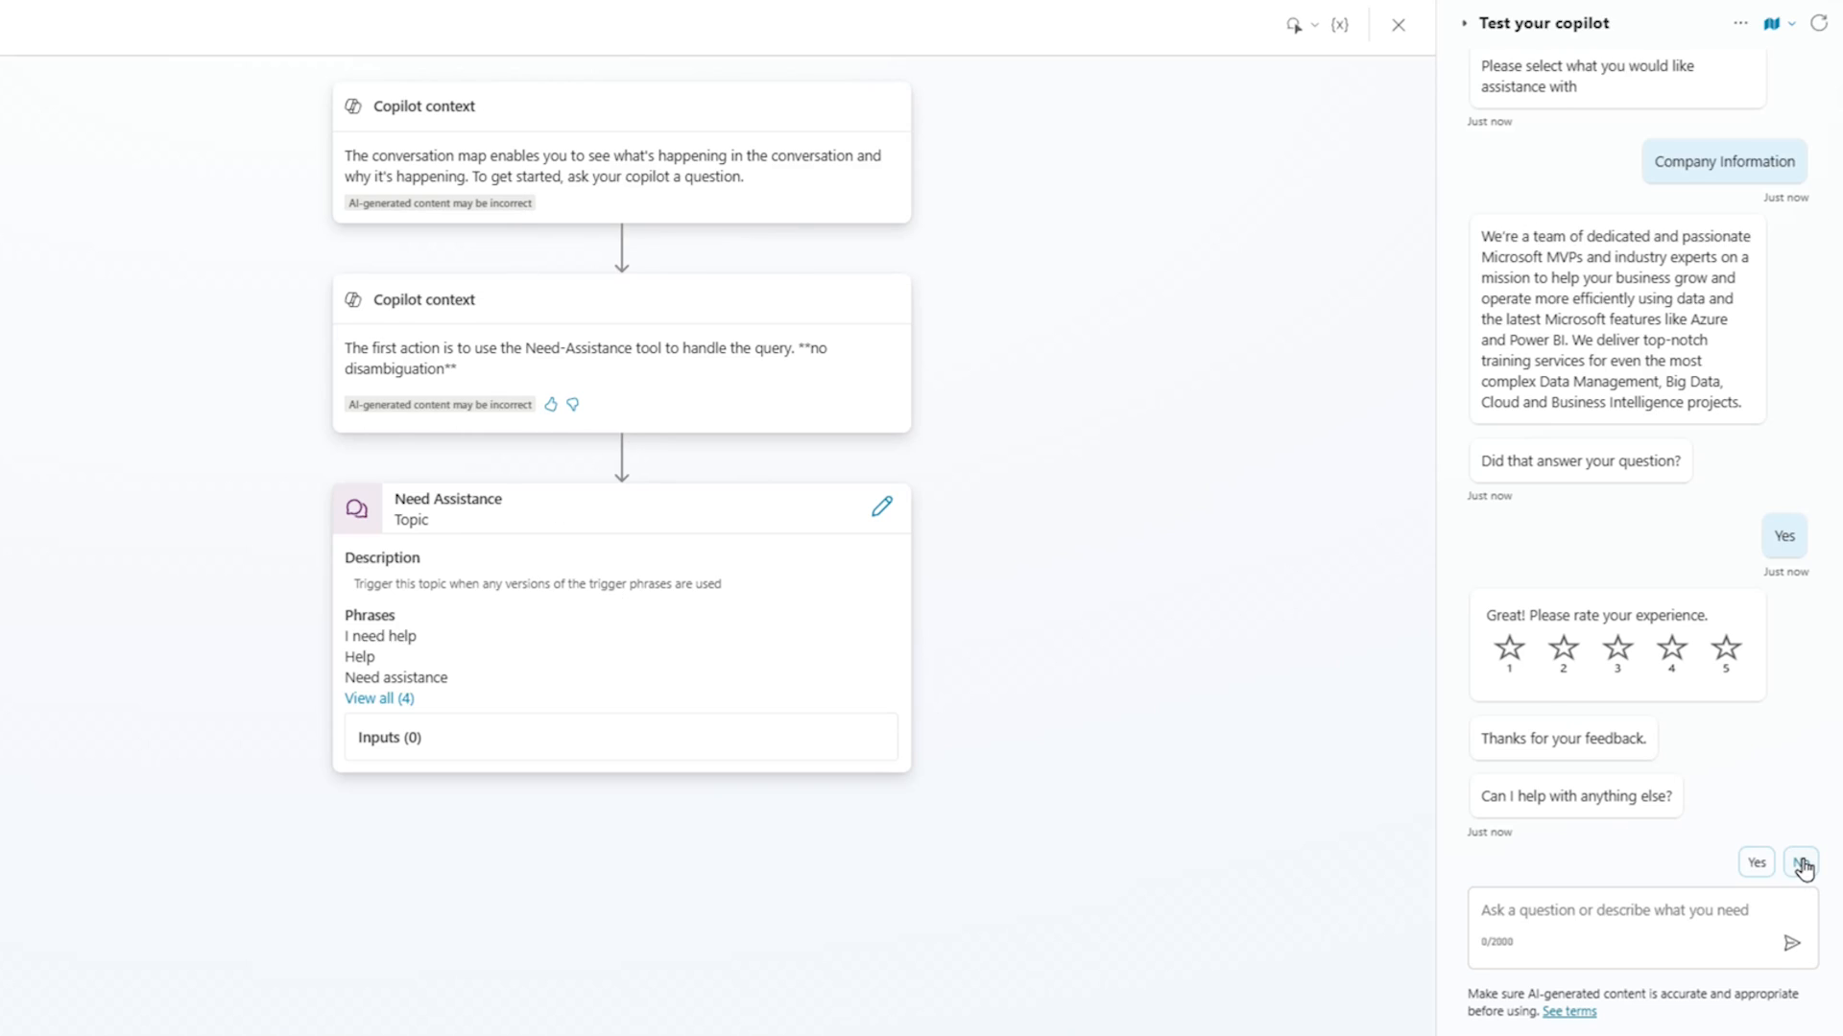
pyautogui.click(1753, 862)
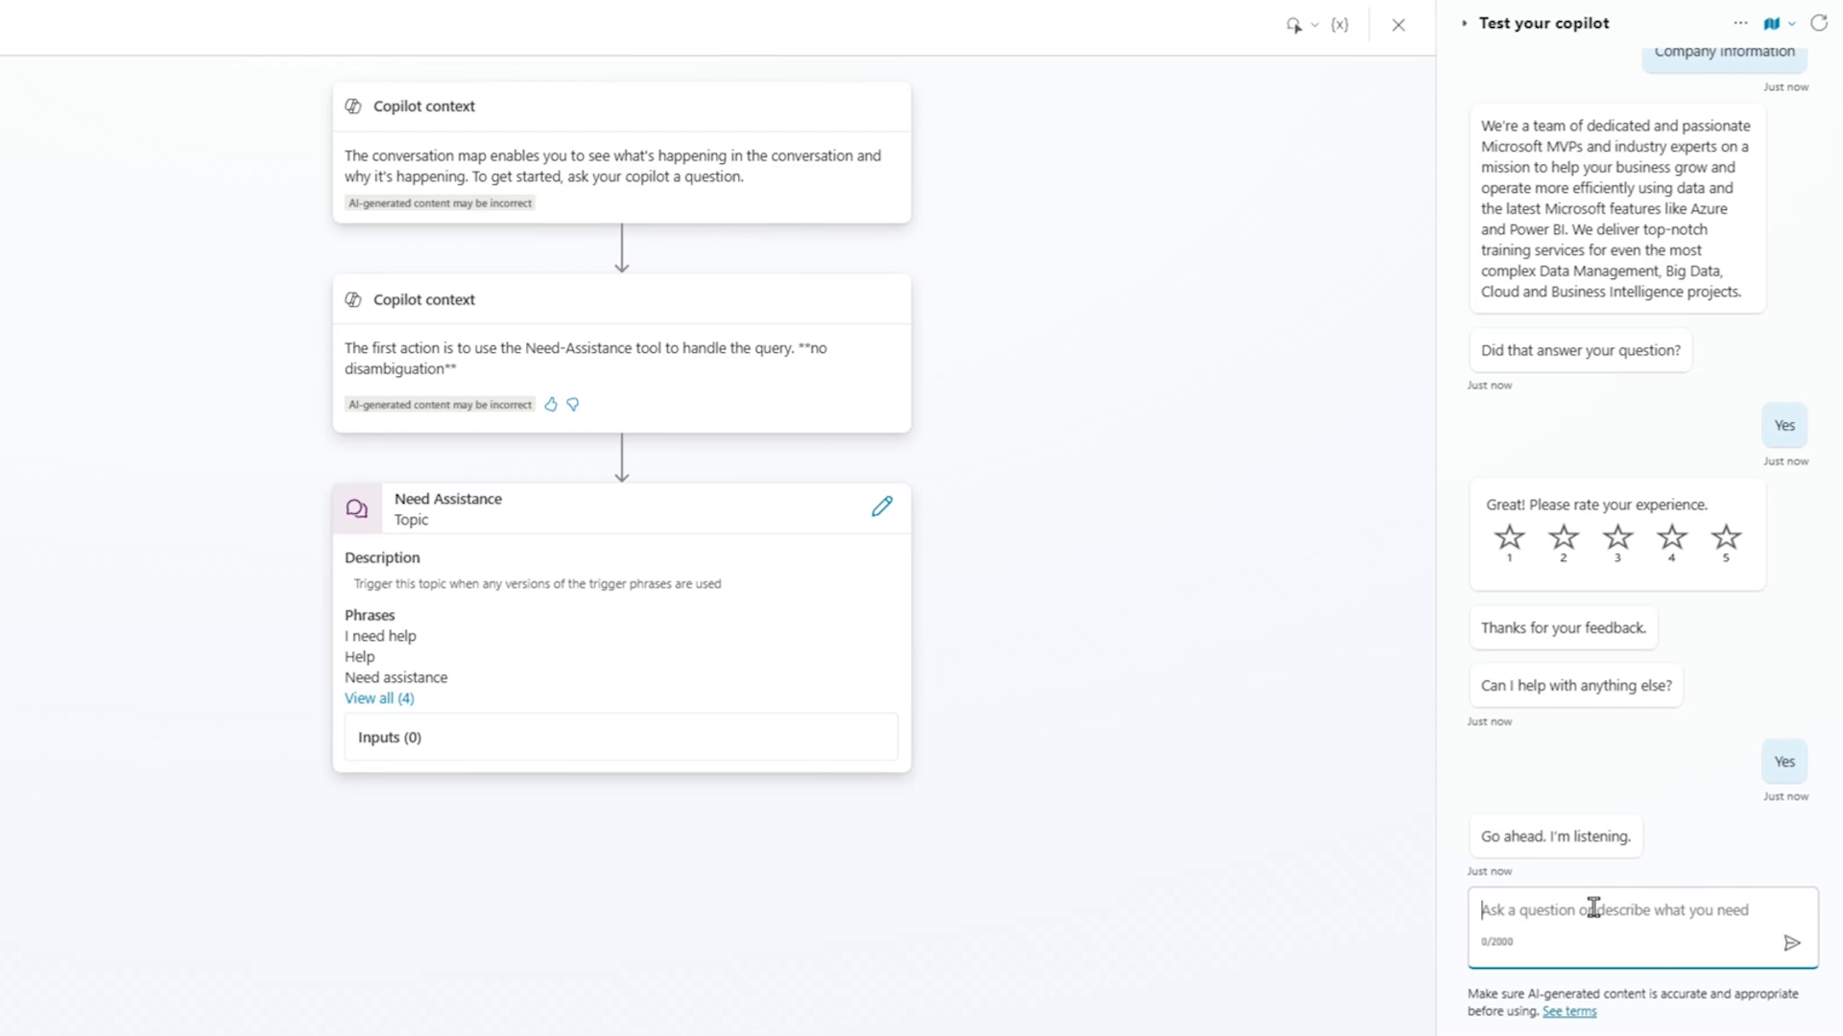
# - Send 'hello' in the test chat to re-trigger the Need Assistance topic's four options
pyautogui.write('hel')
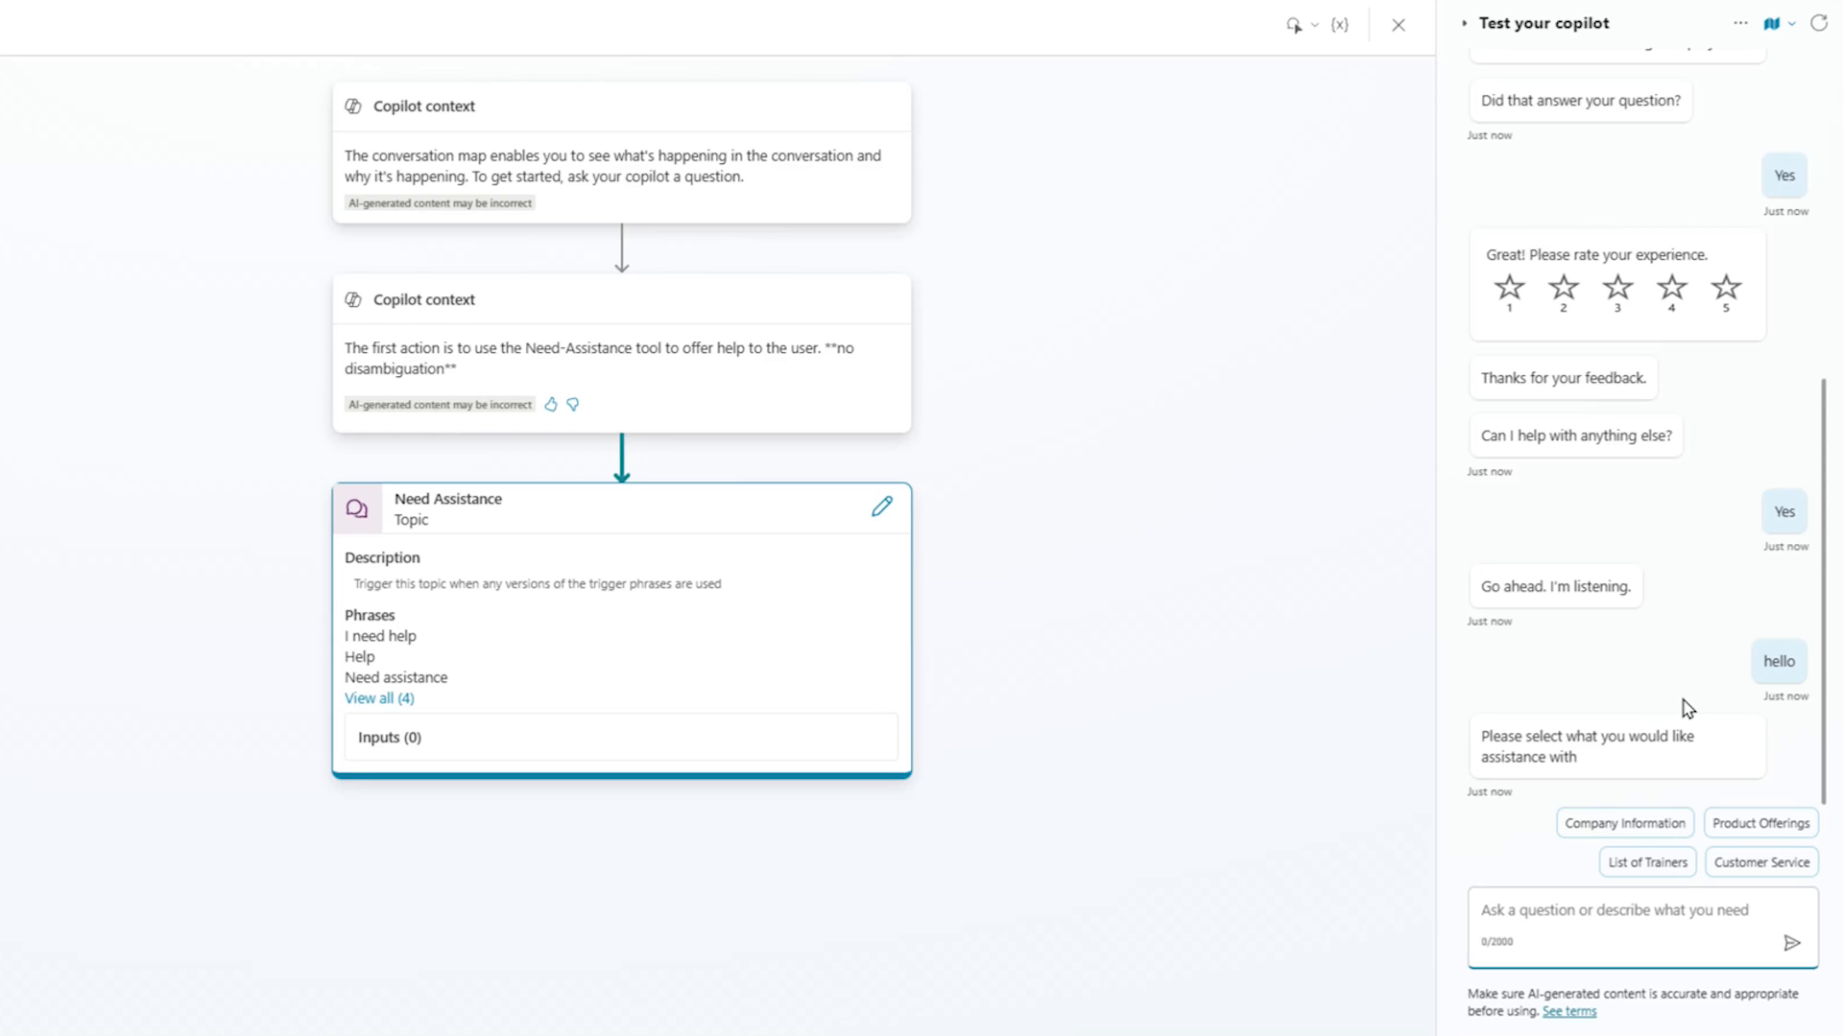
pyautogui.moveTo(1044, 707)
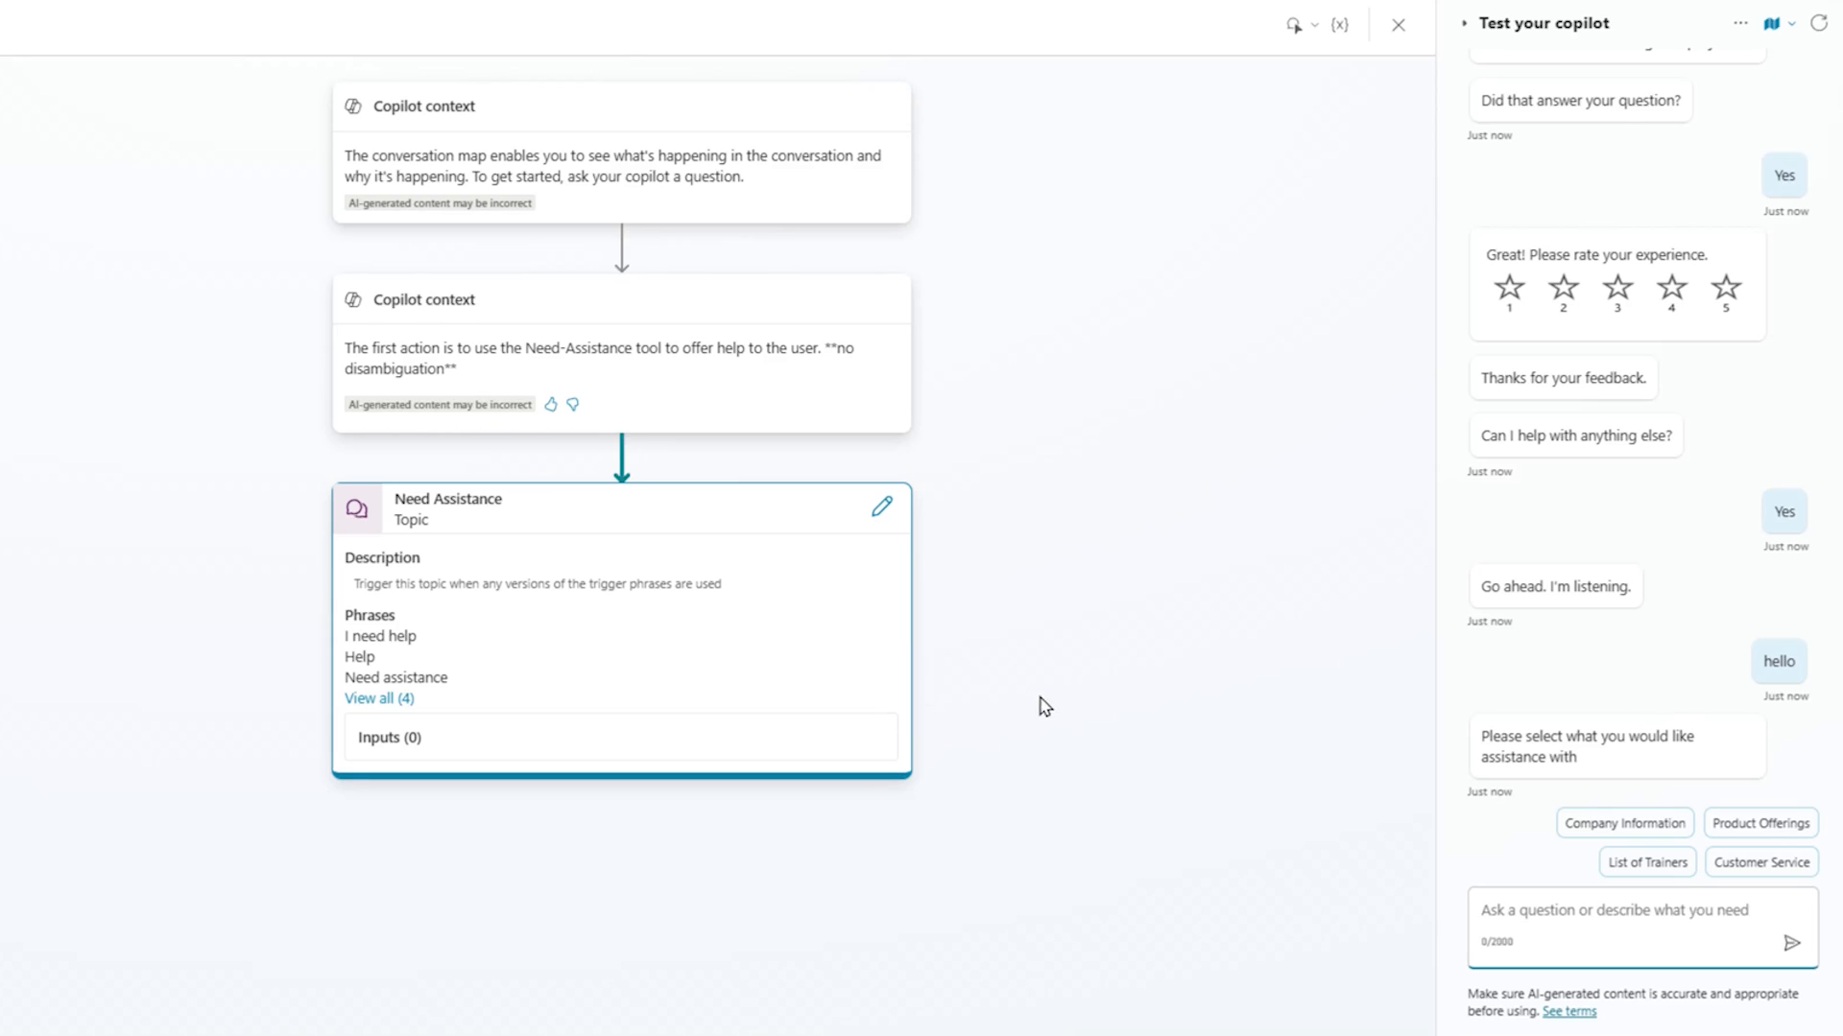
pyautogui.moveTo(1059, 705)
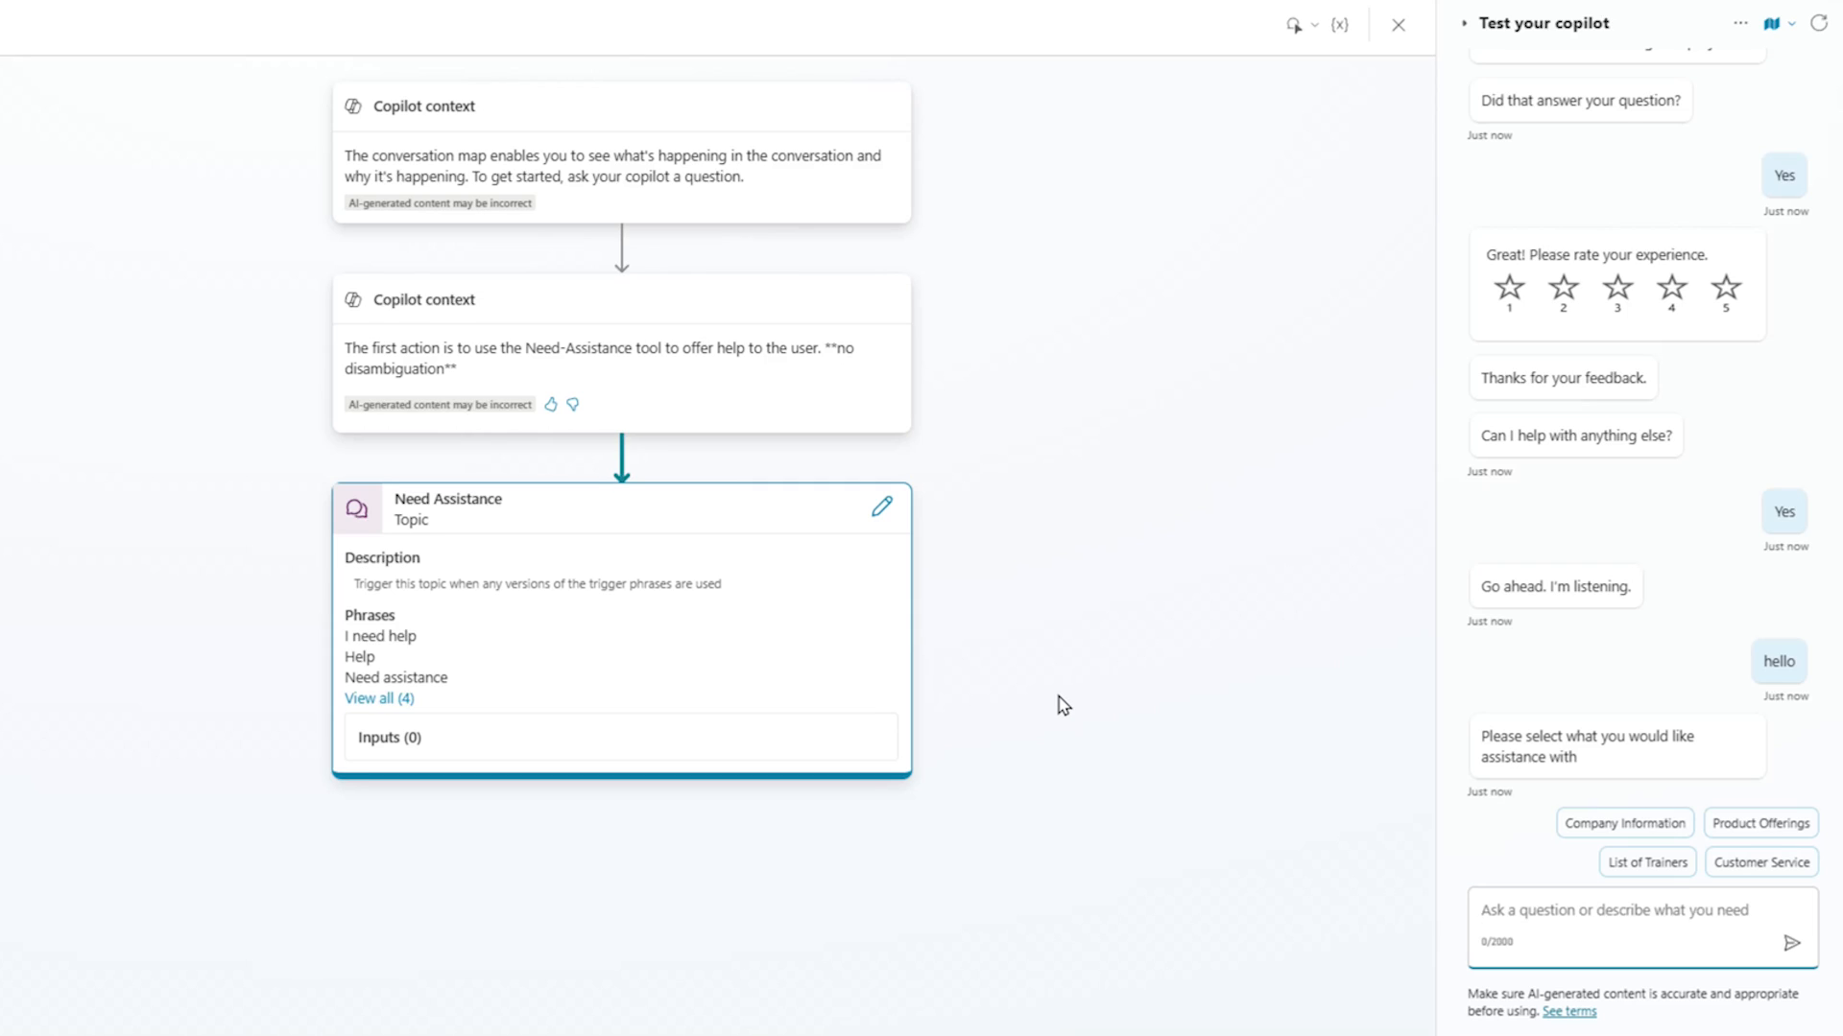
pyautogui.click(1587, 910)
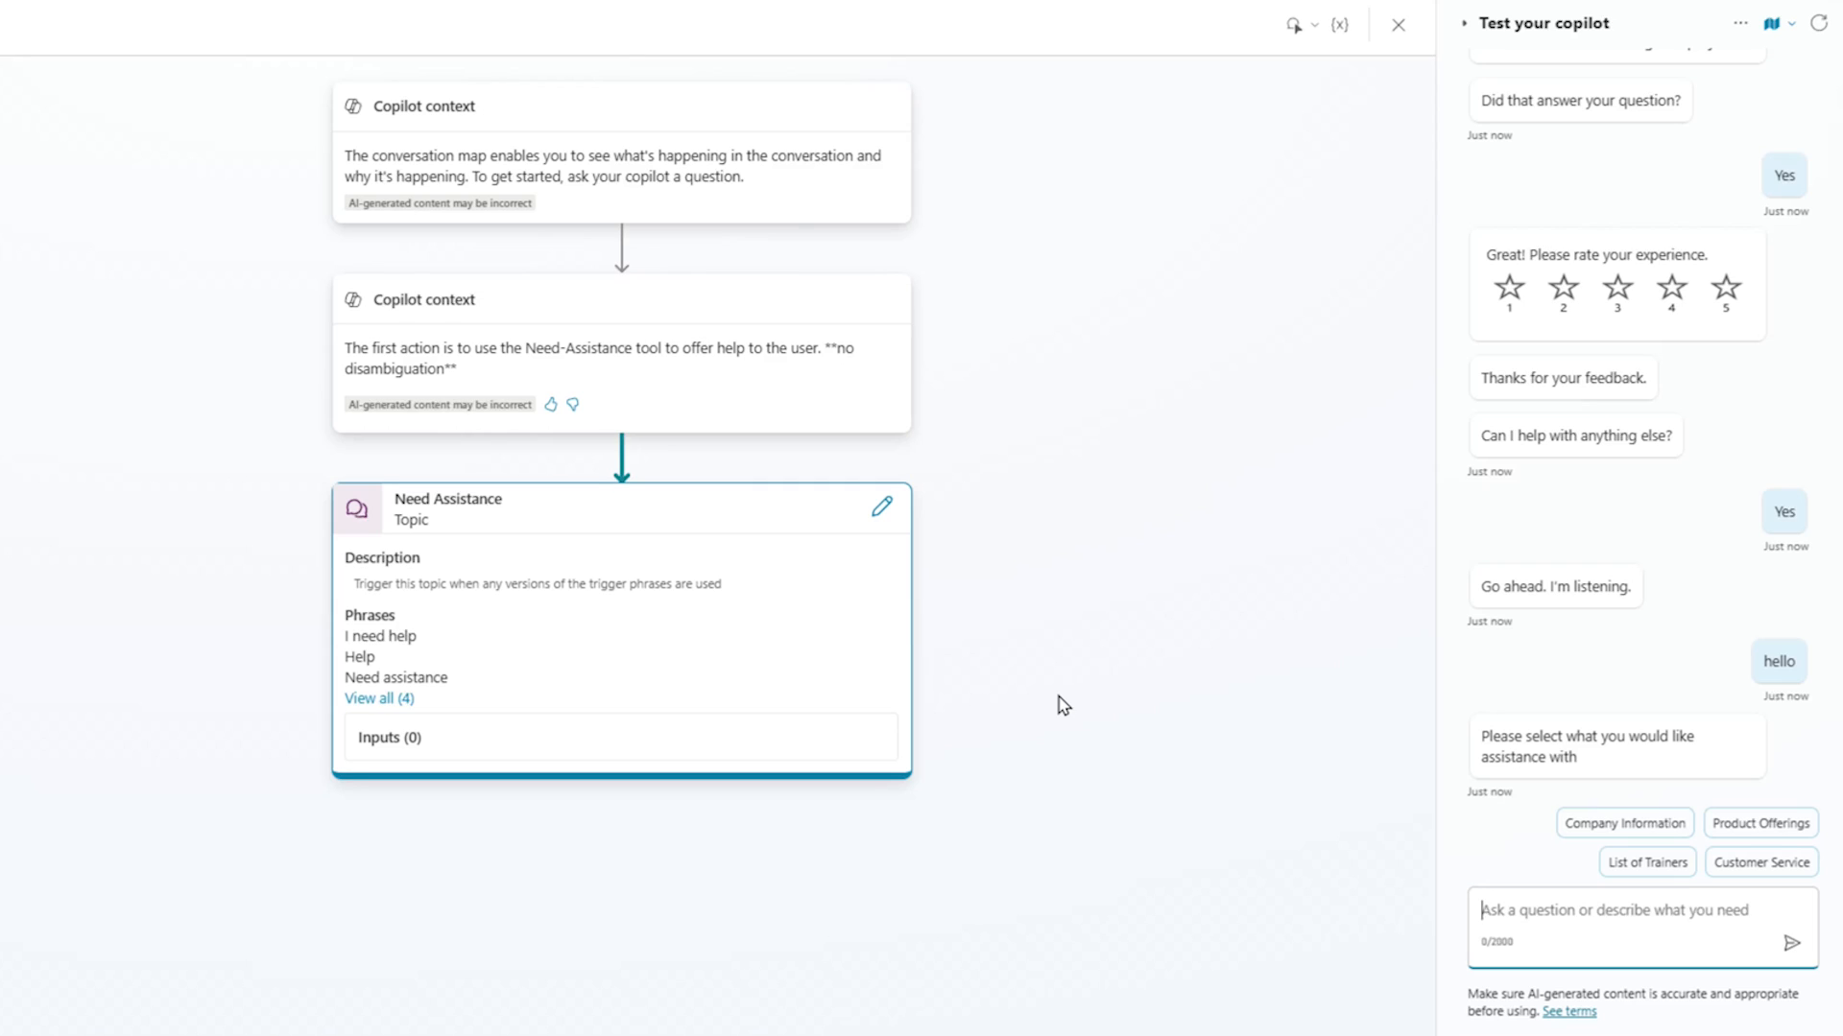
pyautogui.moveTo(1069, 747)
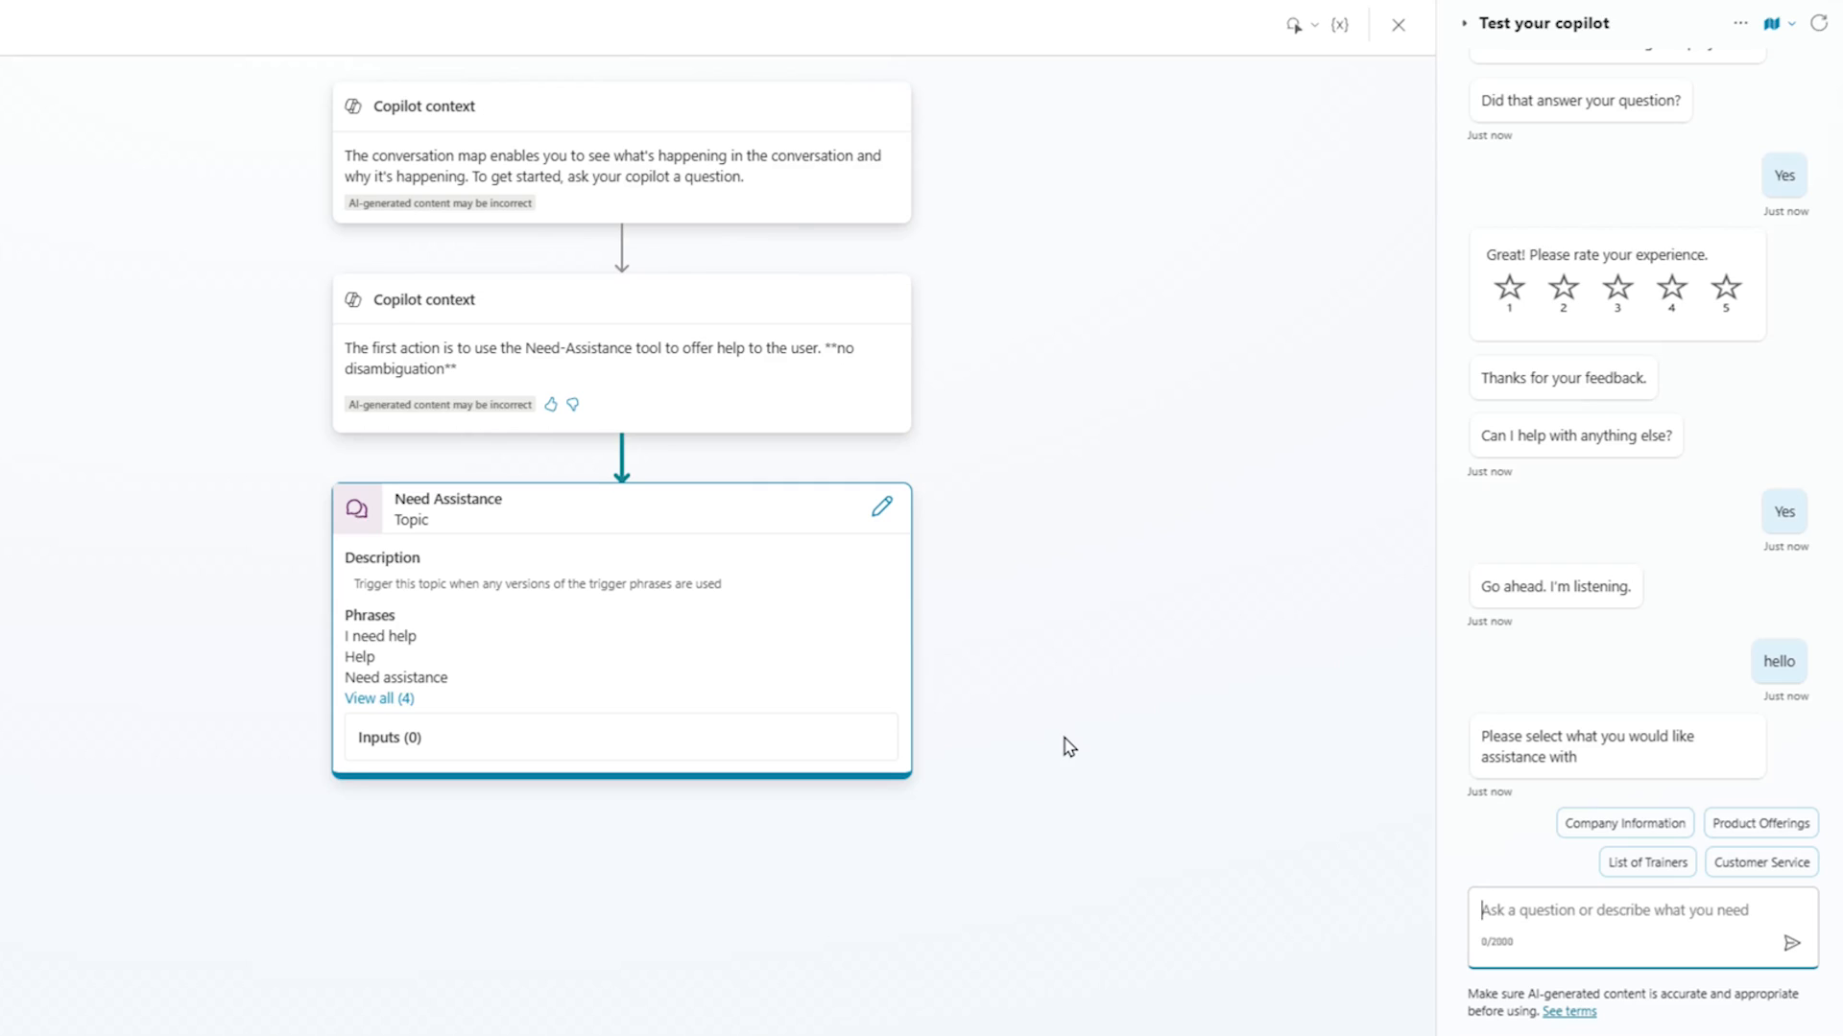